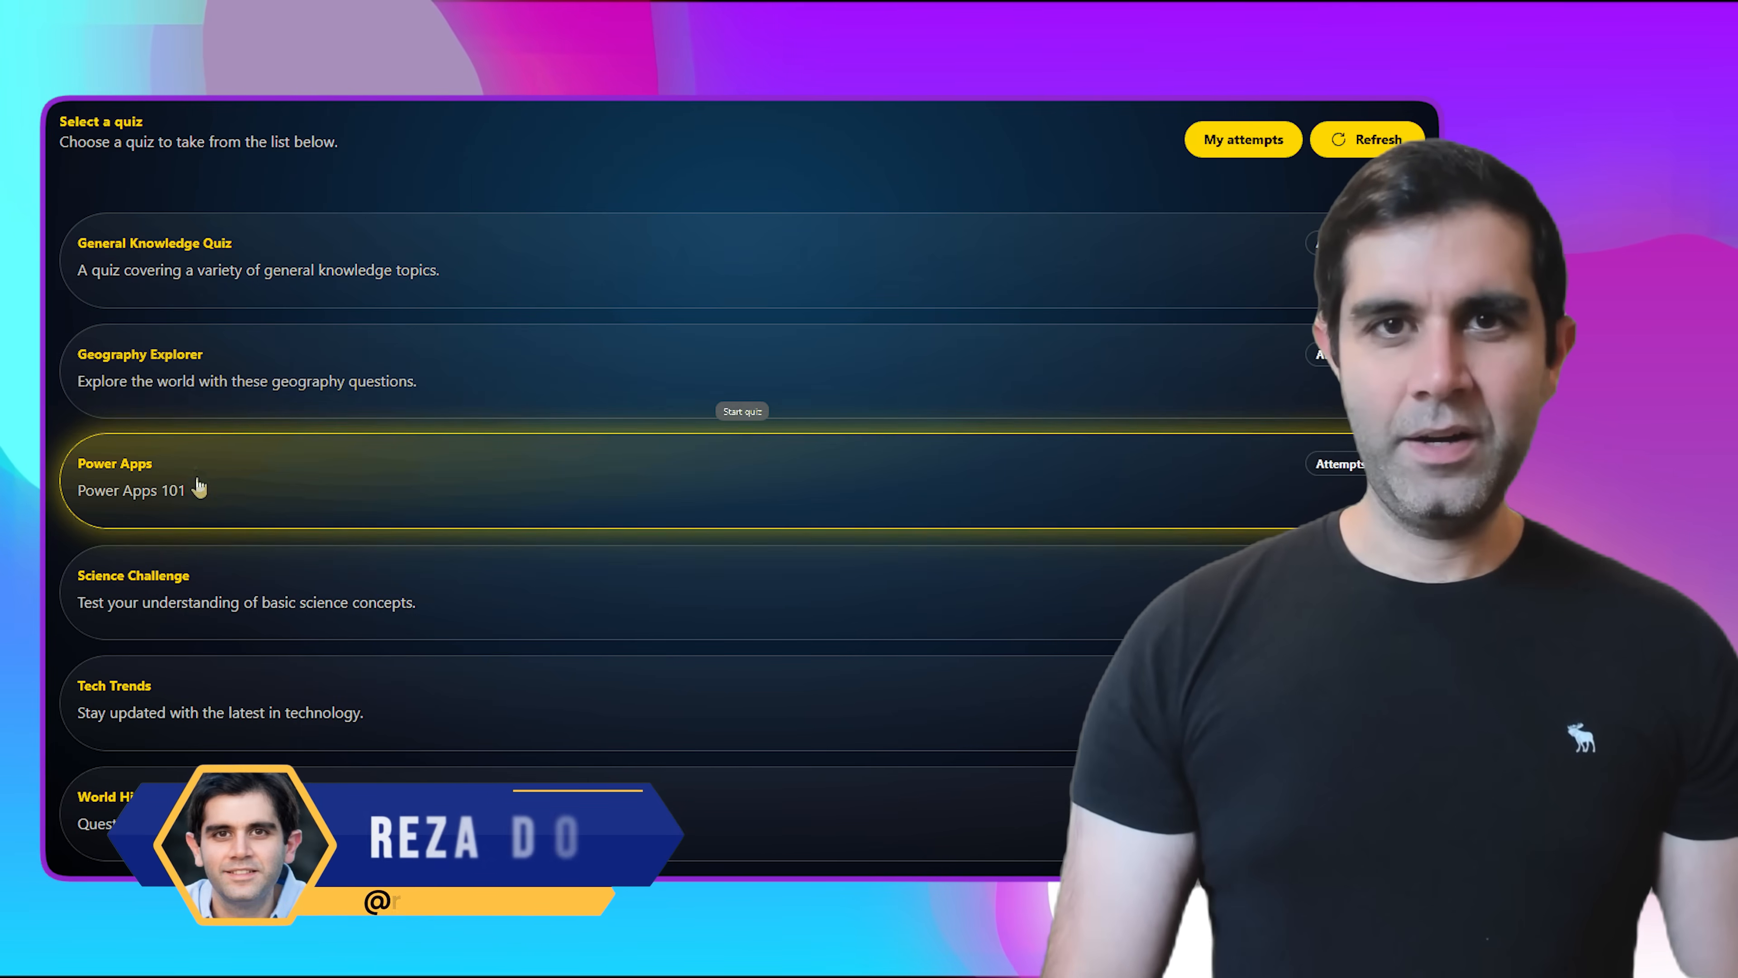
- Start the Power Apps quiz and lock in answers for questions 1 through 4
left_click(741, 411)
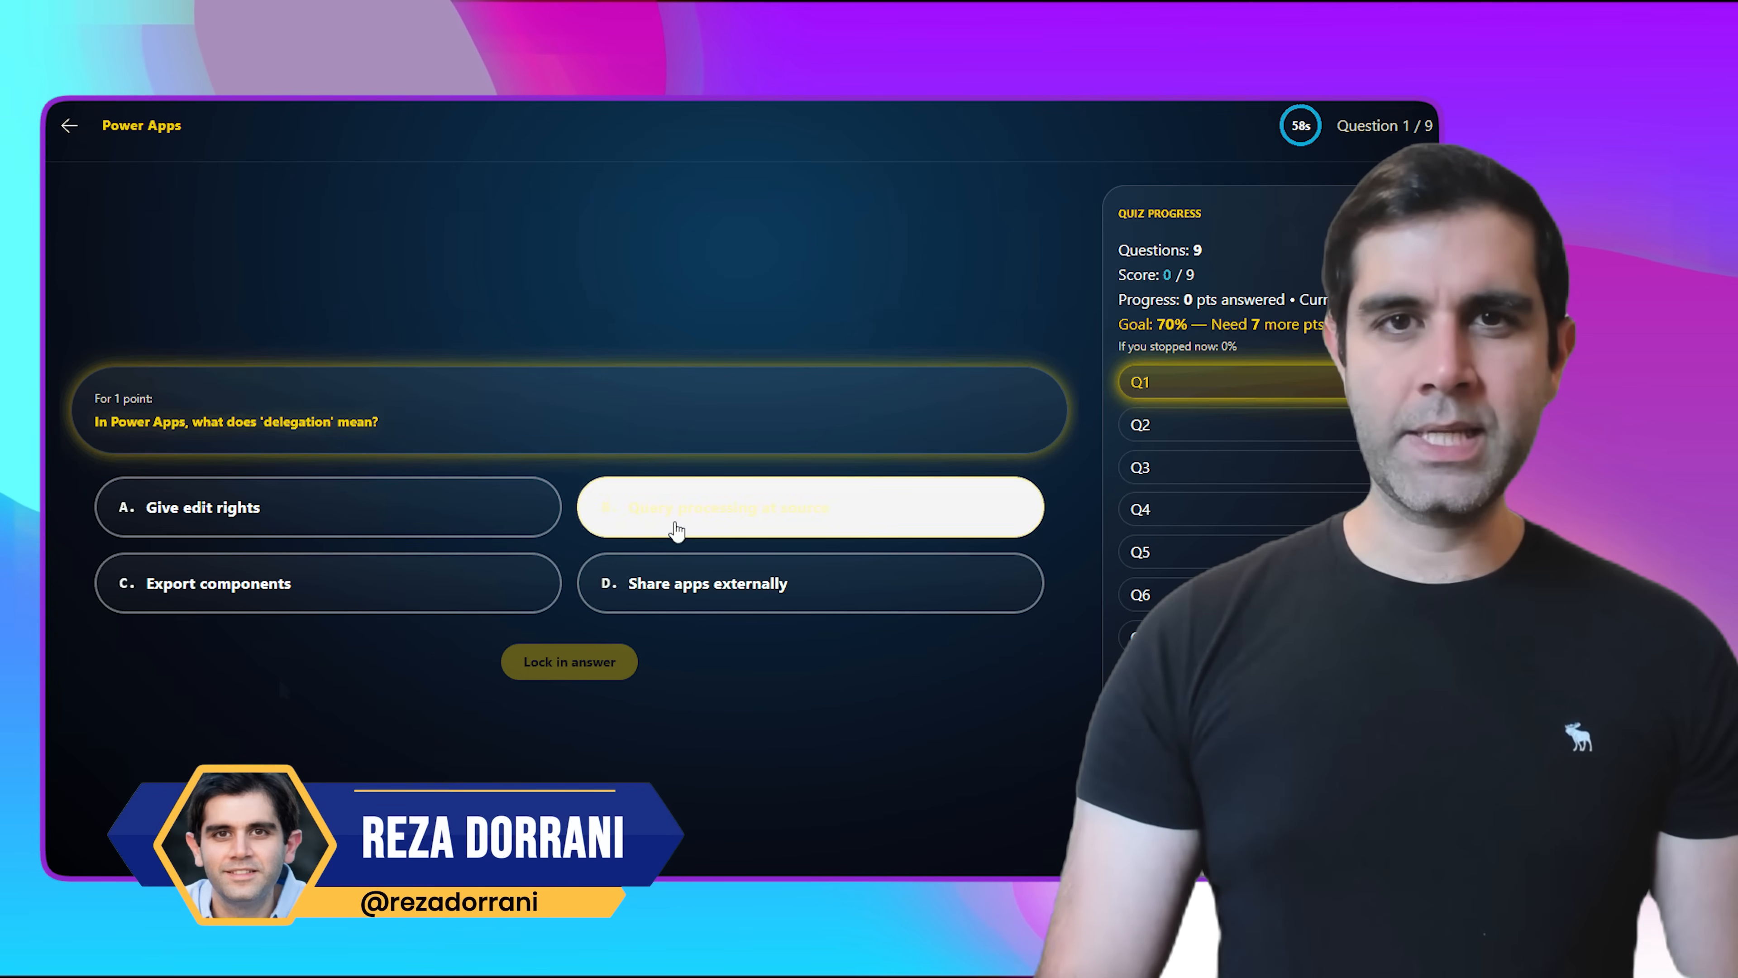
left_click(569, 662)
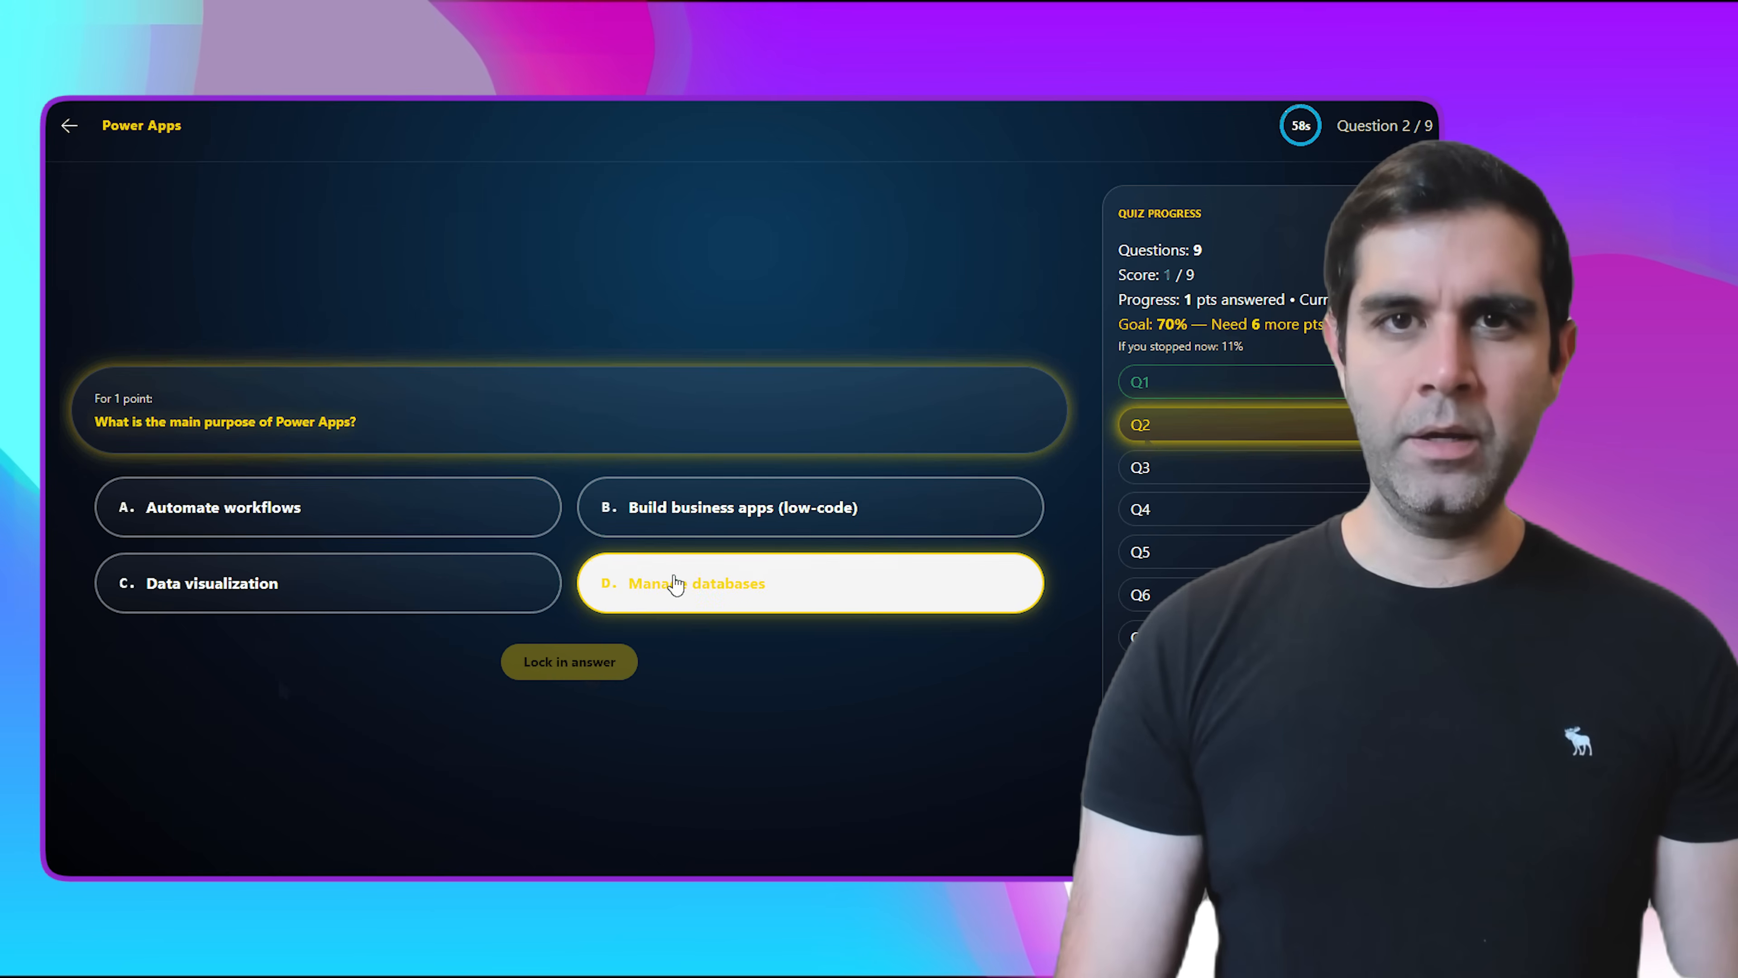
left_click(569, 661)
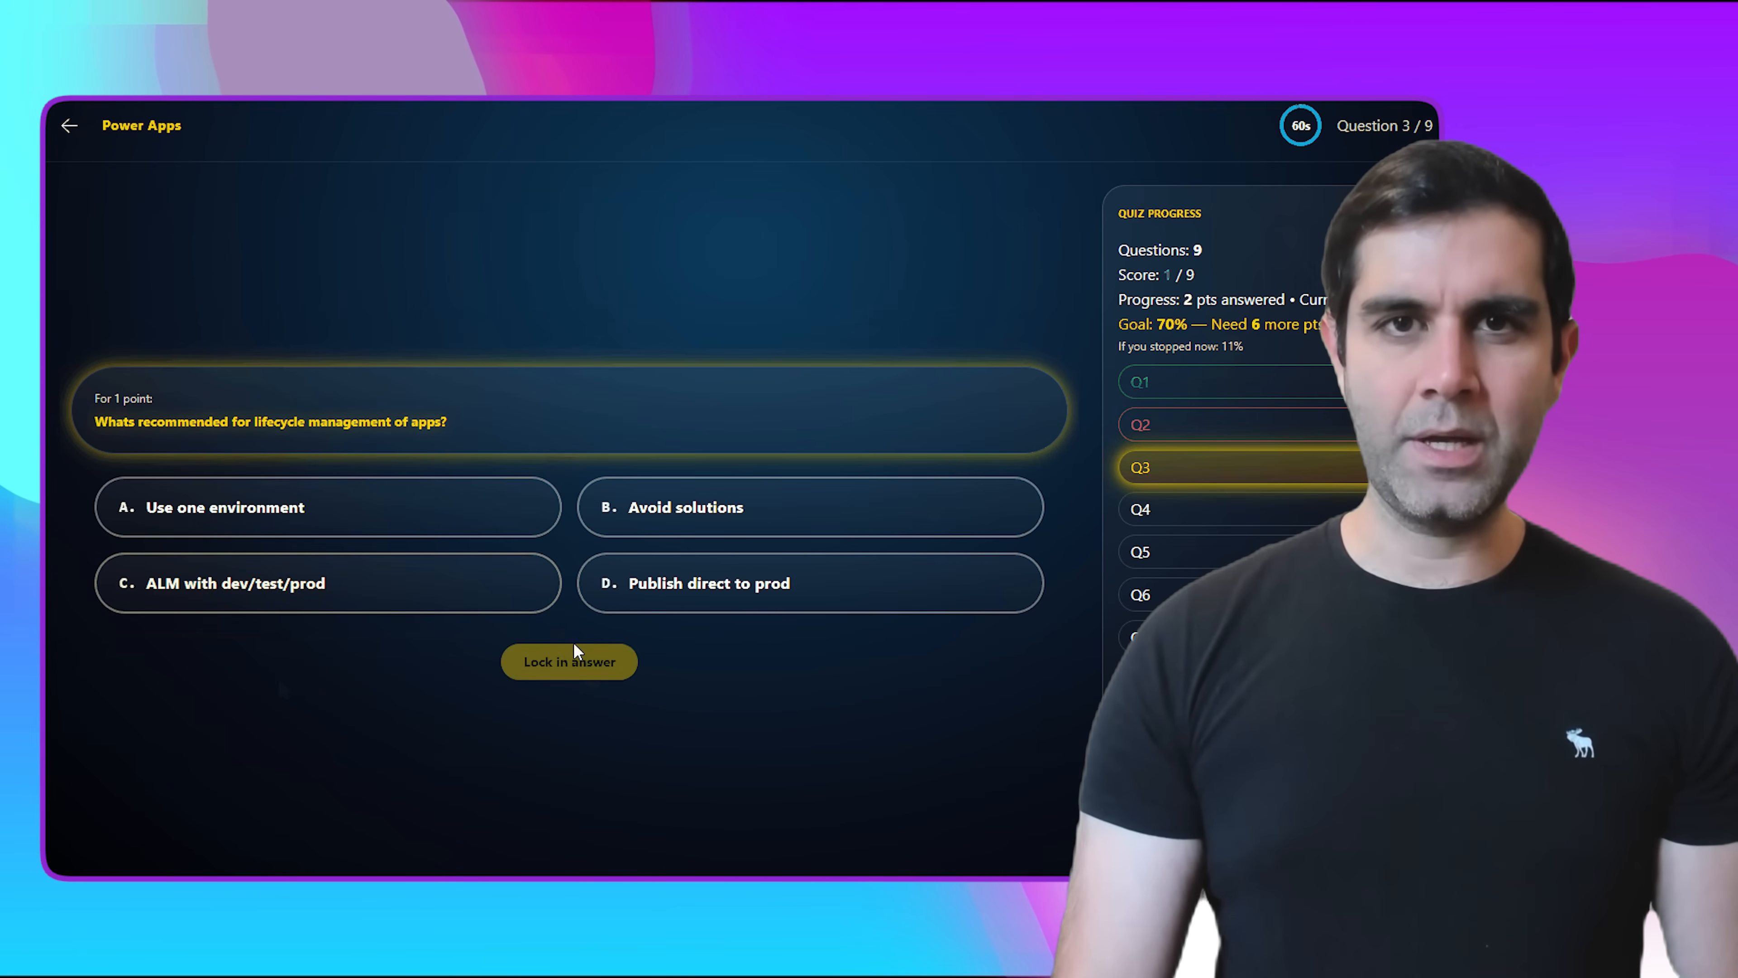
left_click(568, 662)
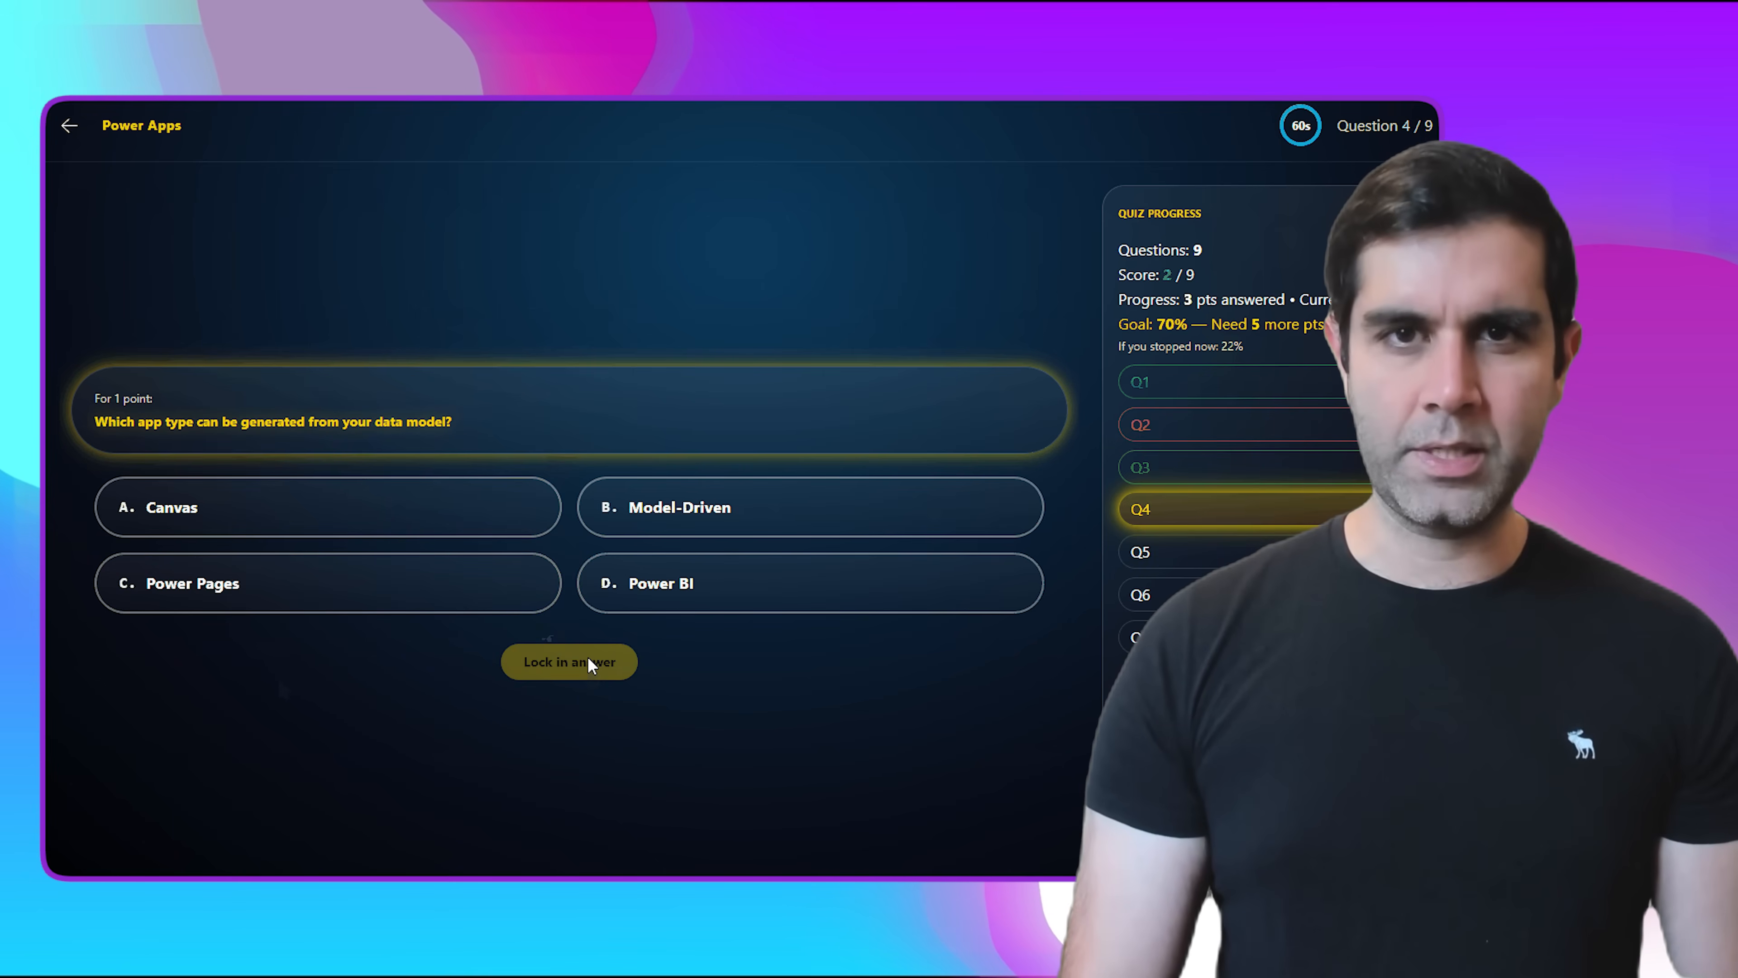
left_click(569, 662)
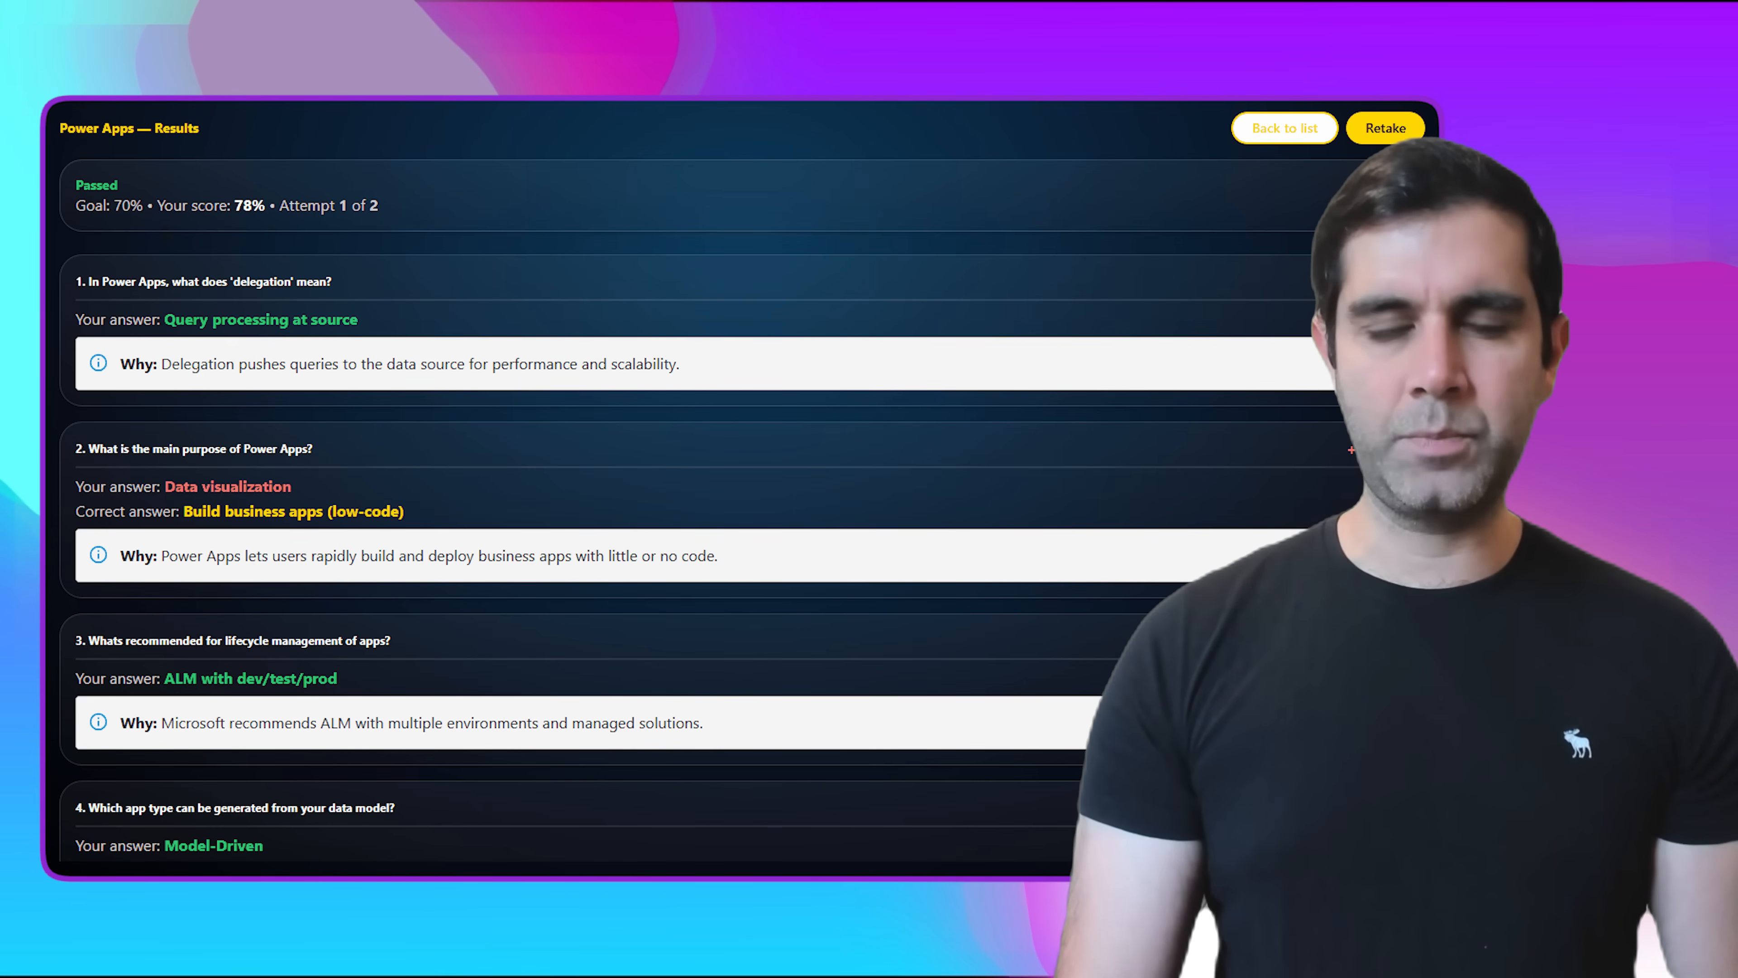
- Review the passed results page and return to the quiz list
scroll("down", 3)
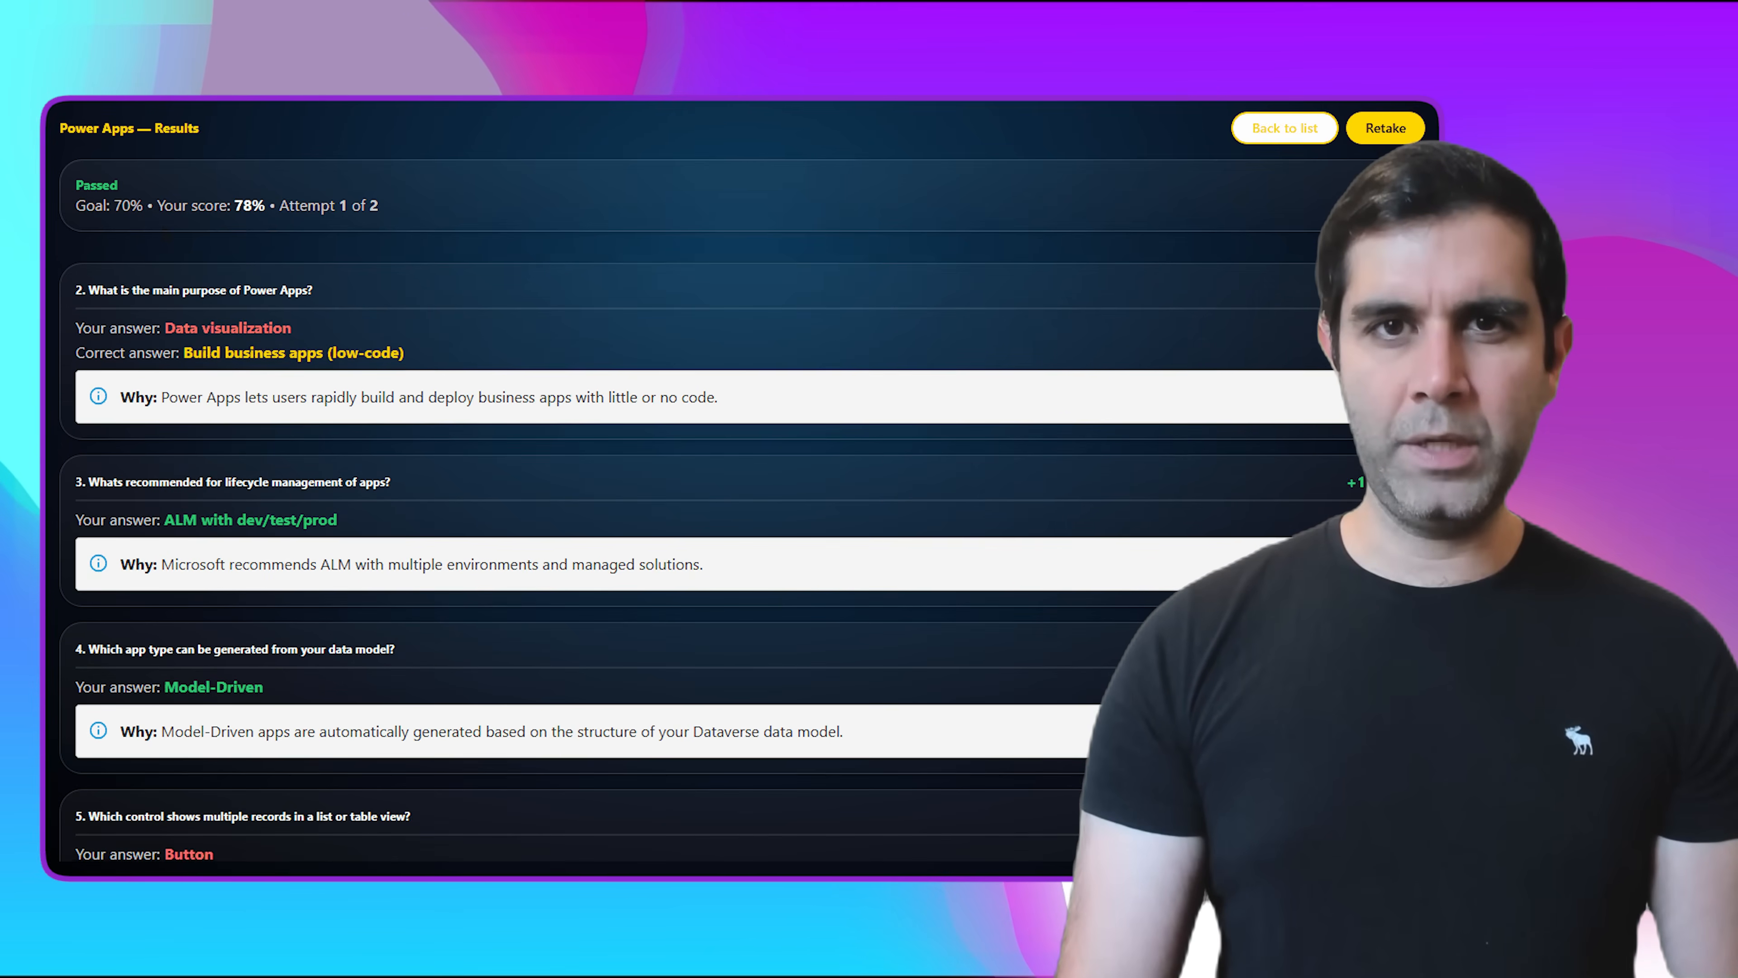
scroll("up", 3)
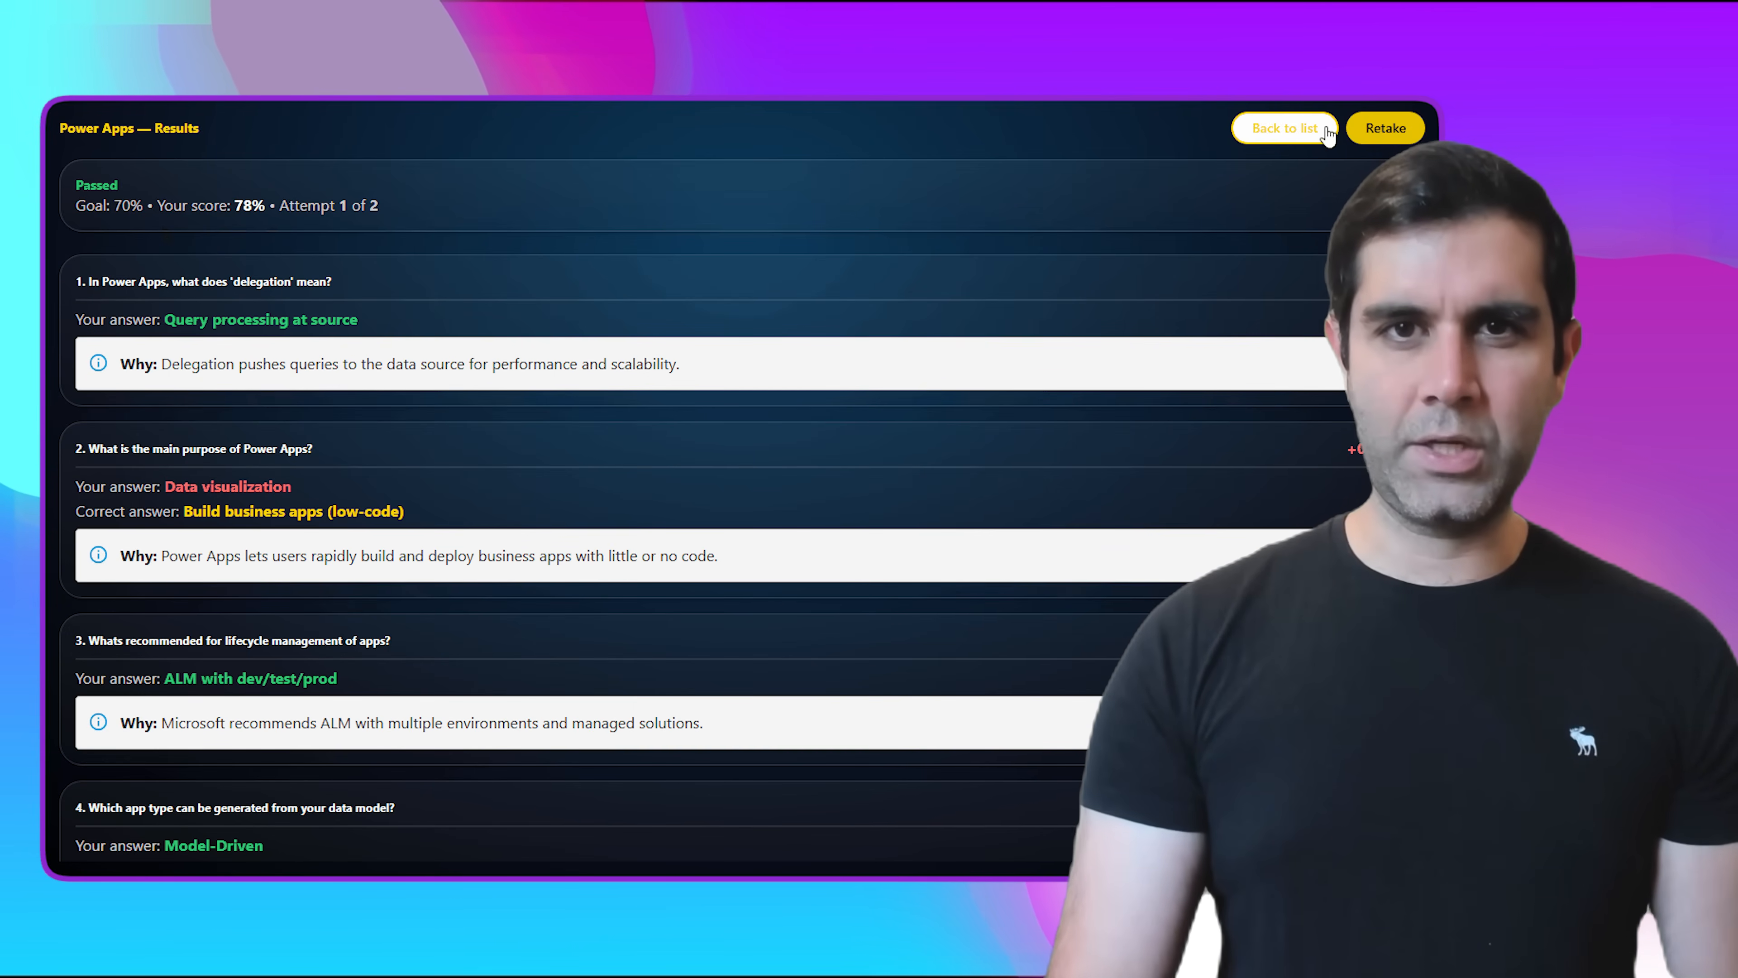
left_click(1284, 128)
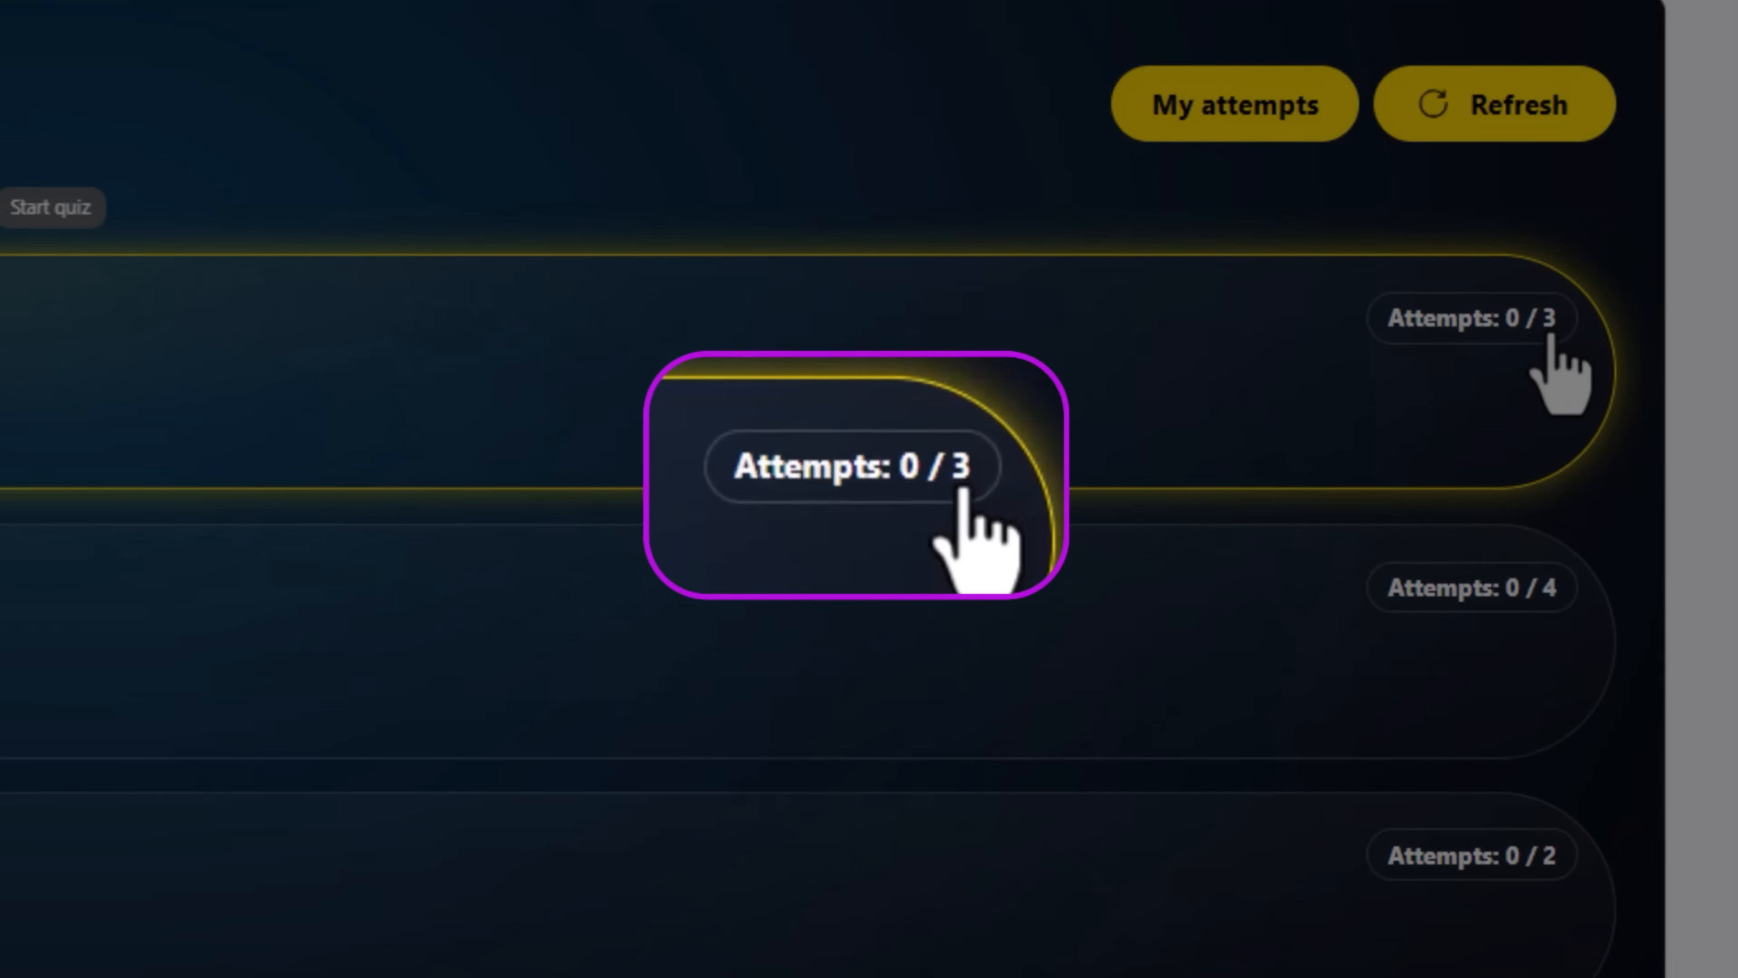
mouse_move(1507, 344)
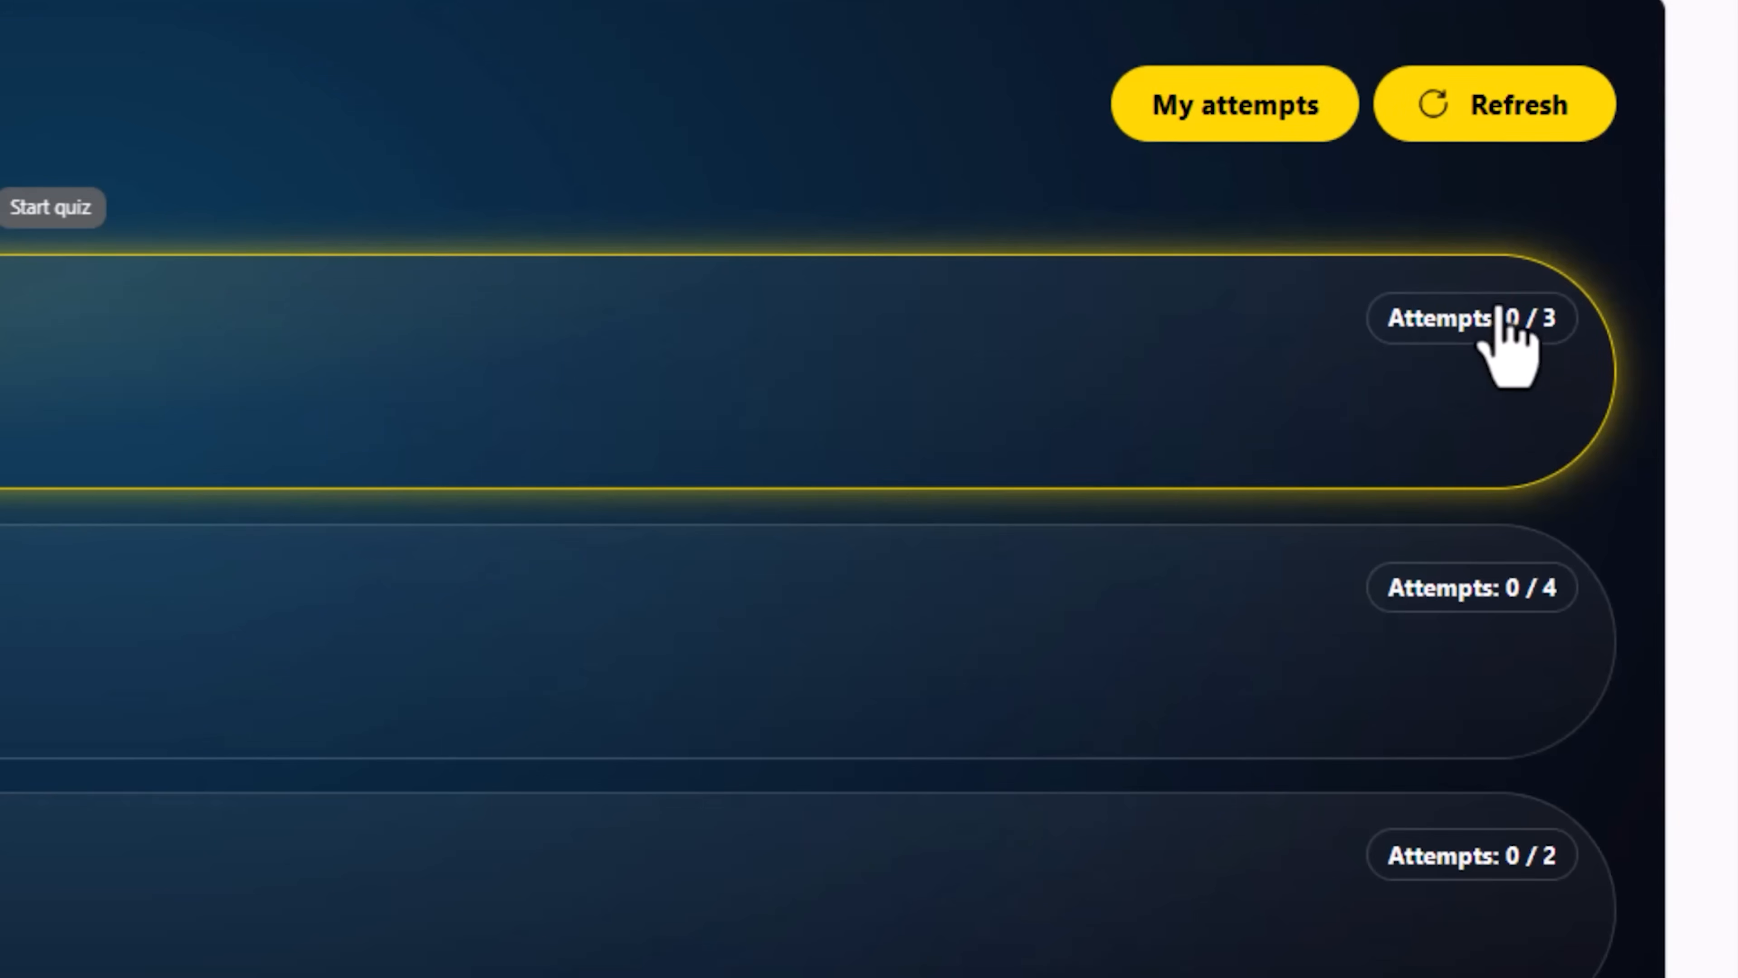
scroll("down", 3)
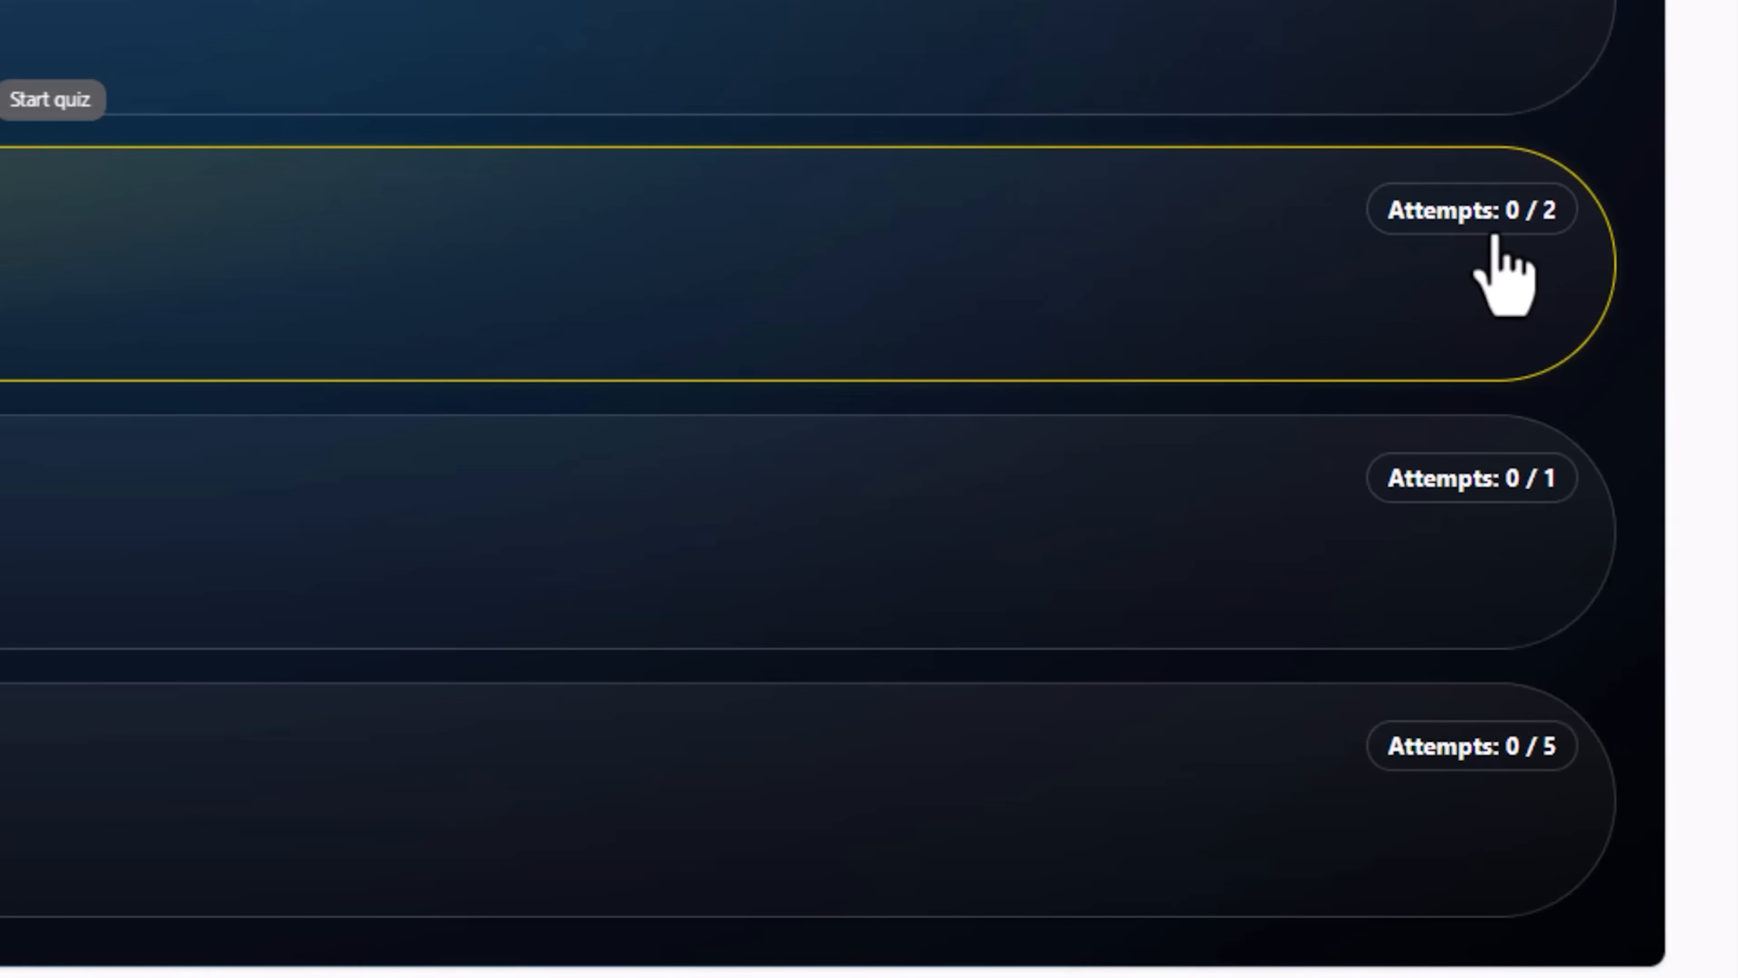
mouse_move(1507, 278)
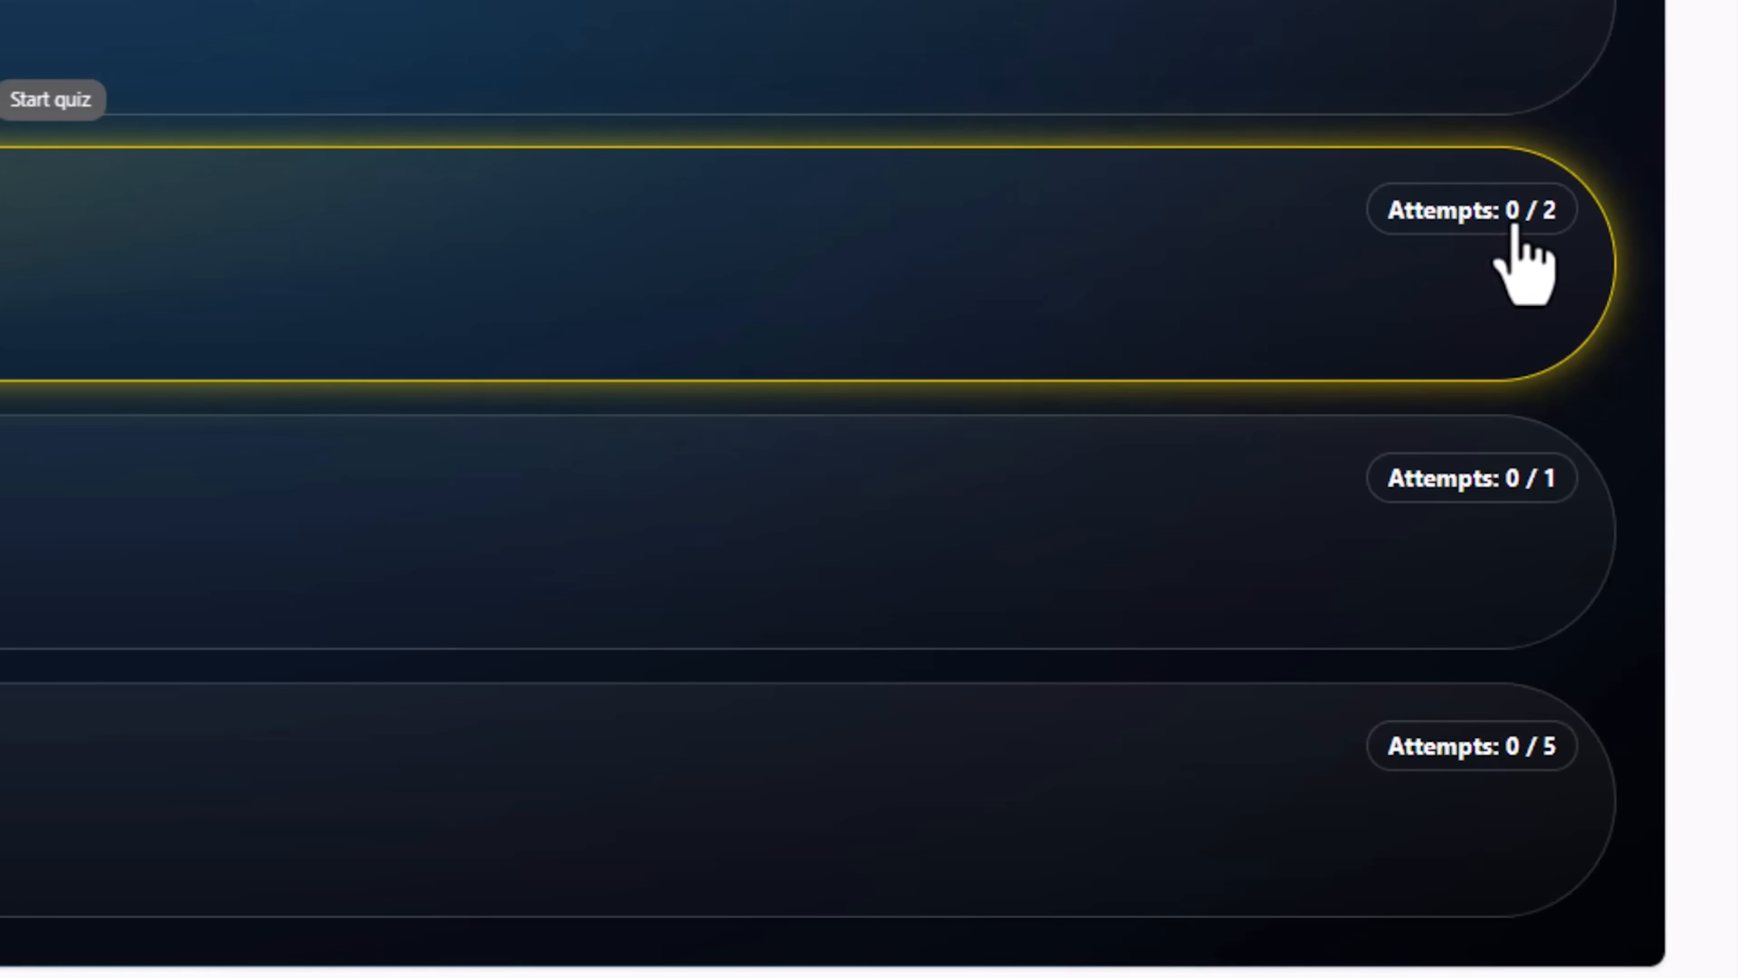
mouse_move(1596, 277)
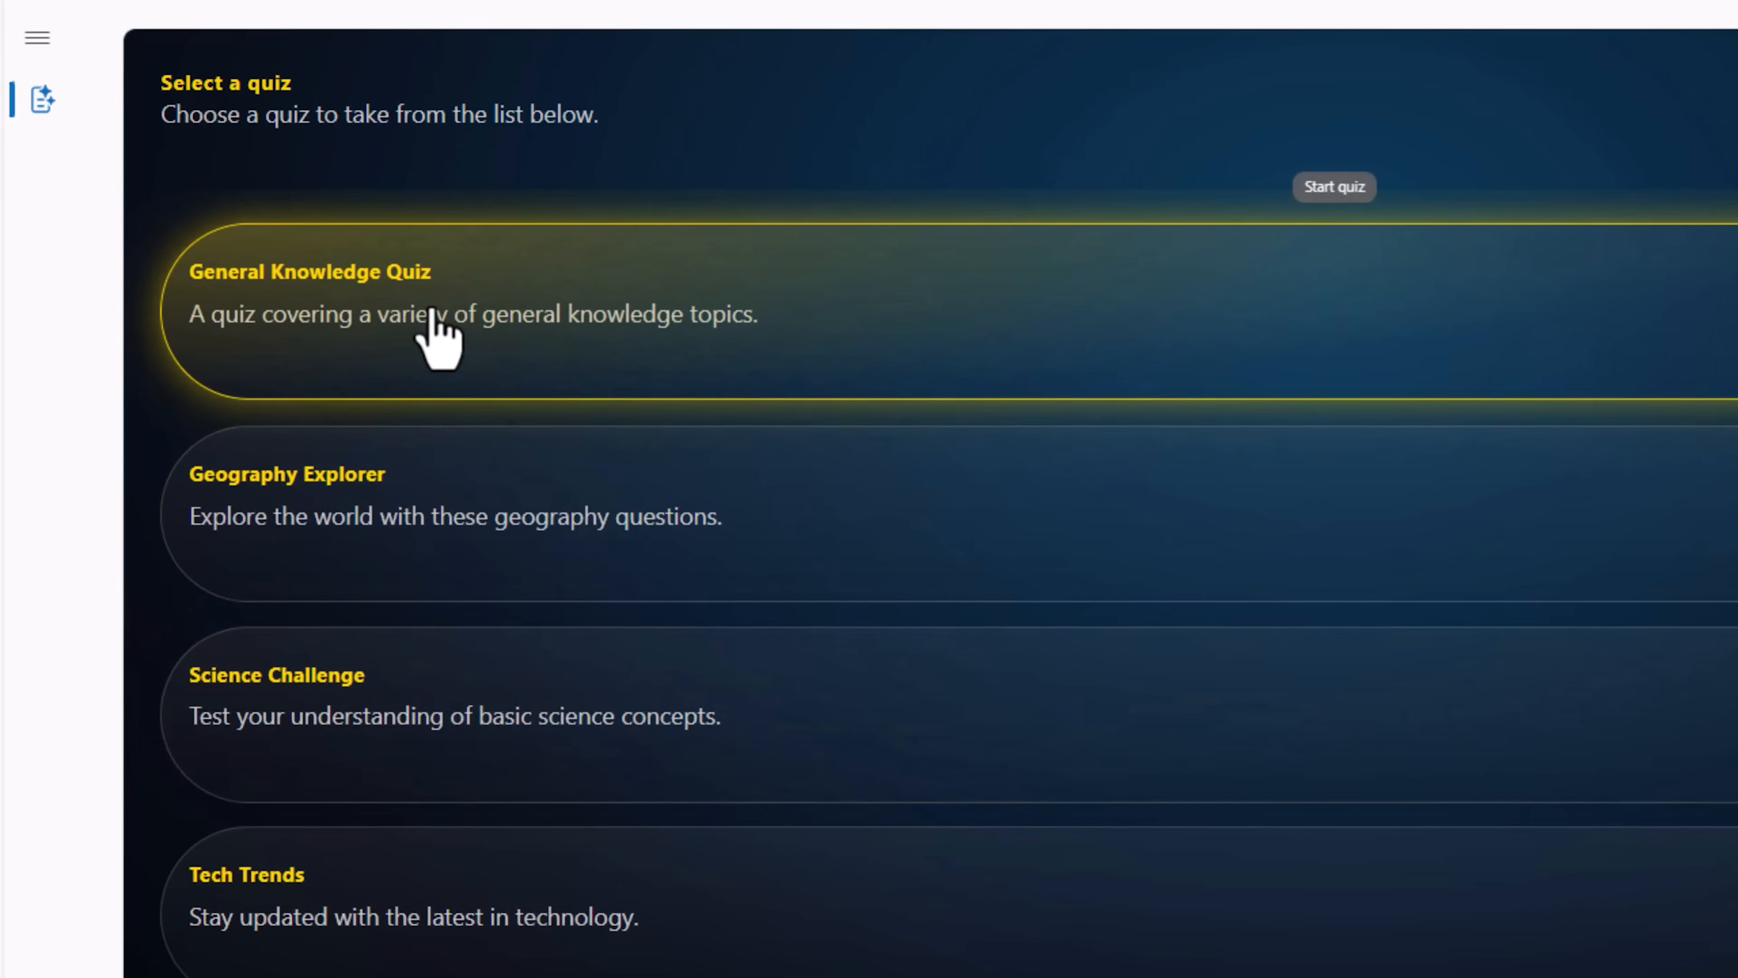
- Start the General Knowledge Quiz, lock in 2 as the first answer and Harry Potter later on
left_click(1333, 186)
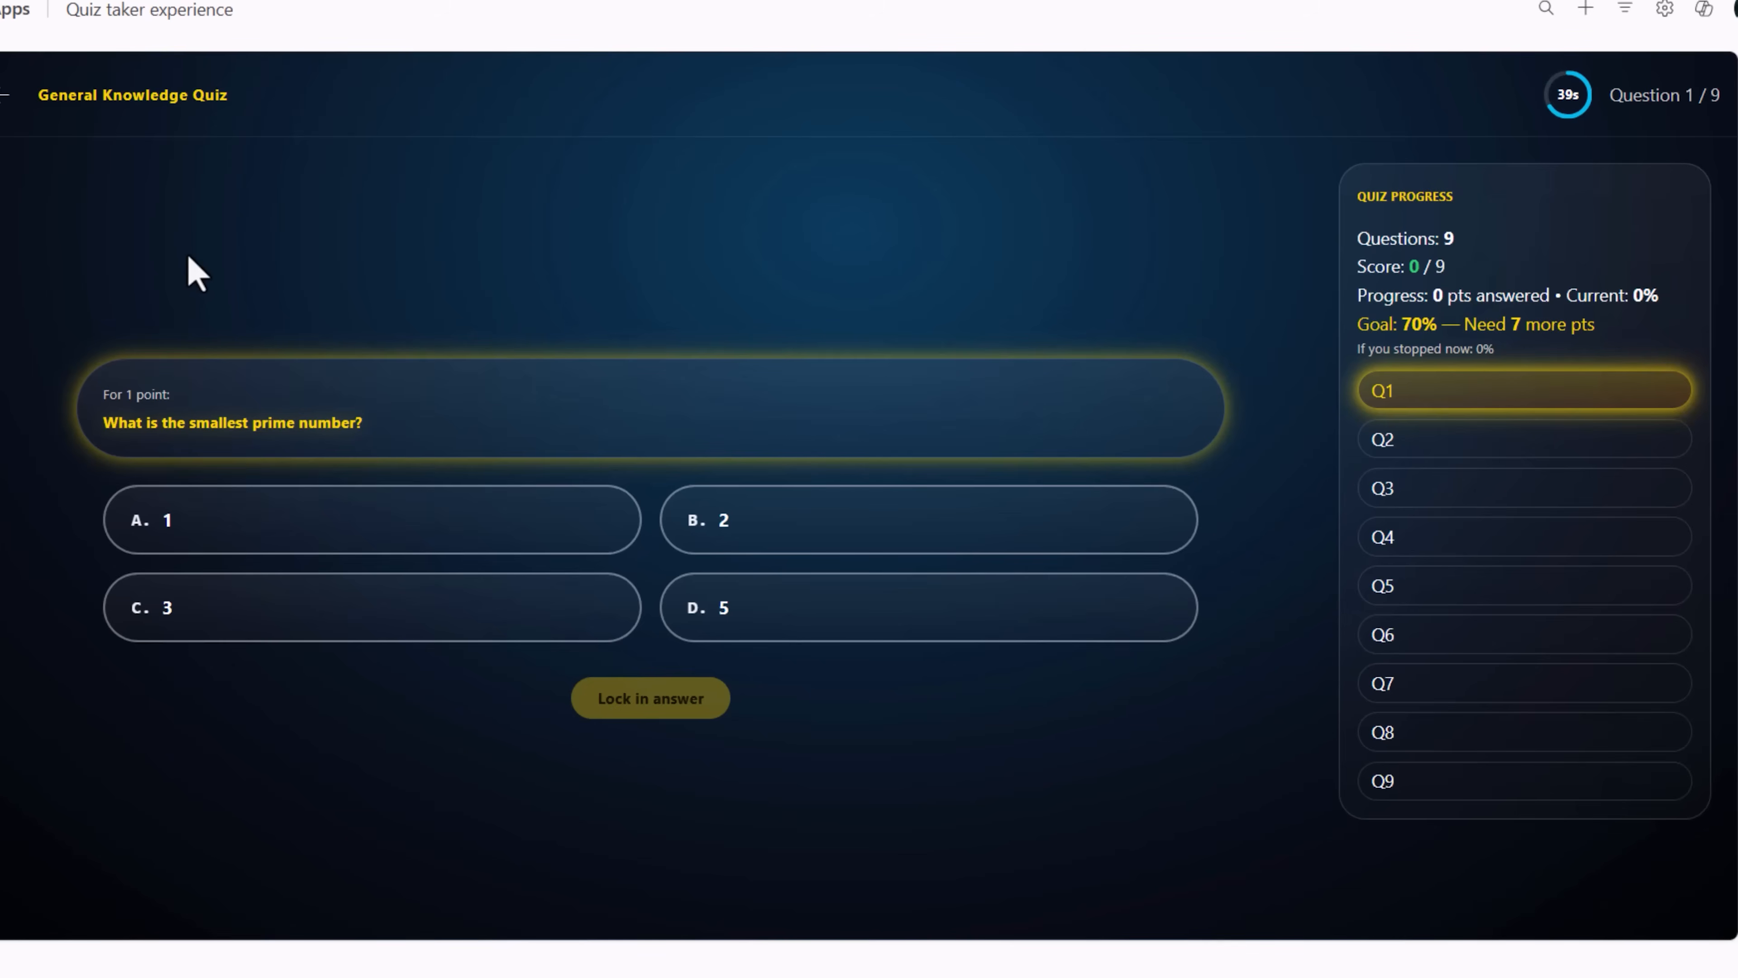
mouse_move(837, 714)
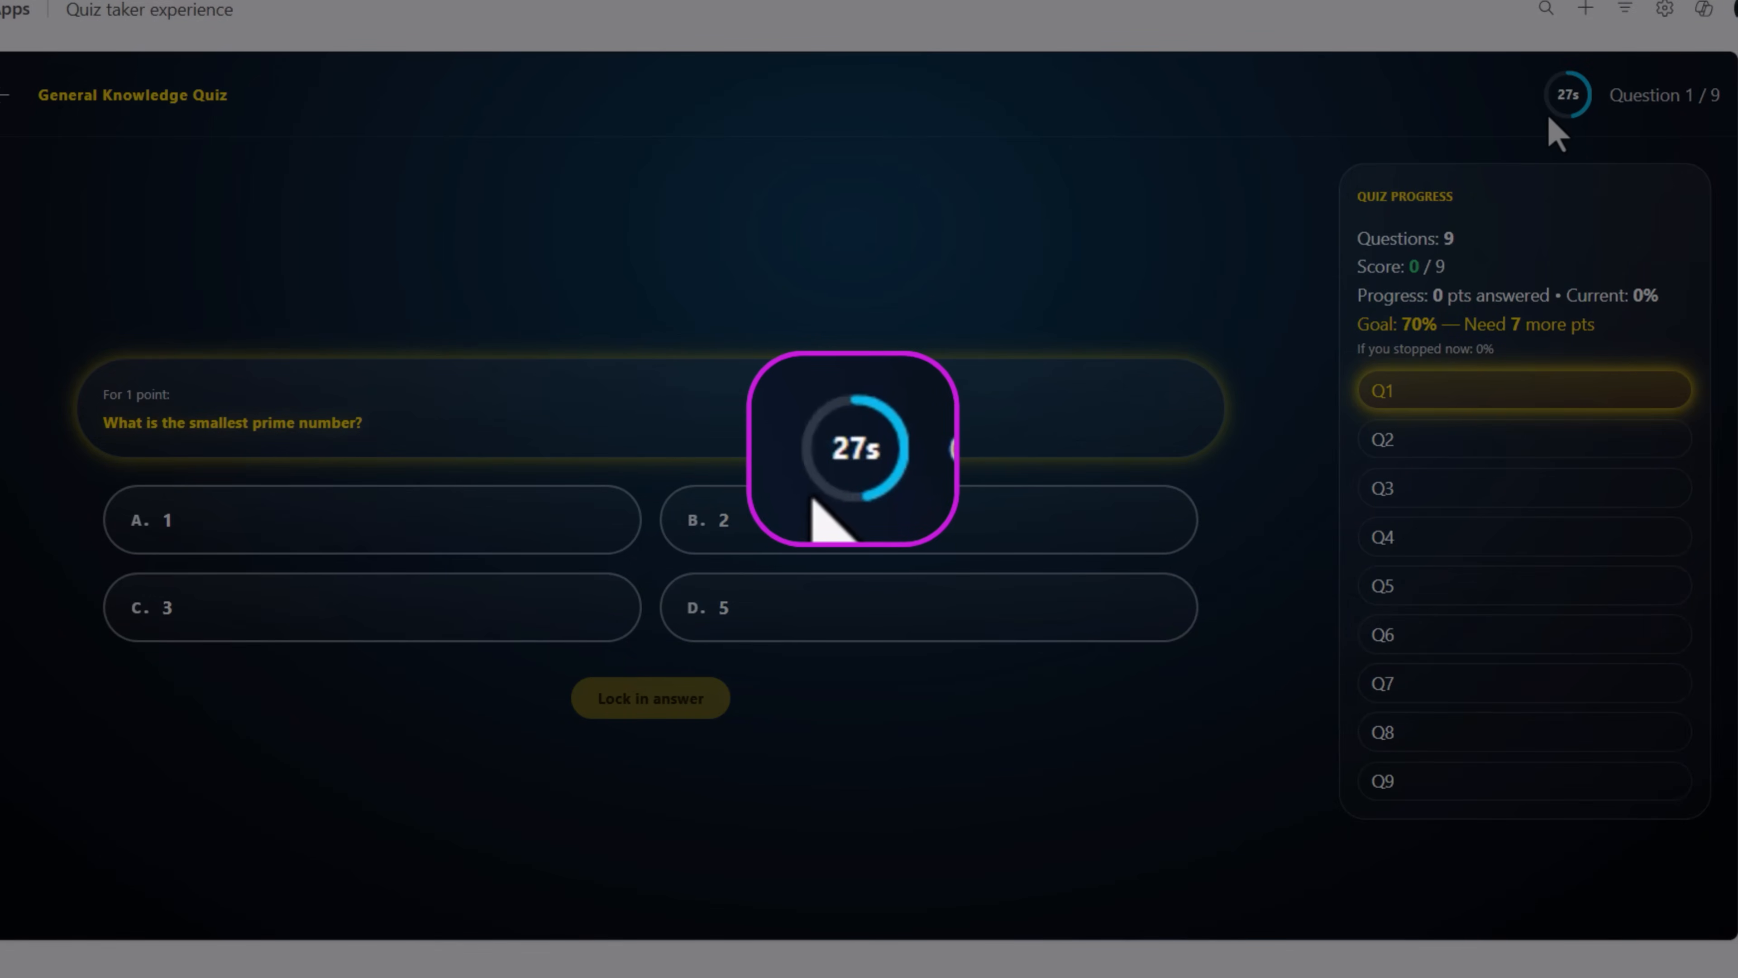
mouse_move(900, 667)
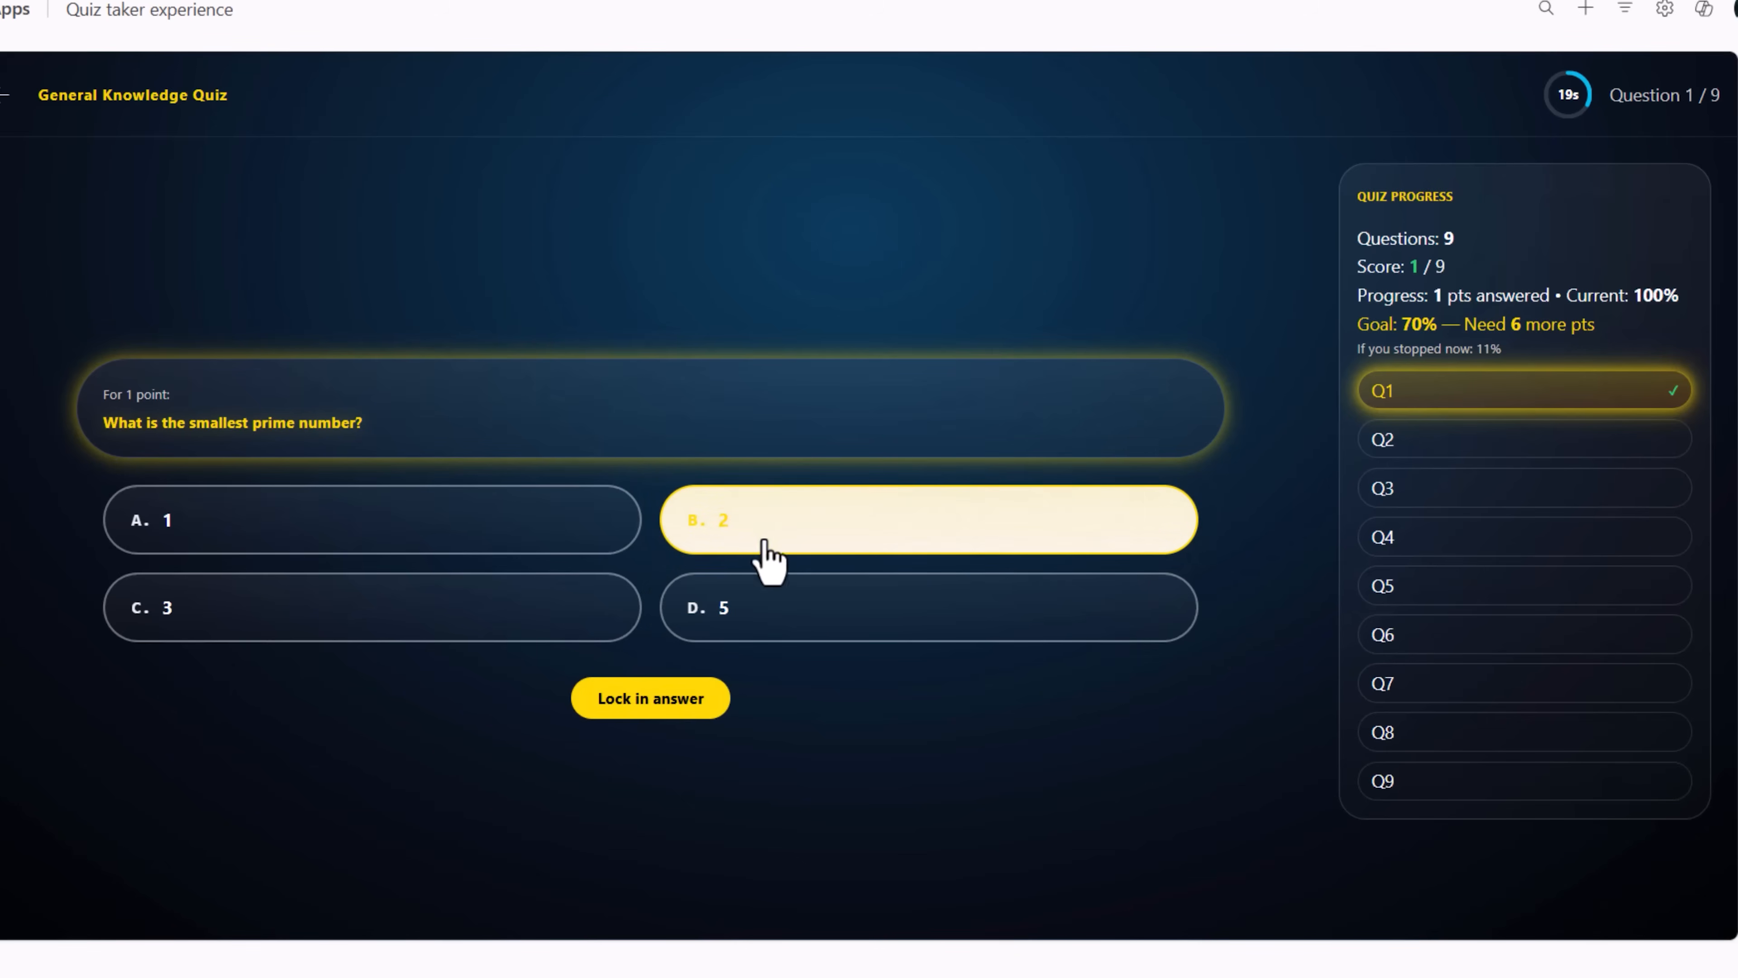
left_click(651, 698)
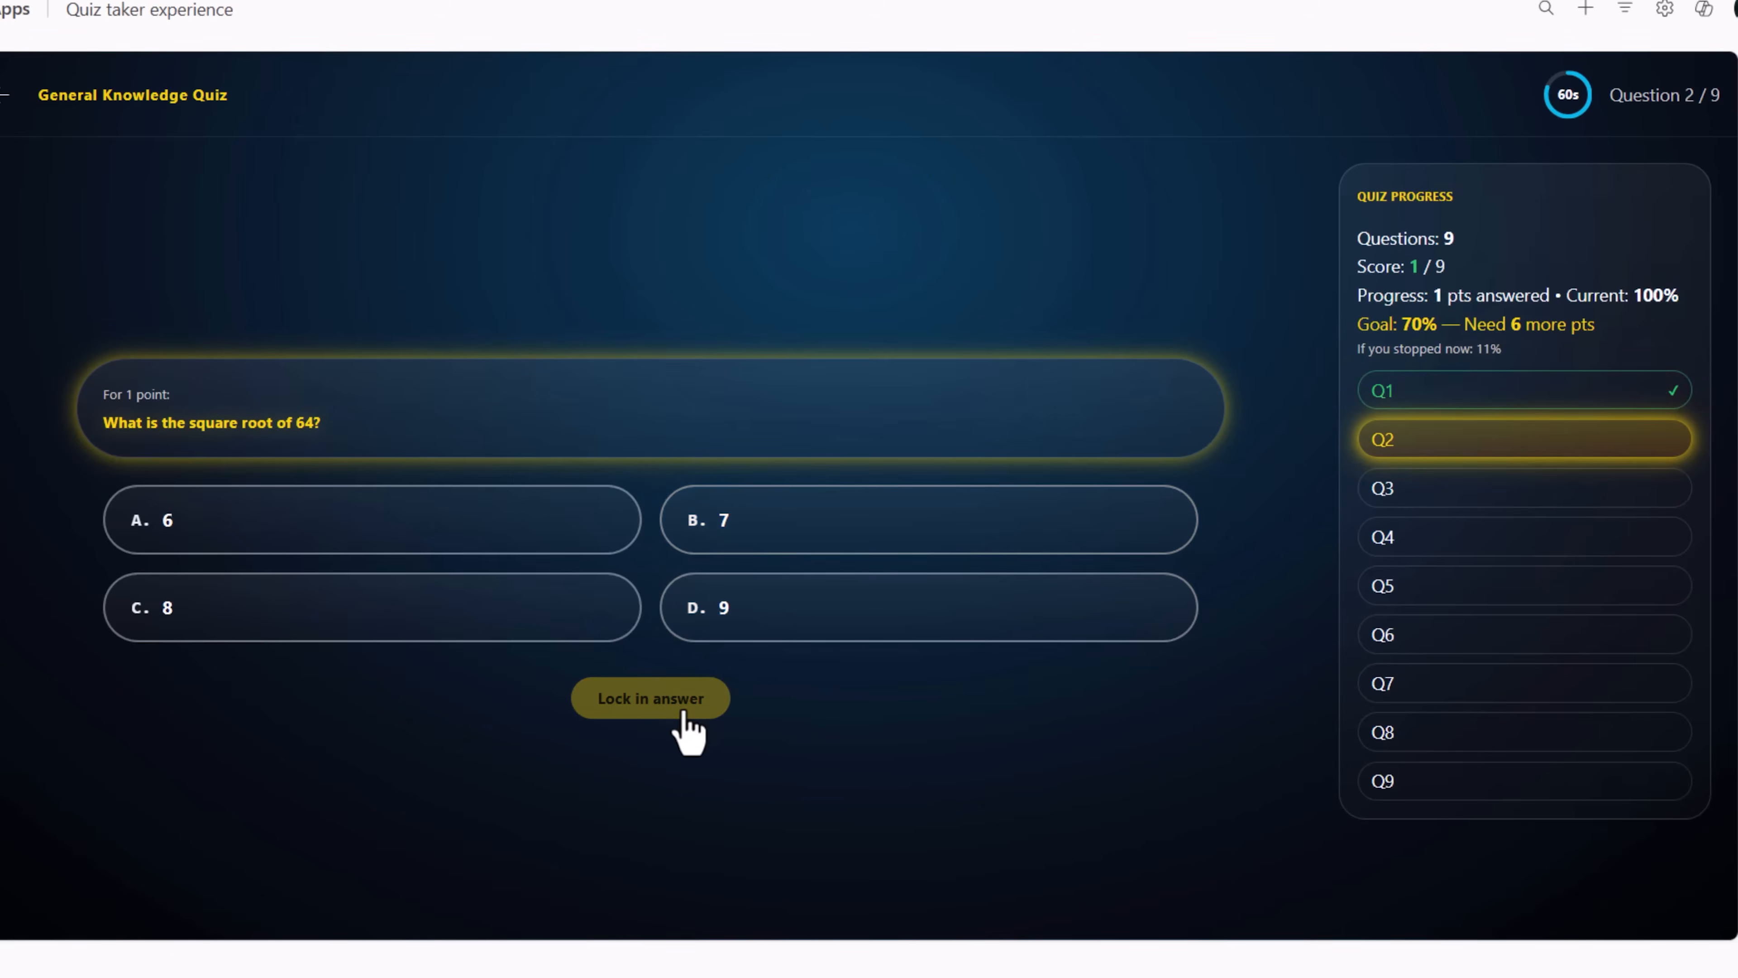
mouse_move(879, 785)
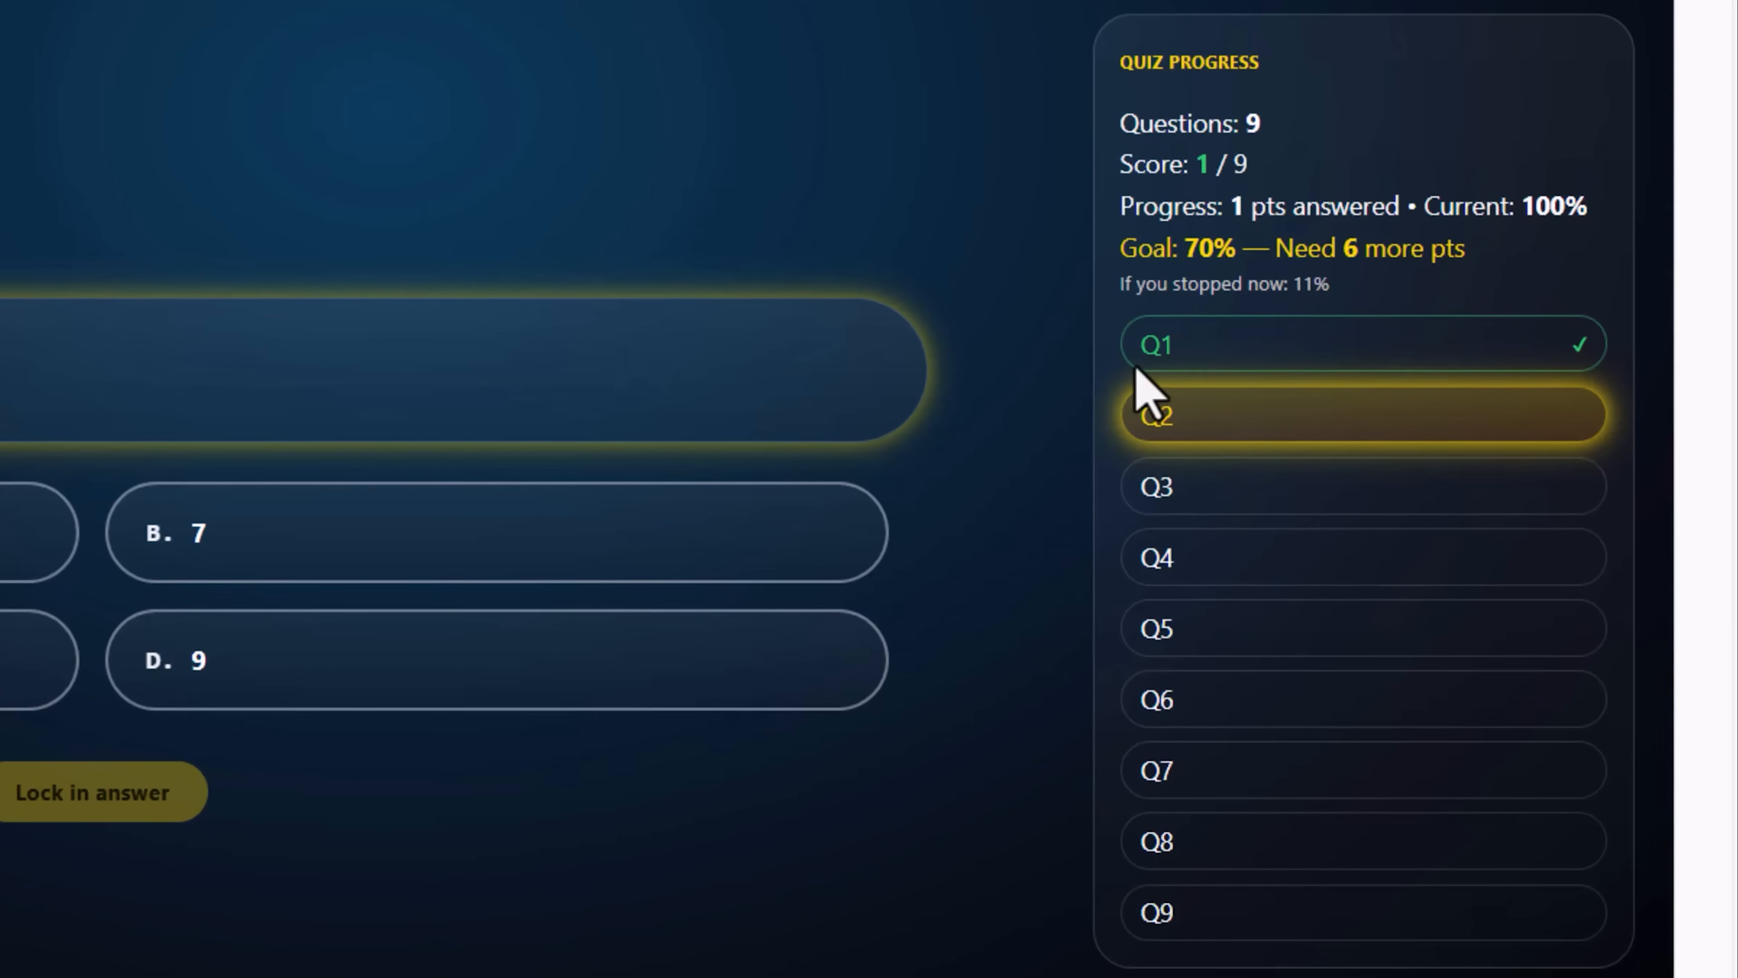
mouse_move(1164, 211)
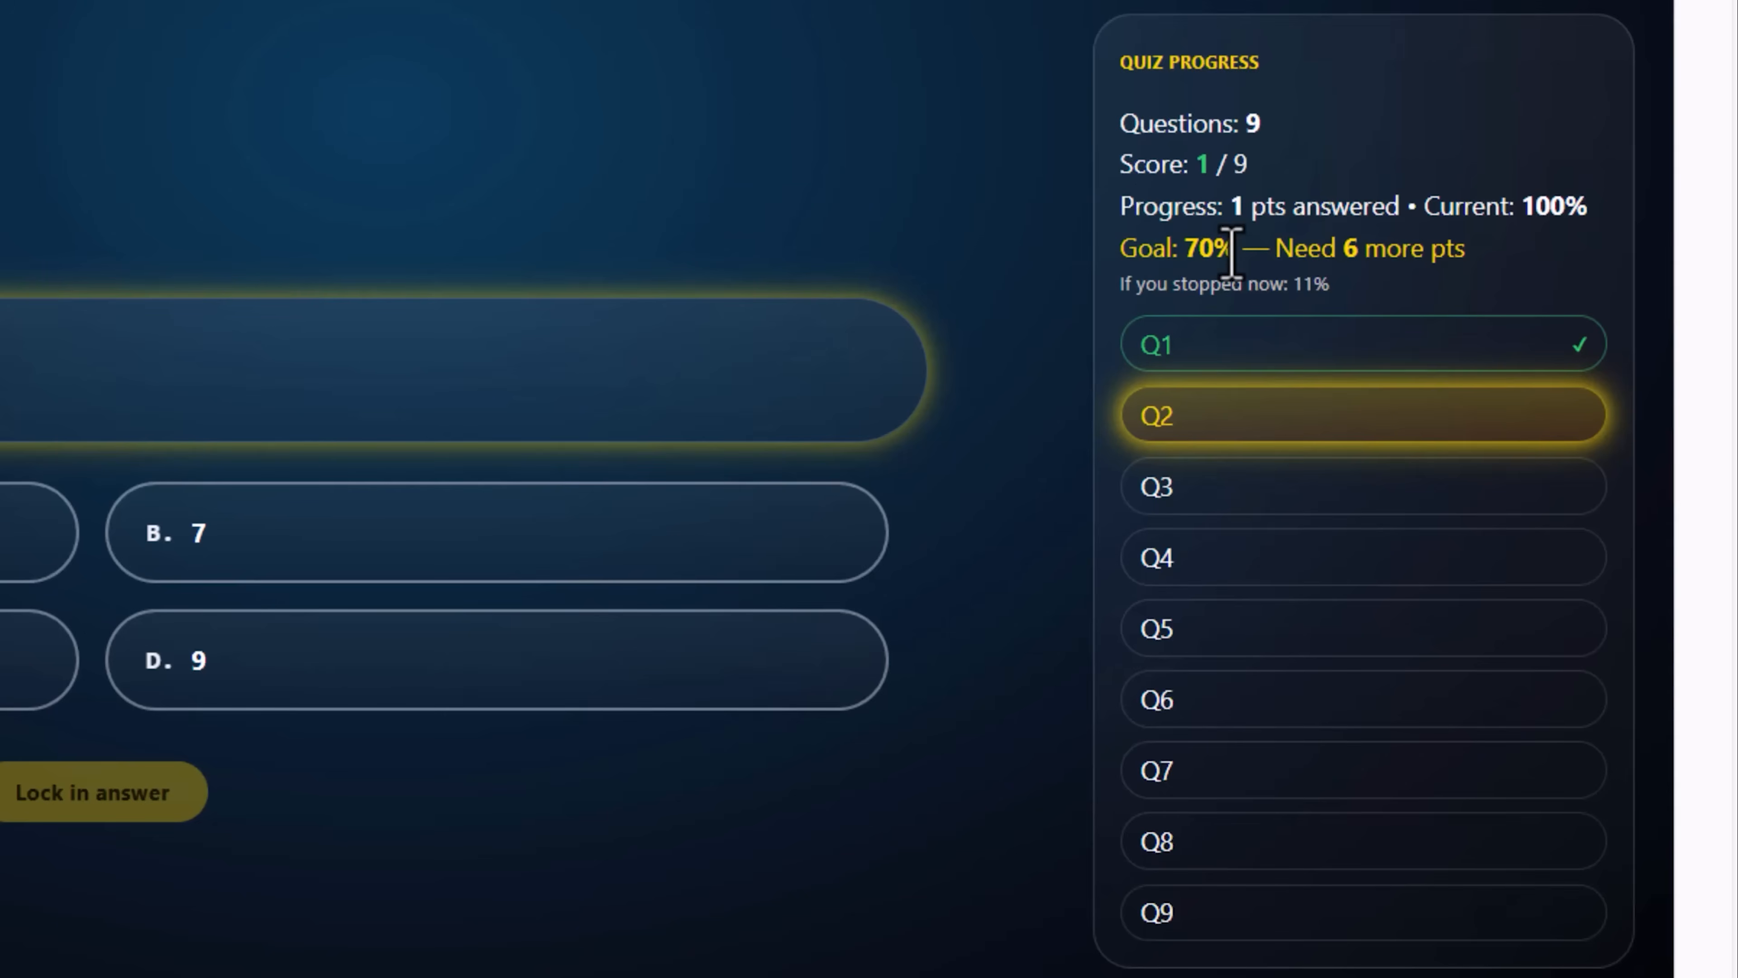
mouse_move(1258, 250)
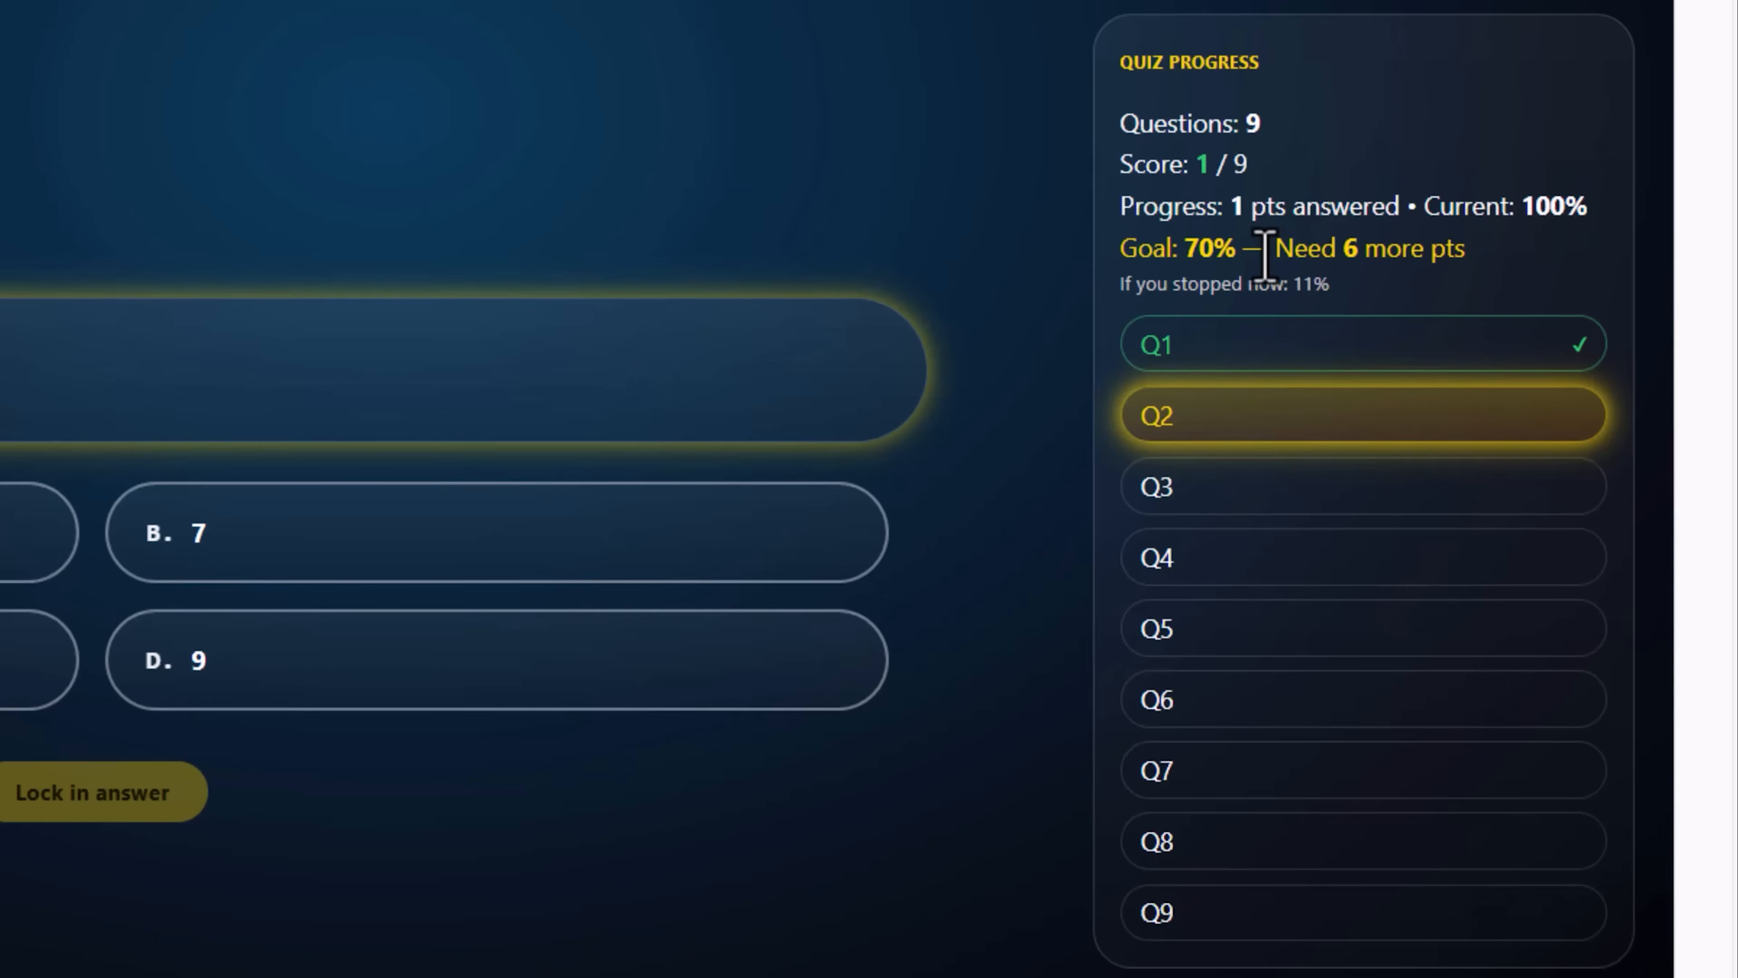
mouse_move(1273, 250)
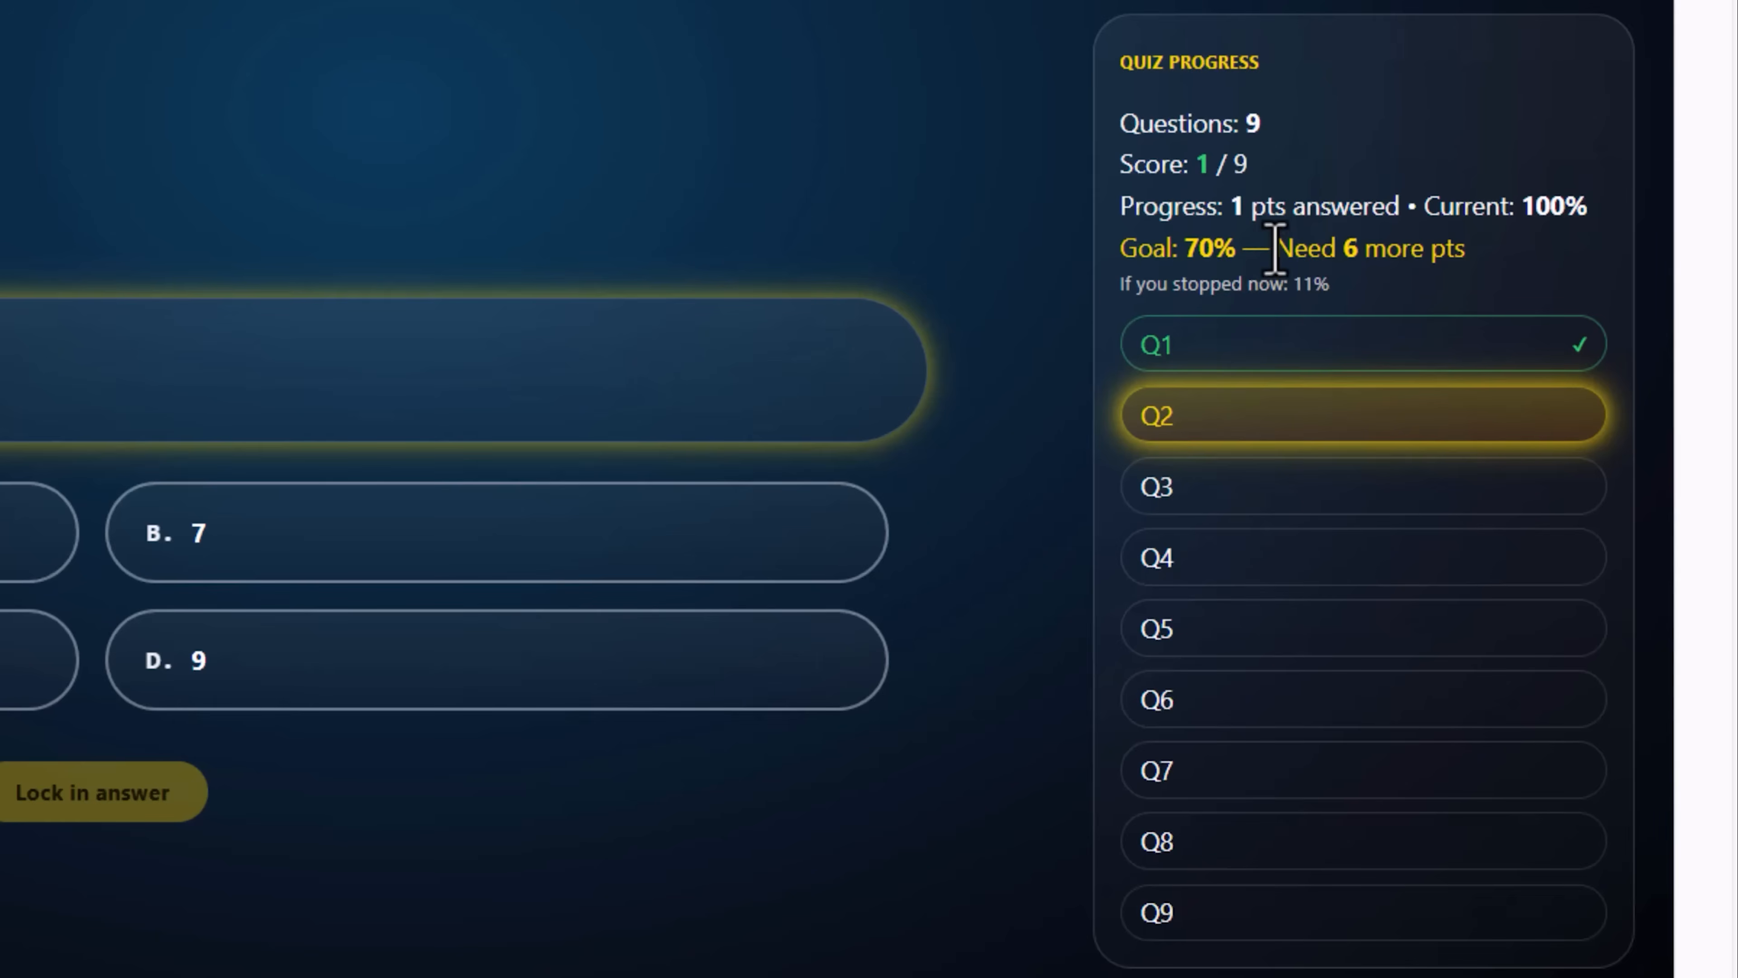
mouse_move(1369, 247)
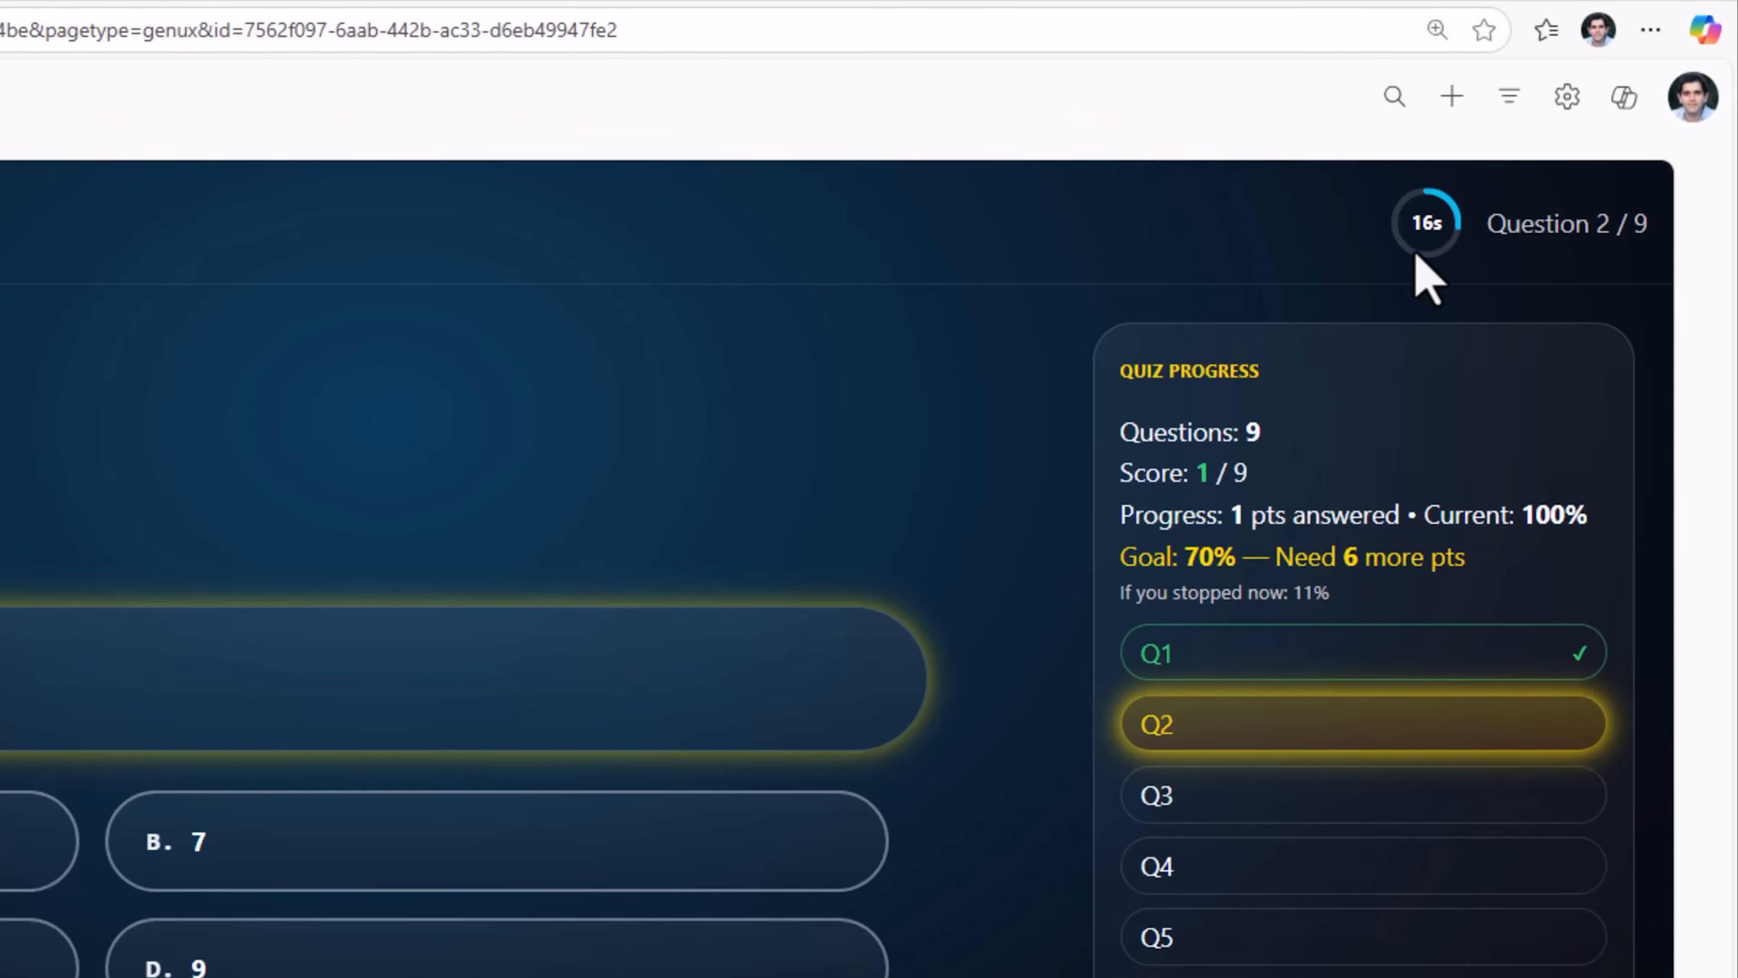
scroll("down", 3)
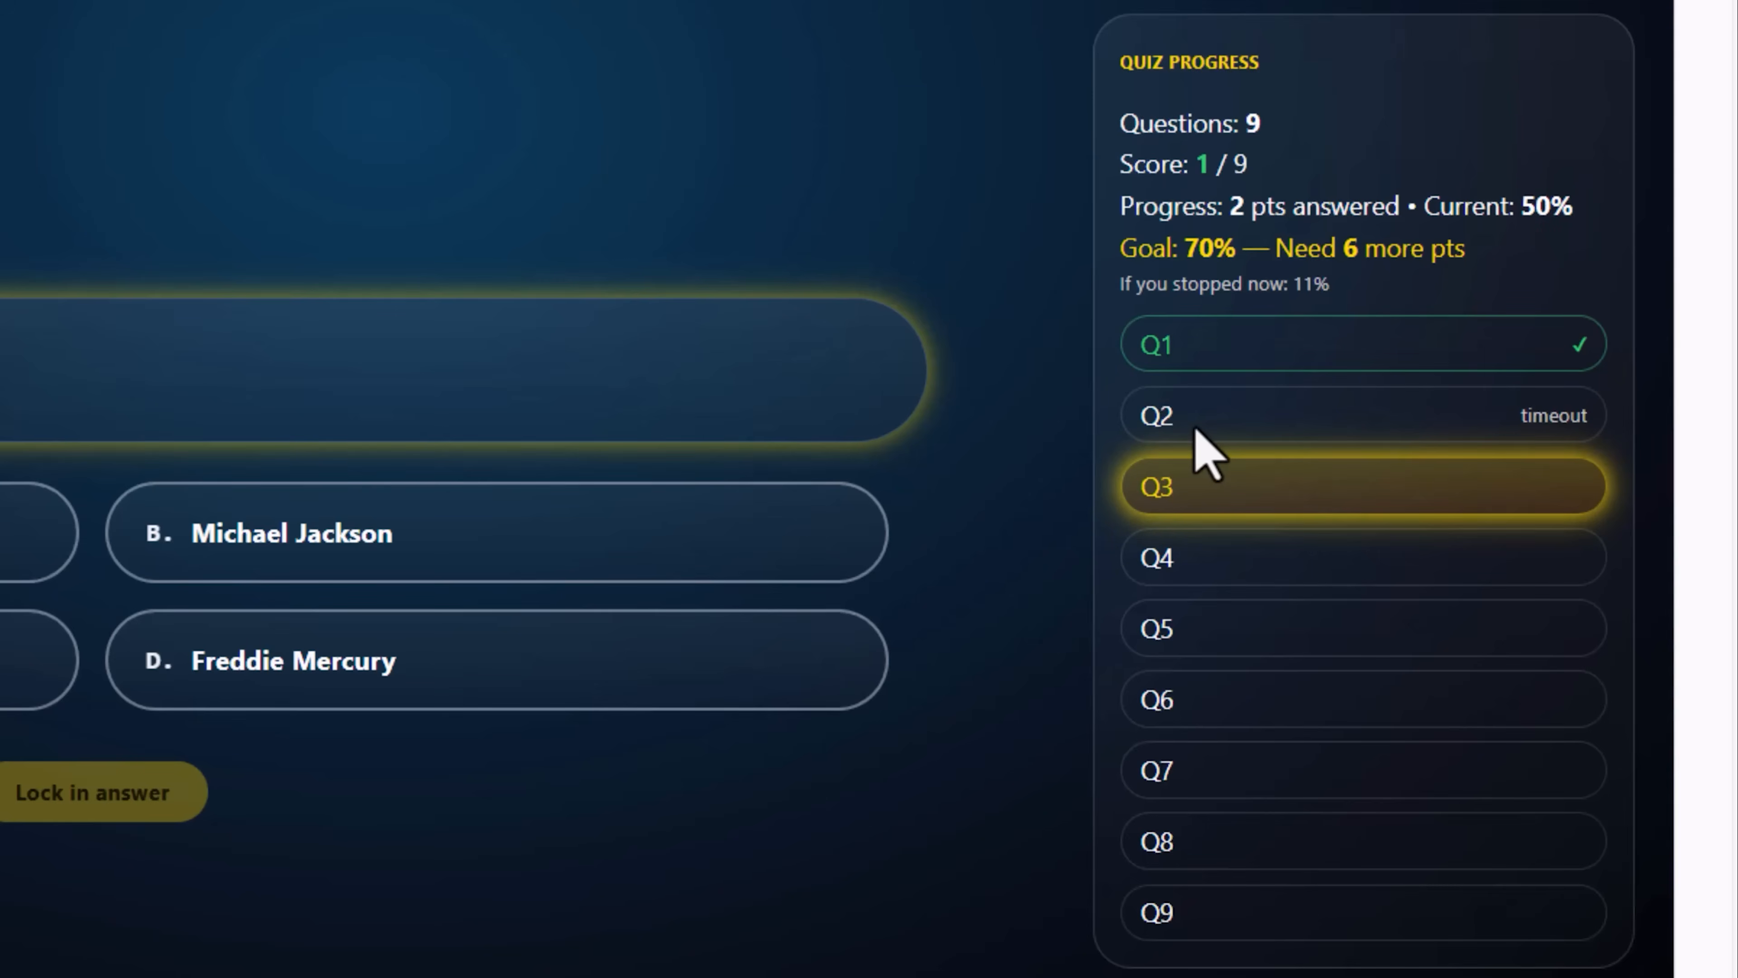
mouse_move(1161, 433)
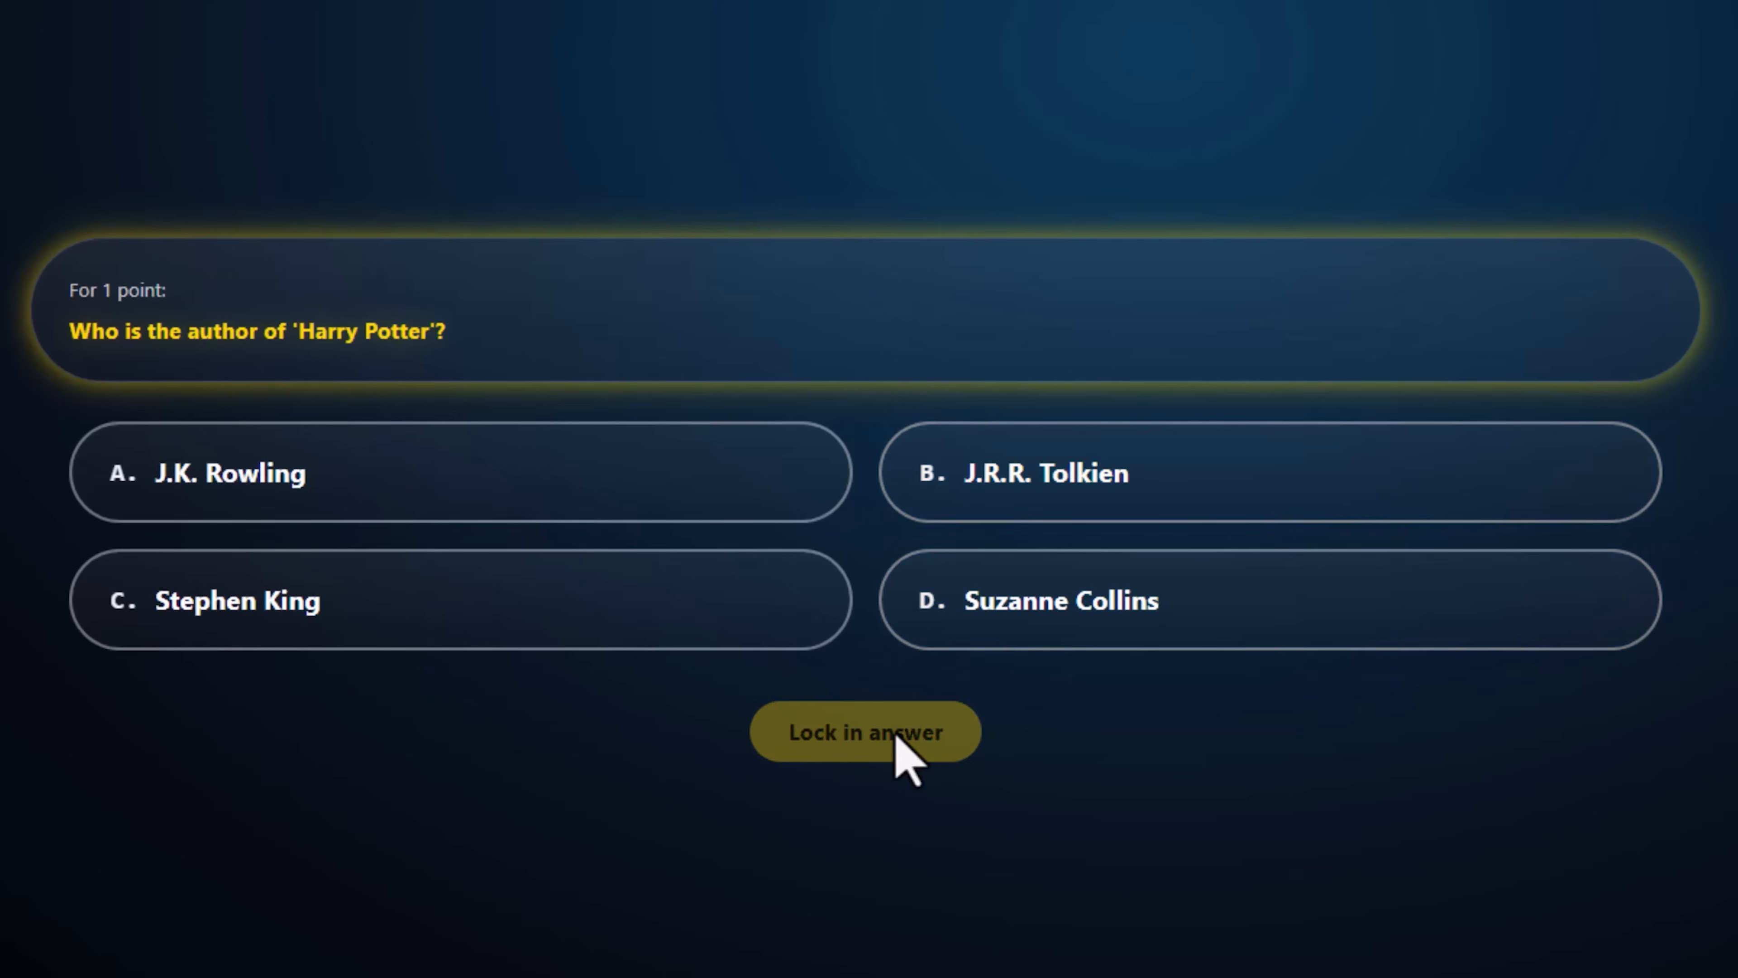
left_click(864, 732)
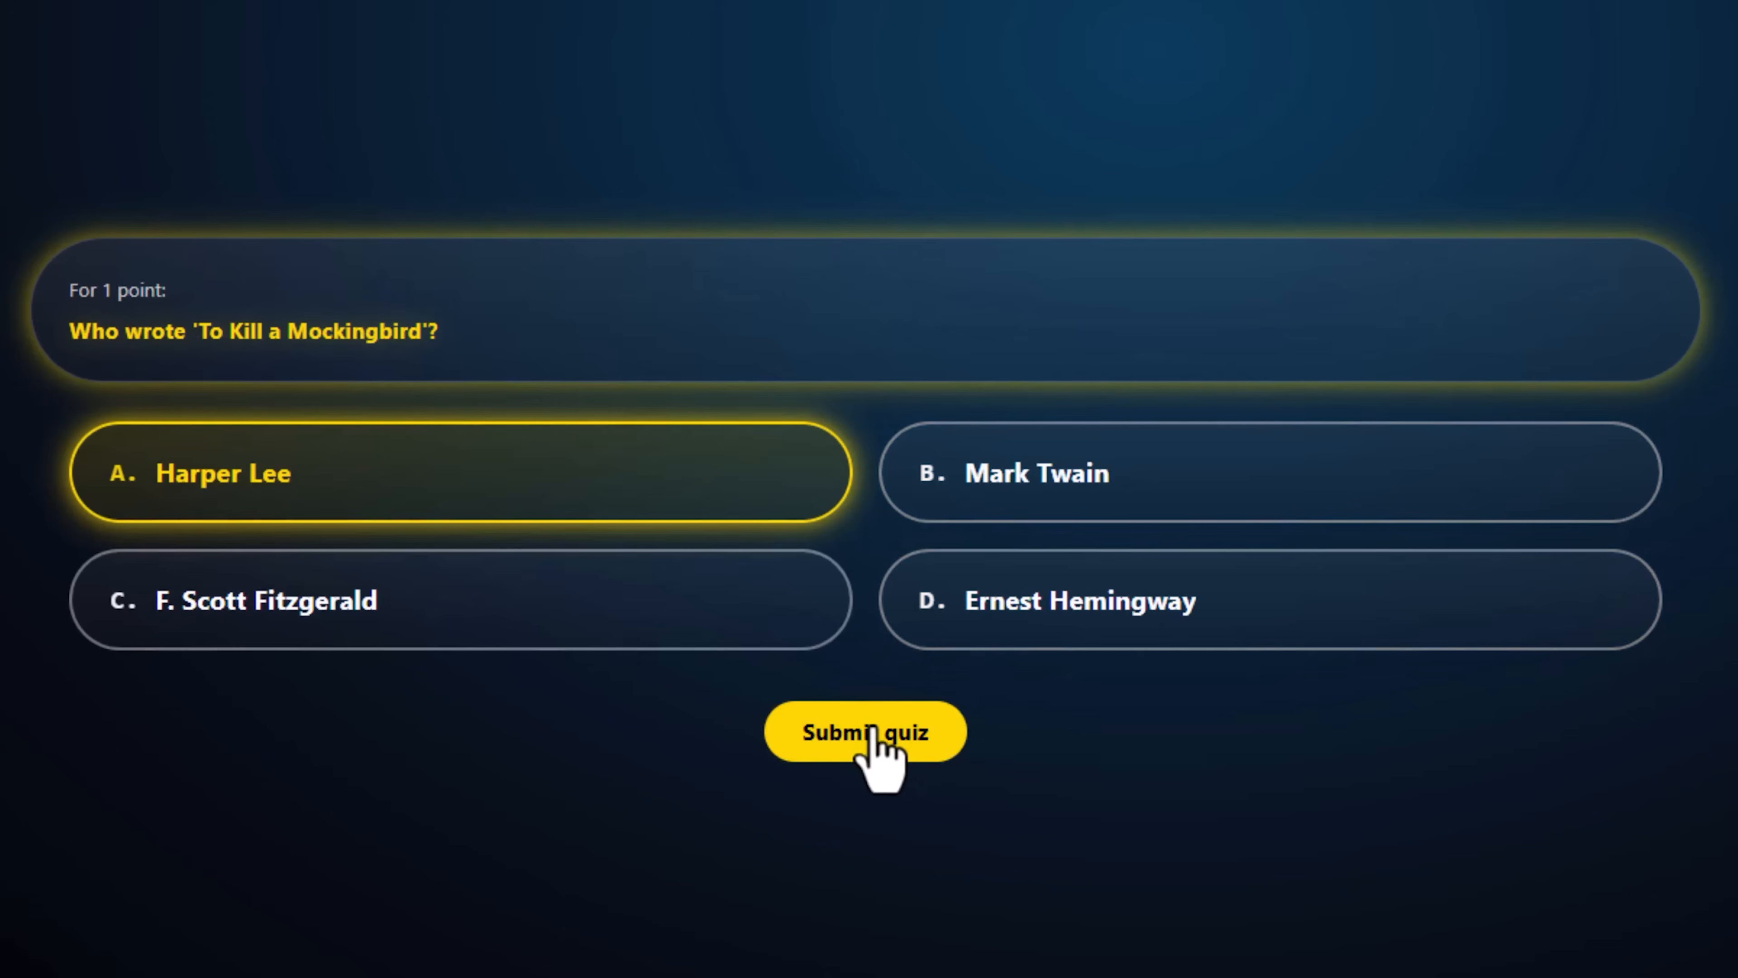
- Submit the finished quiz to reach the results showing 7 of 9 points, 78% passed
left_click(864, 731)
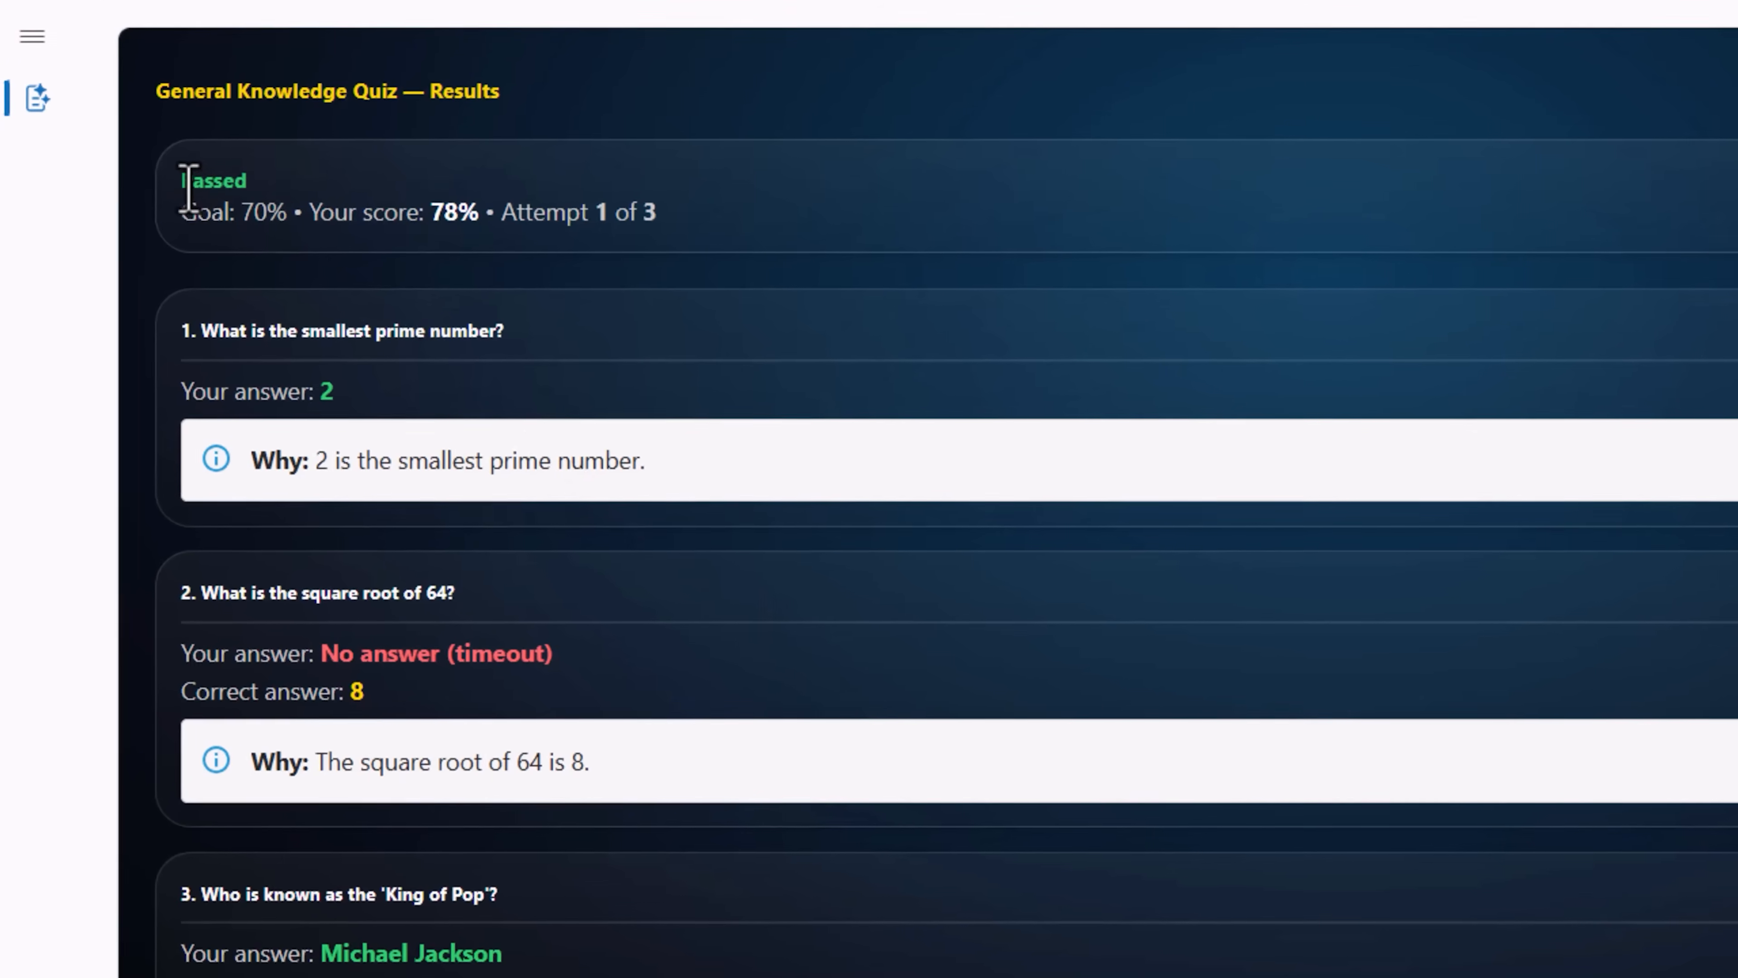
mouse_move(222, 338)
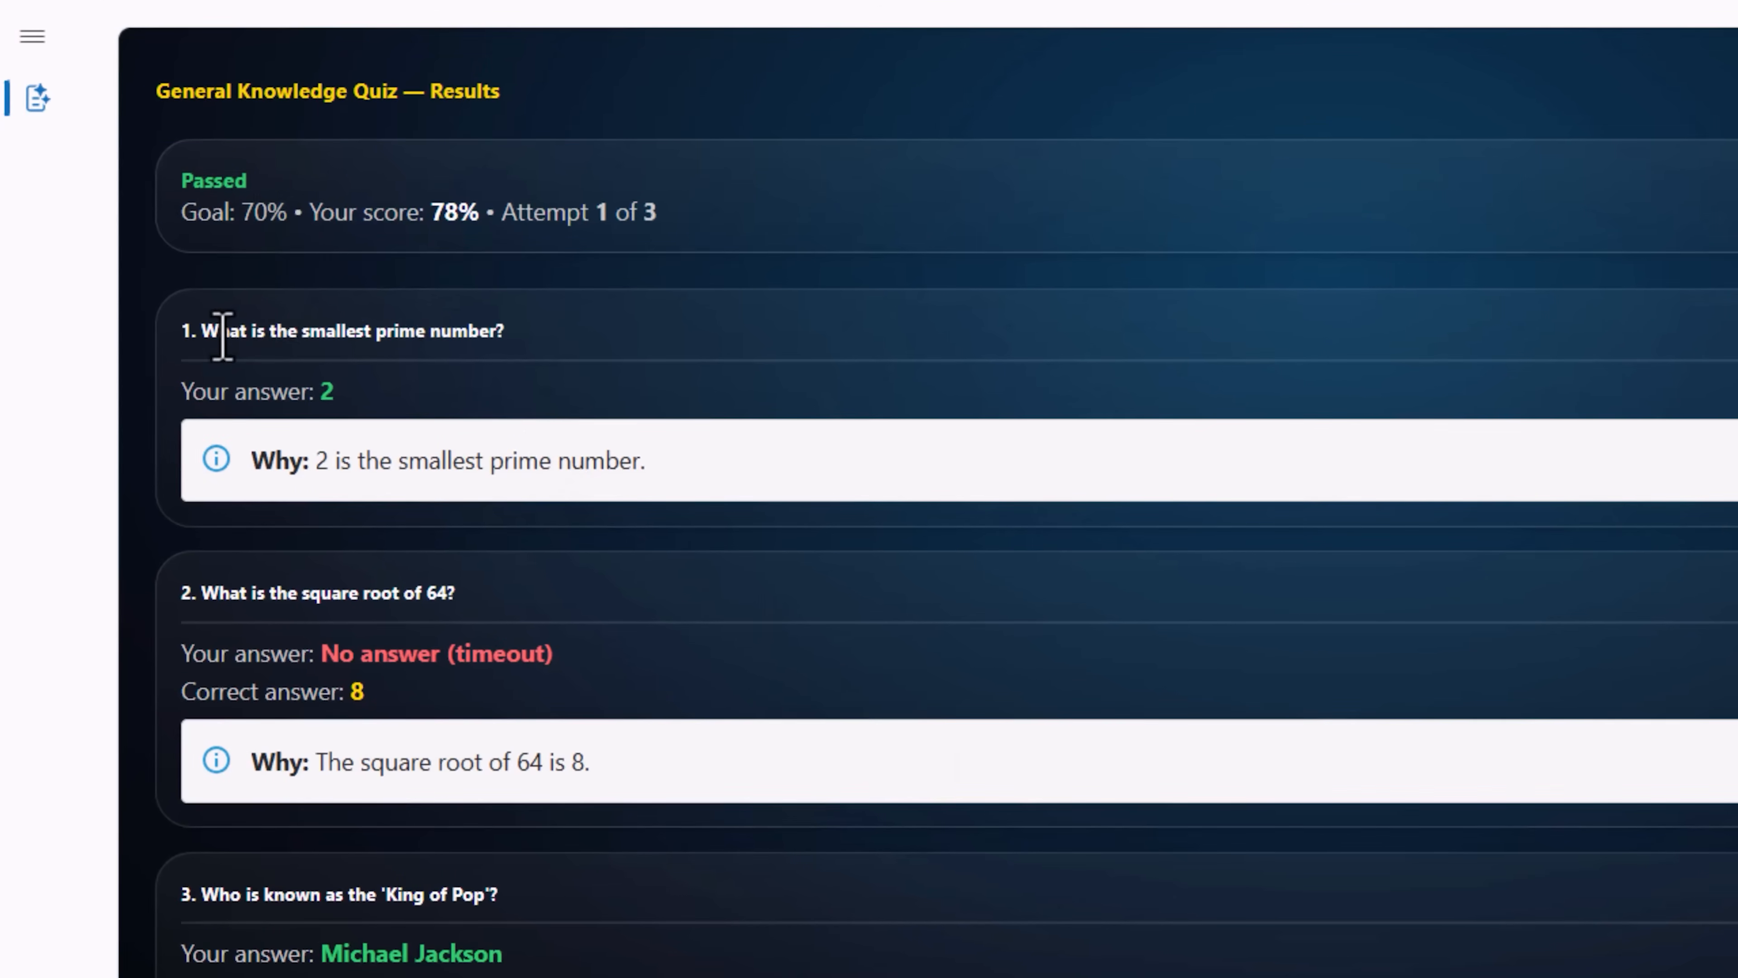
mouse_move(353, 426)
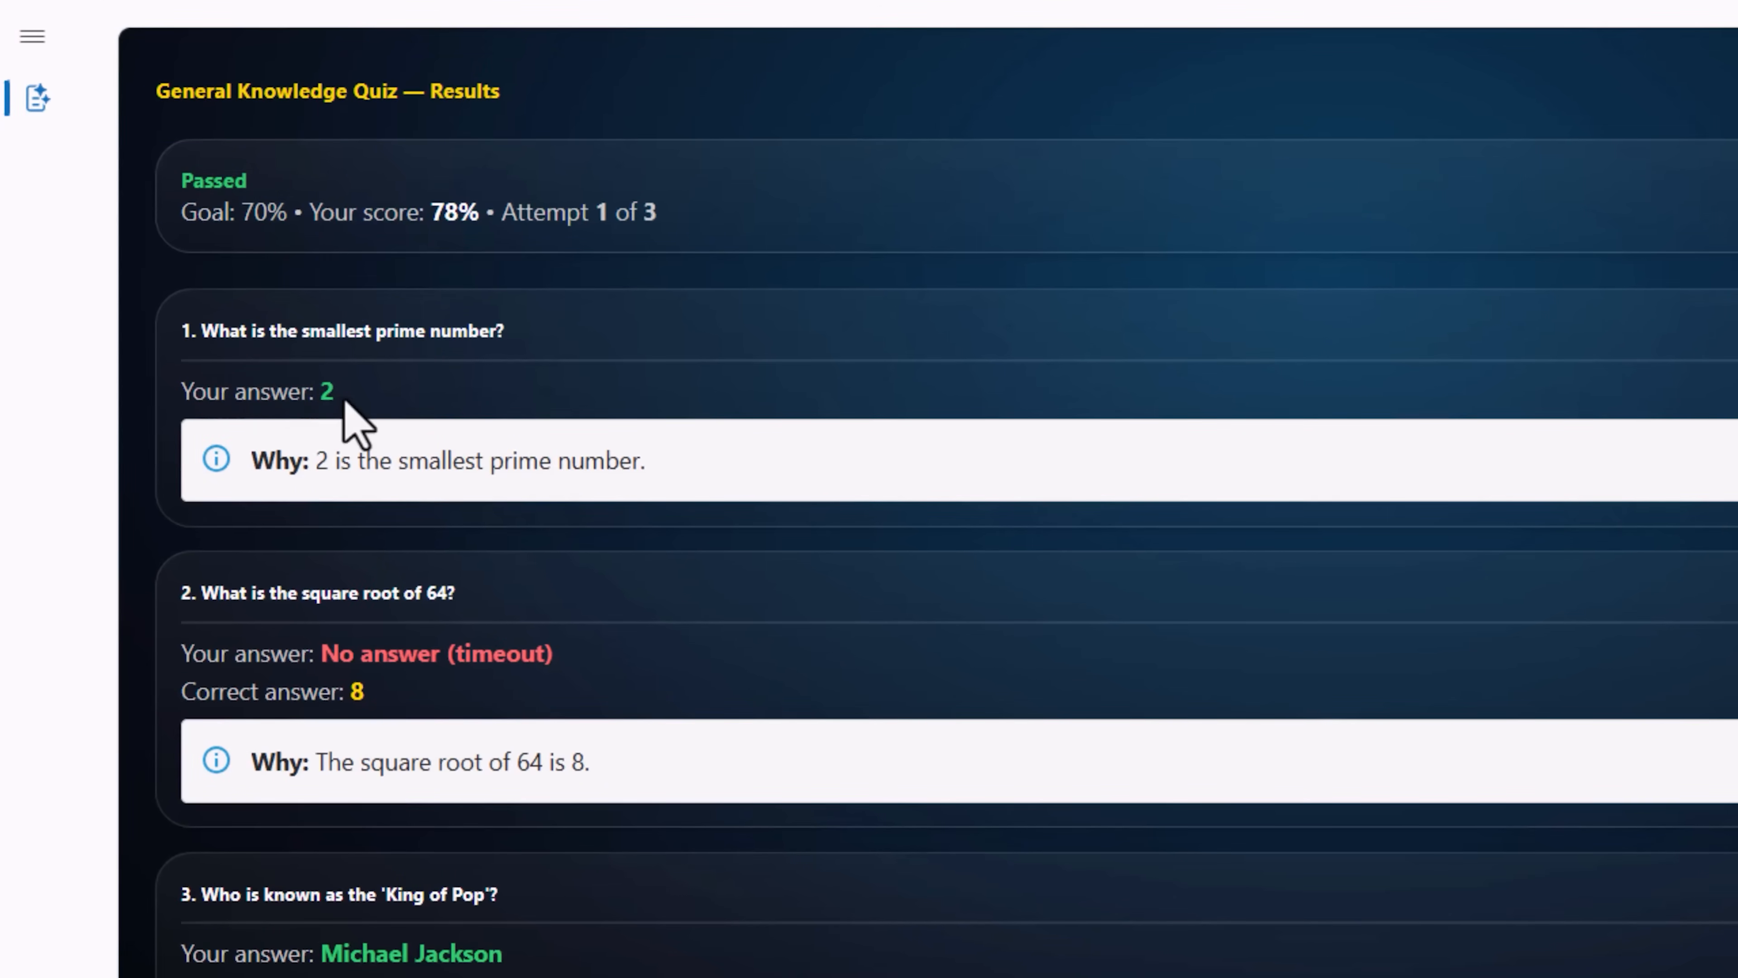
mouse_move(494, 456)
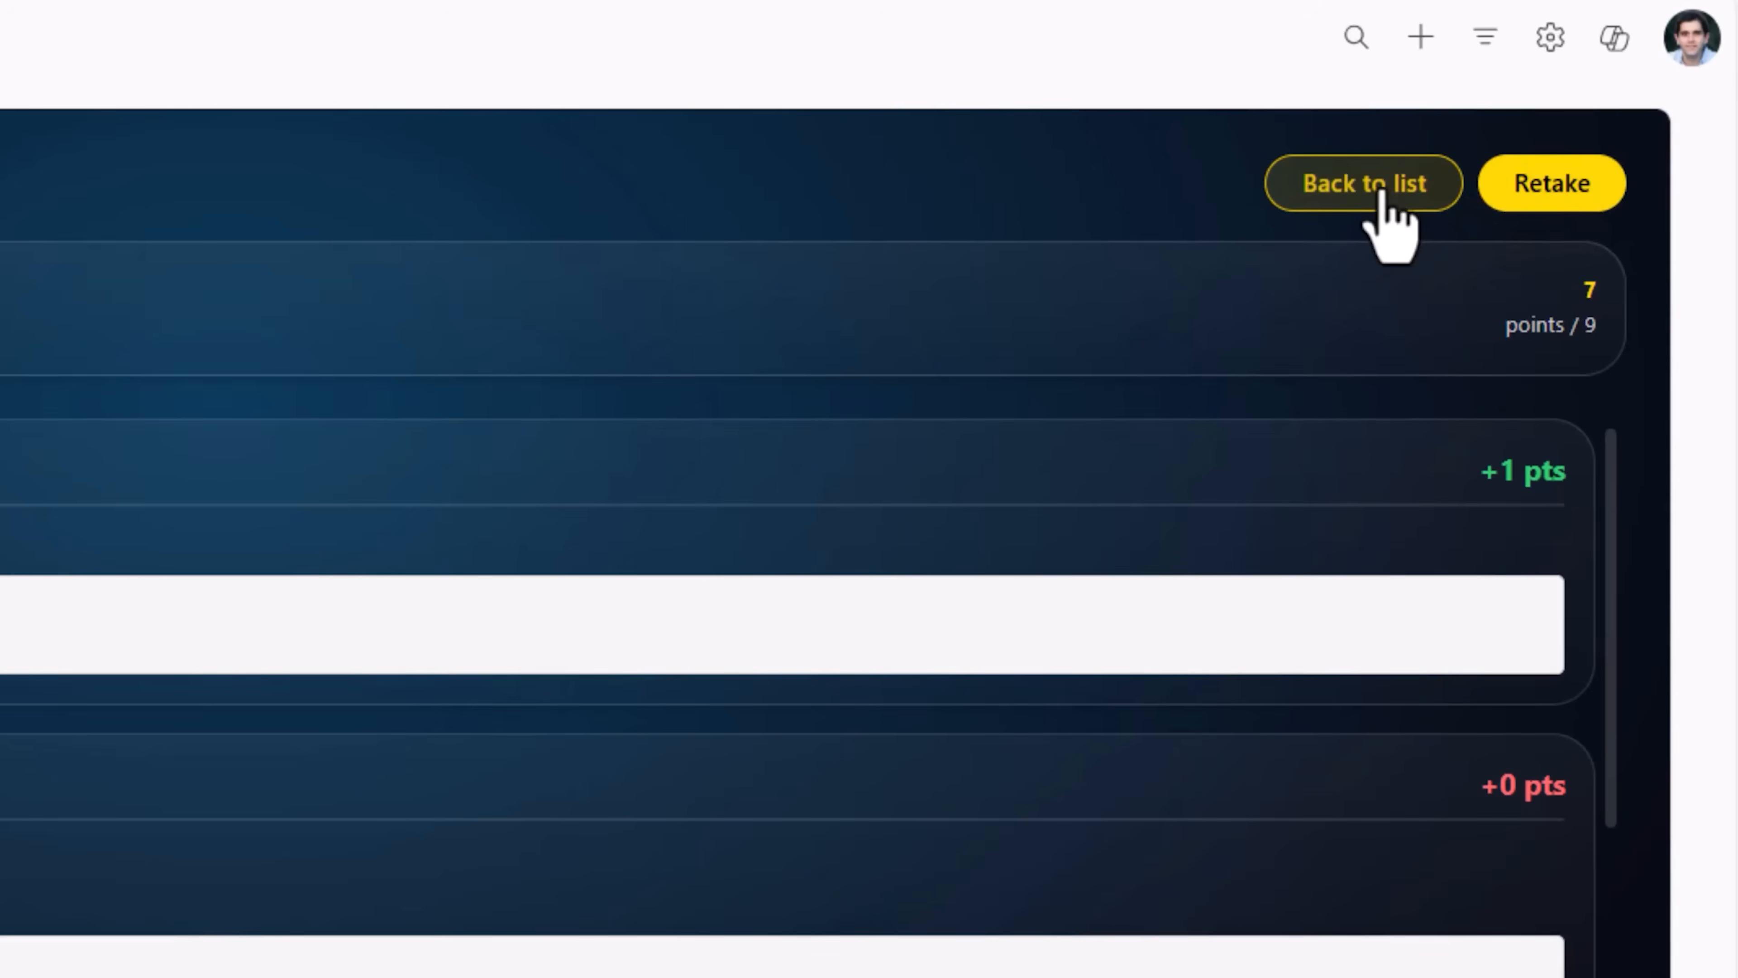
- Return to the quiz list and view My attempts showing score 7, 78%, passed
left_click(1363, 183)
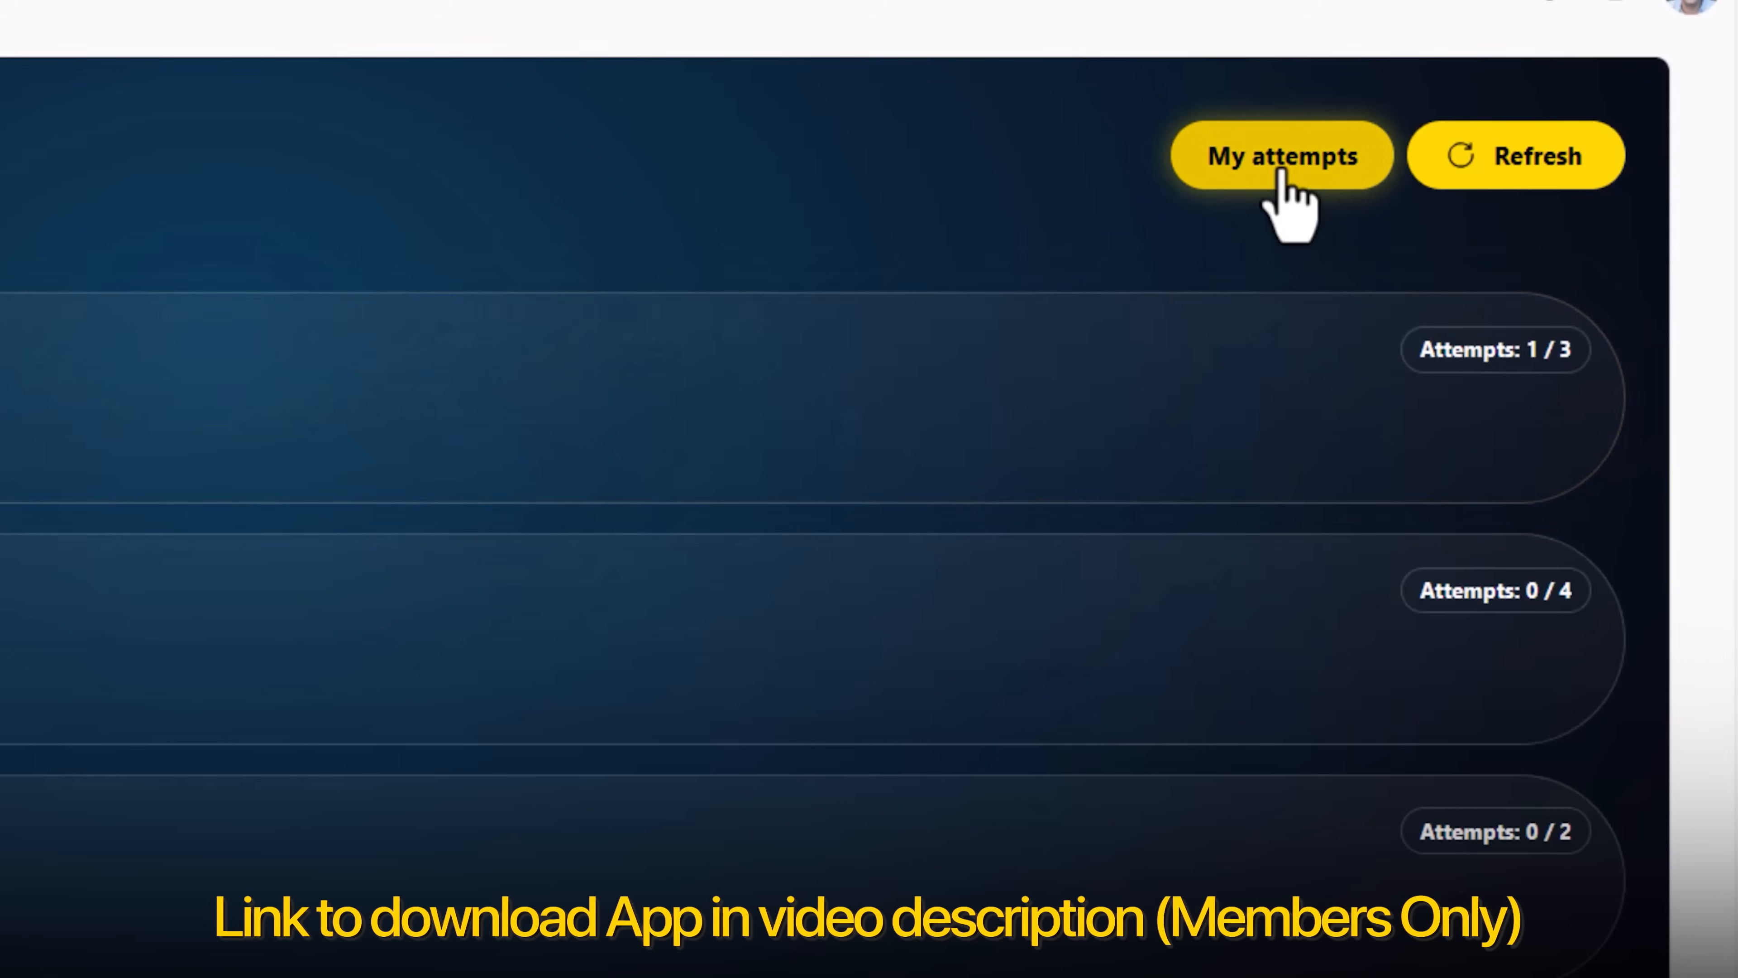
left_click(1280, 155)
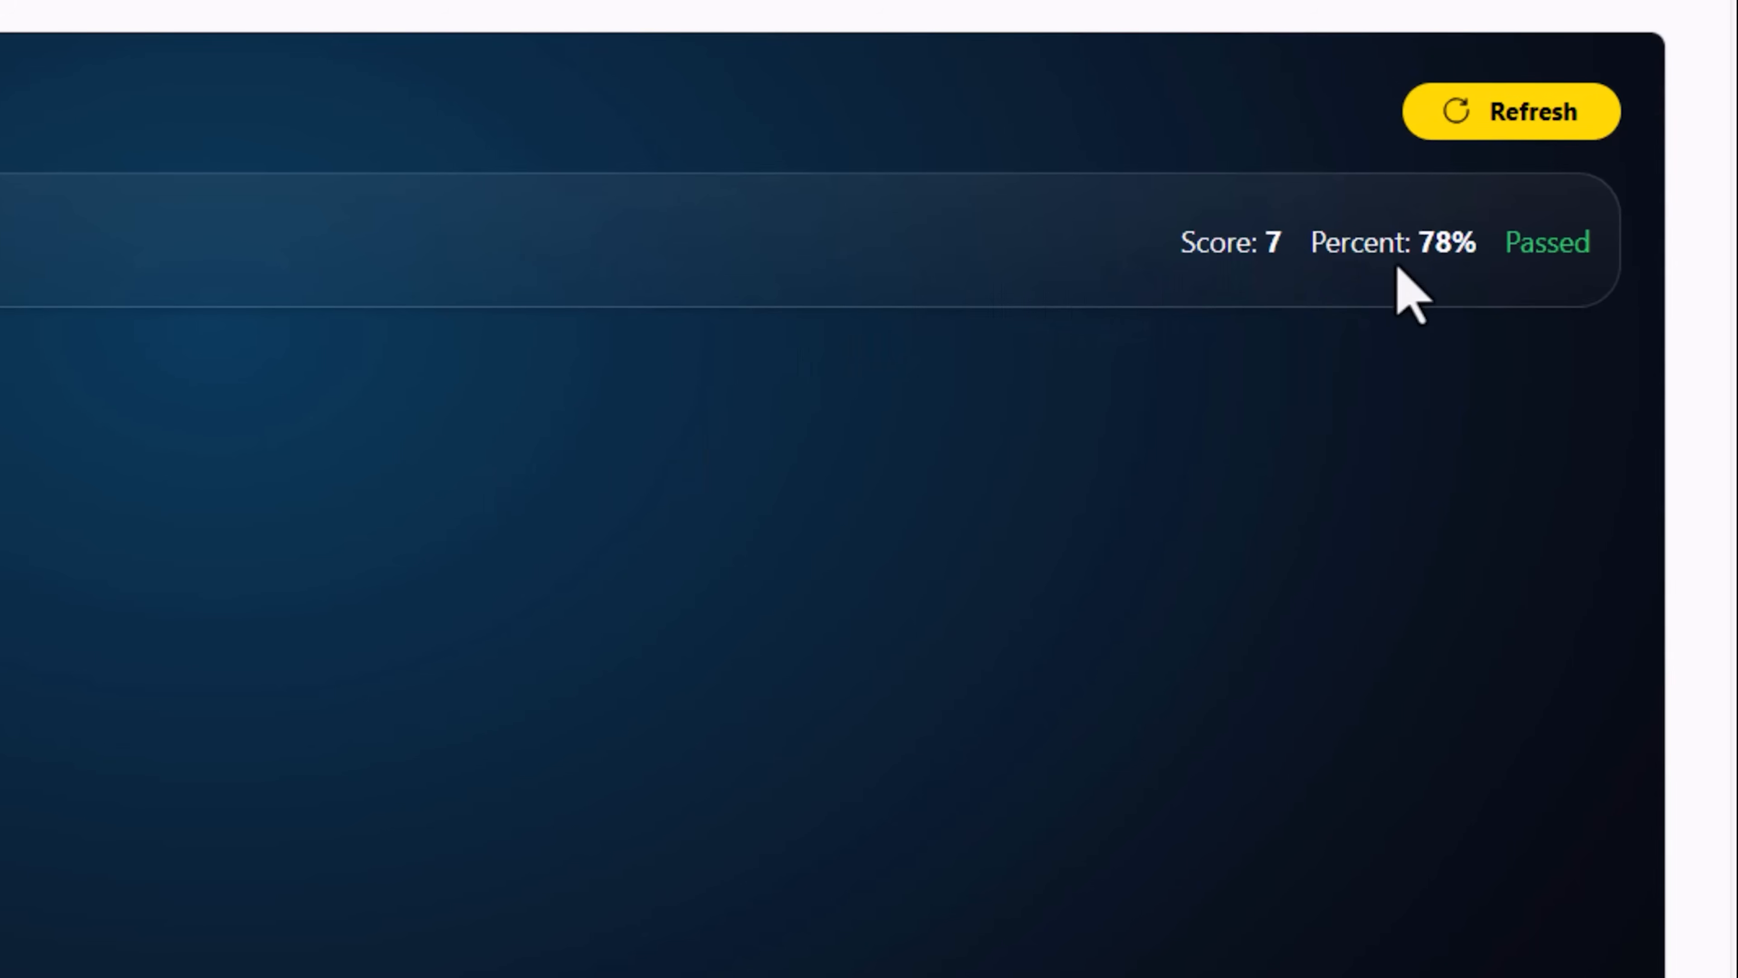
mouse_move(1535, 311)
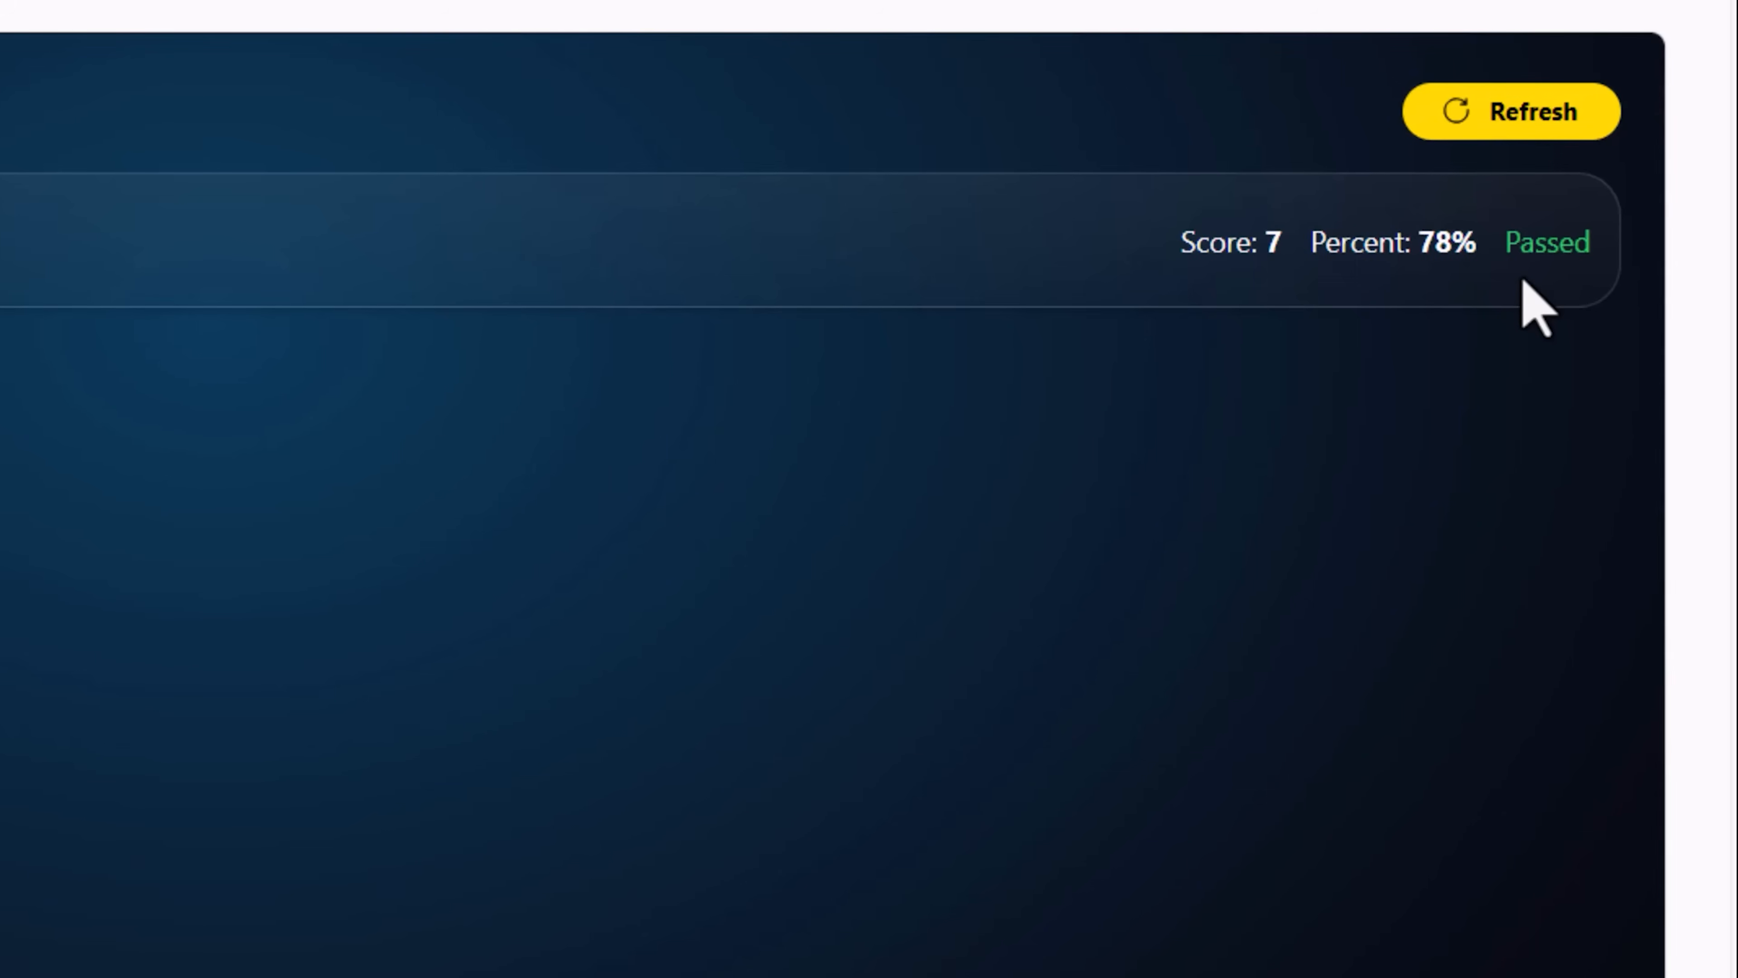
- Switch to the Quiz admin center and open the General Knowledge Quiz record
left_click(543, 18)
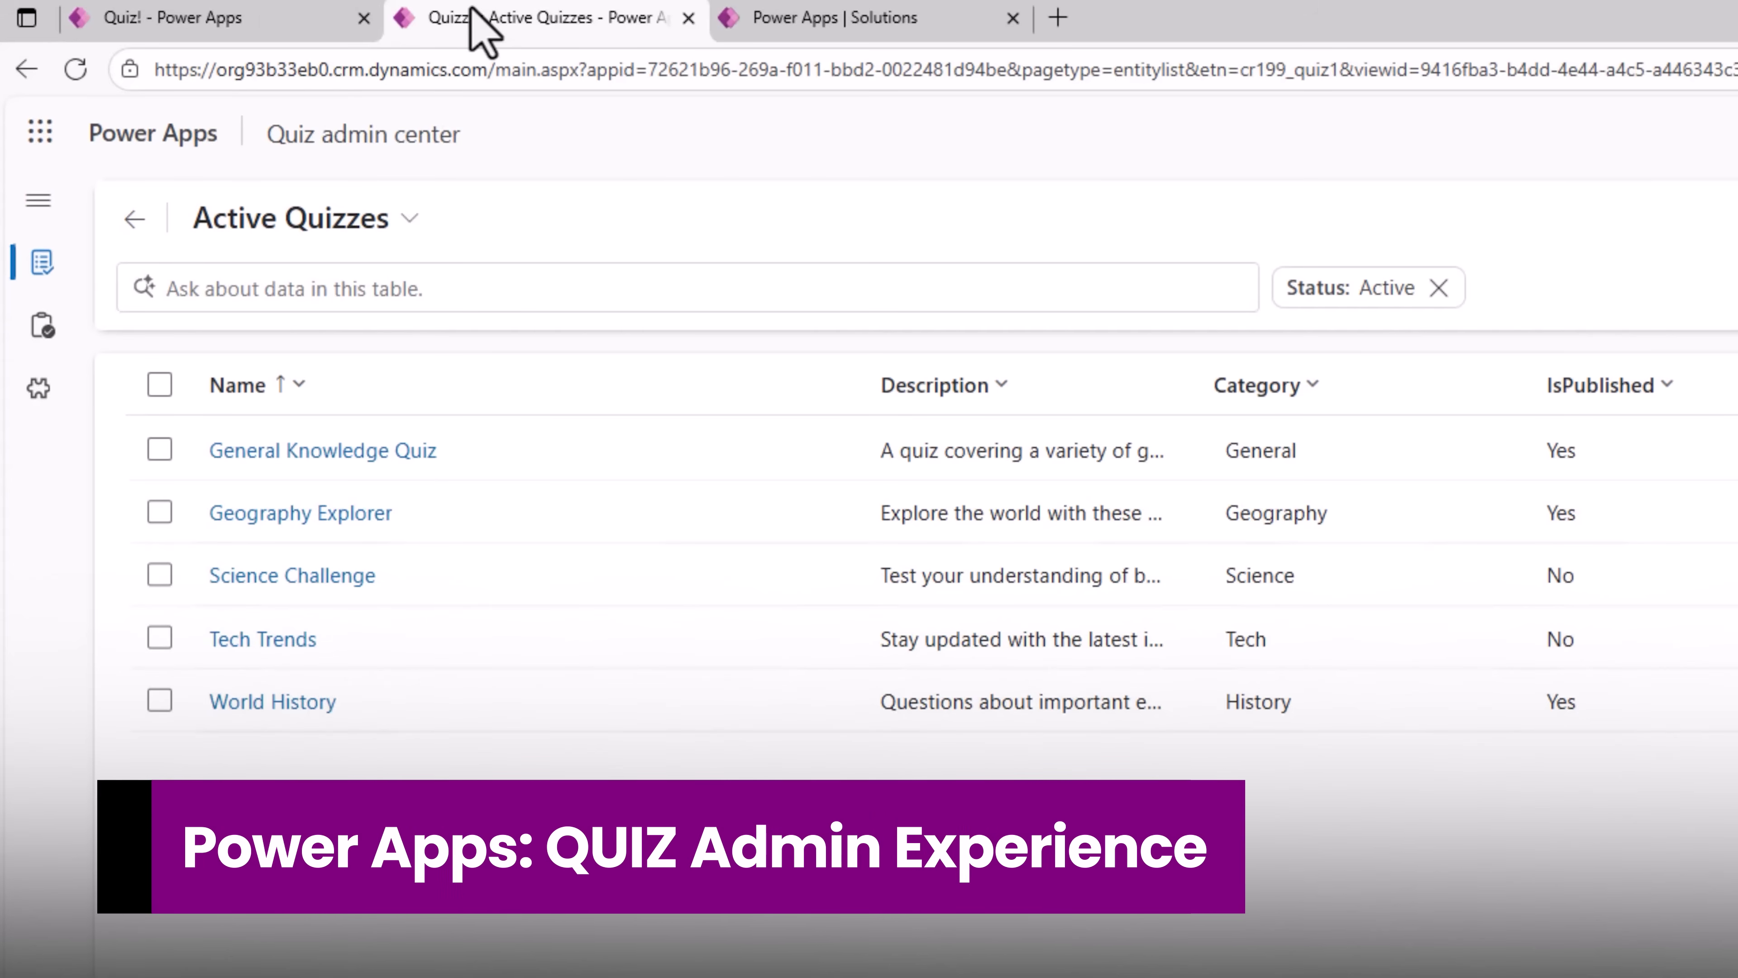
mouse_move(292, 191)
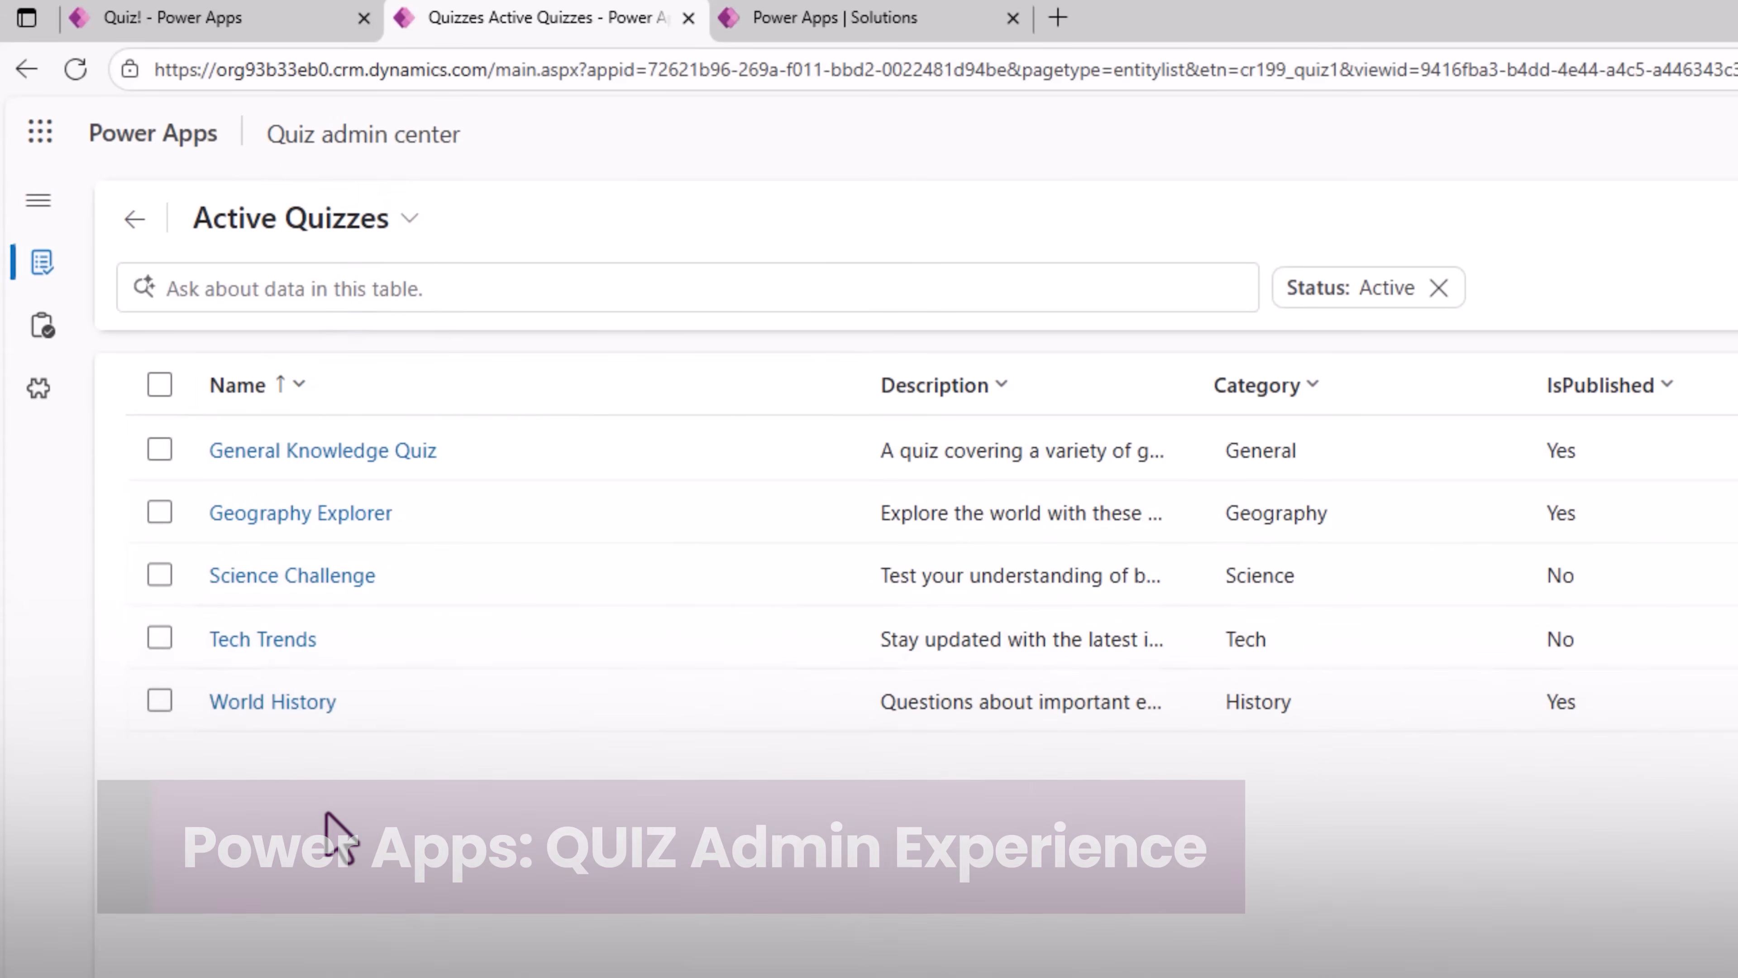
left_click(322, 450)
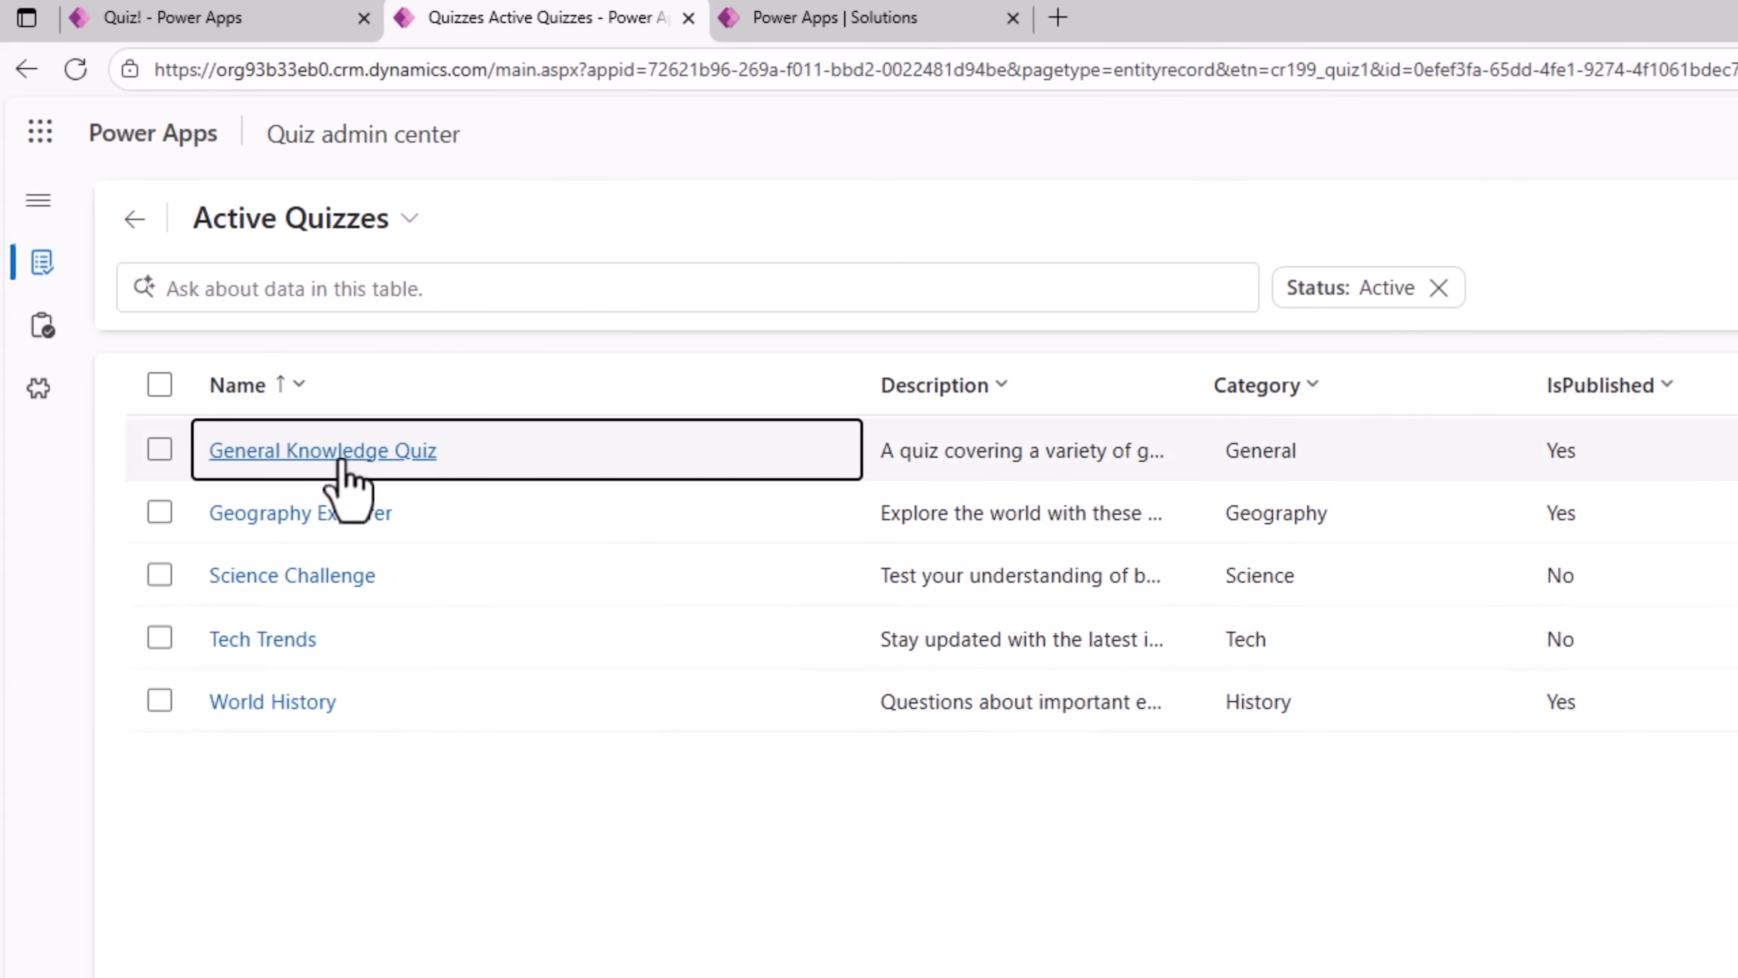
left_click(322, 450)
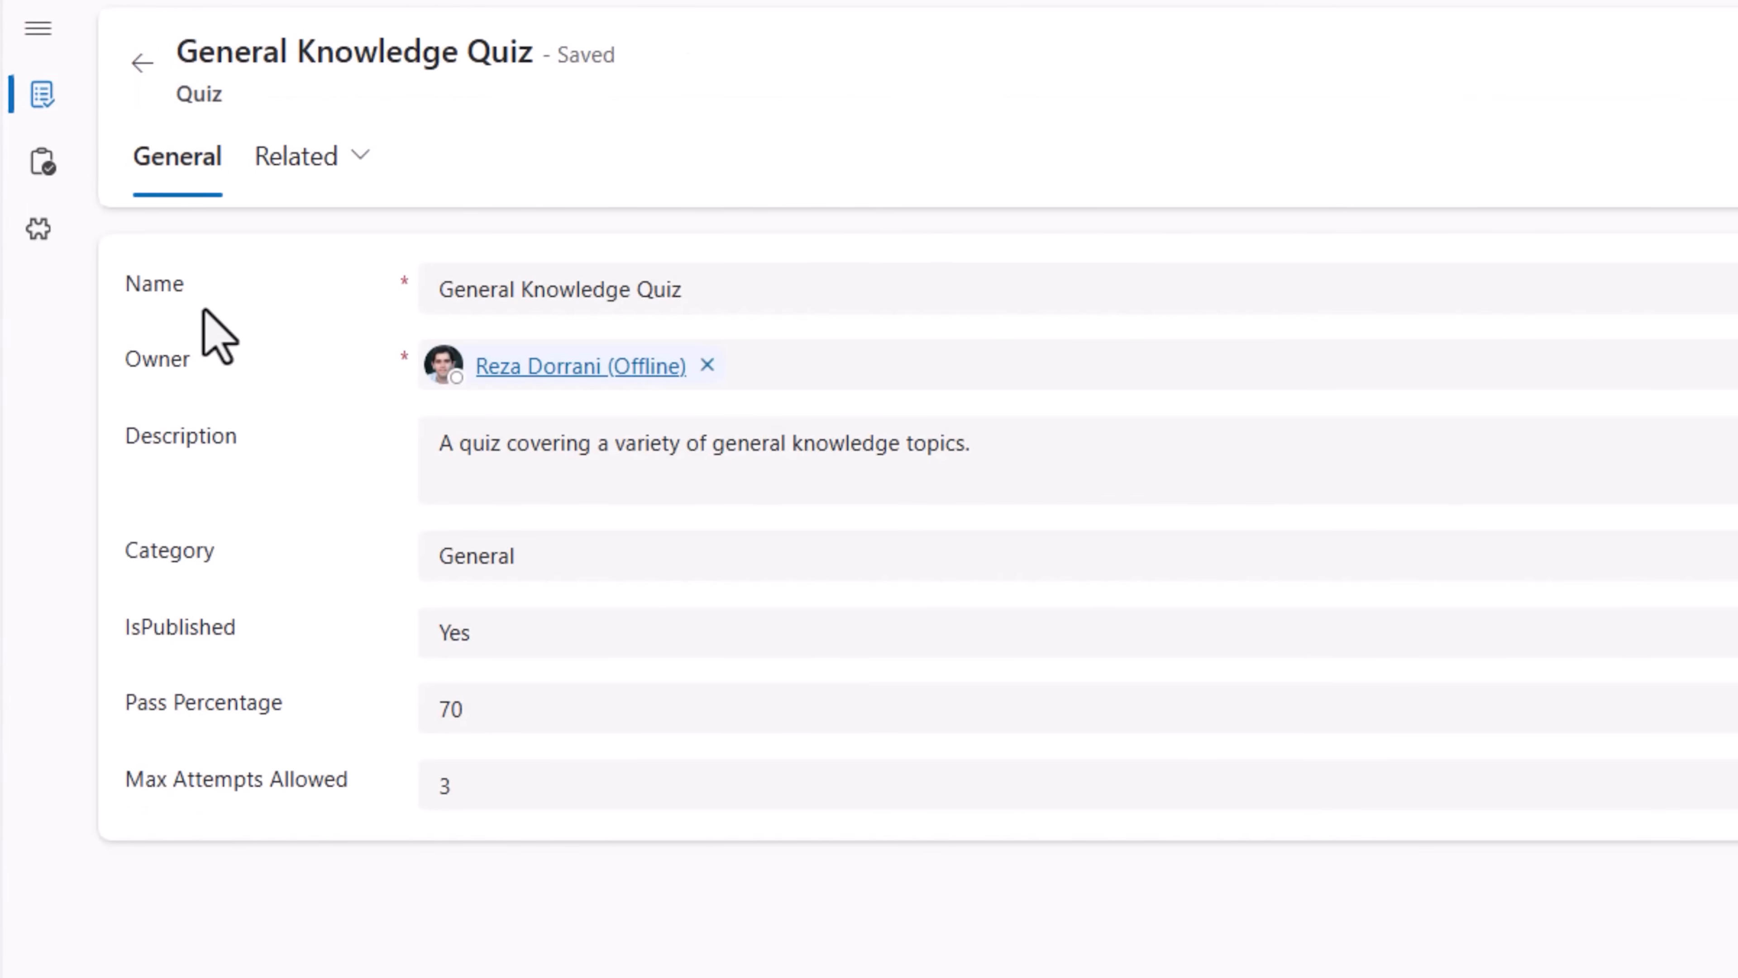
- Inspect the Category choices without changing them and bring up the Related menu
left_click(478, 555)
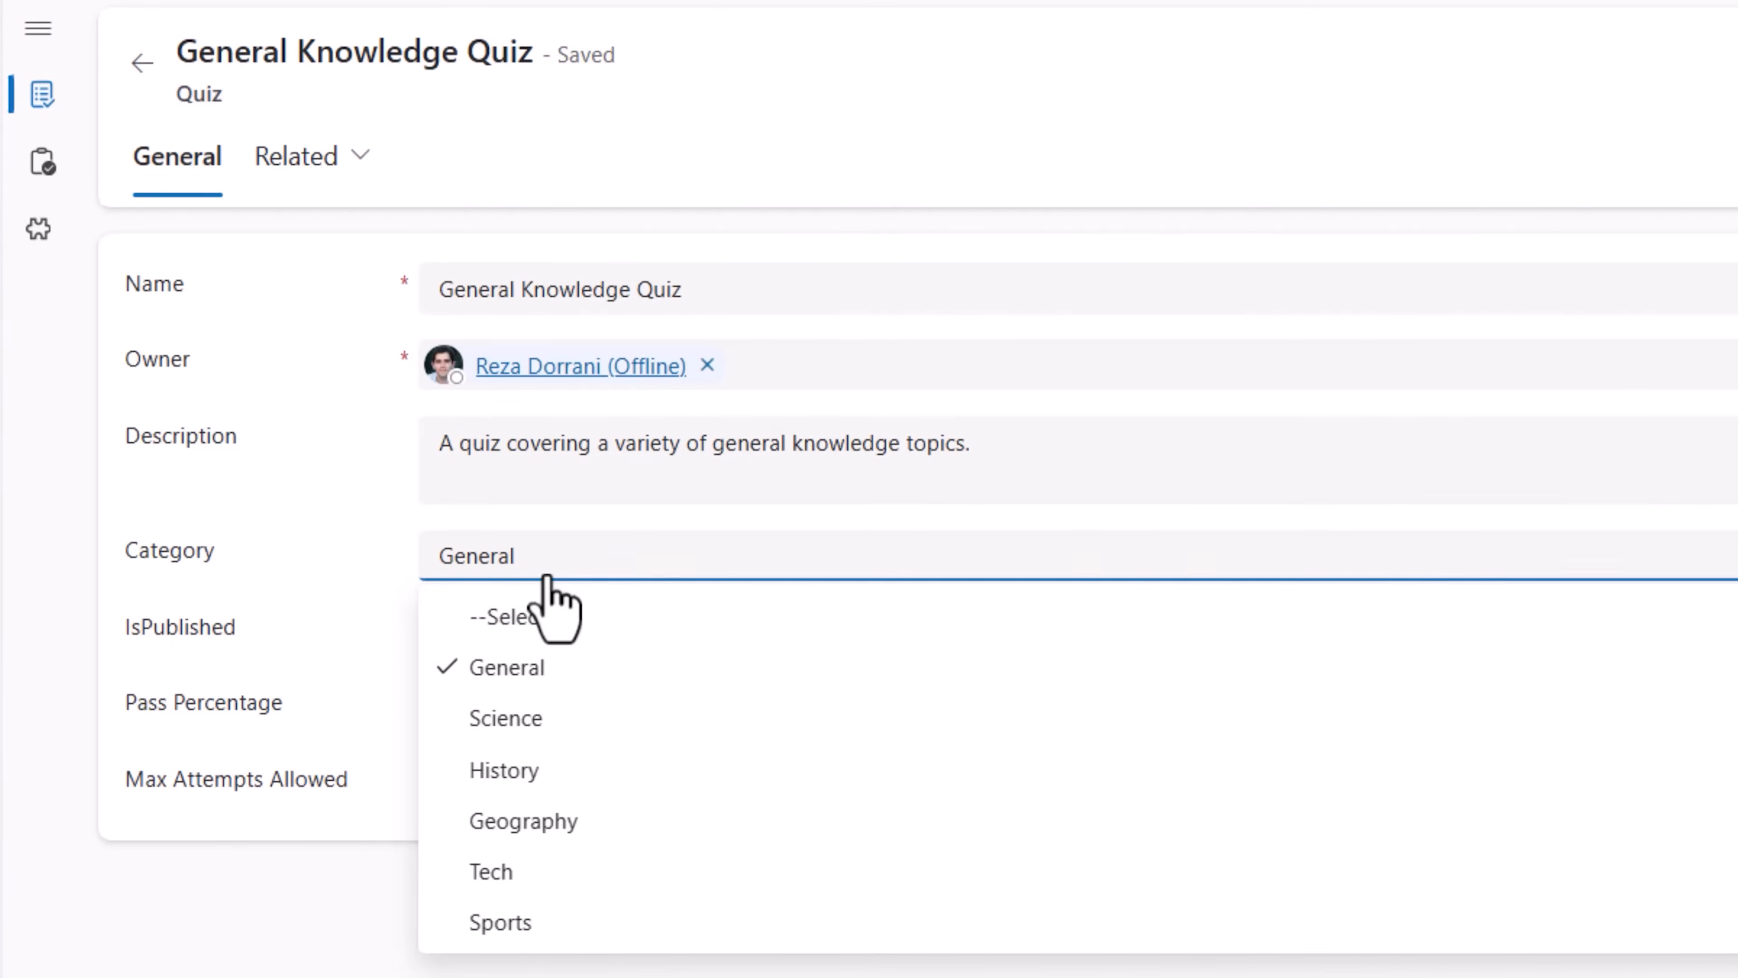
left_click(508, 667)
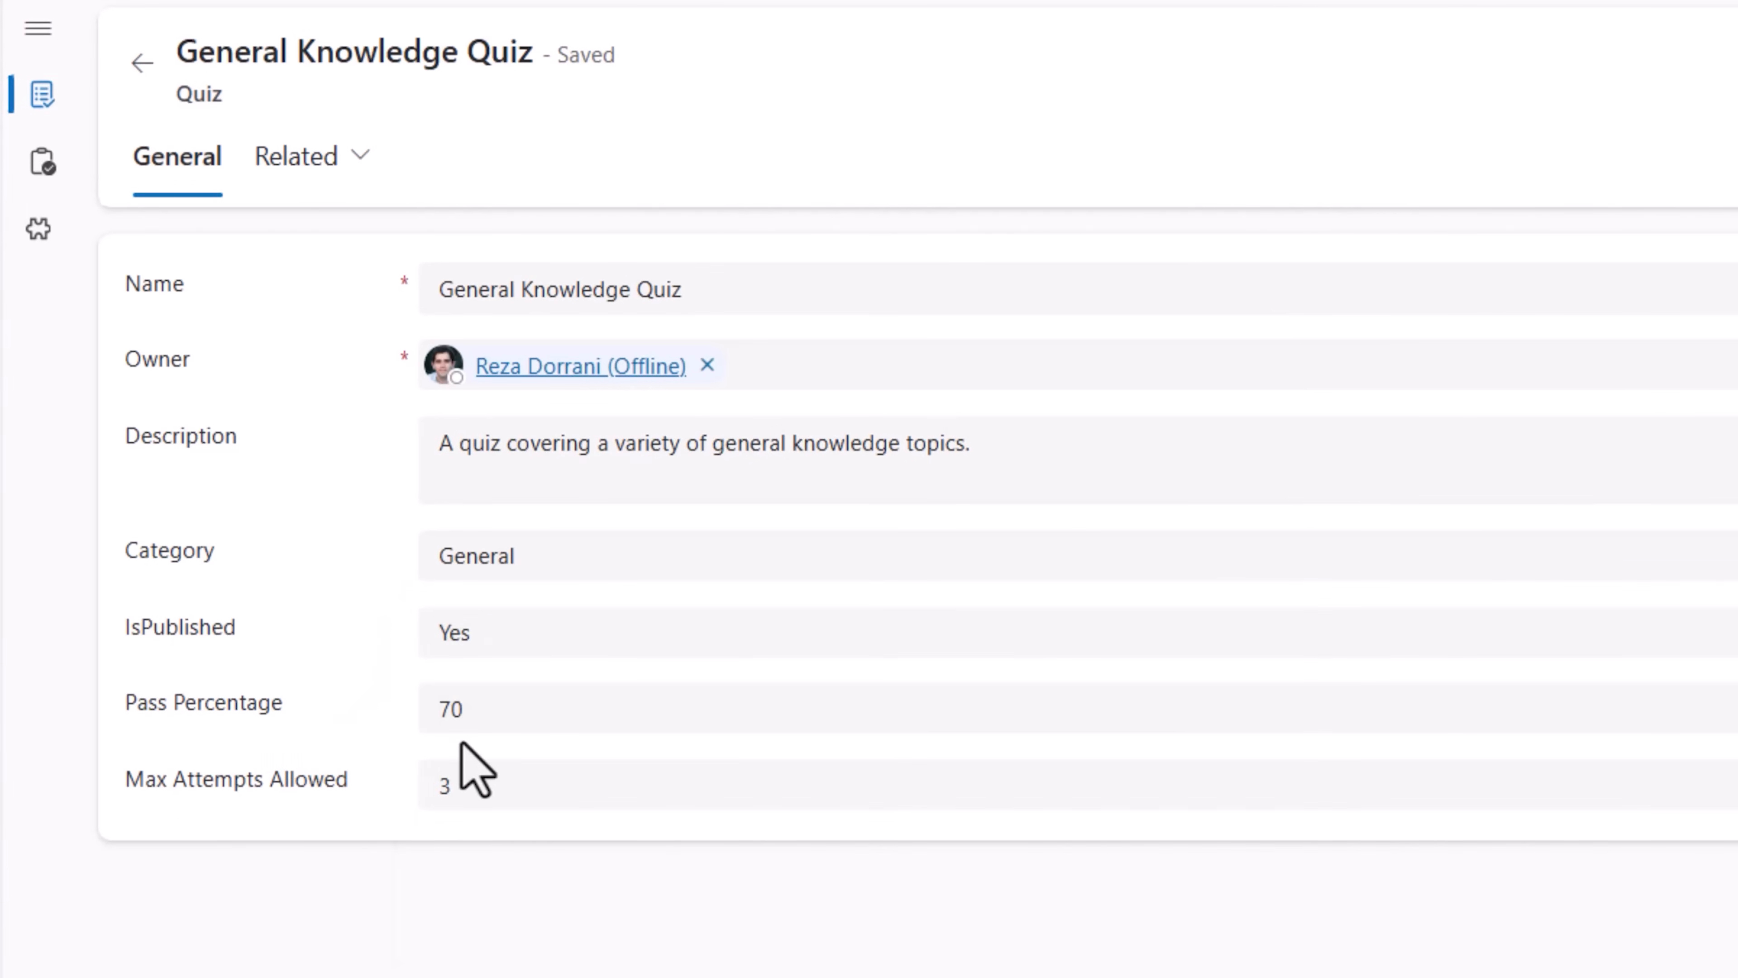
mouse_move(461, 787)
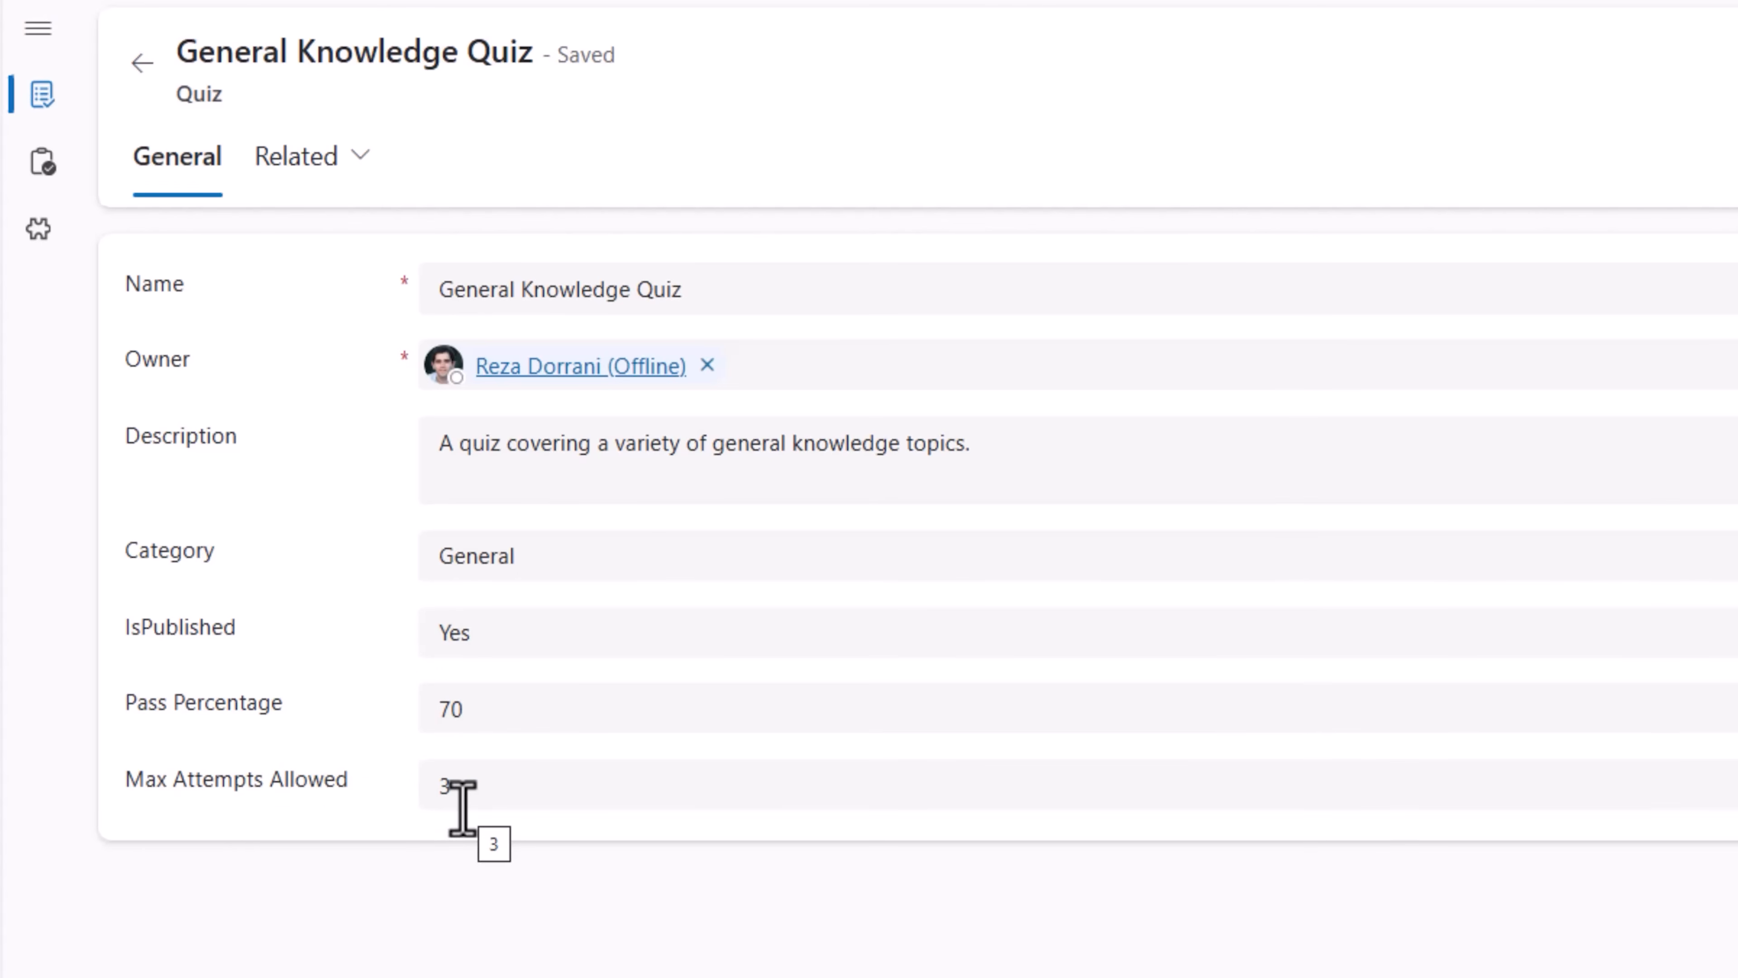
left_click(296, 156)
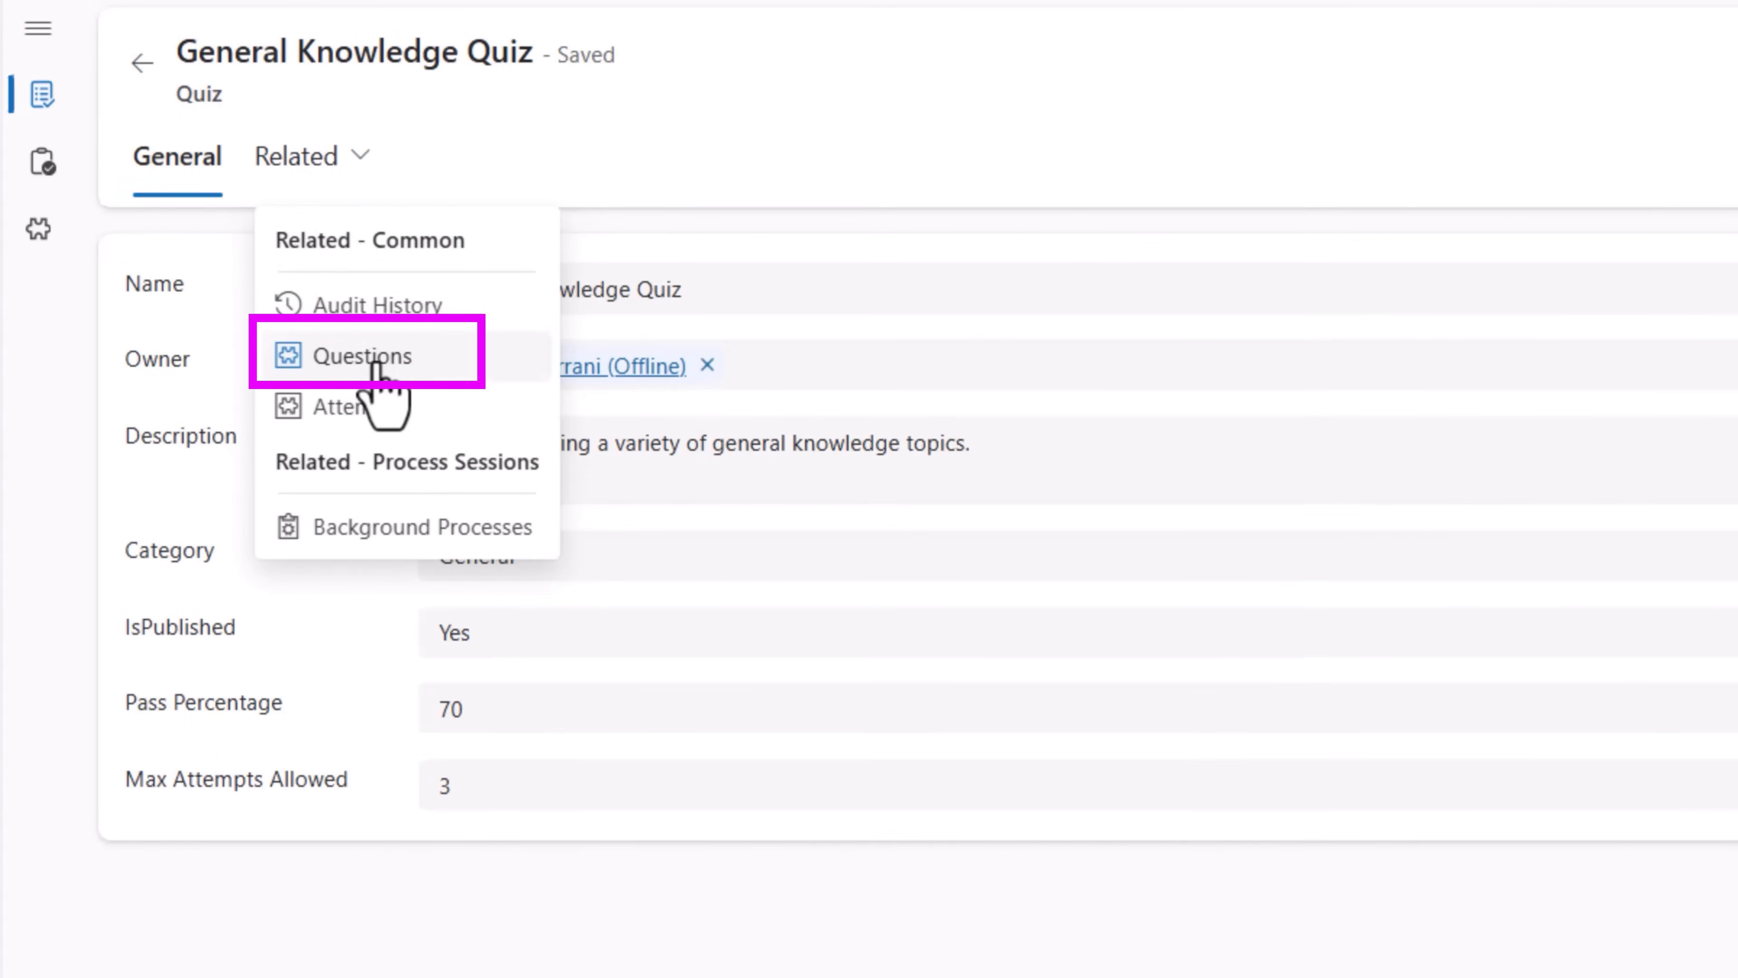
- Open the 'What is the square root of 64?' question and review its options and Option 3 answer
left_click(368, 354)
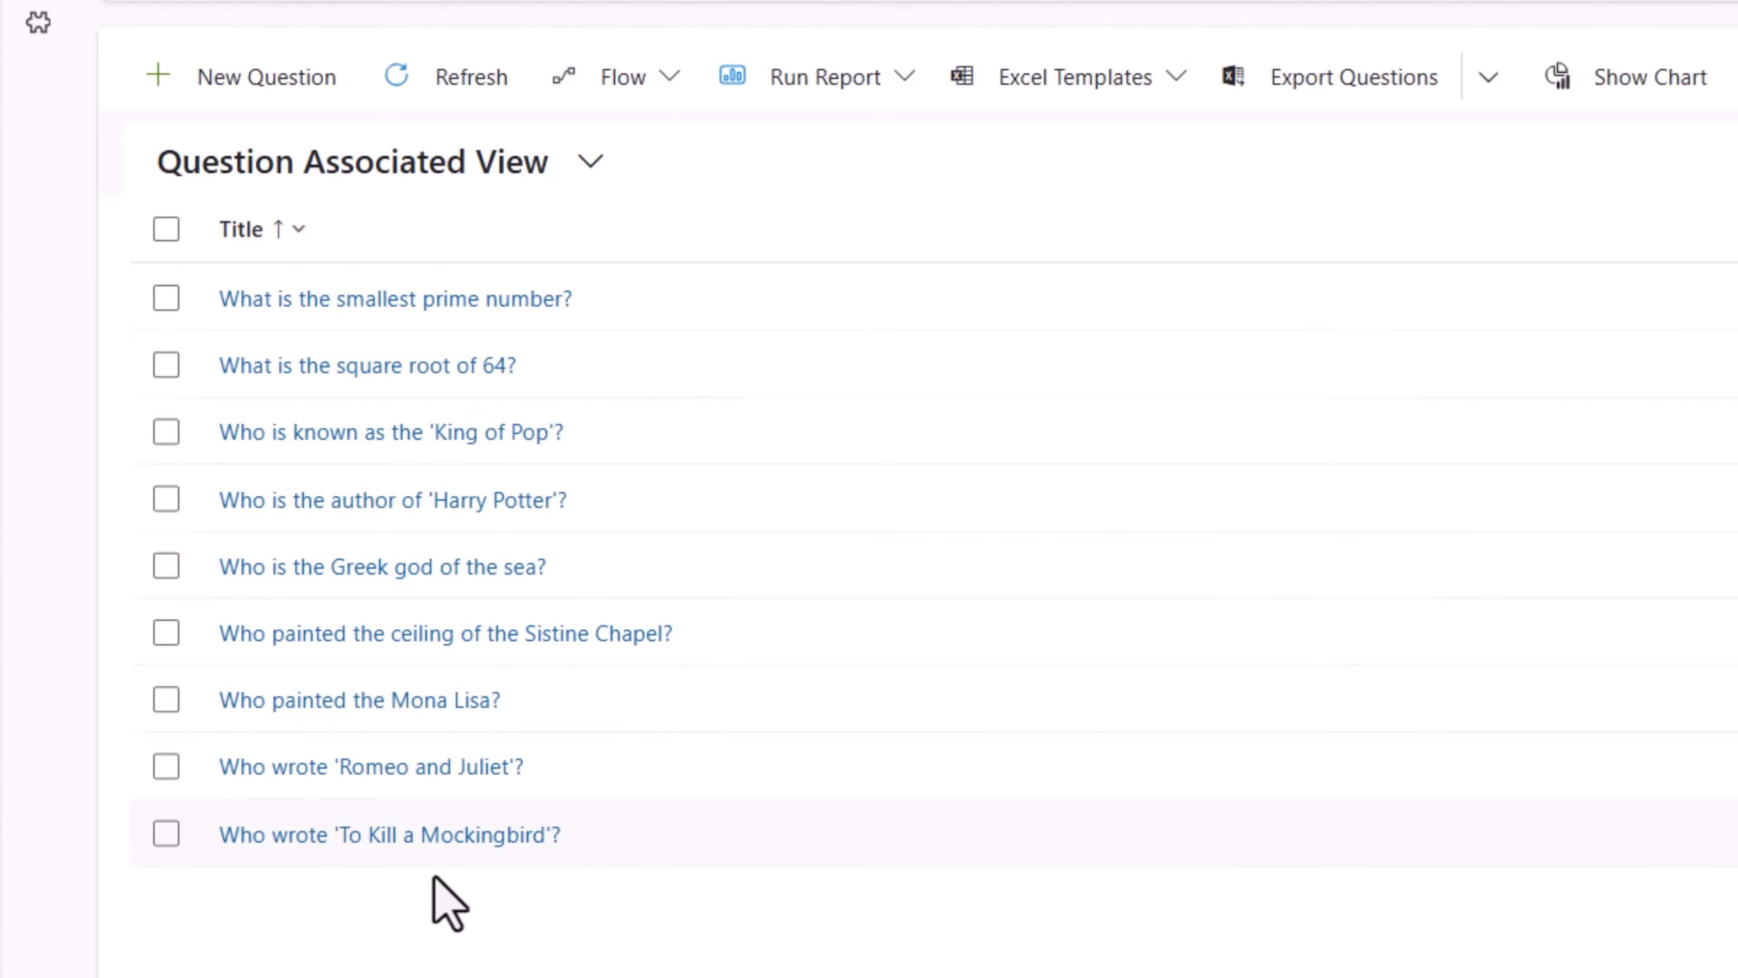
left_click(366, 365)
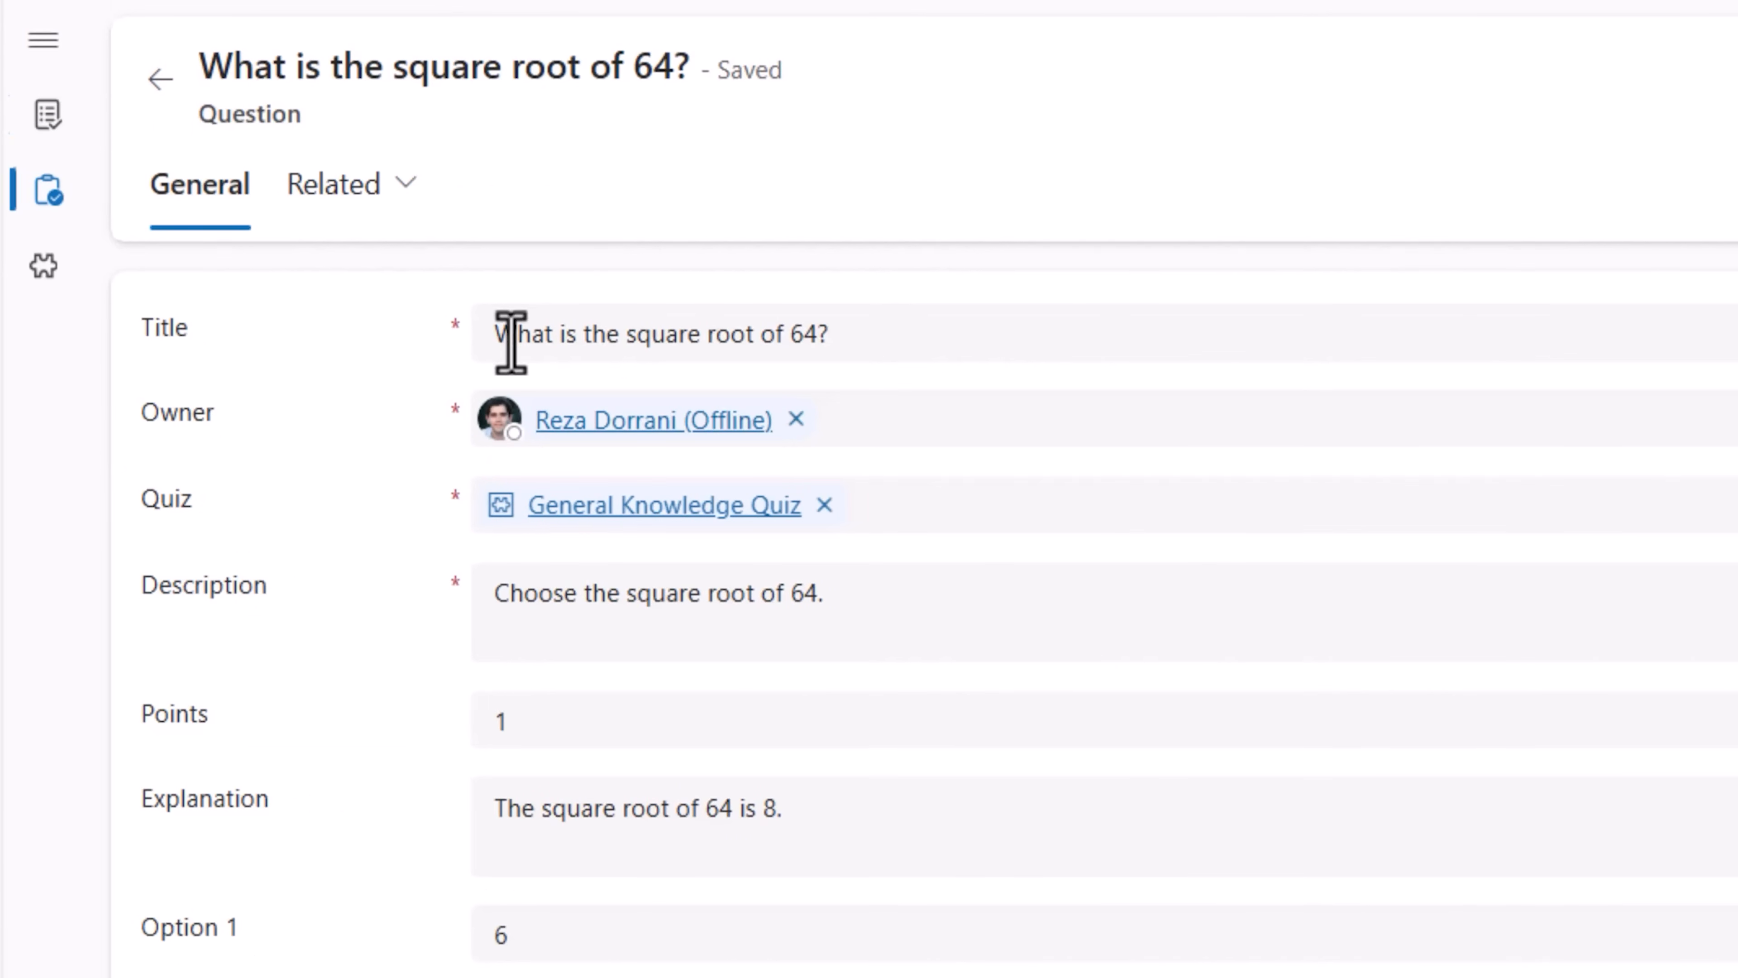
mouse_move(684, 618)
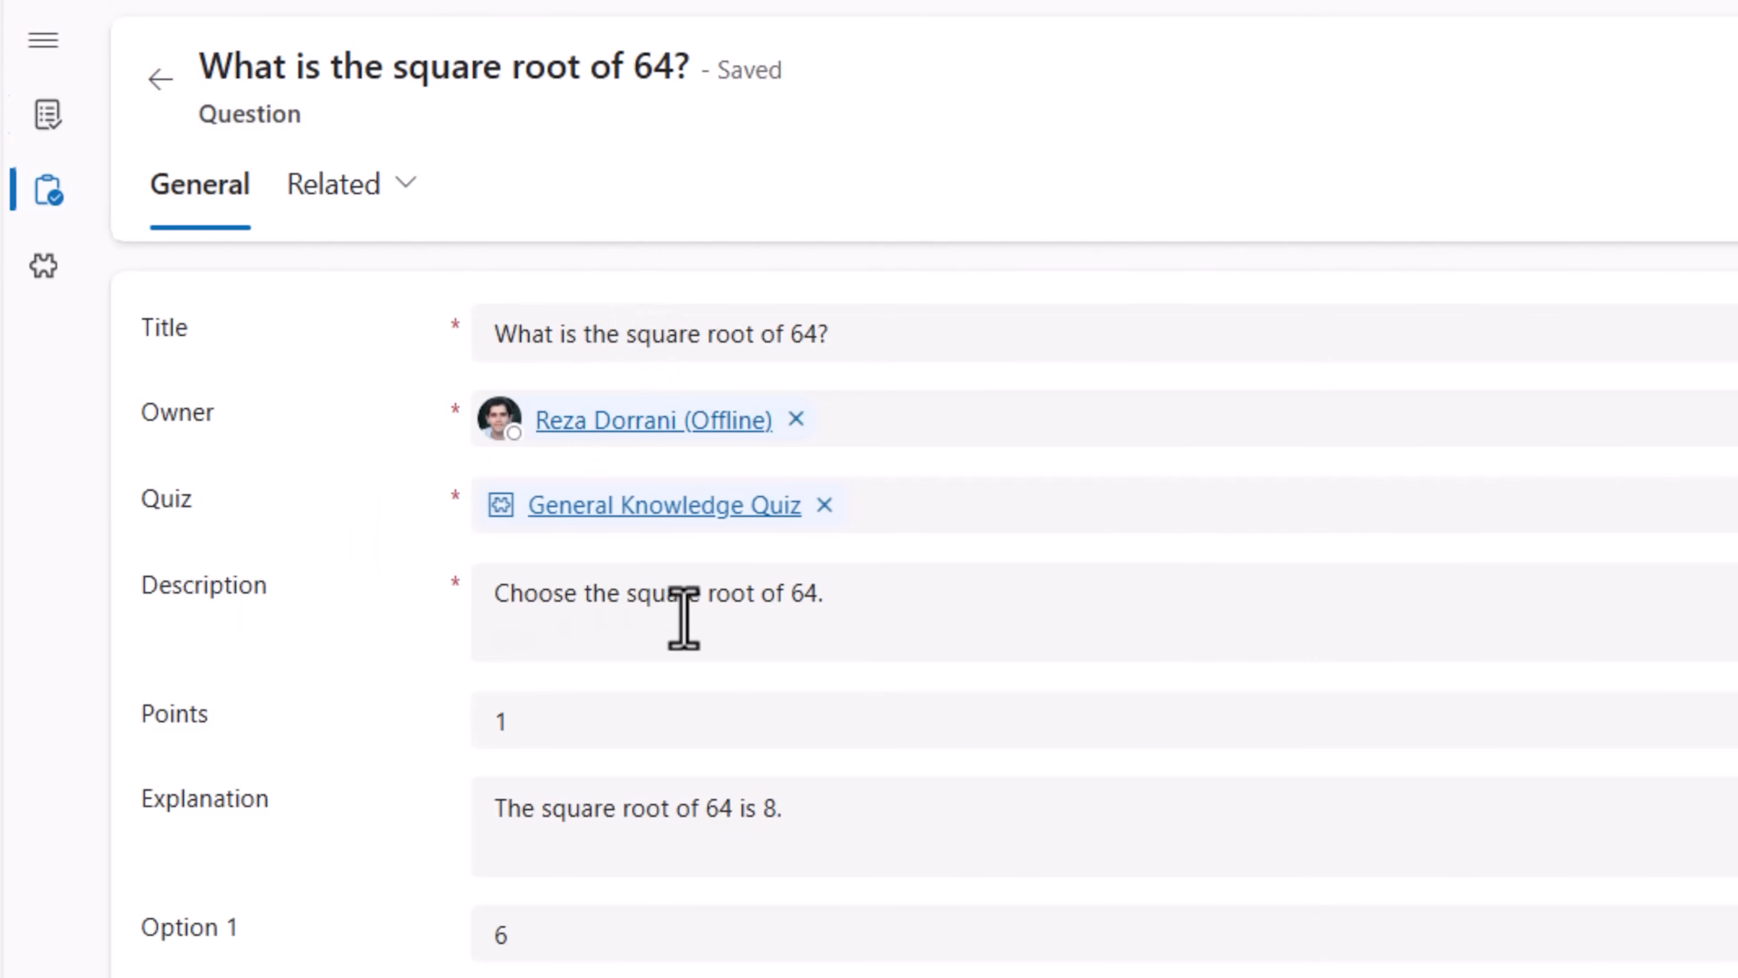
scroll("down", 3)
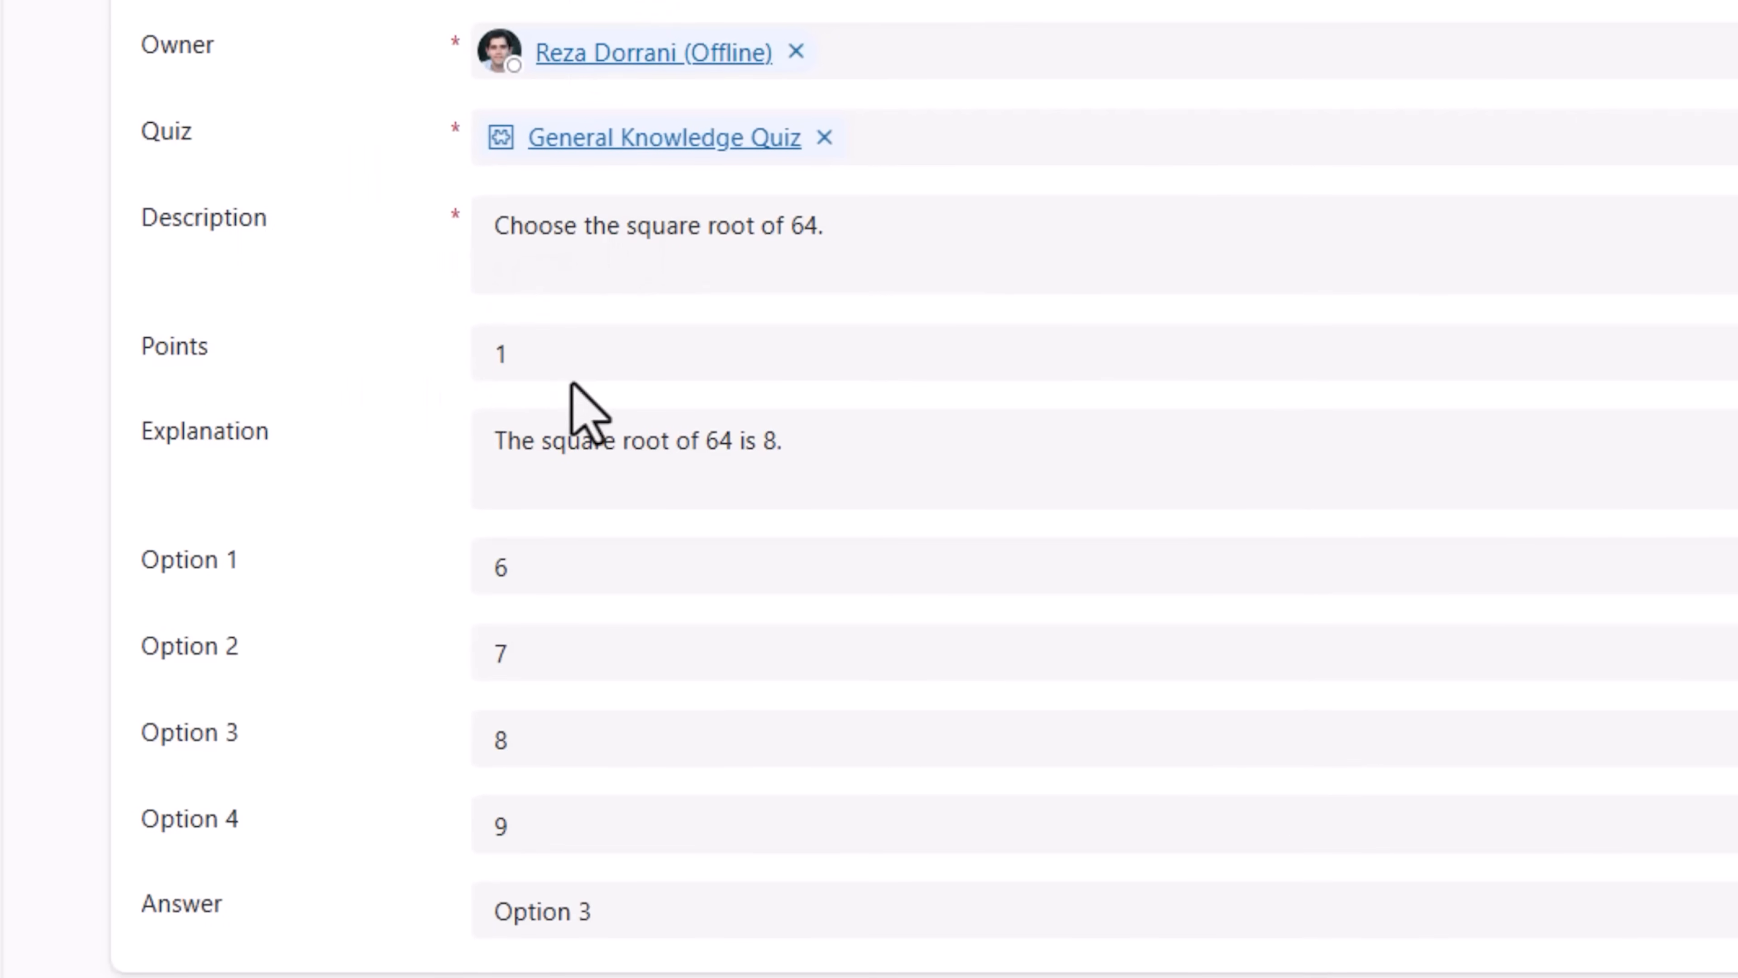
mouse_move(609, 455)
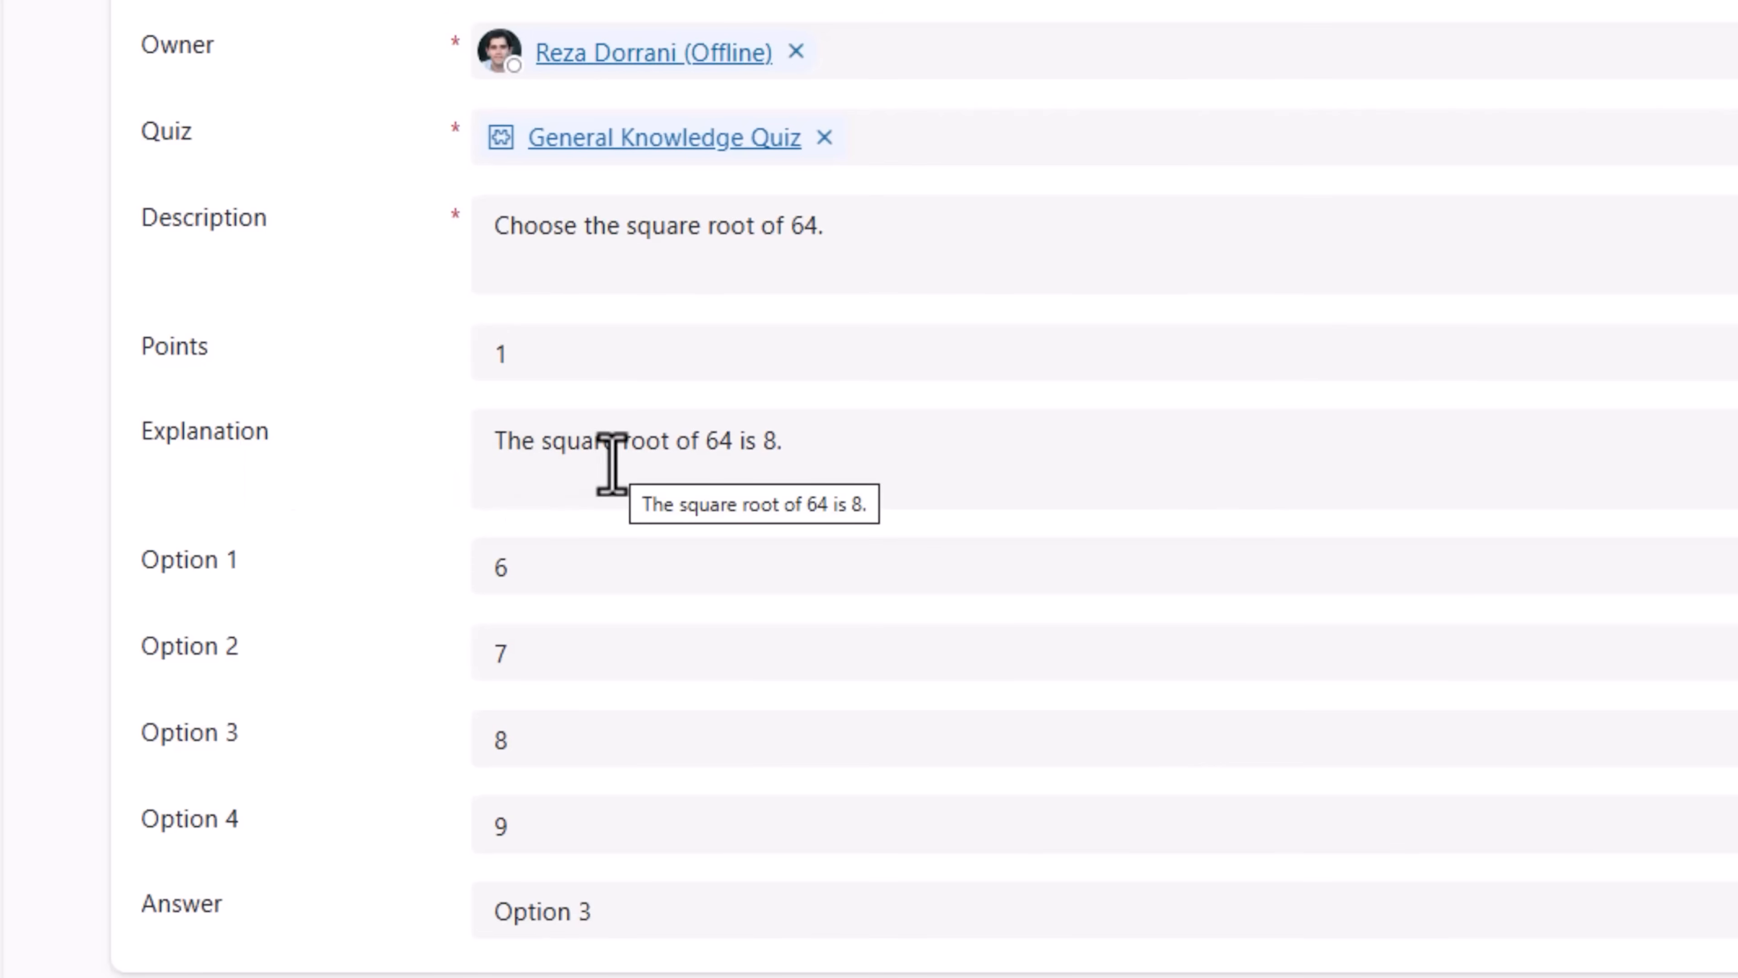
scroll("down", 3)
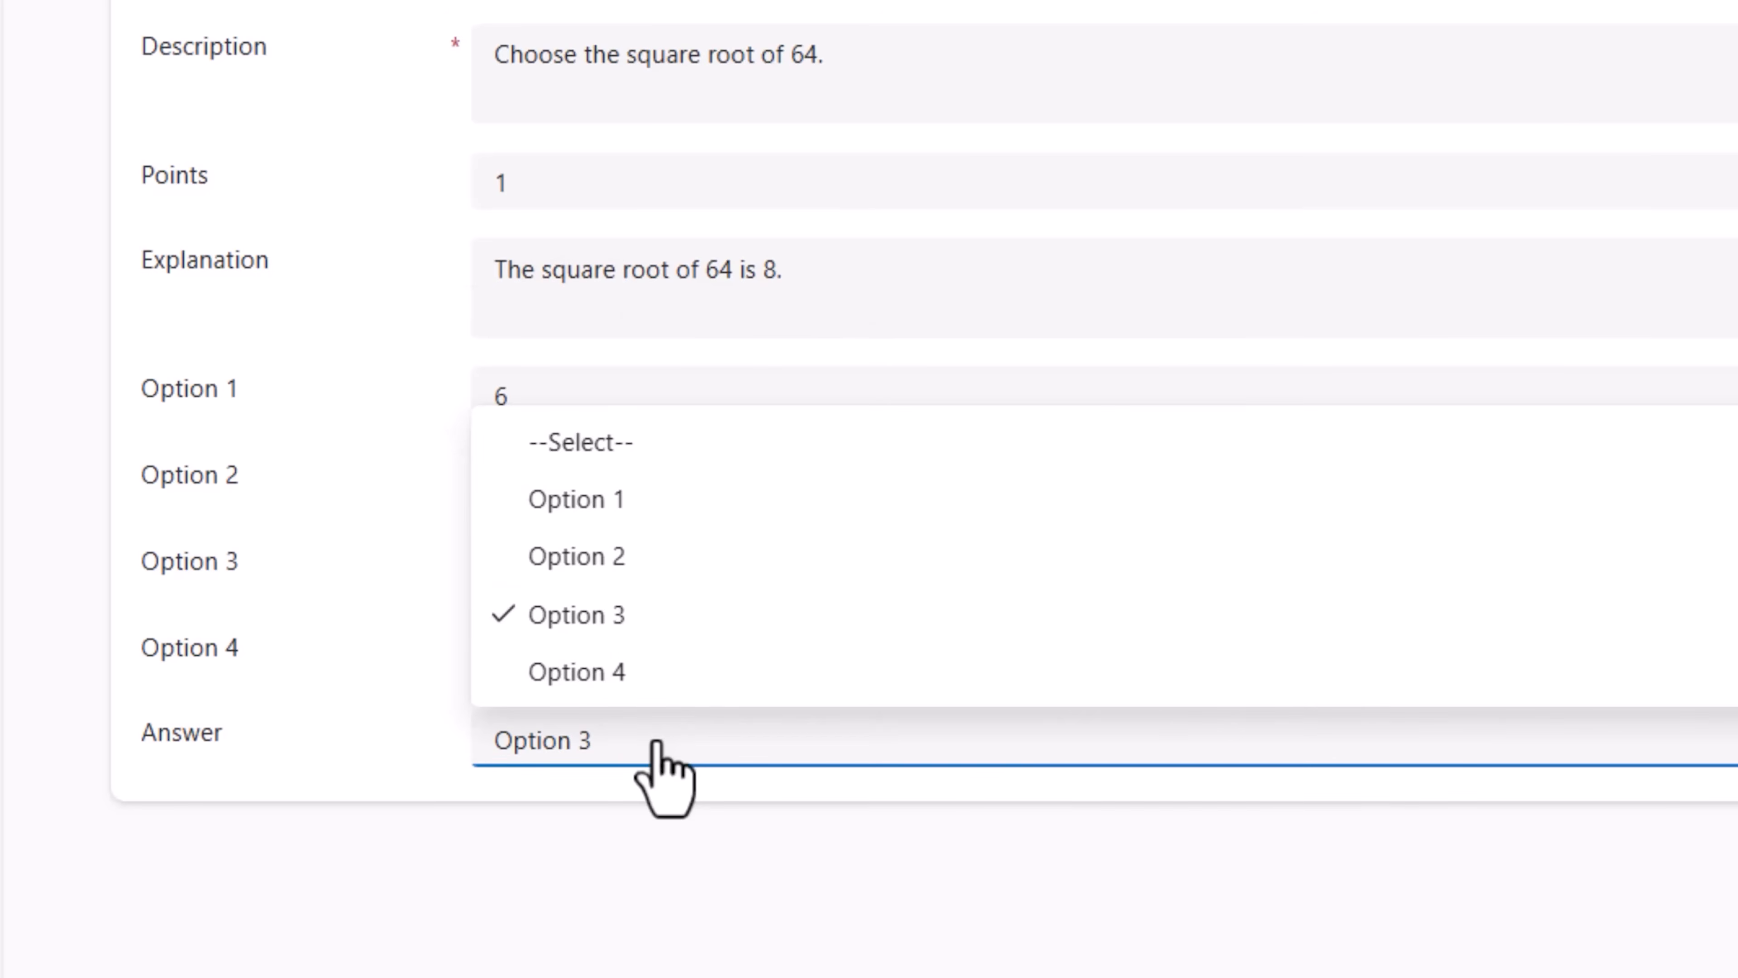
left_click(543, 614)
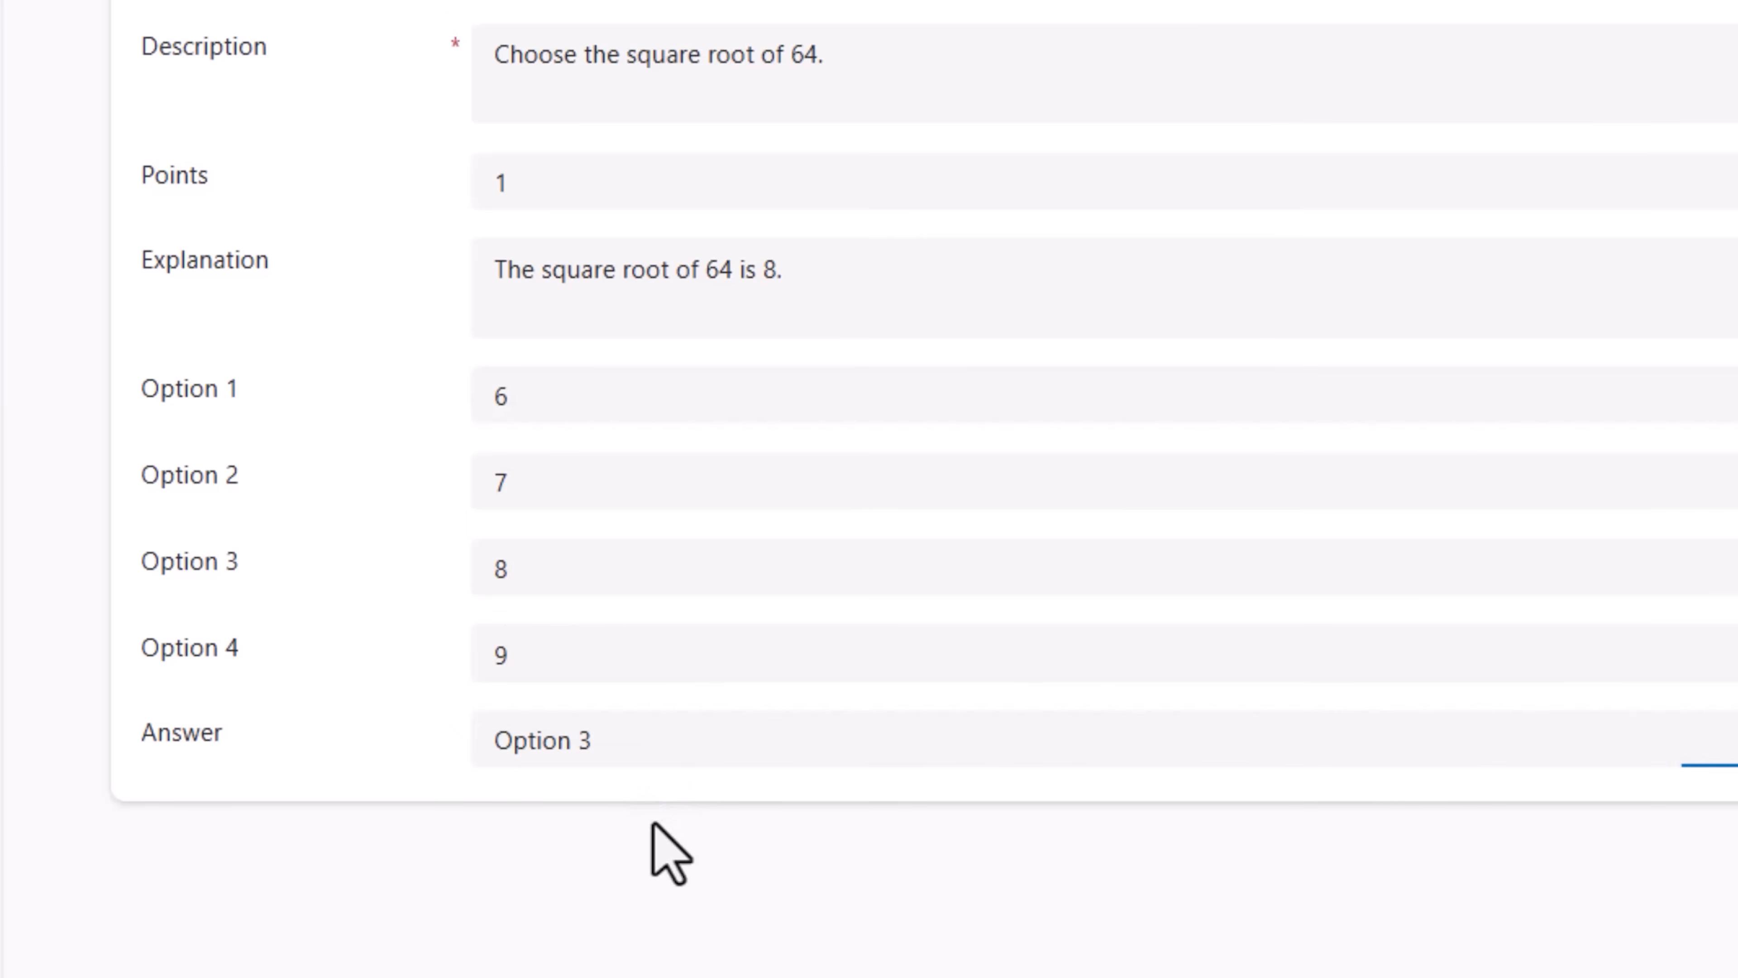
scroll("up", 3)
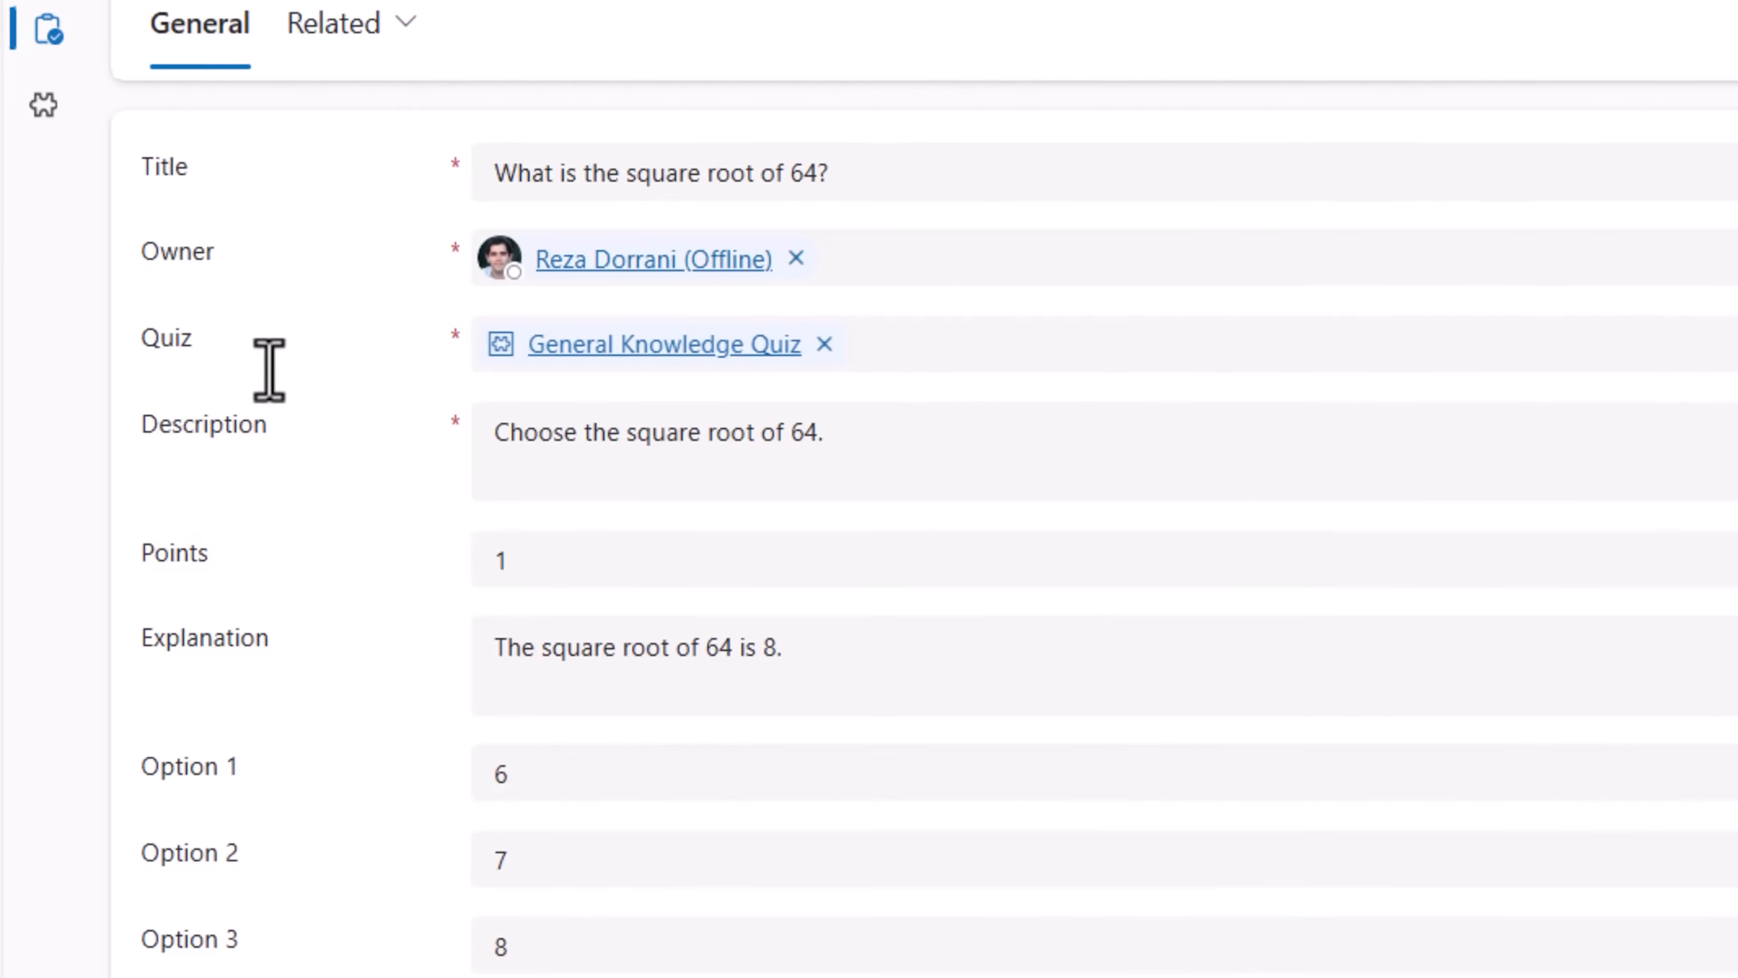
- View the quiz Attempts table, then return to the Active Quizzes list
left_click(44, 360)
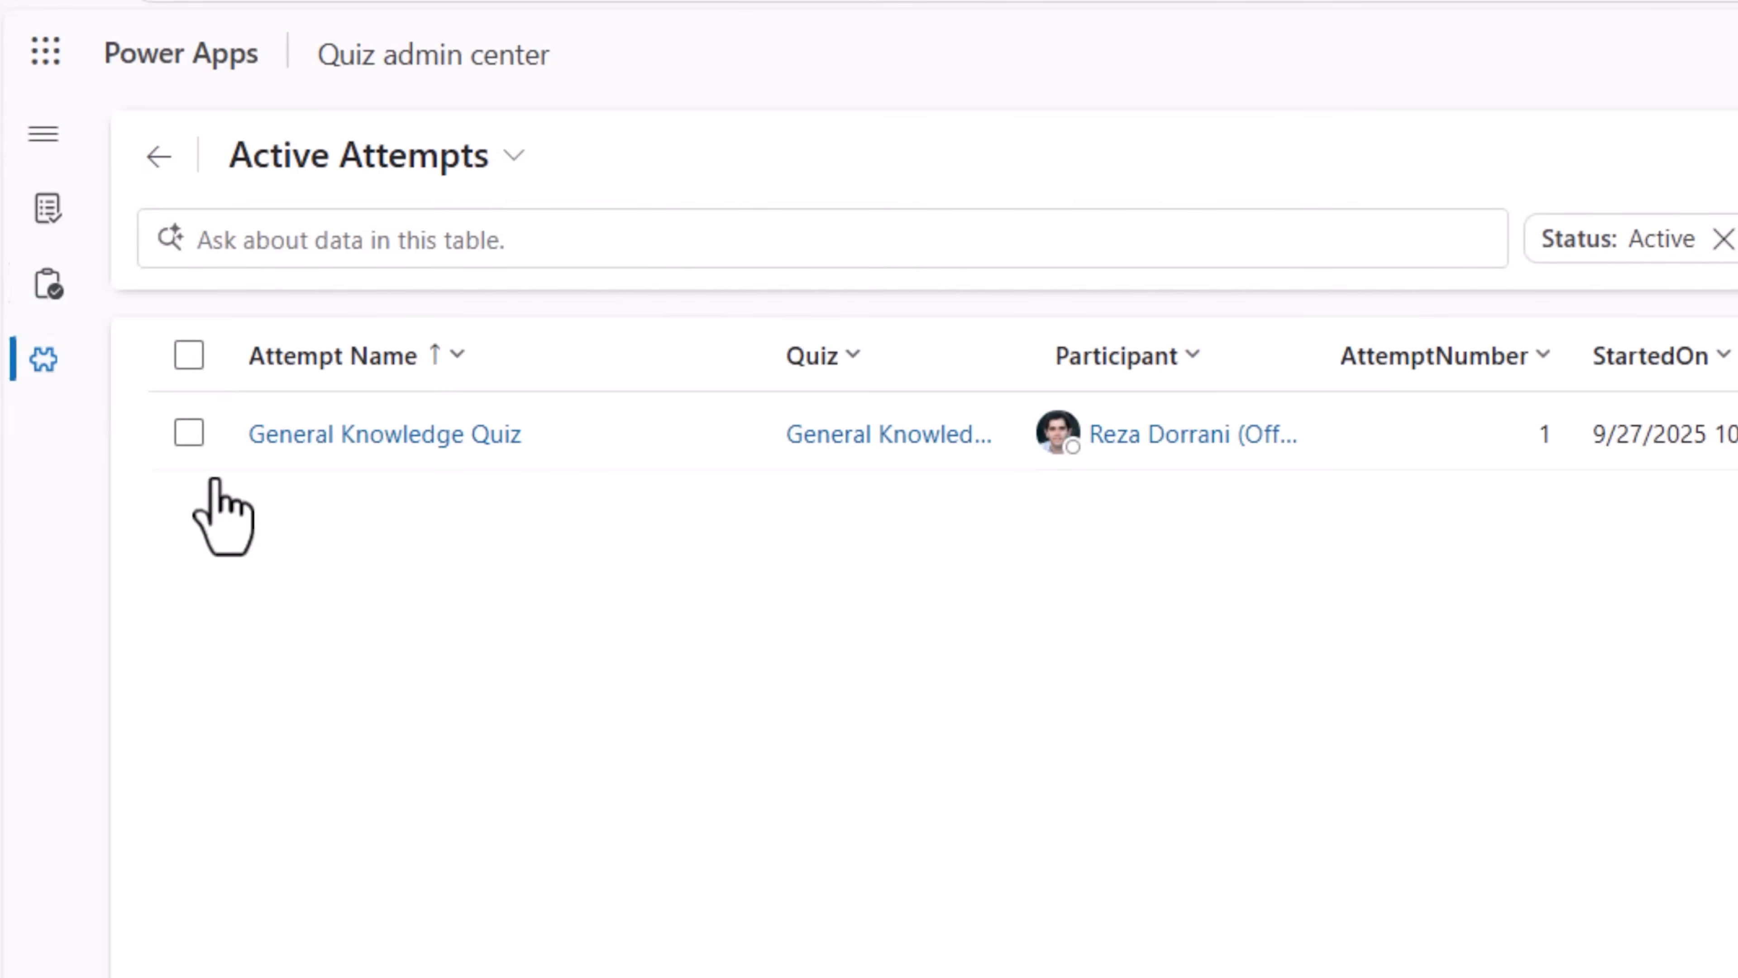
mouse_move(776, 795)
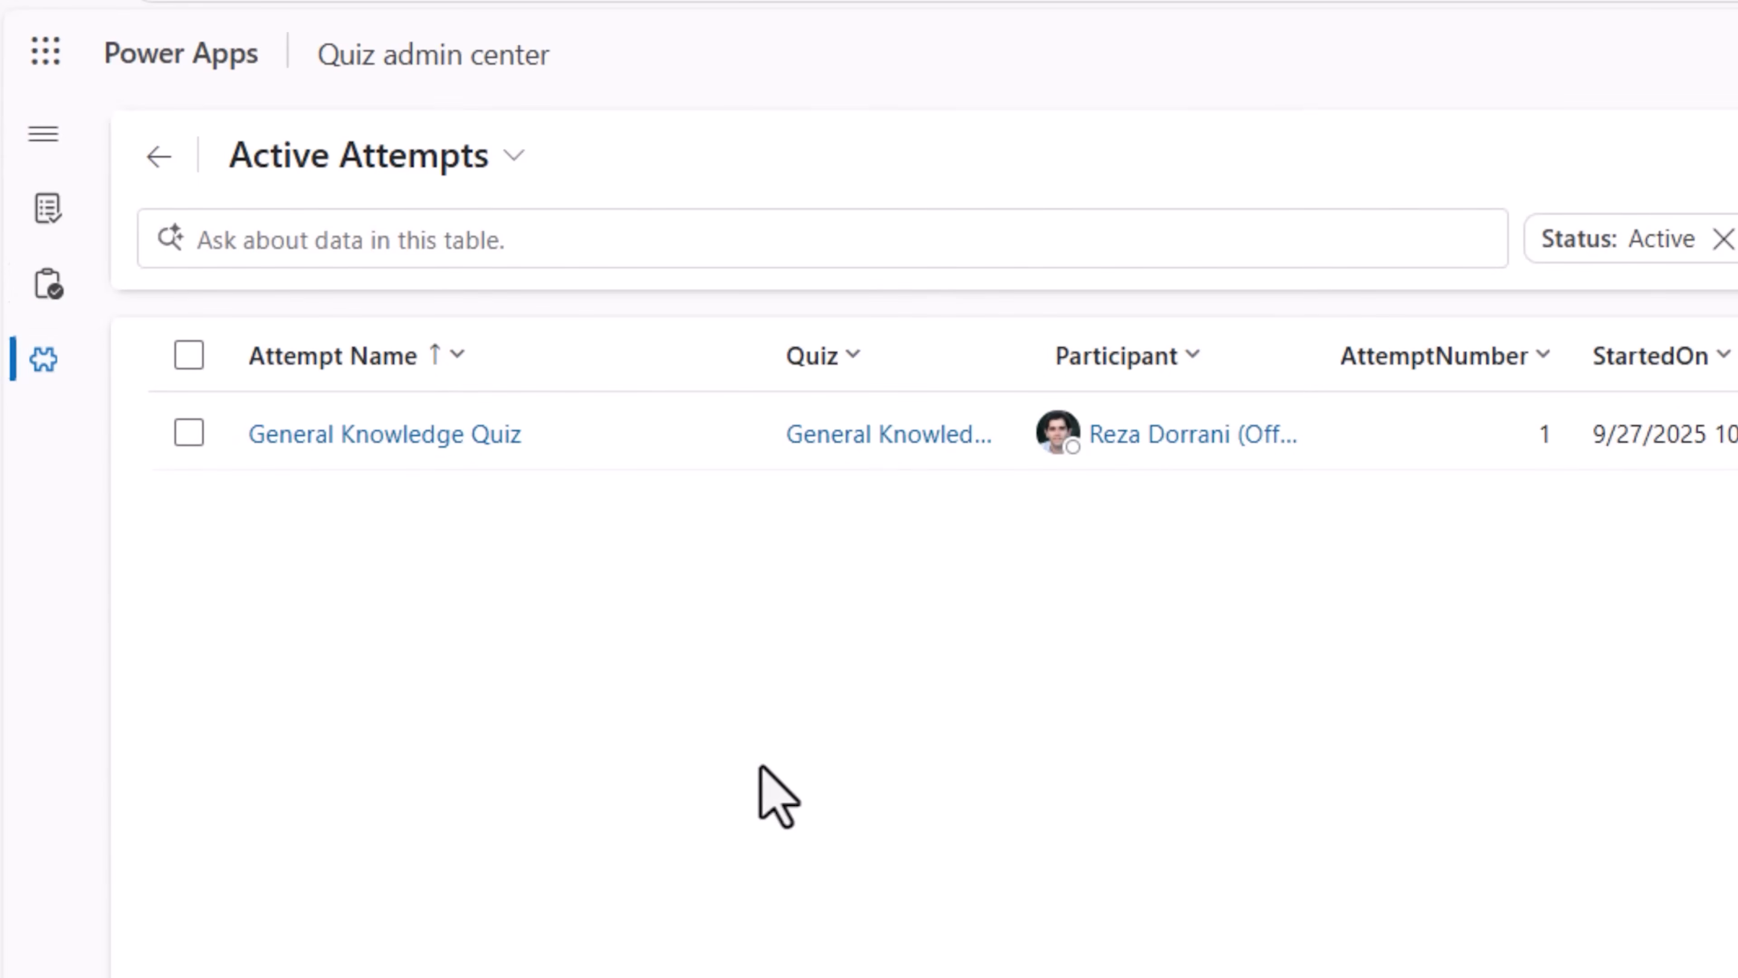
left_click(44, 209)
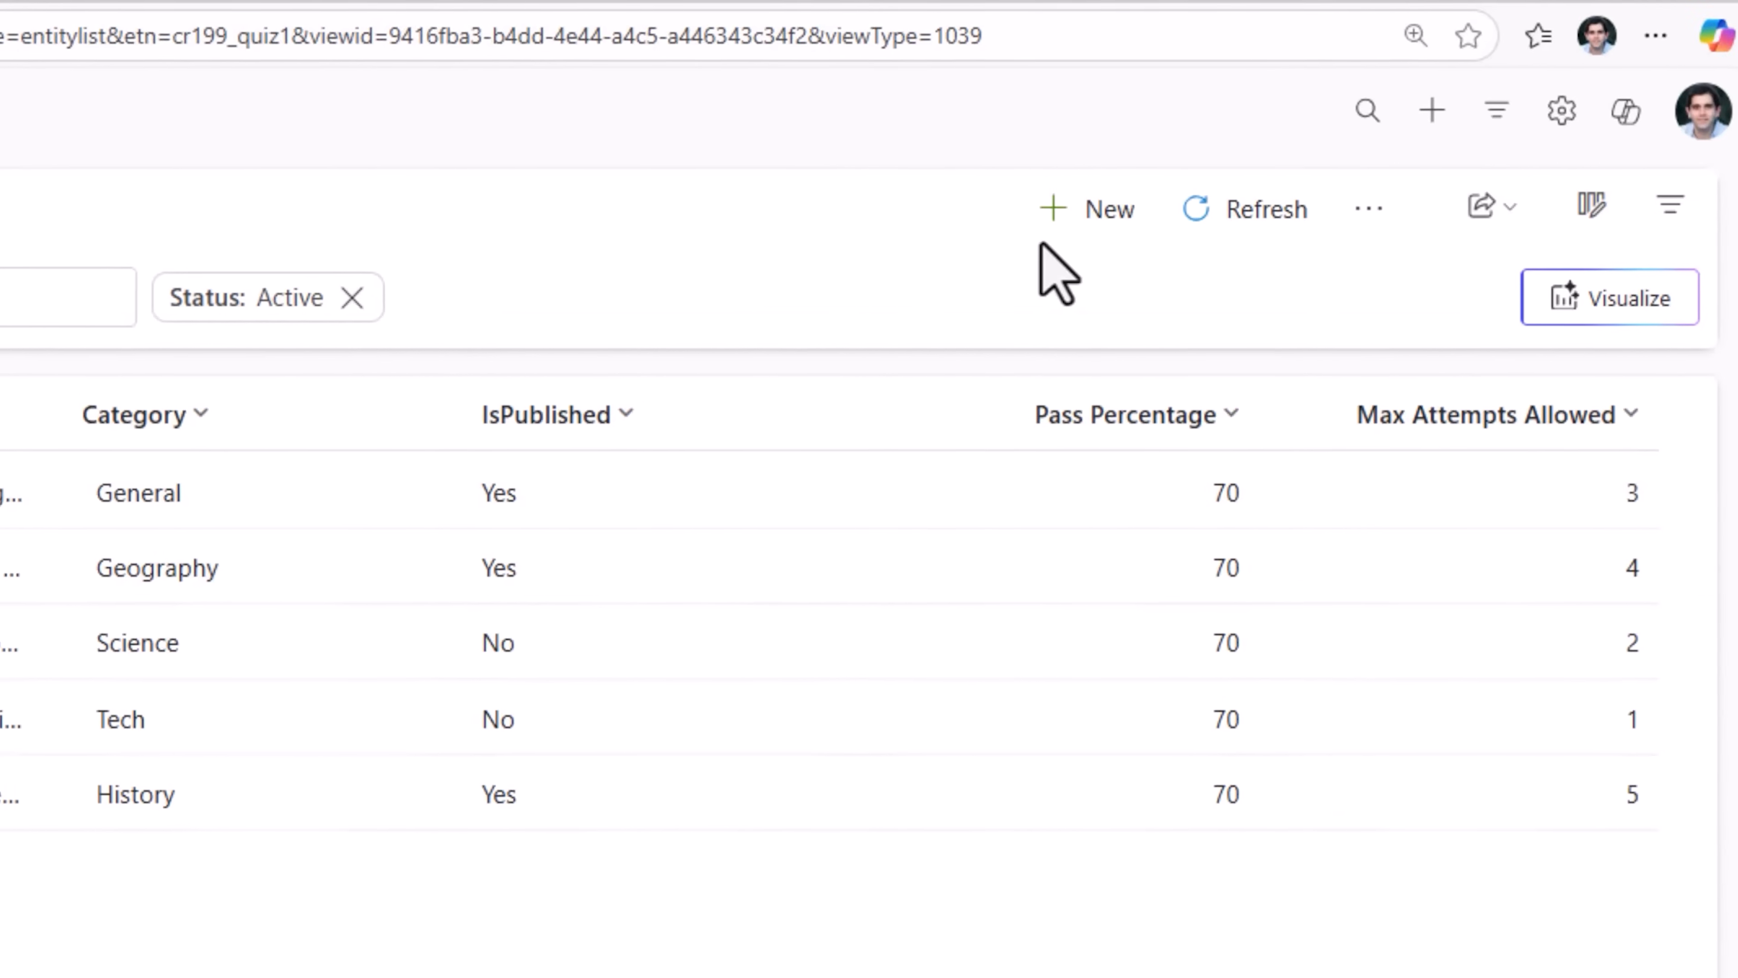
- Create and save a new Power Apps quiz, Tech category, published, pass percentage 75
left_click(1086, 209)
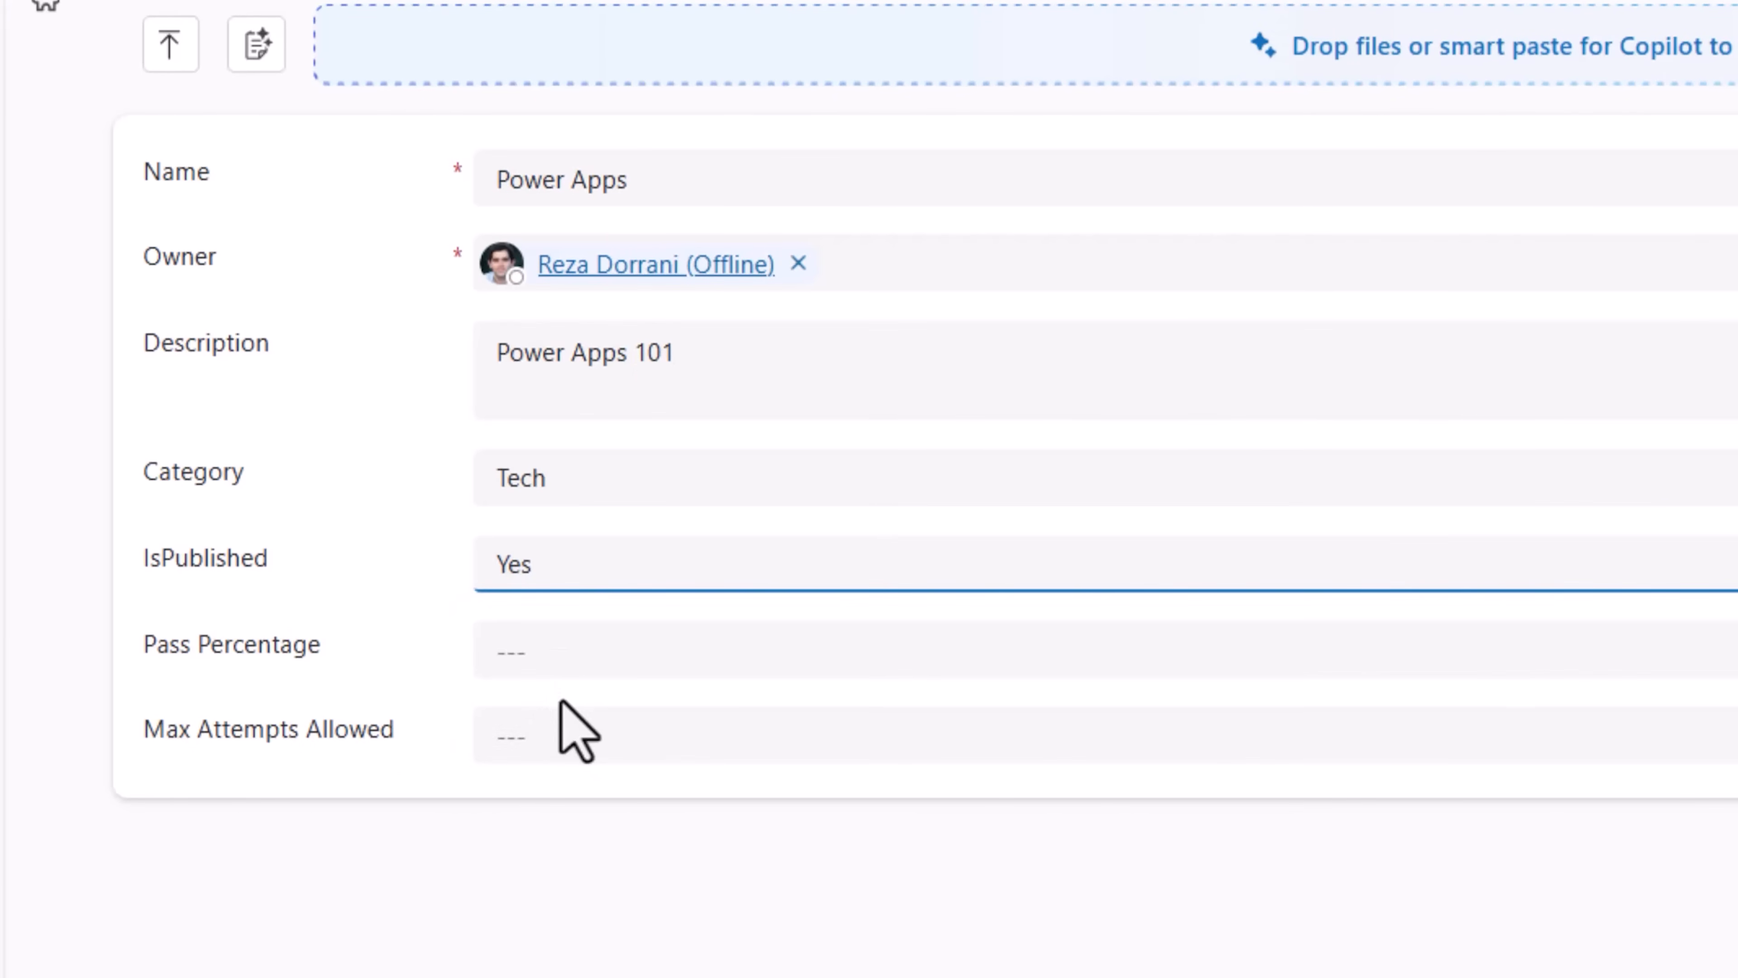
type("75")
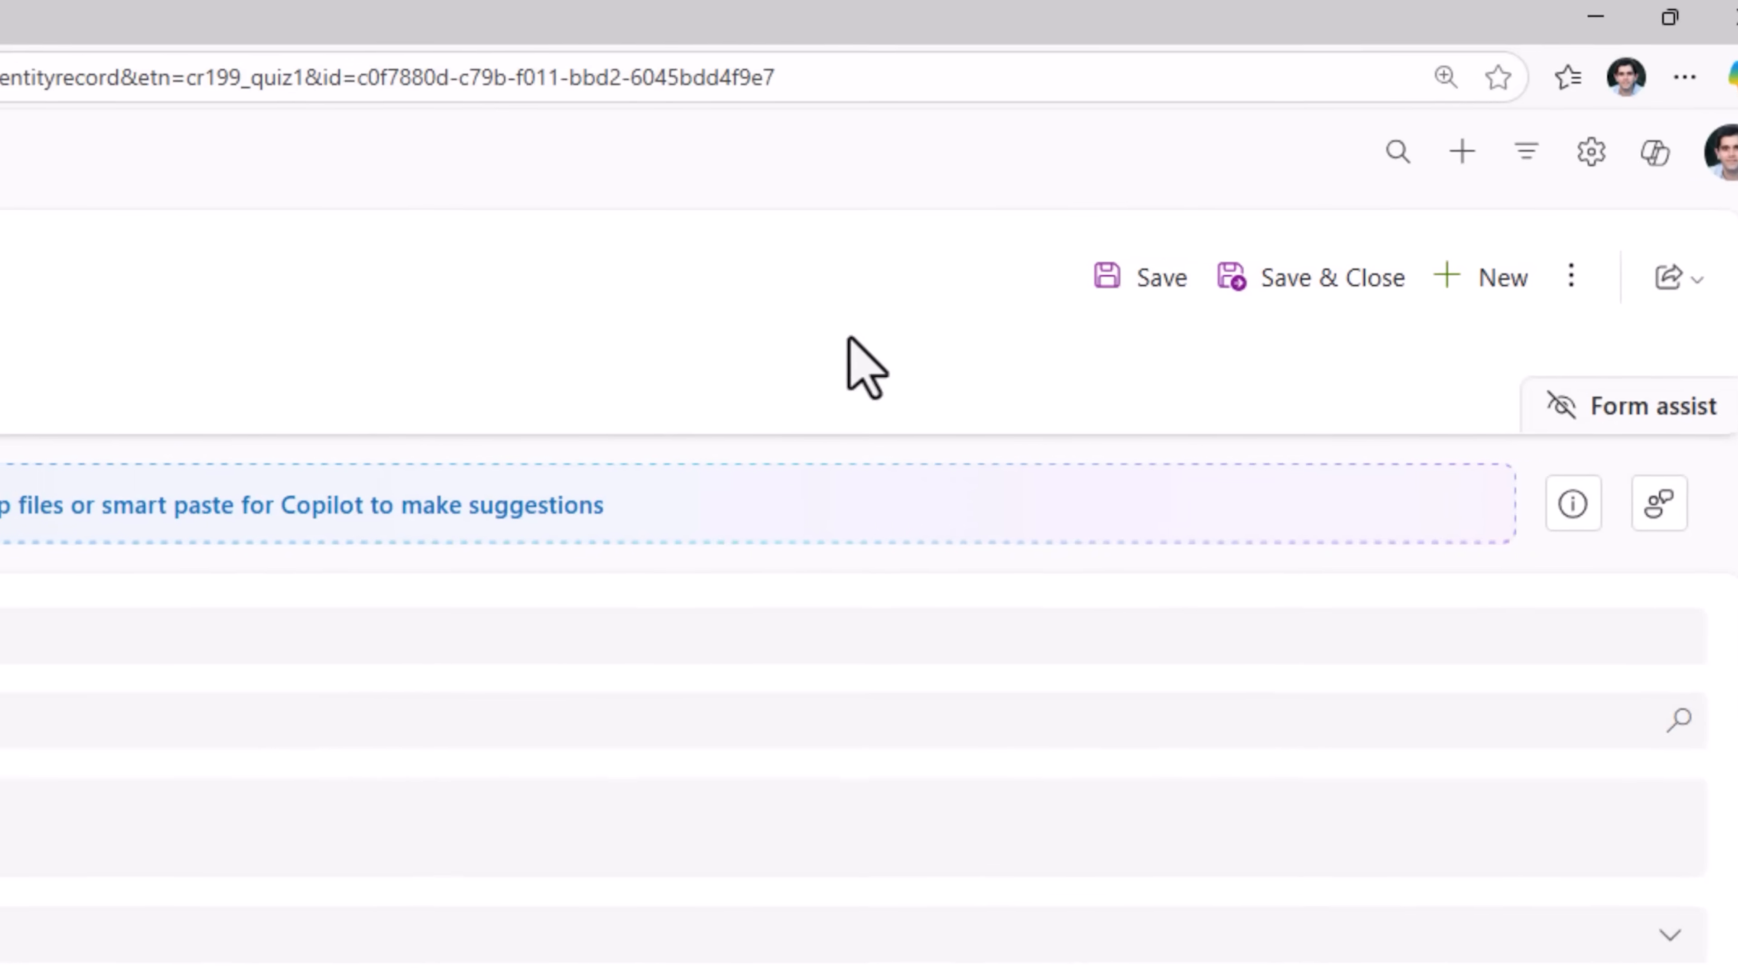
left_click(296, 250)
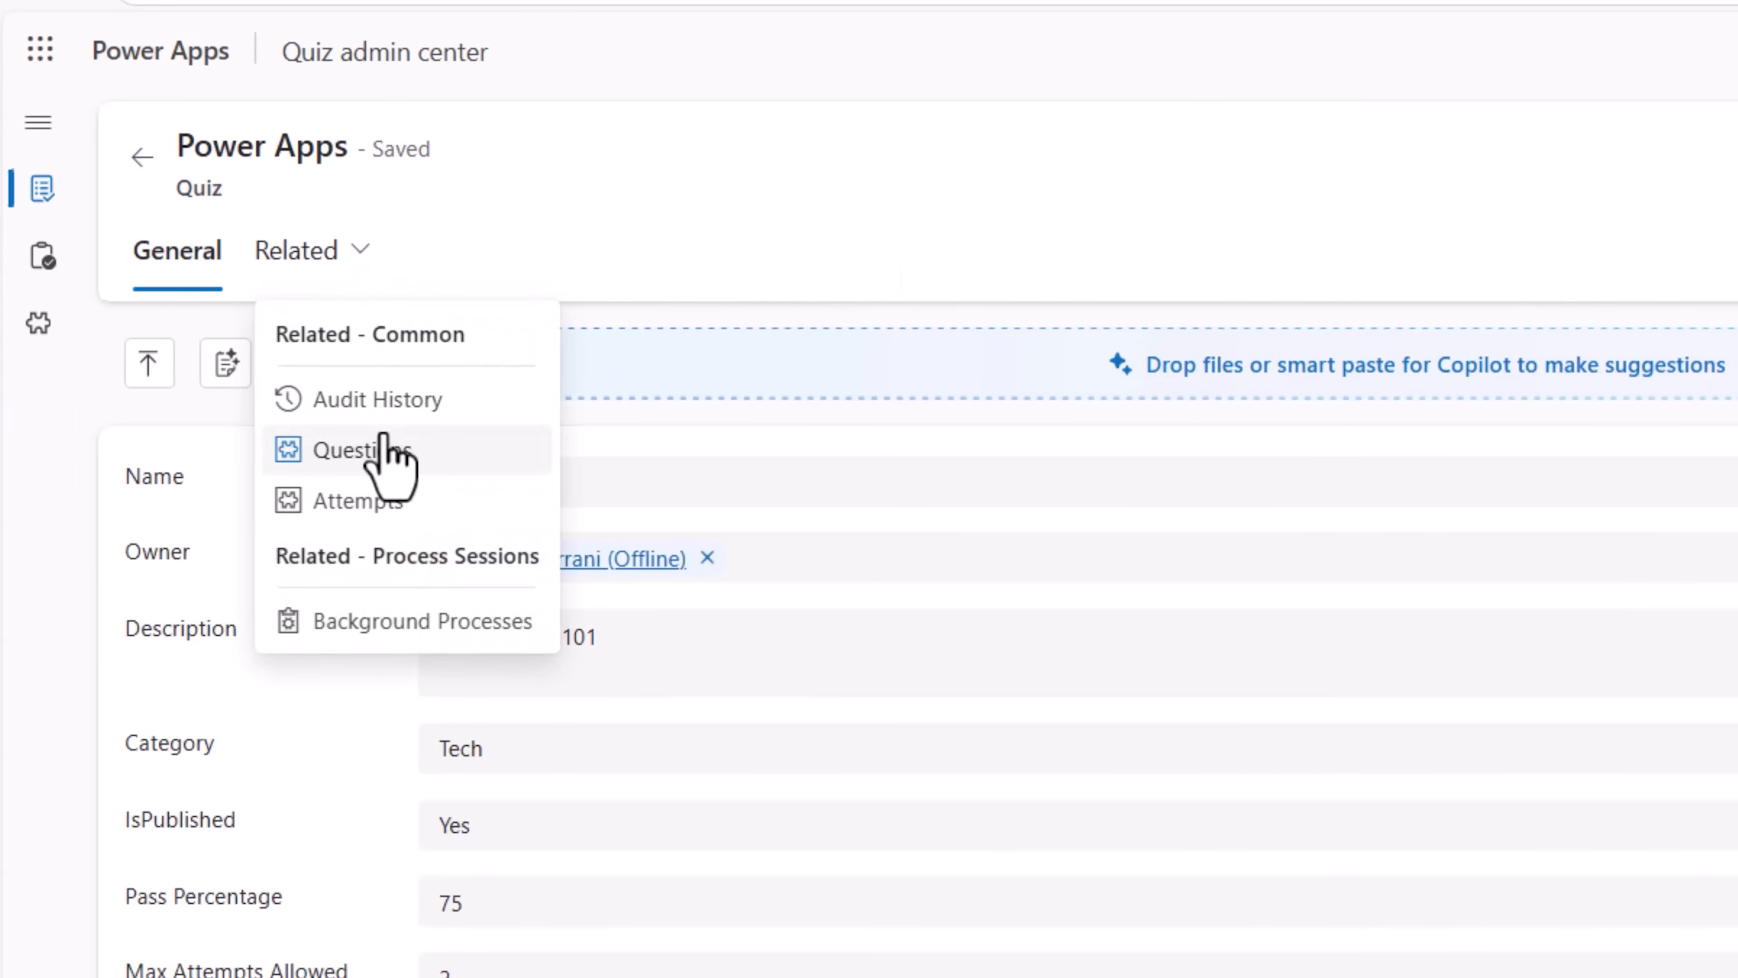
- Add a new question 'Choose the app type that can be generated from your data model.' with options starting at Canvas
left_click(362, 449)
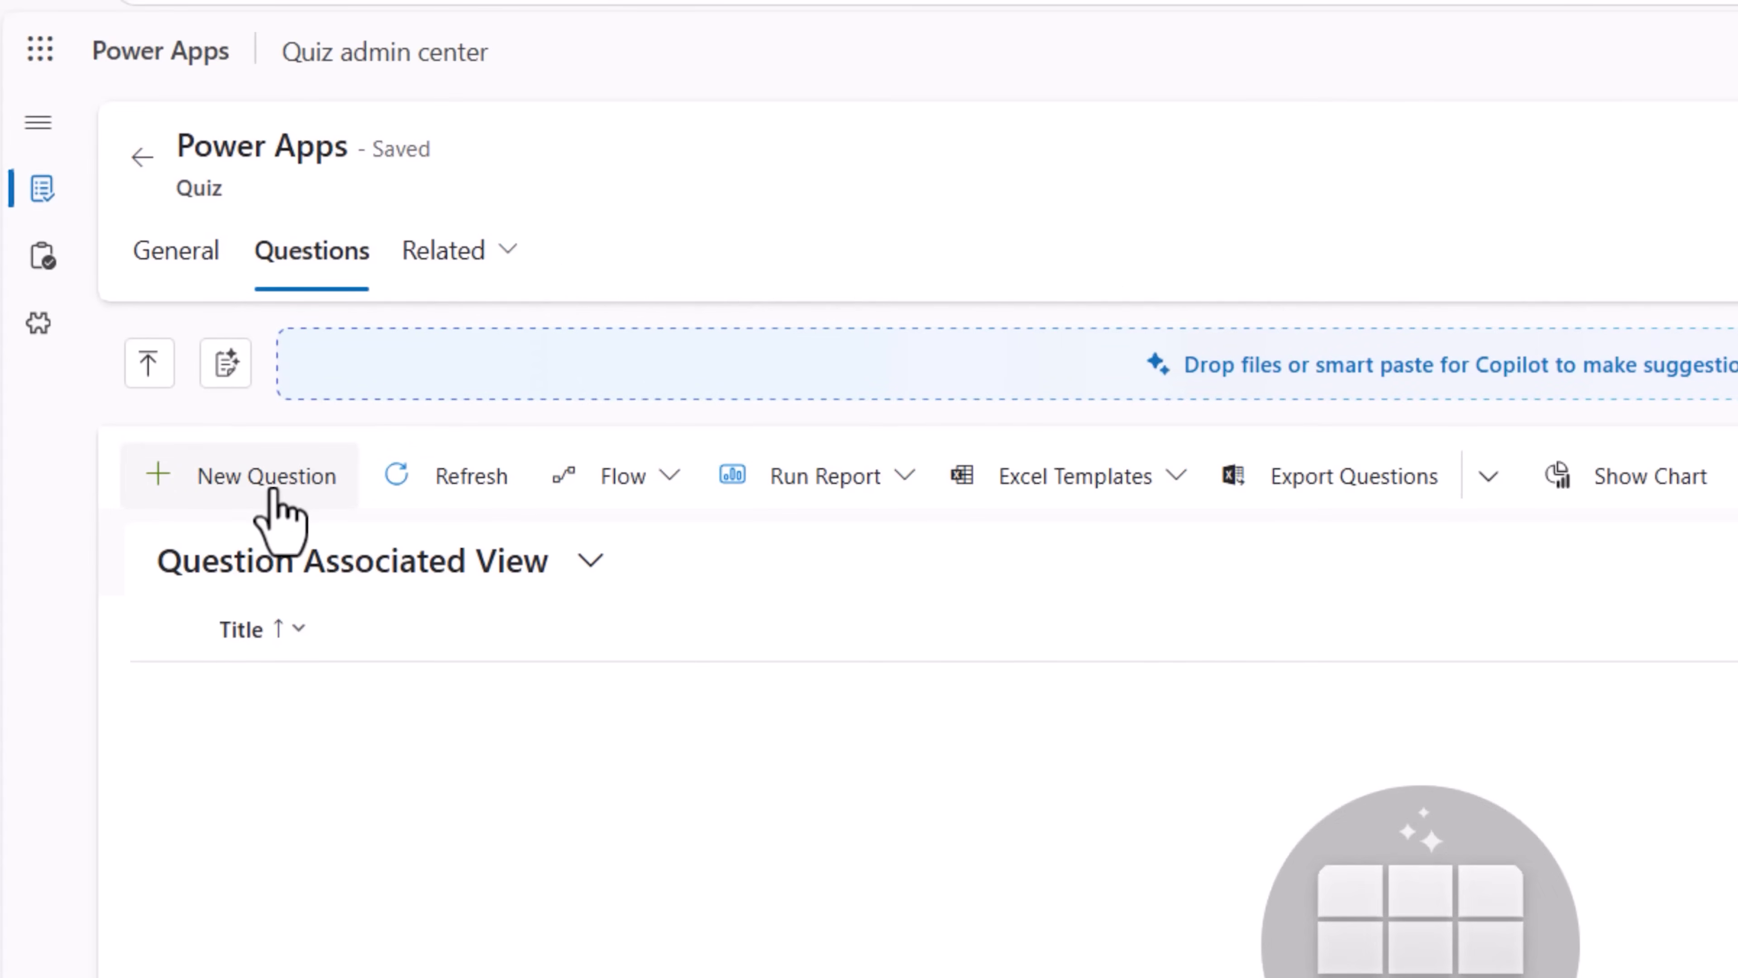
left_click(267, 476)
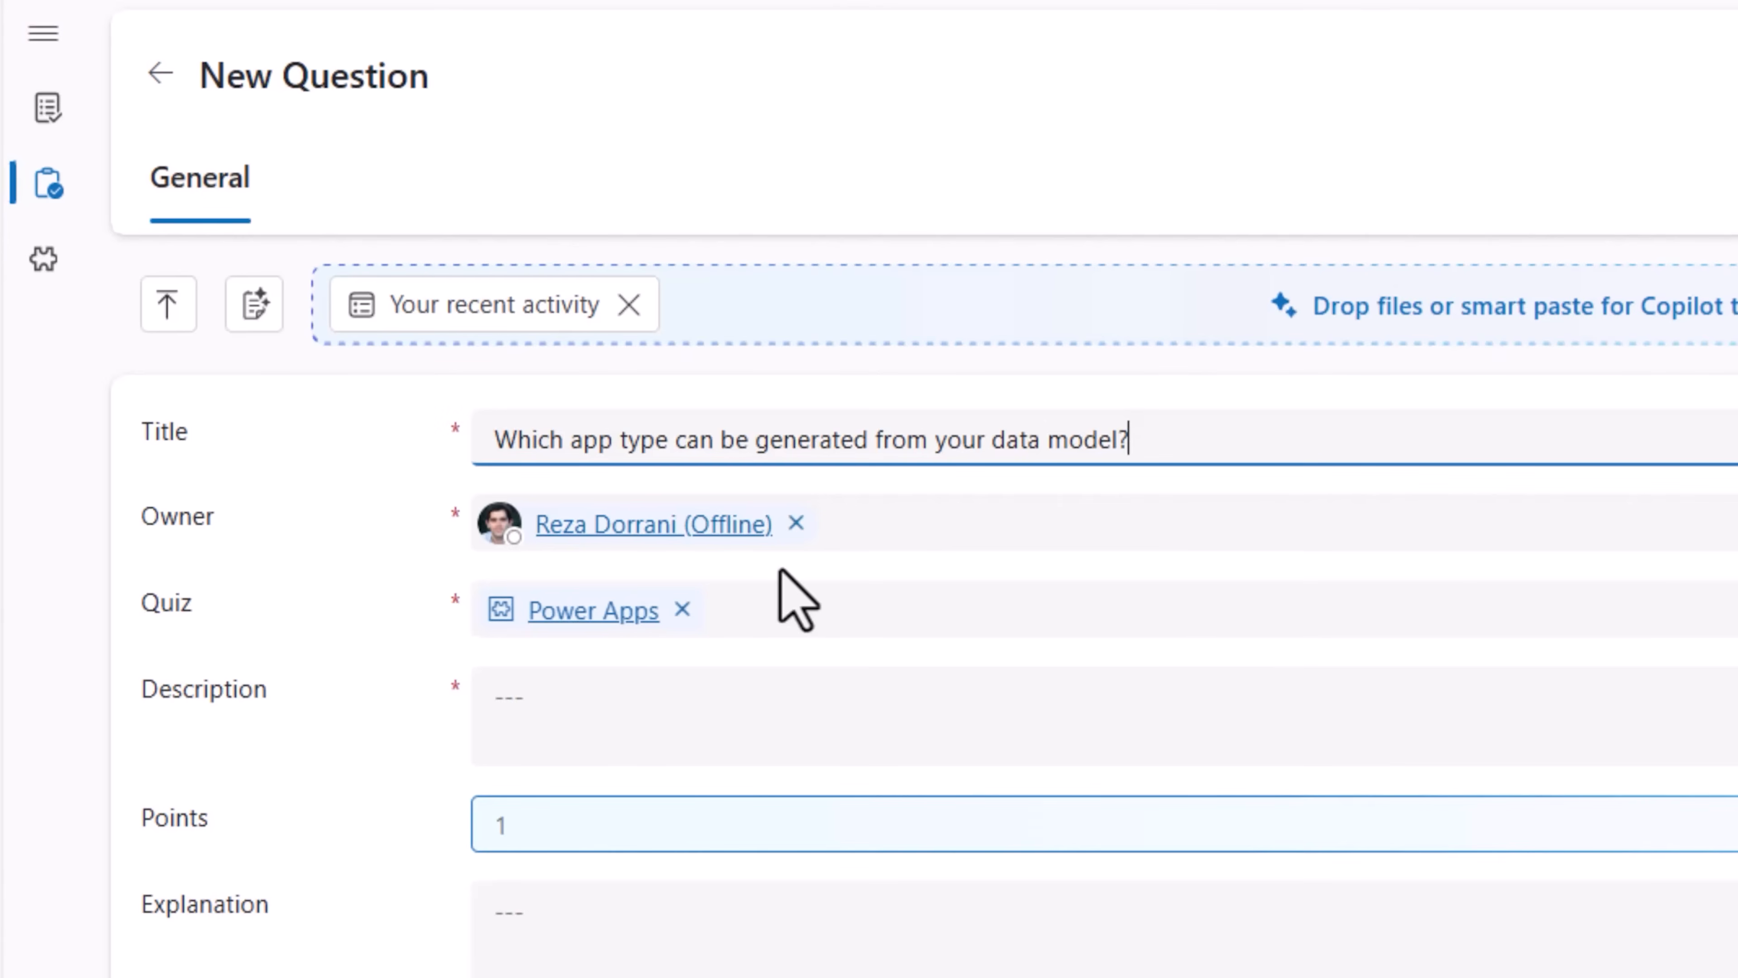
scroll("down", 3)
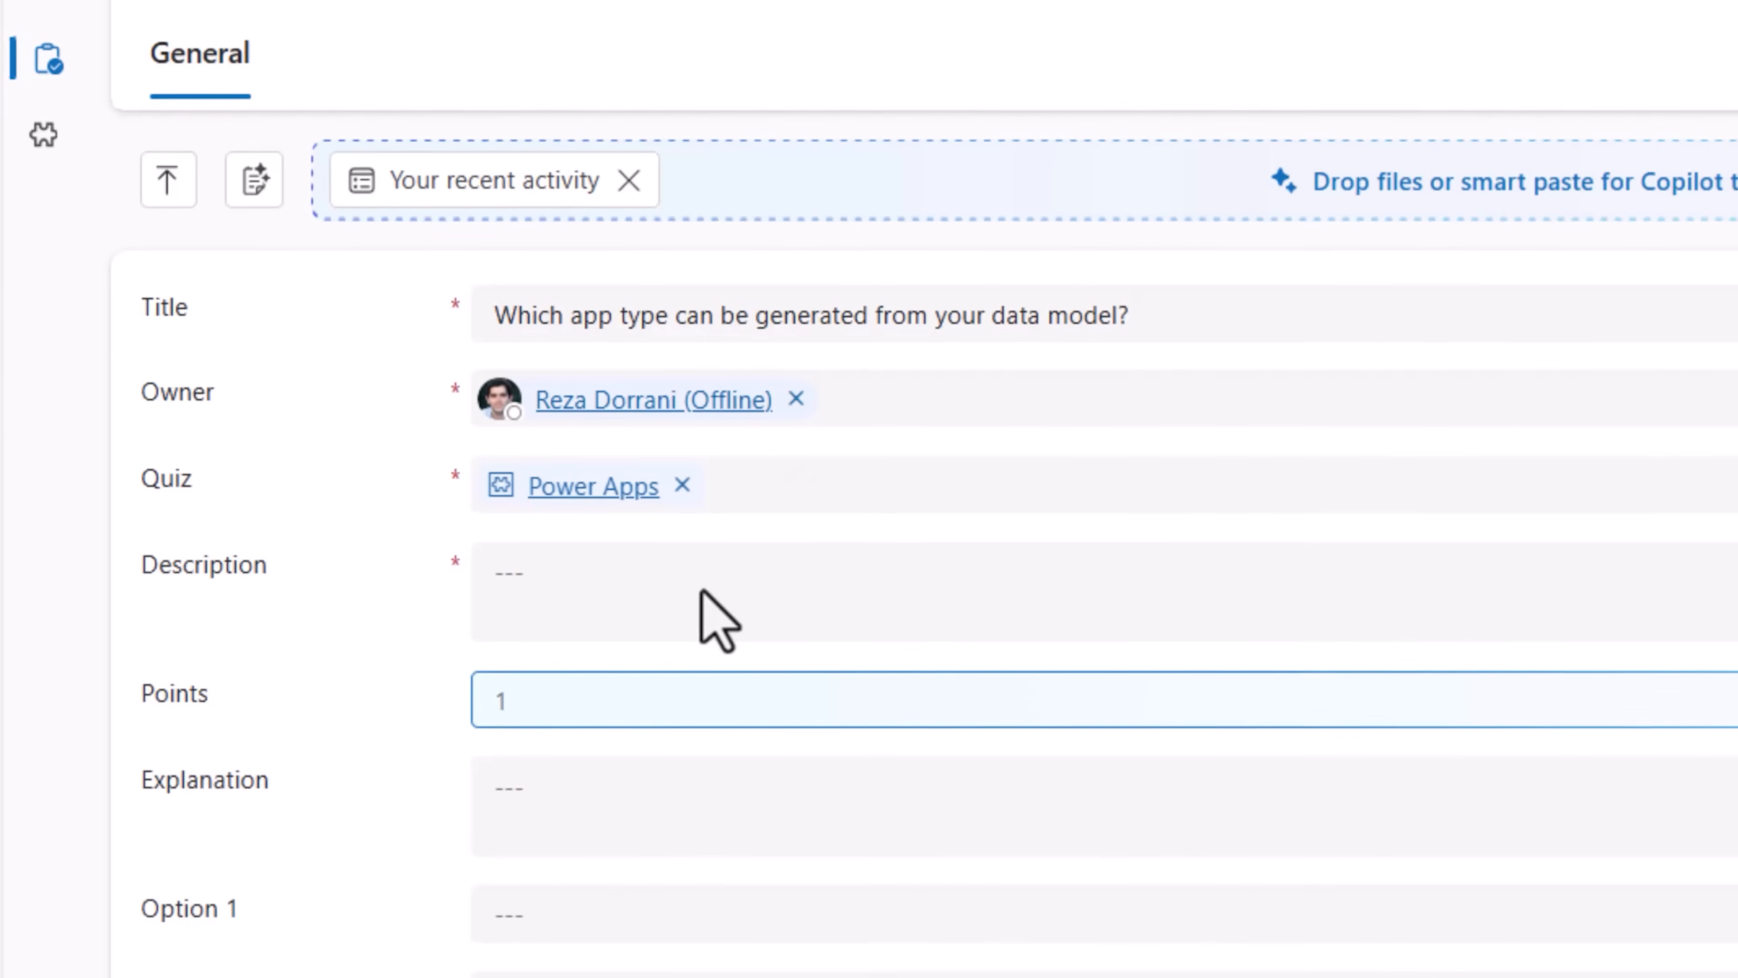
type("Choose the app type that can be generated from your data model.")
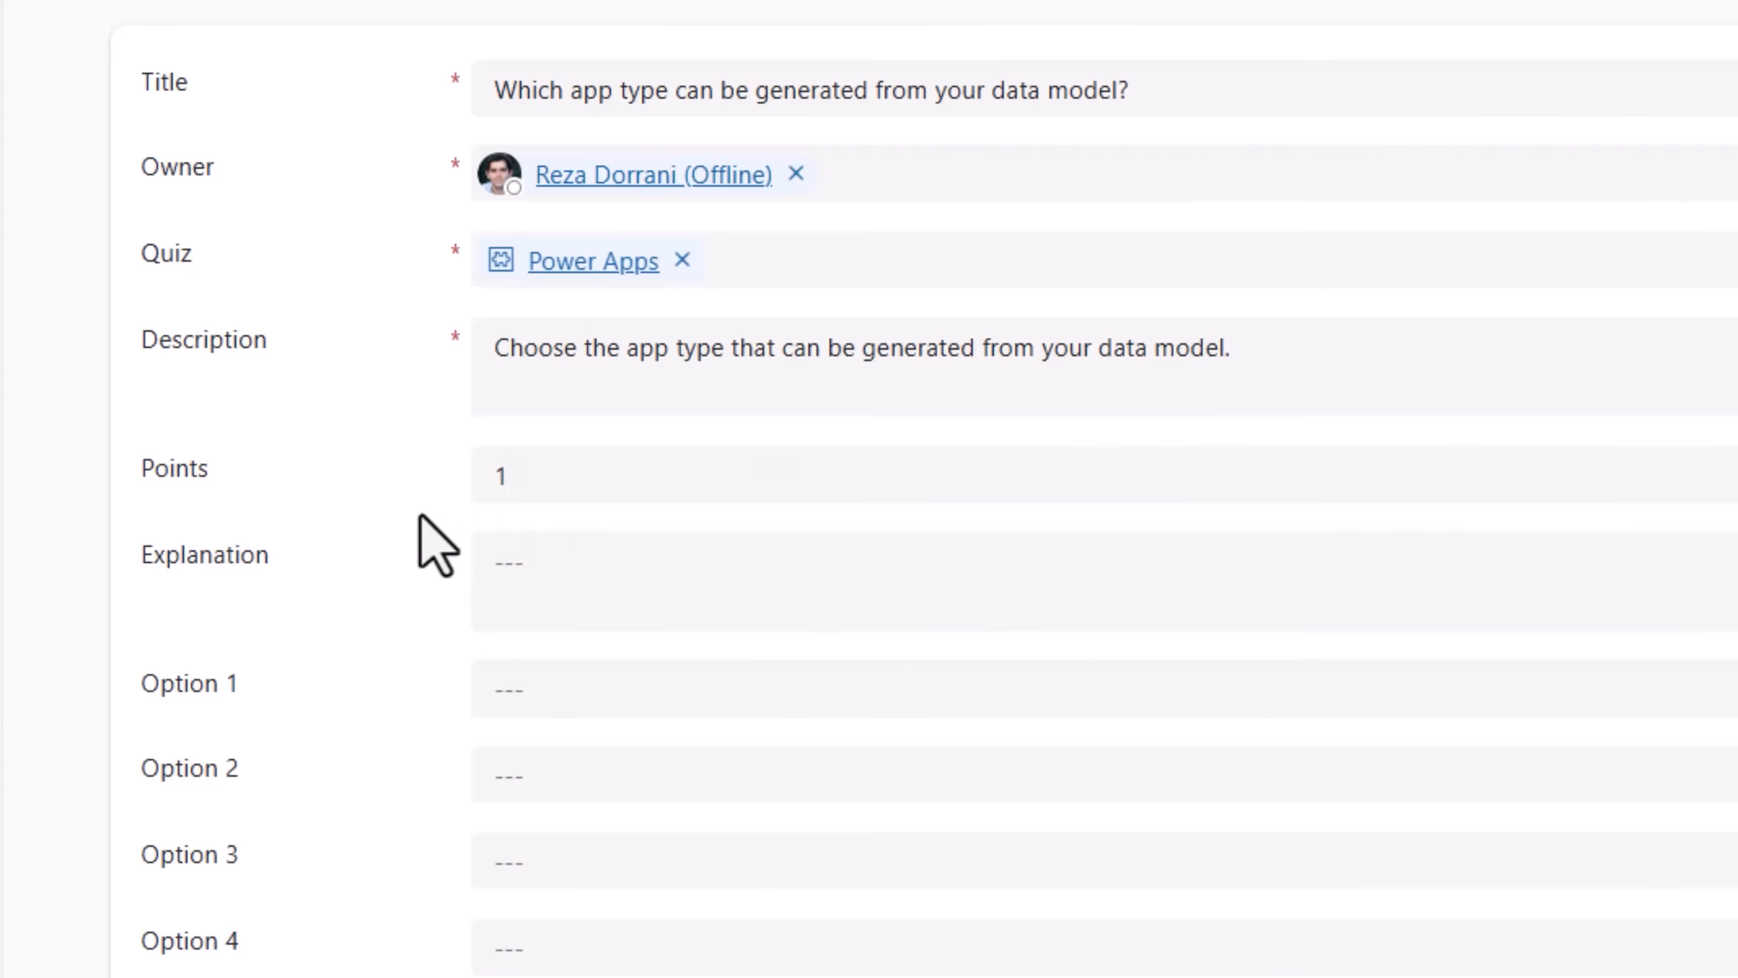
type("Canvas")
type("Power BI")
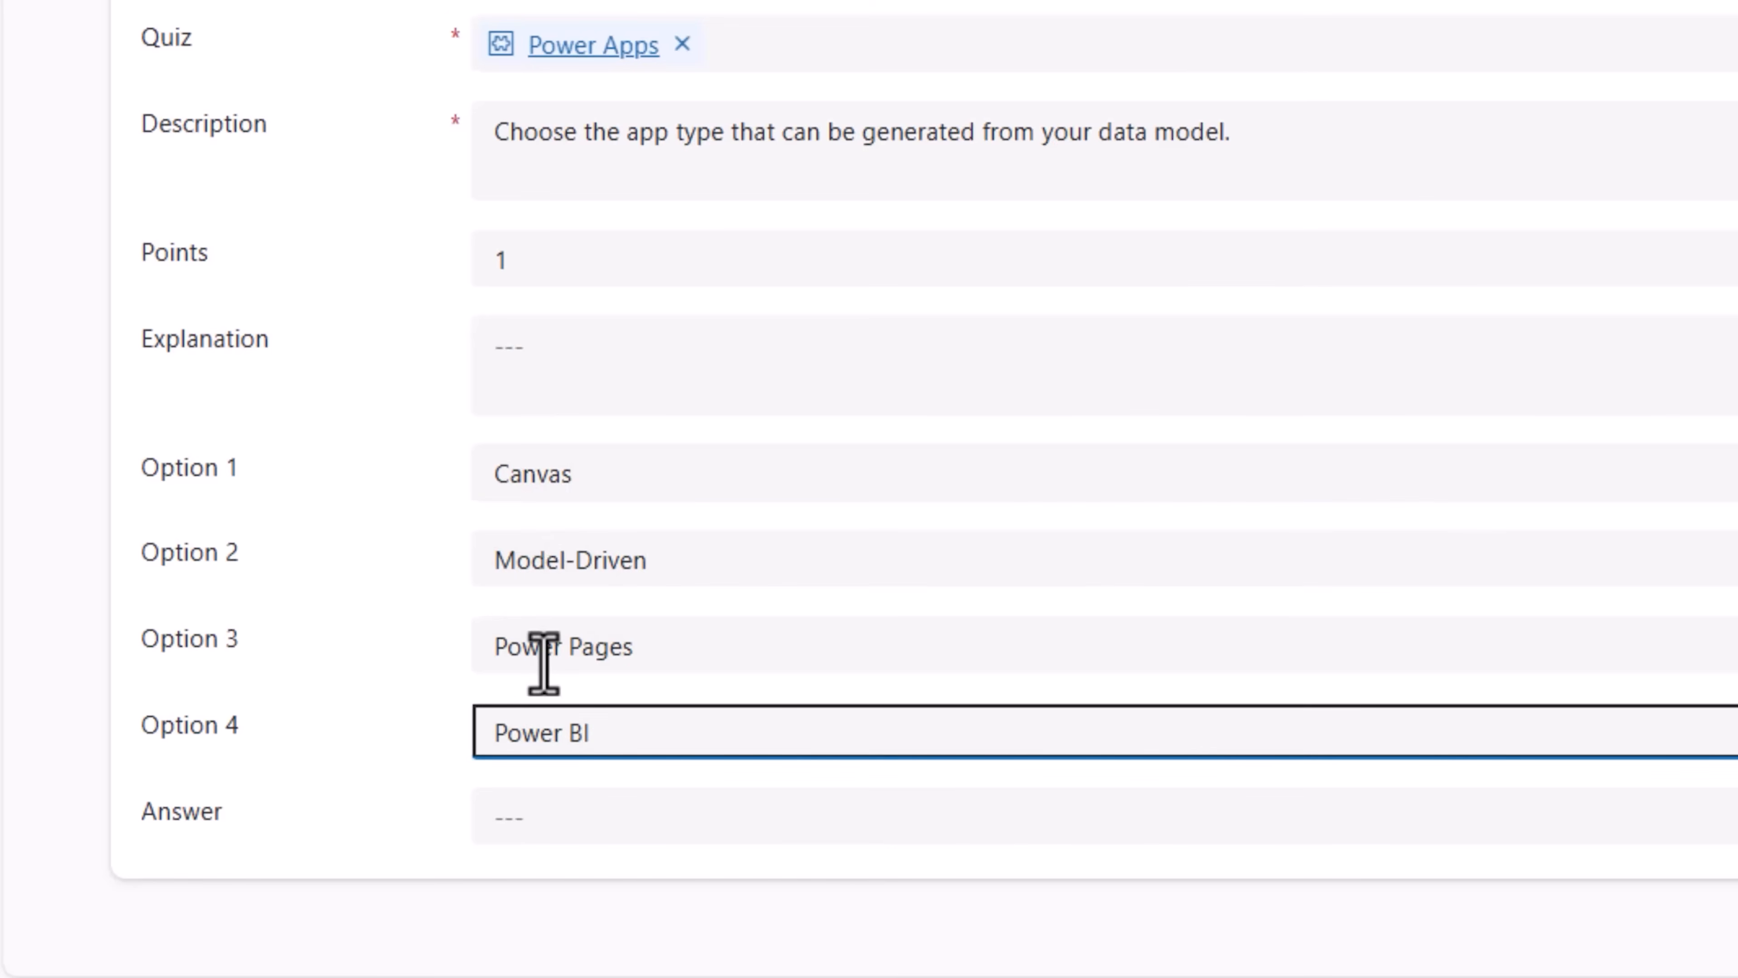
left_click(577, 818)
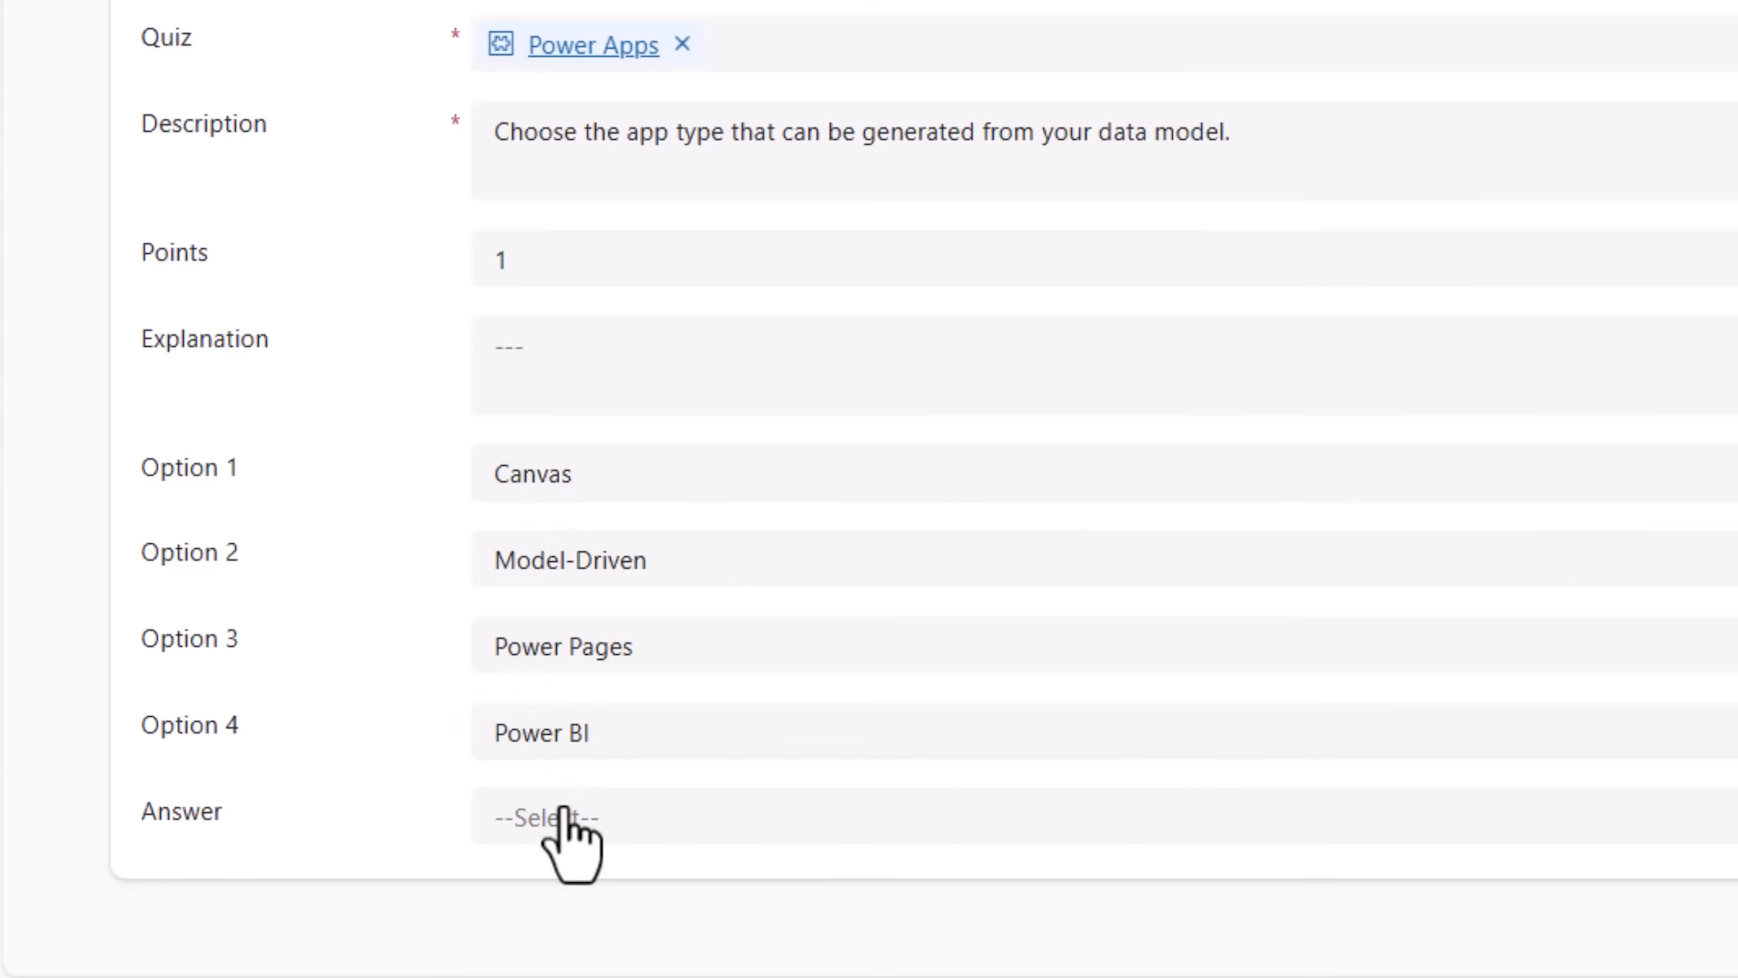
- Mark Option 2 as the correct answer and add the Model-Driven apps explanation
left_click(543, 817)
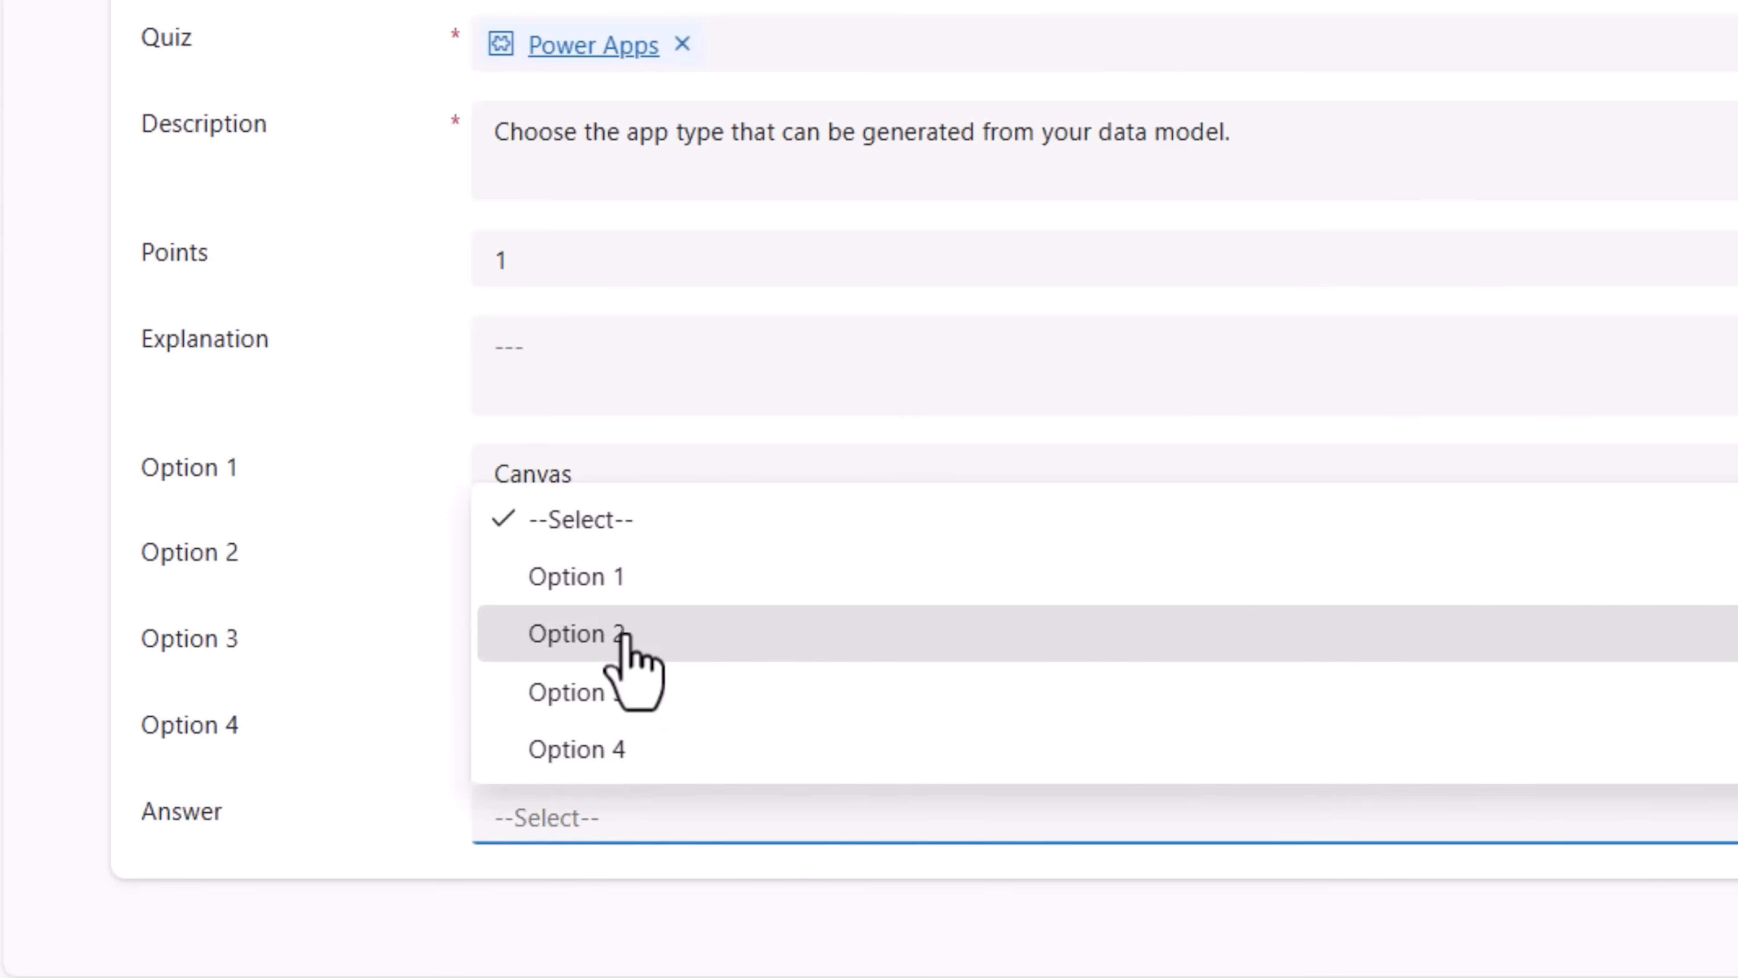
left_click(576, 633)
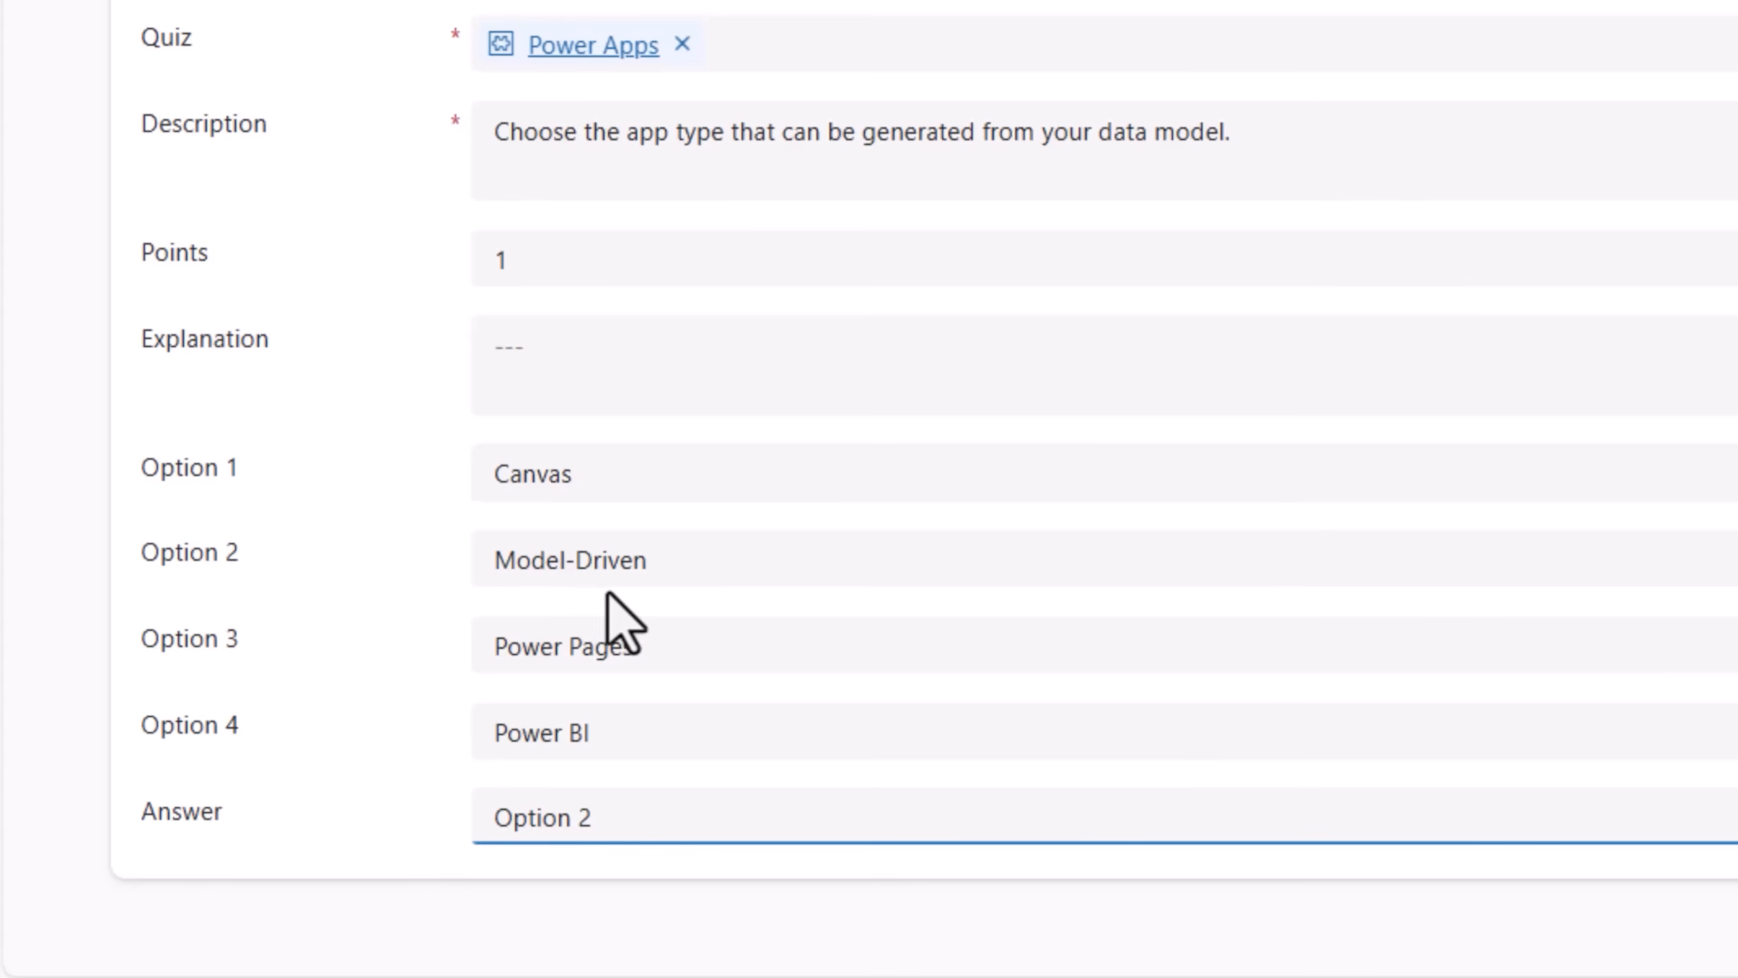
mouse_move(607, 369)
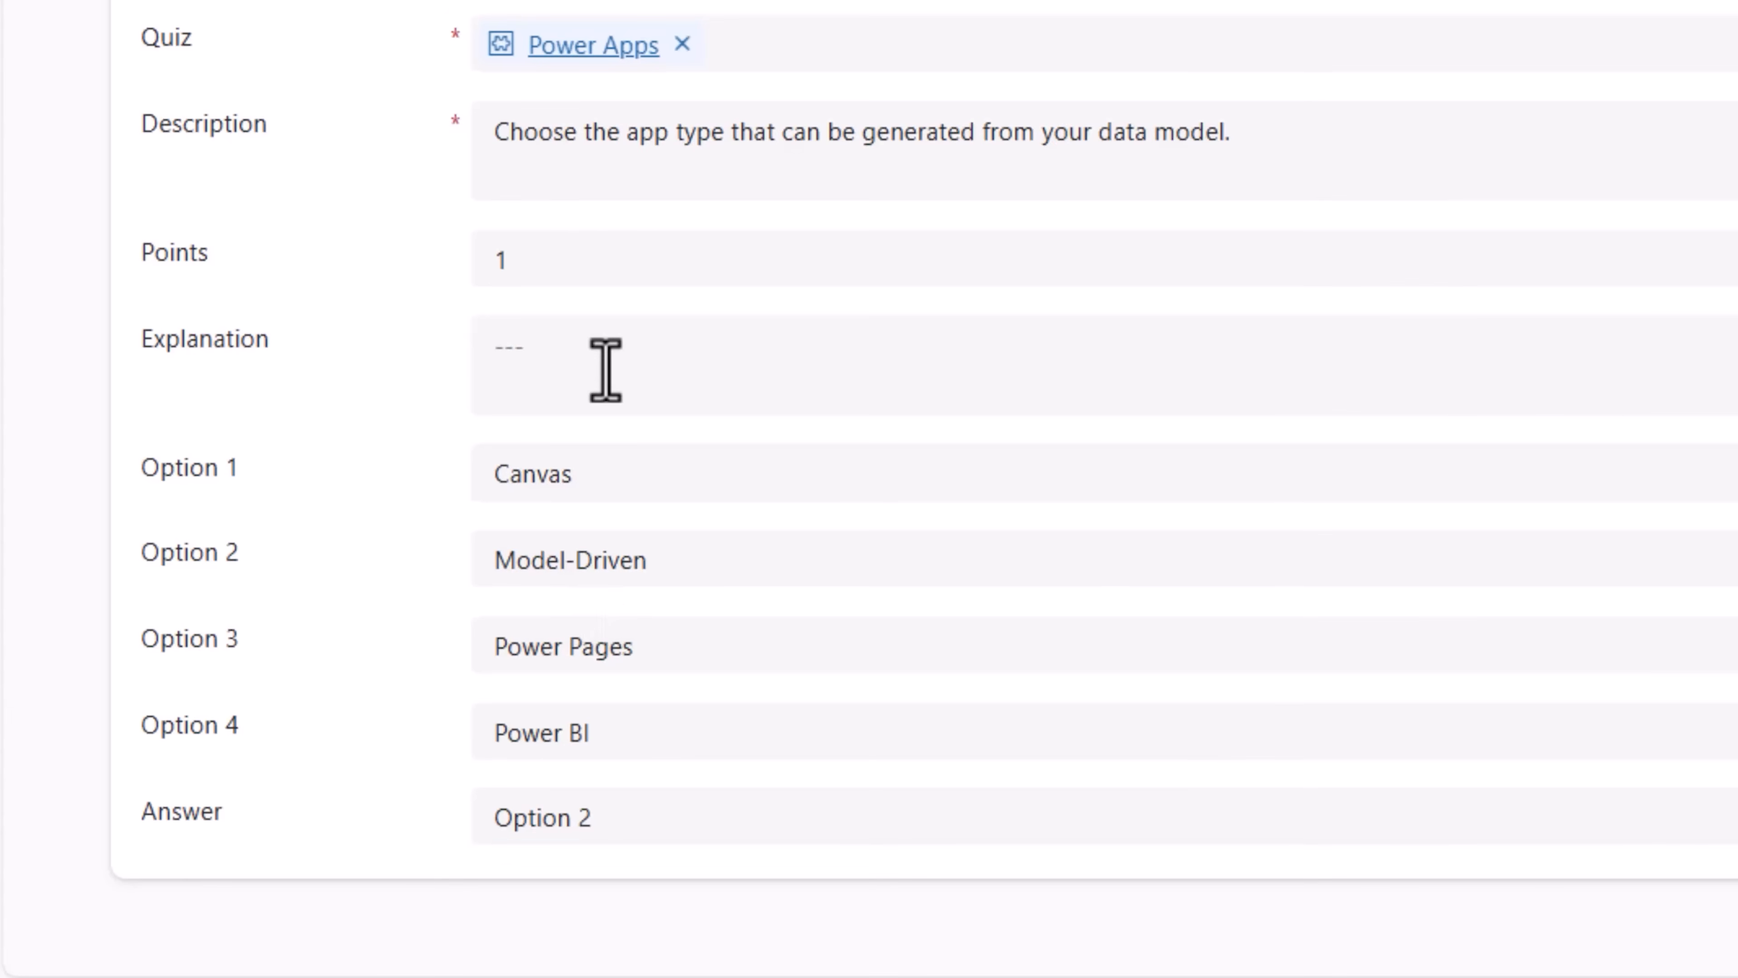
type("Model-Driven apps are automatically generated based on the structure of your Dataverse data model.")
type("Powe")
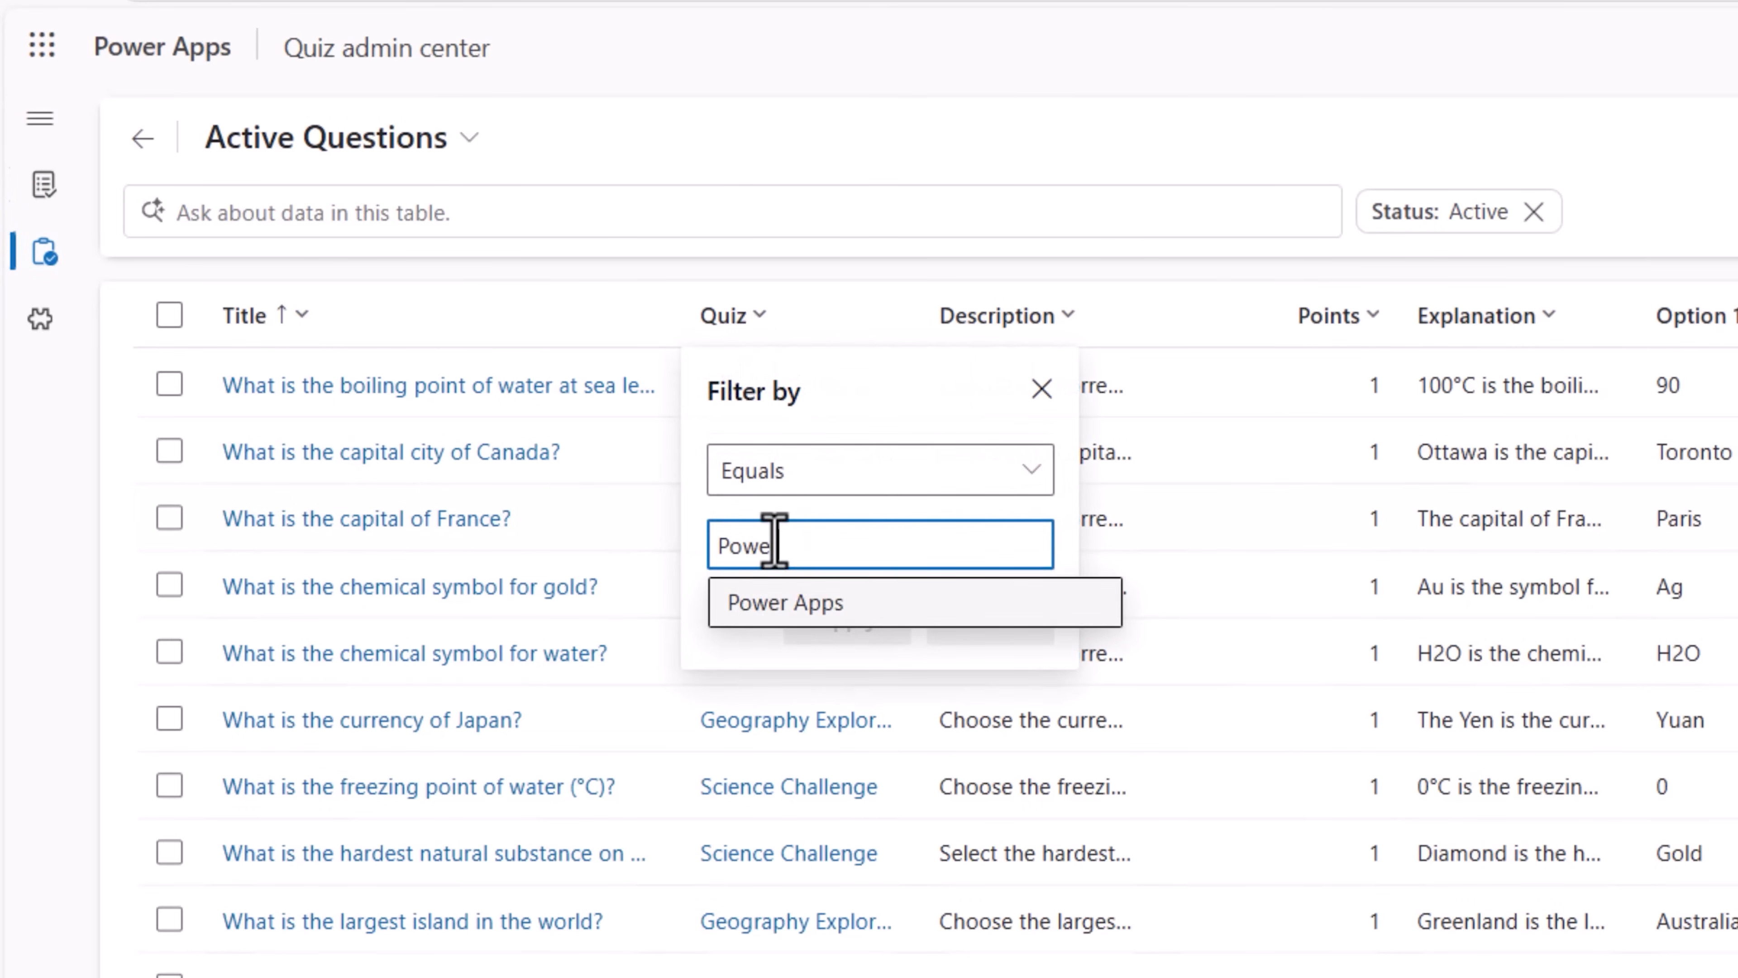
- Filter the Active Questions list by the Power Apps quiz
left_click(786, 603)
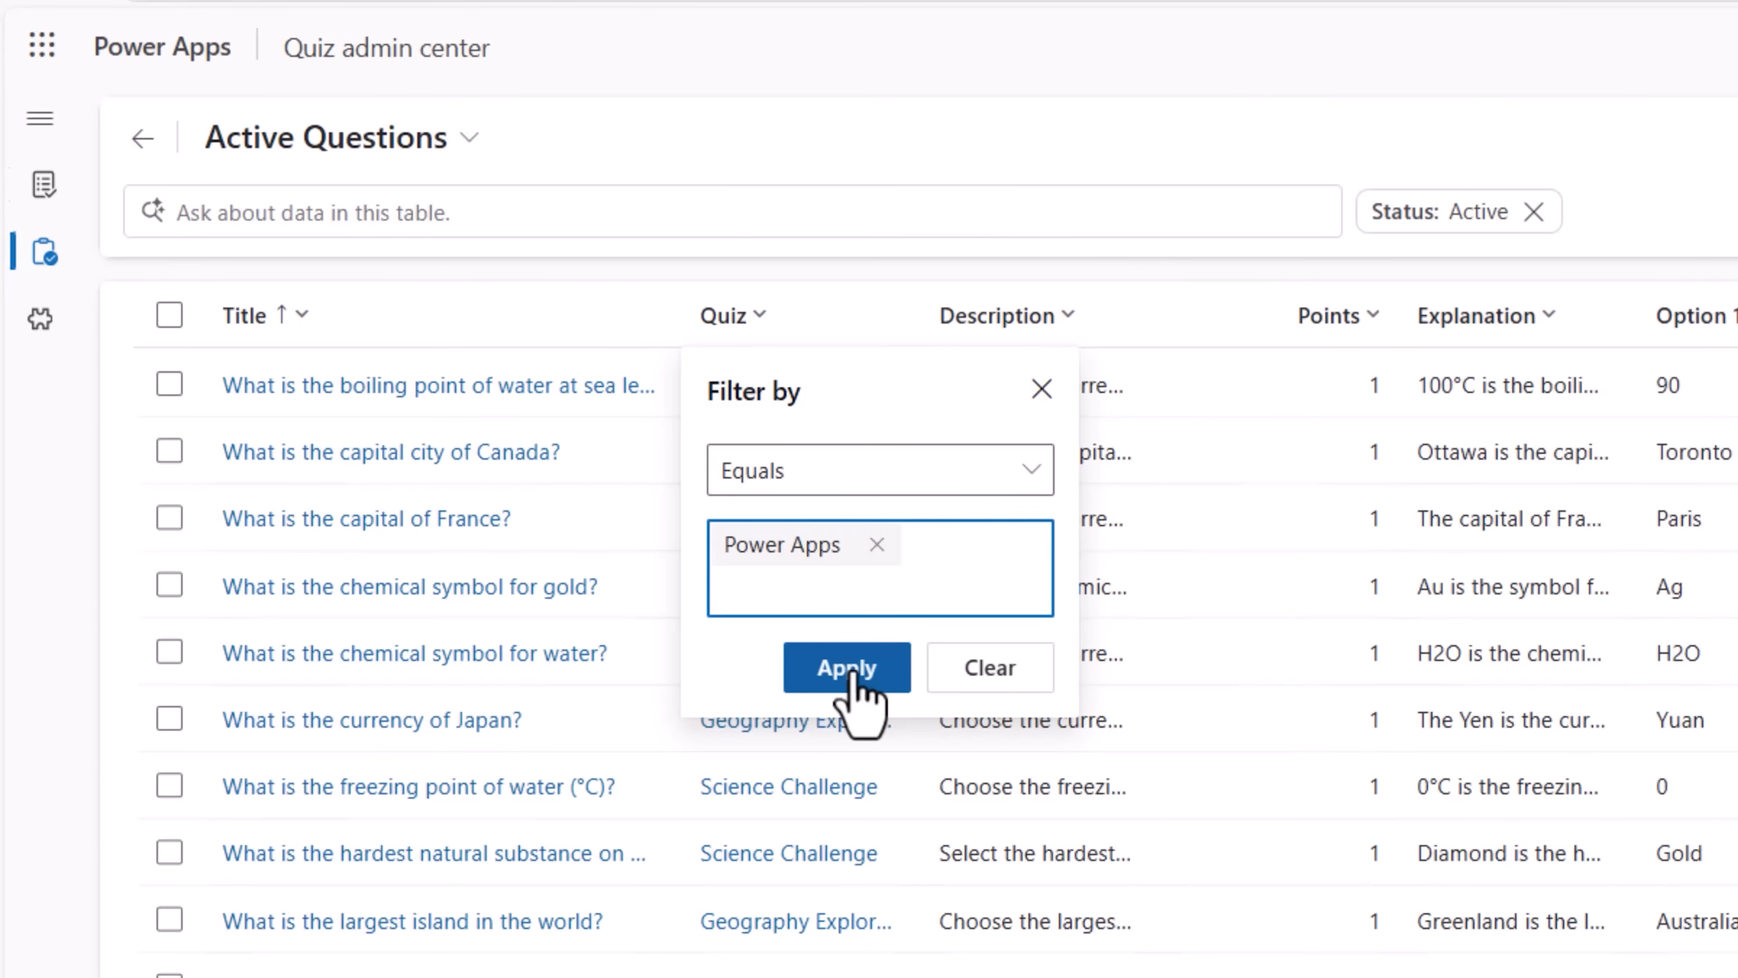
left_click(846, 668)
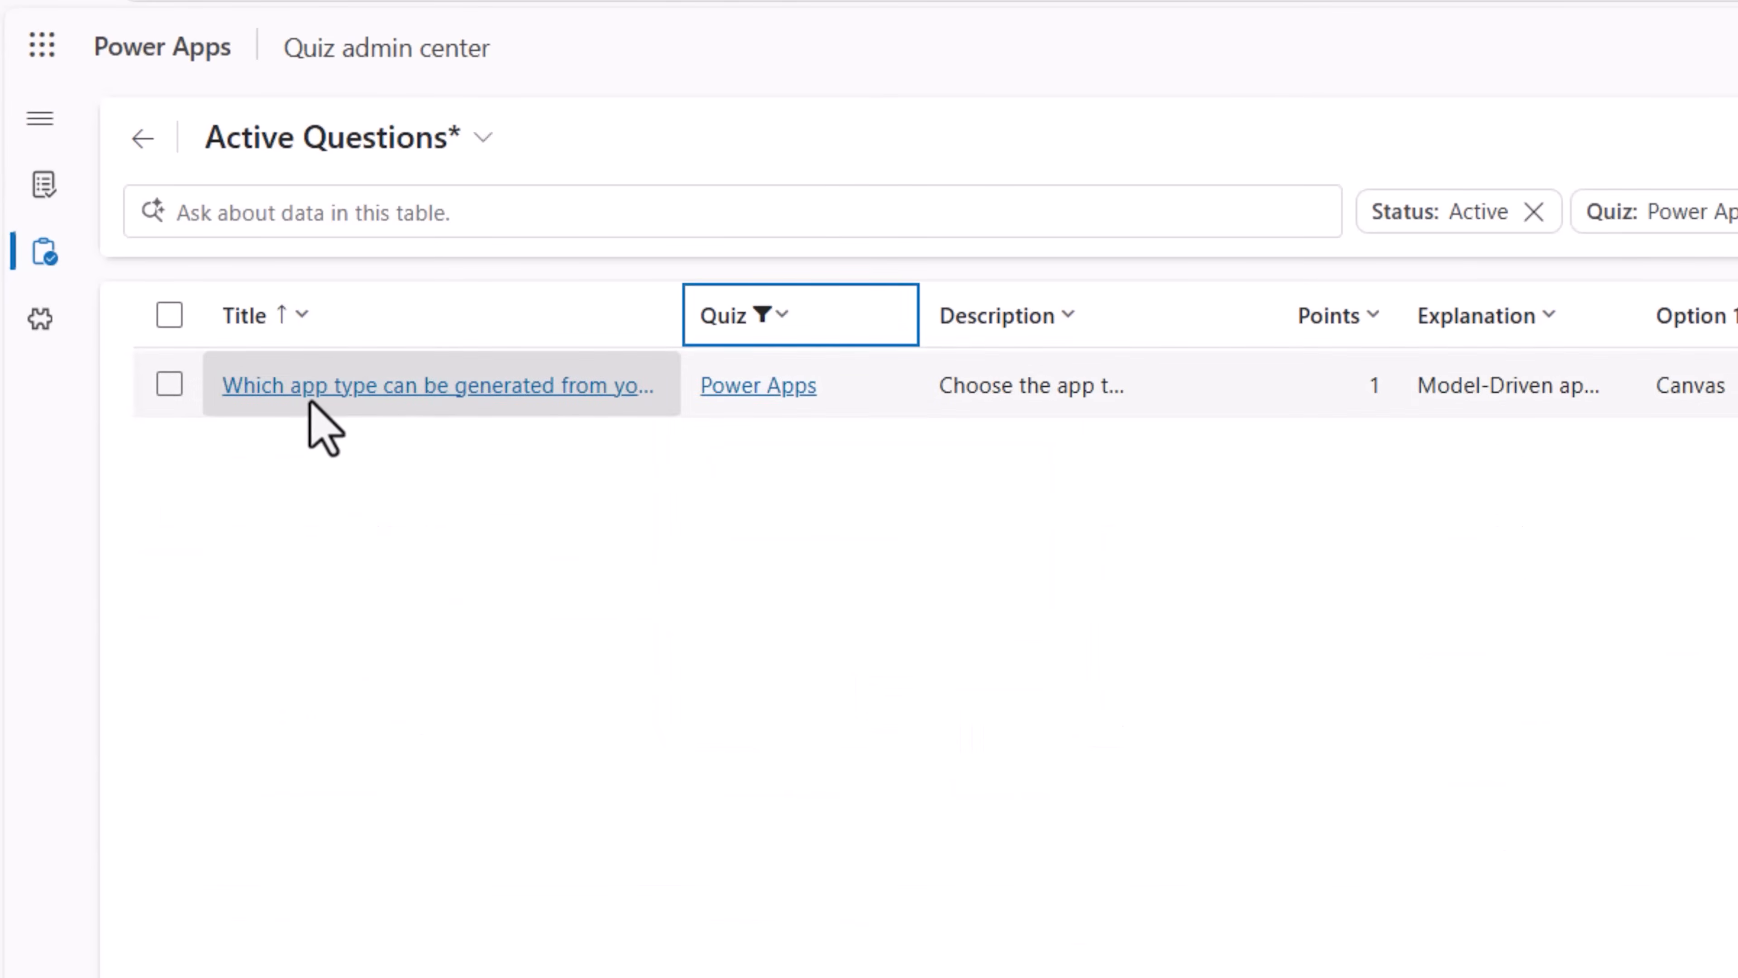
mouse_move(754, 715)
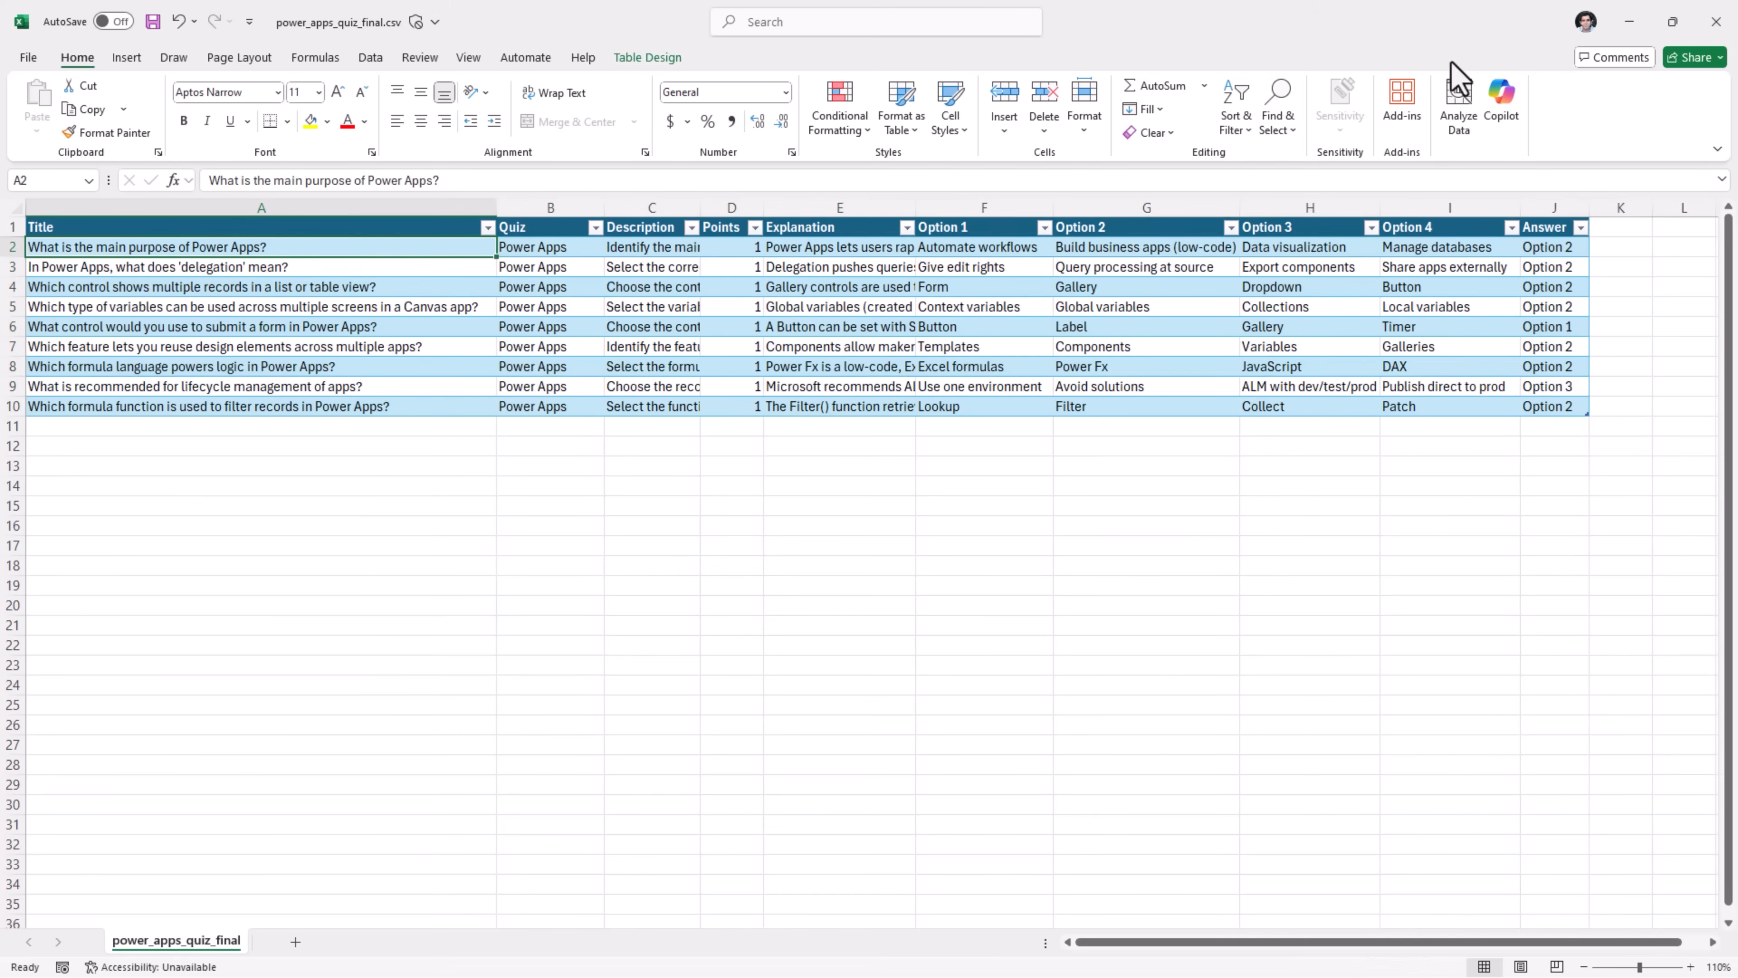
- Return from the Excel CSV of nine questions to the quiz admin app
left_click(360, 15)
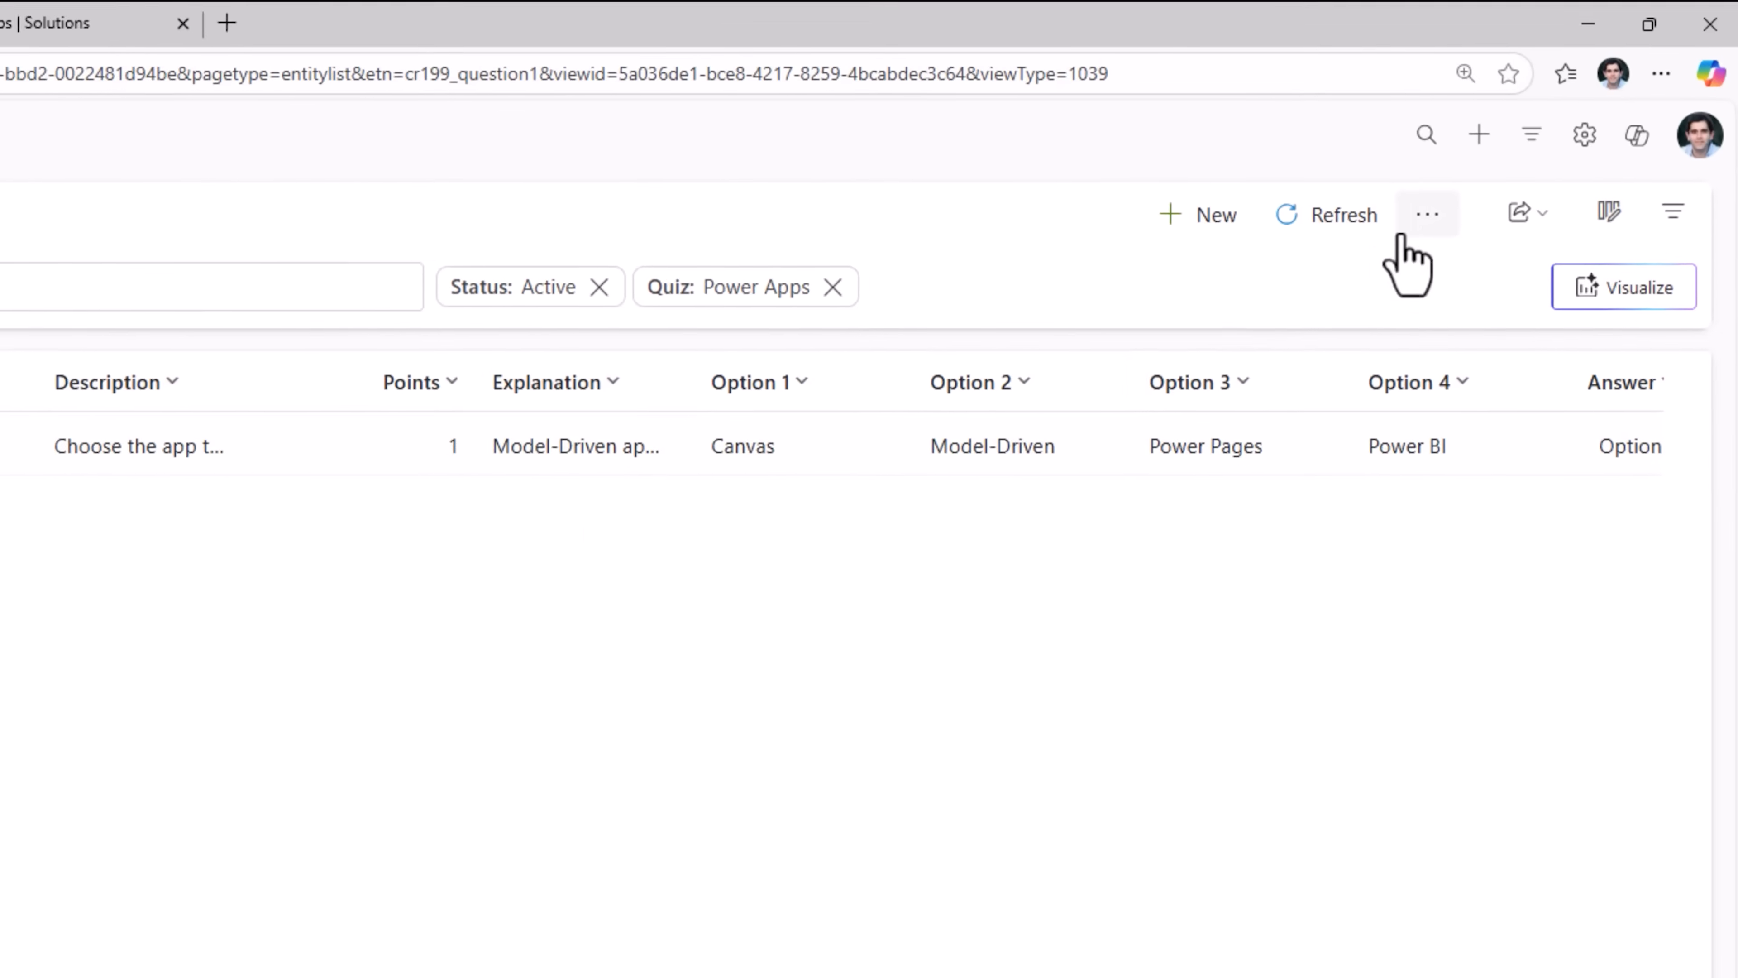
- Import the Power Apps quiz questions from the CSV file and refresh the question list to show them
left_click(1428, 213)
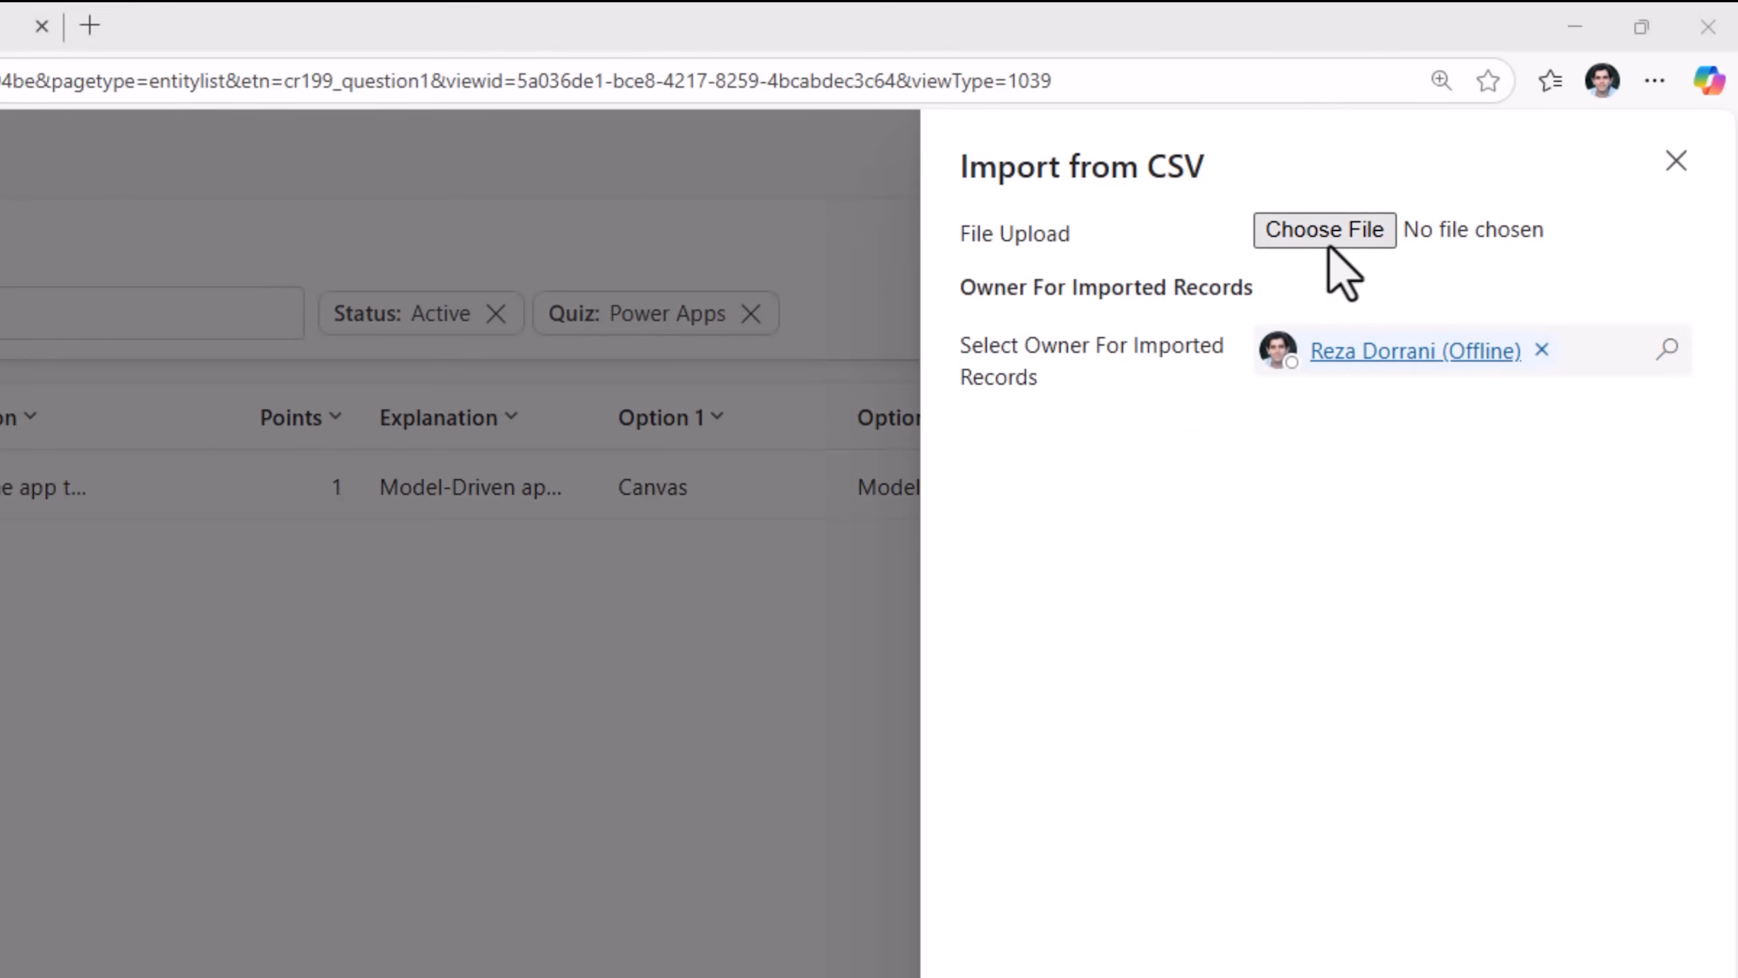
left_click(1324, 229)
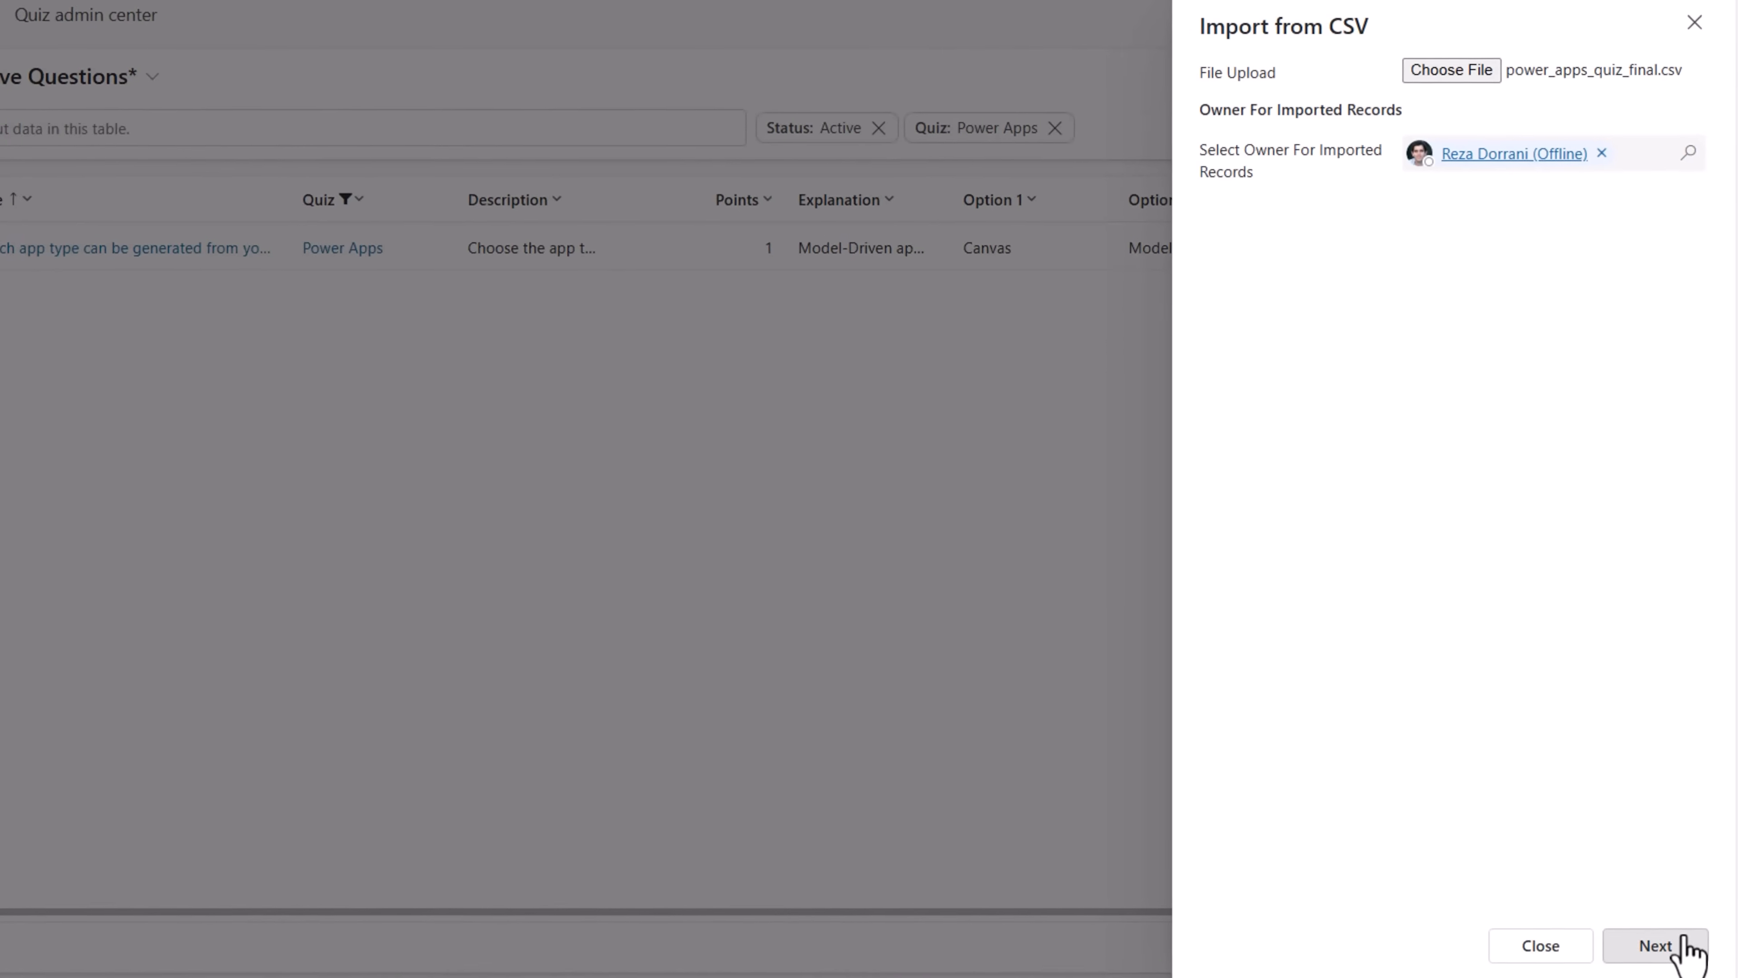
left_click(1653, 946)
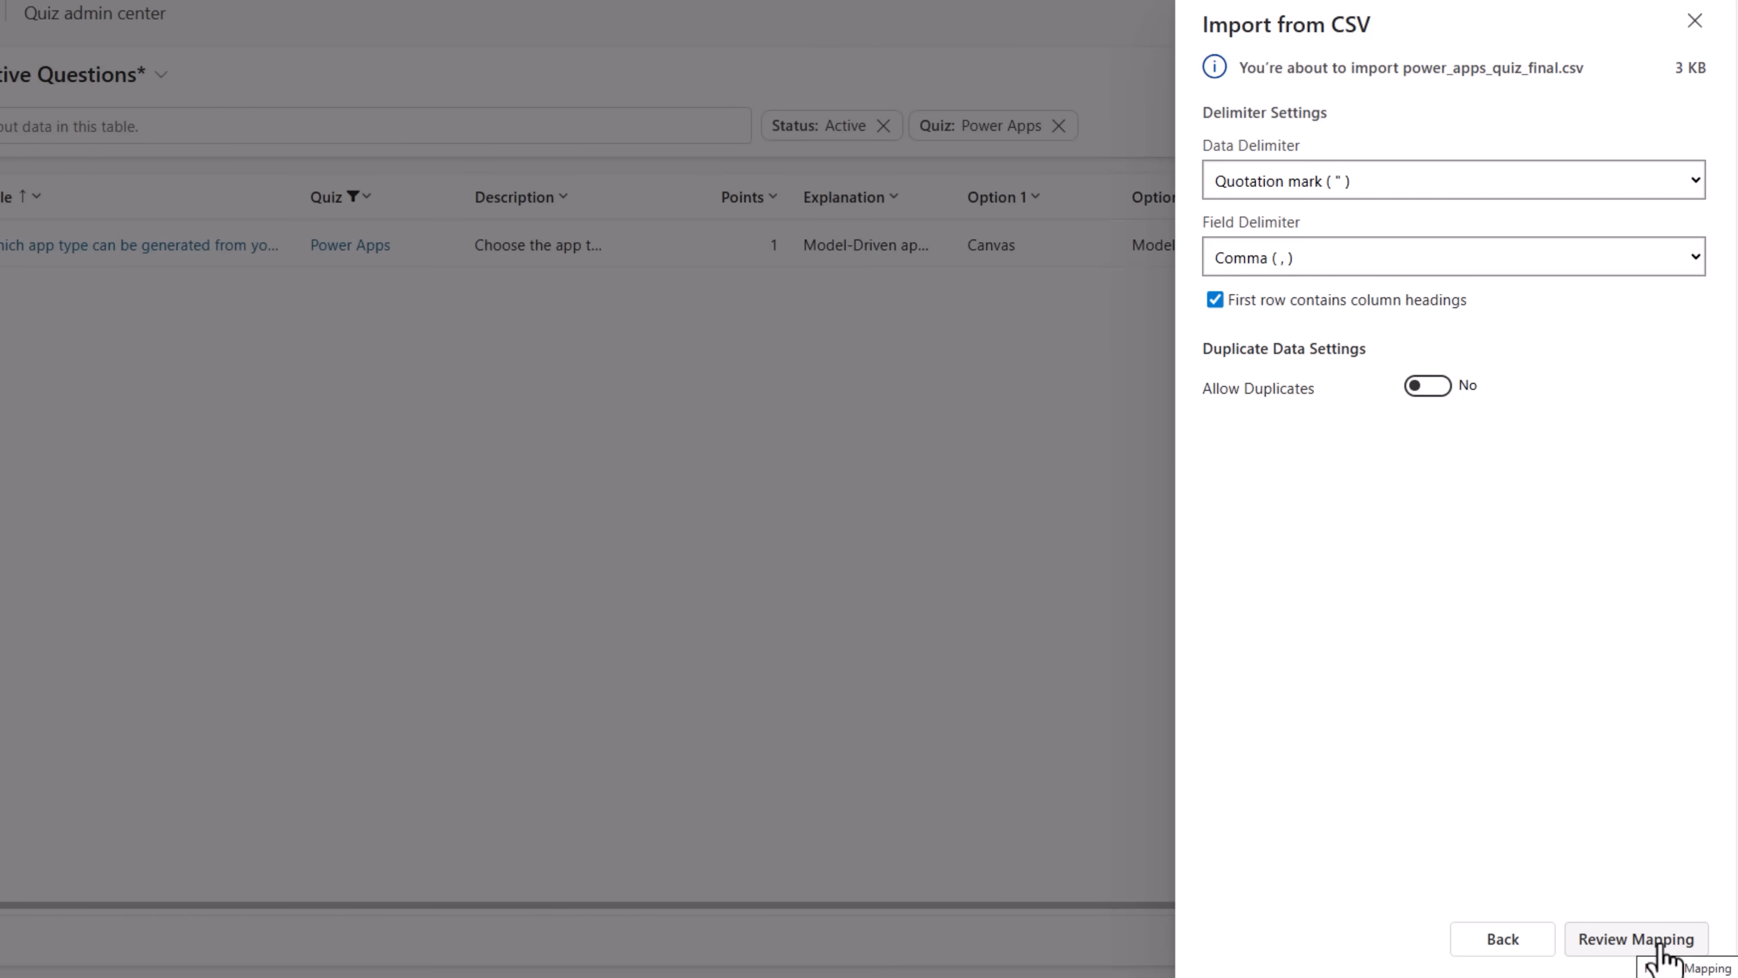
left_click(1635, 939)
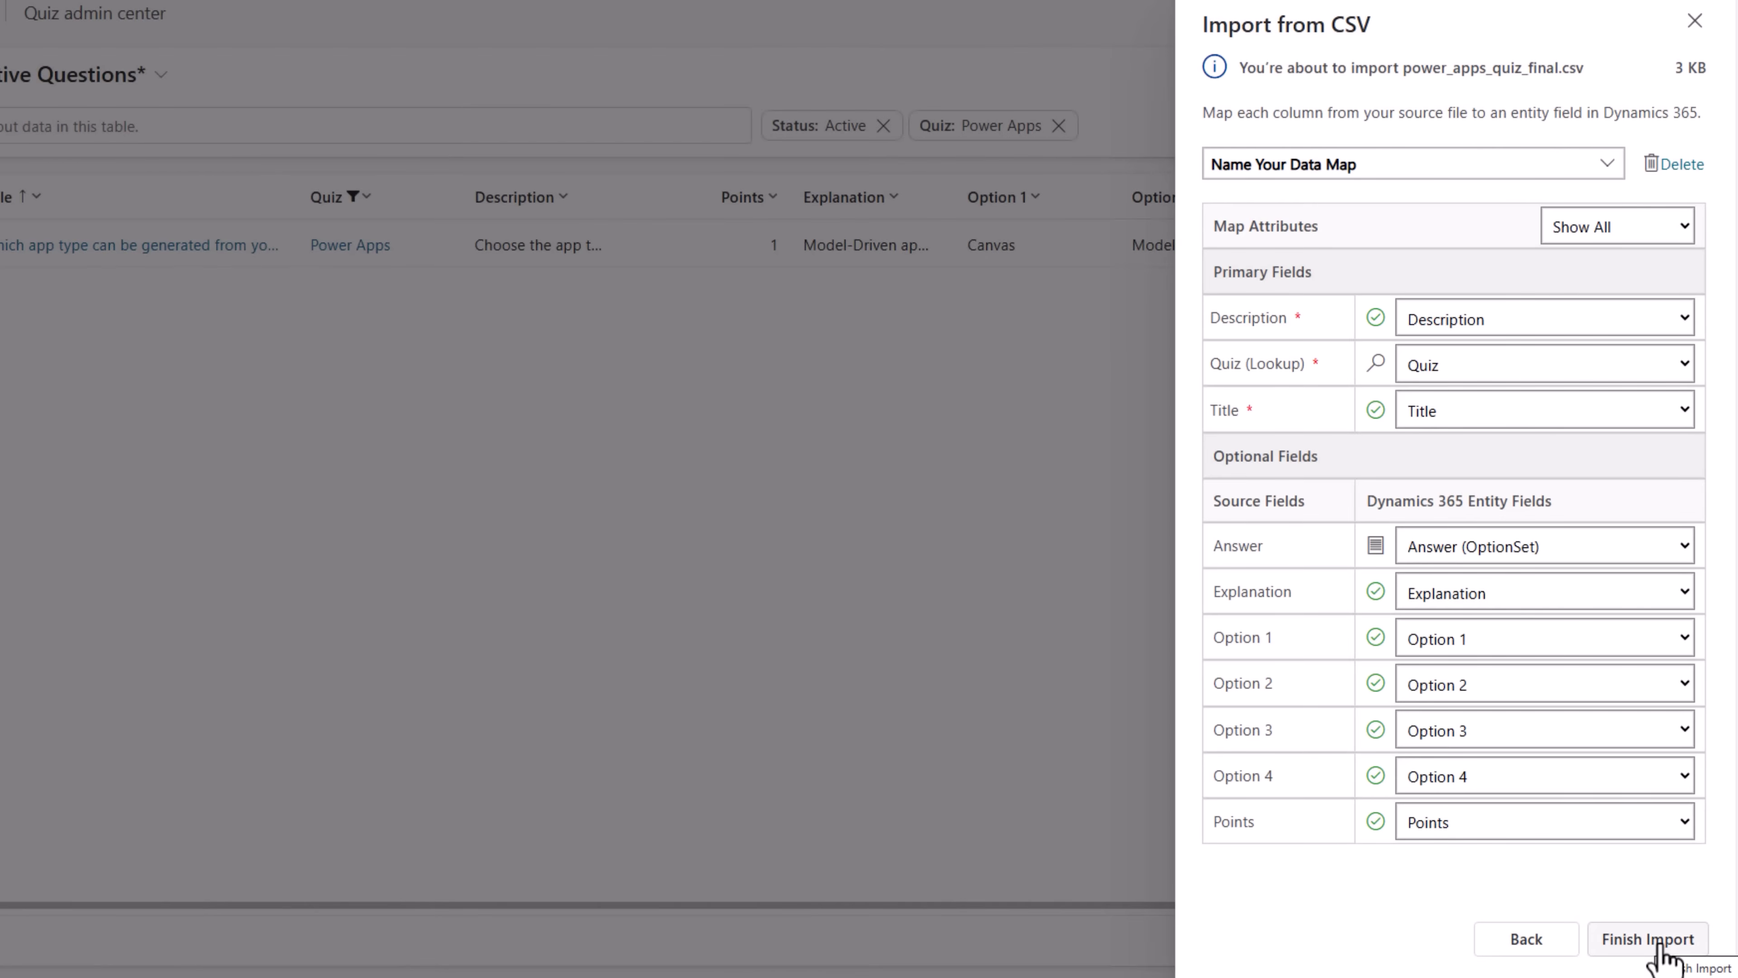
left_click(1648, 939)
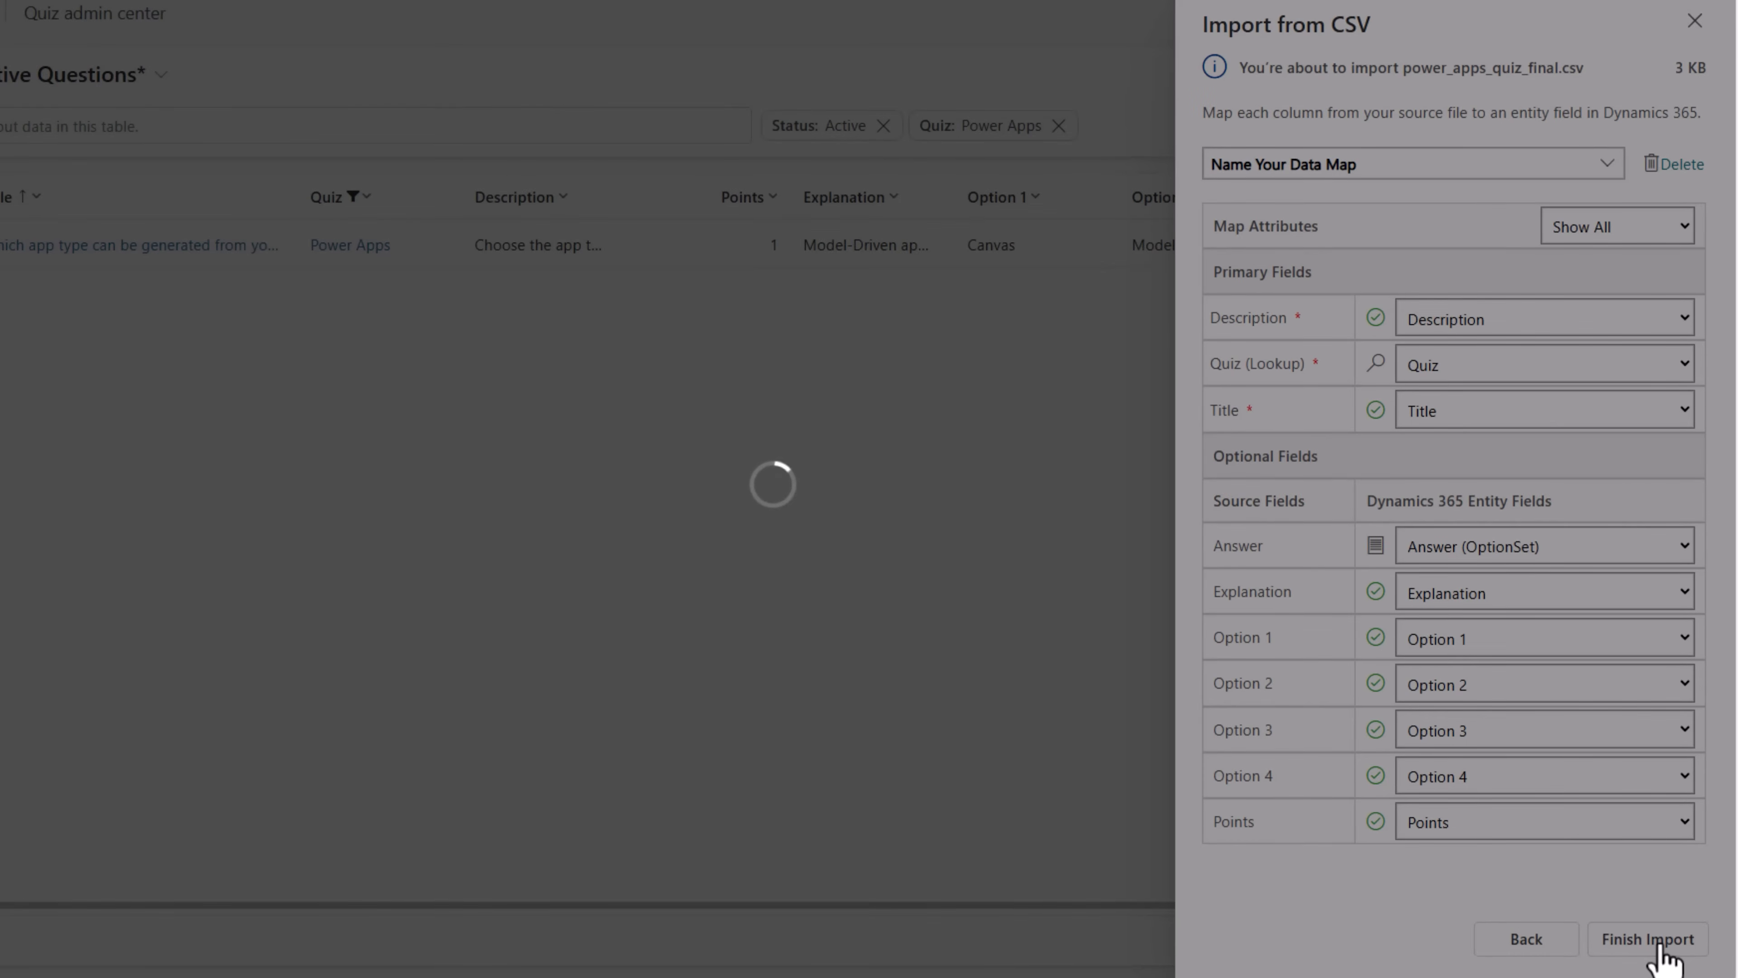
left_click(1646, 939)
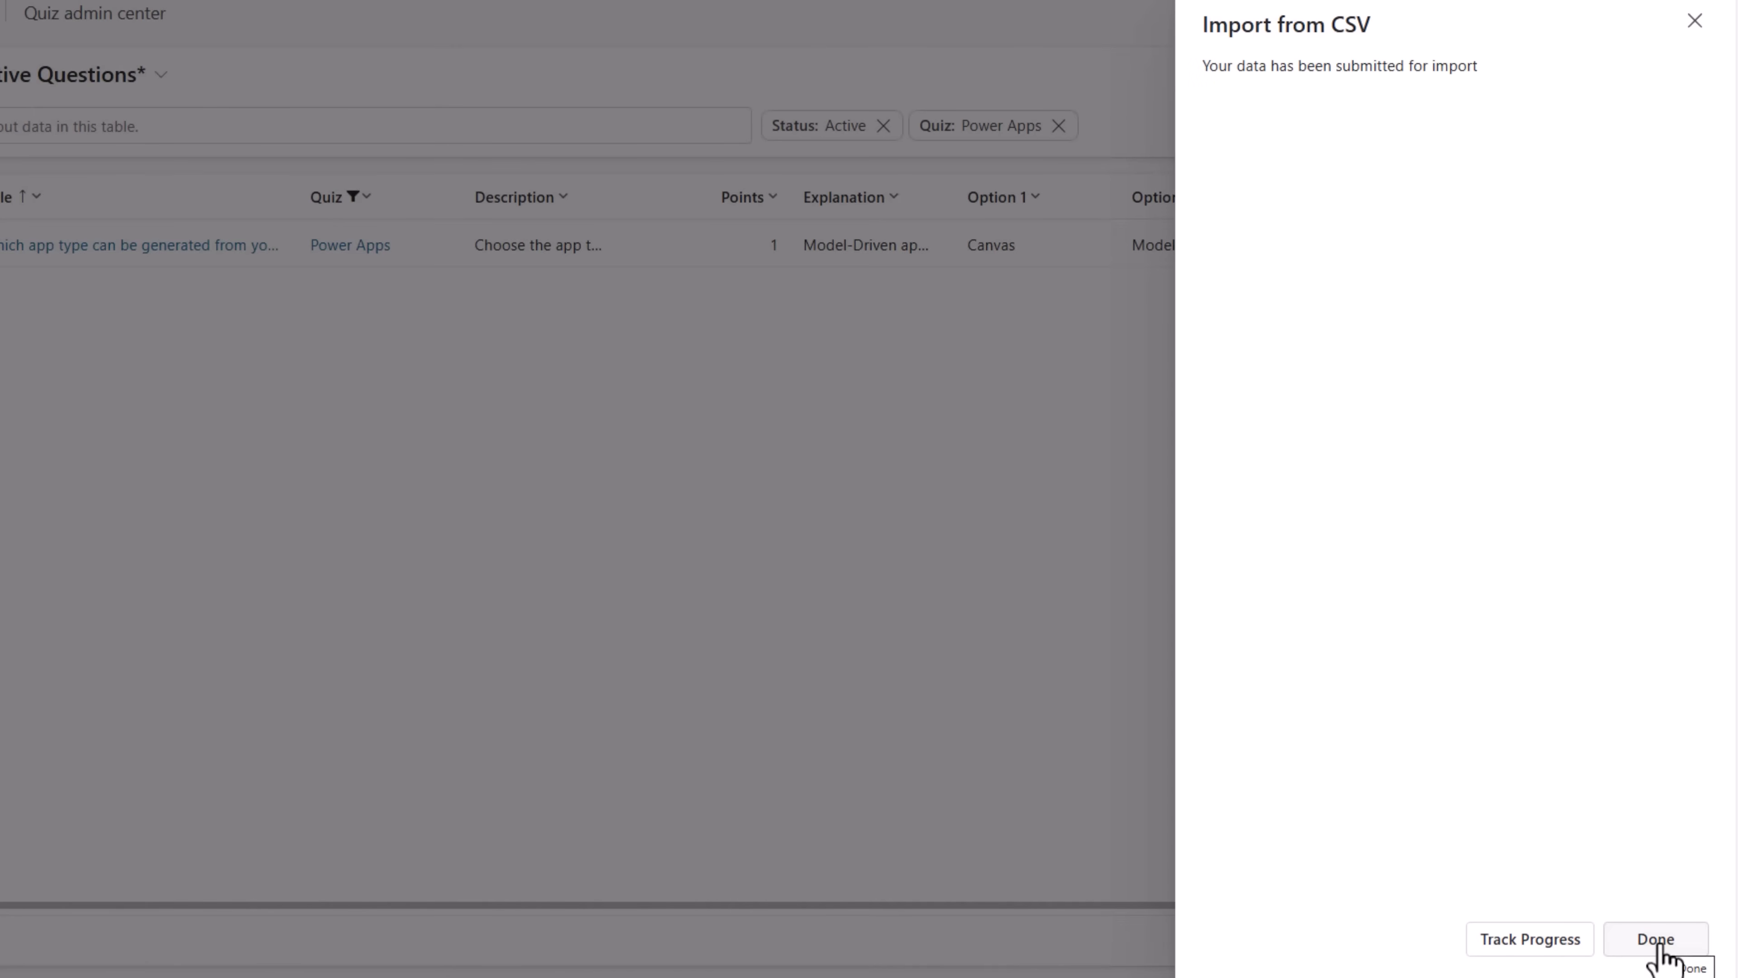
left_click(1654, 939)
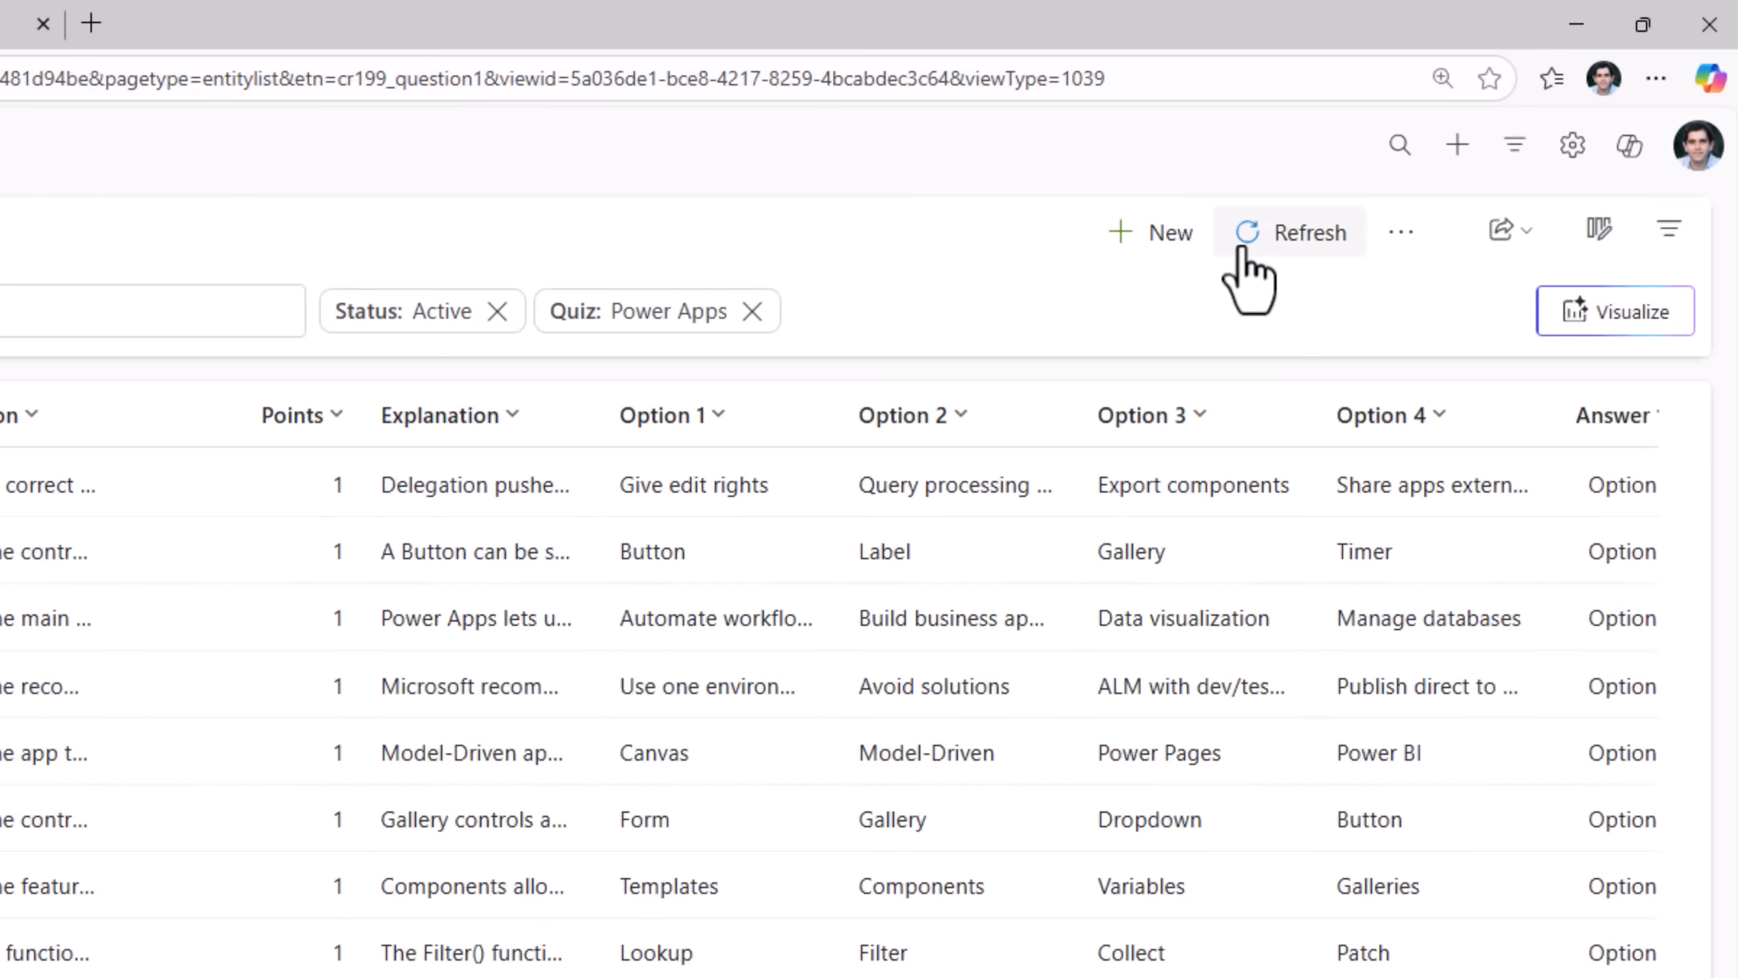
left_click(1289, 232)
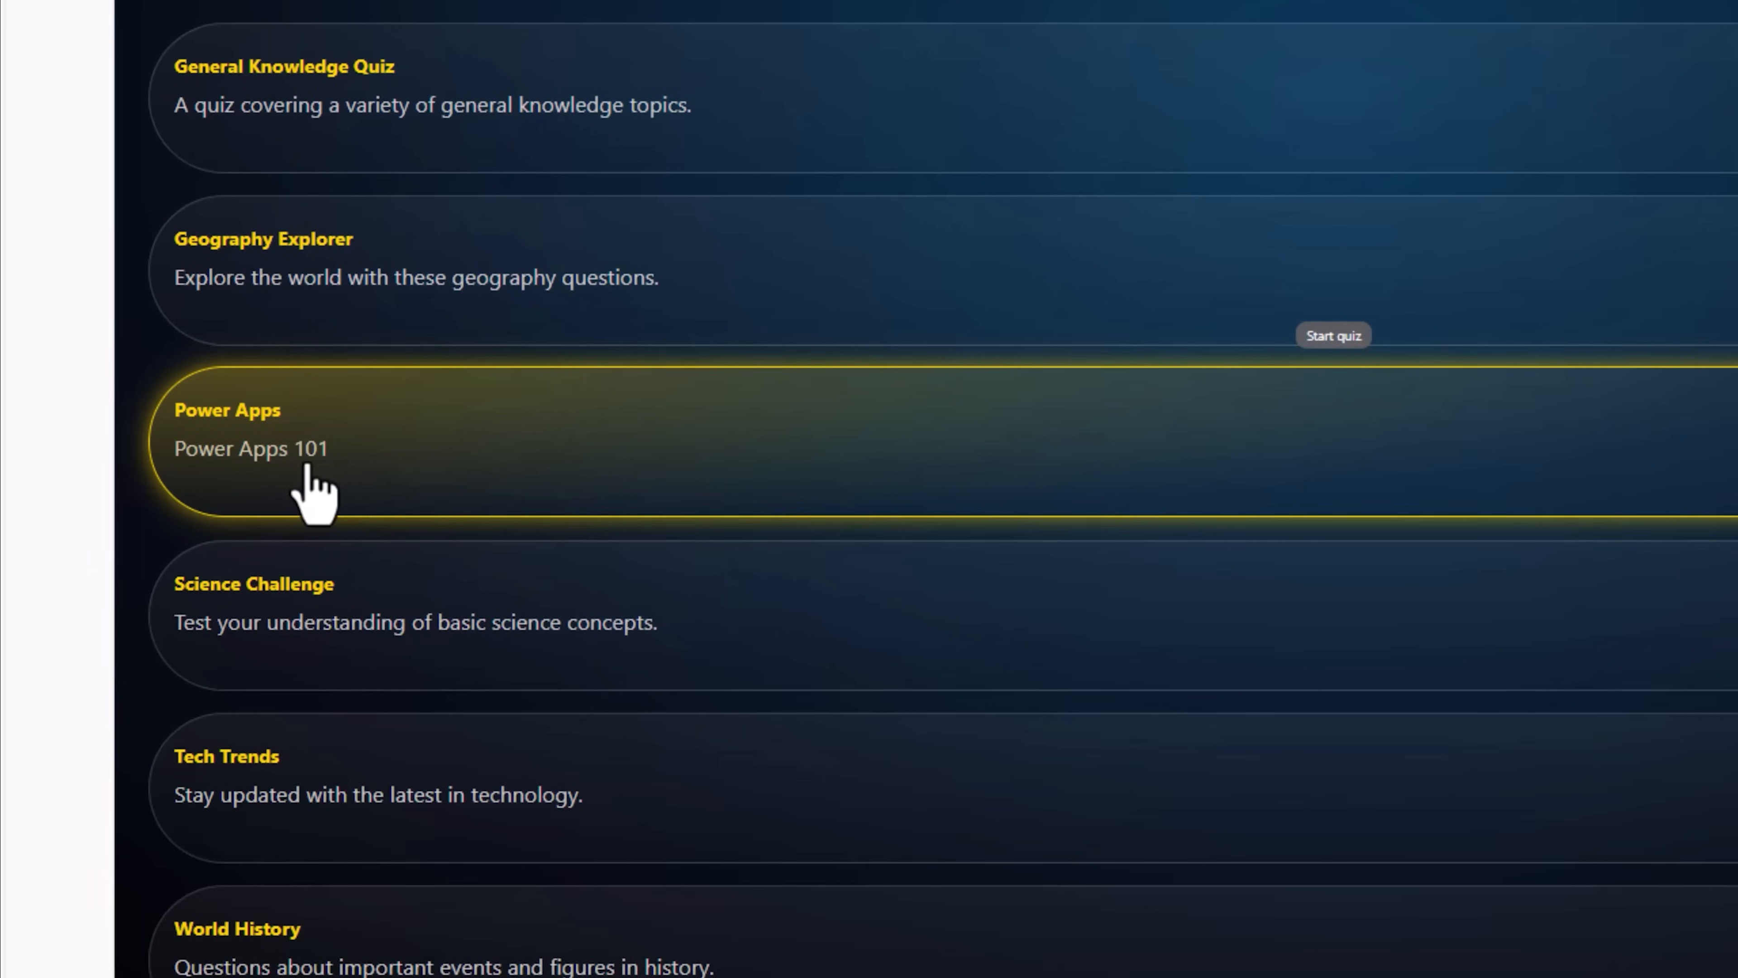
mouse_move(707, 482)
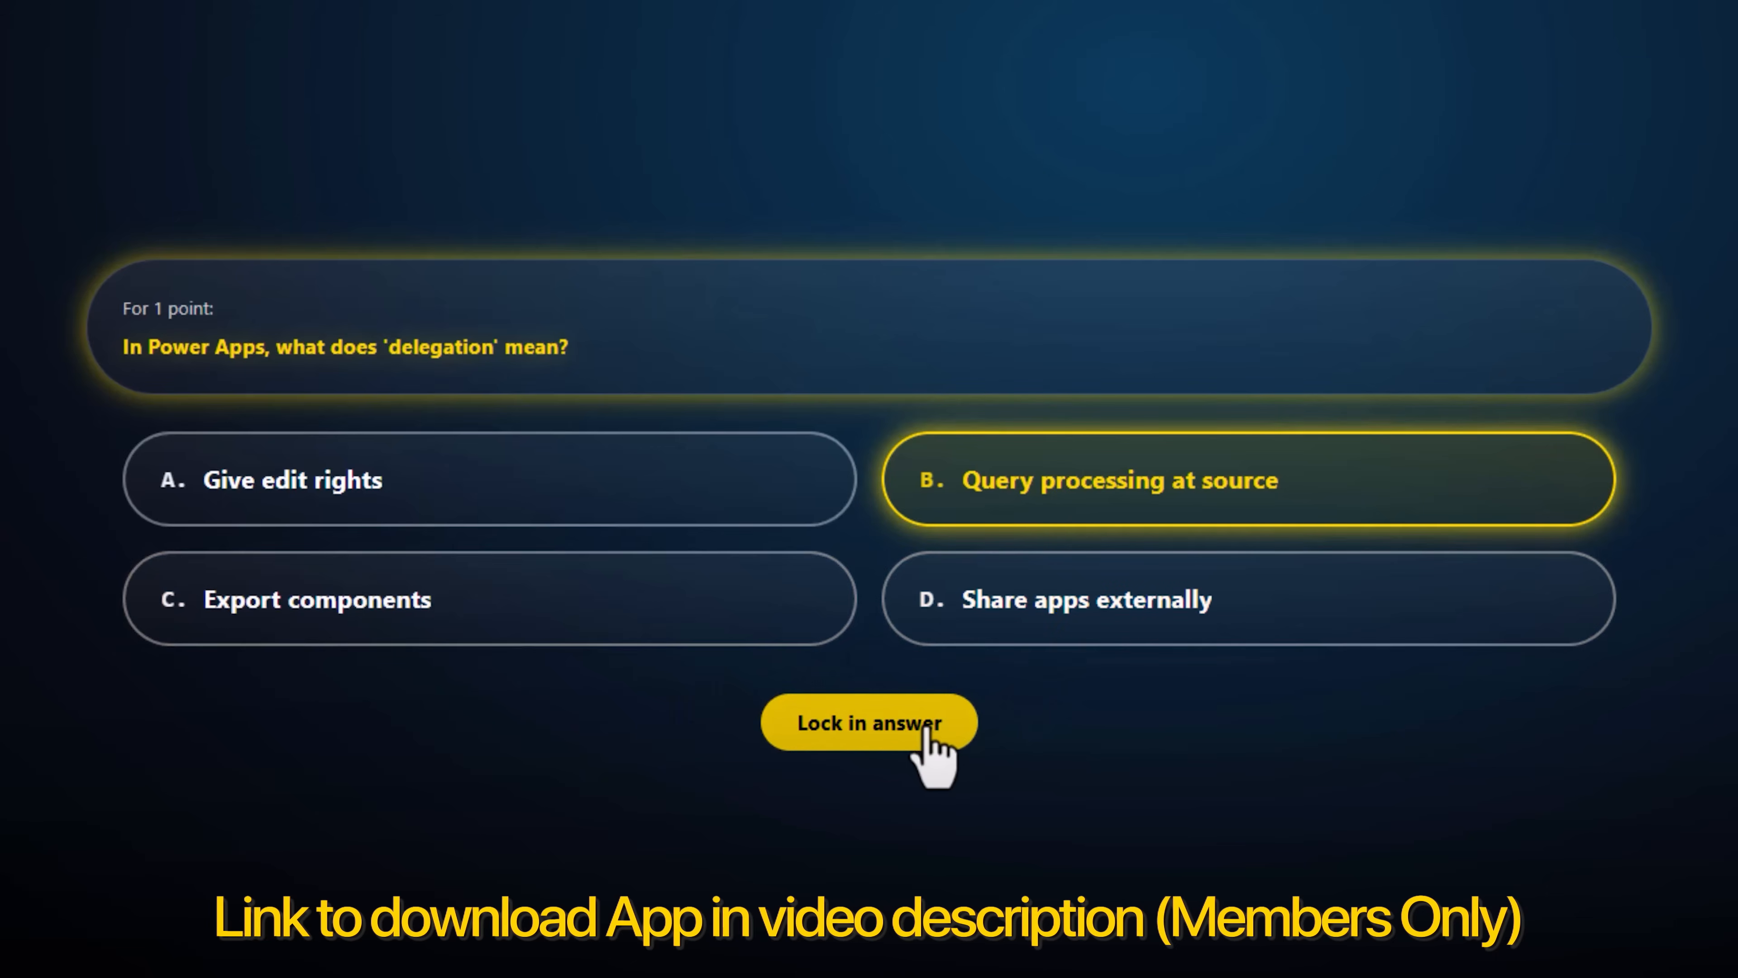
- Lock in answers and submit the Power Apps quiz, retake and submit again to hit the 2/2 attempt limit
left_click(869, 723)
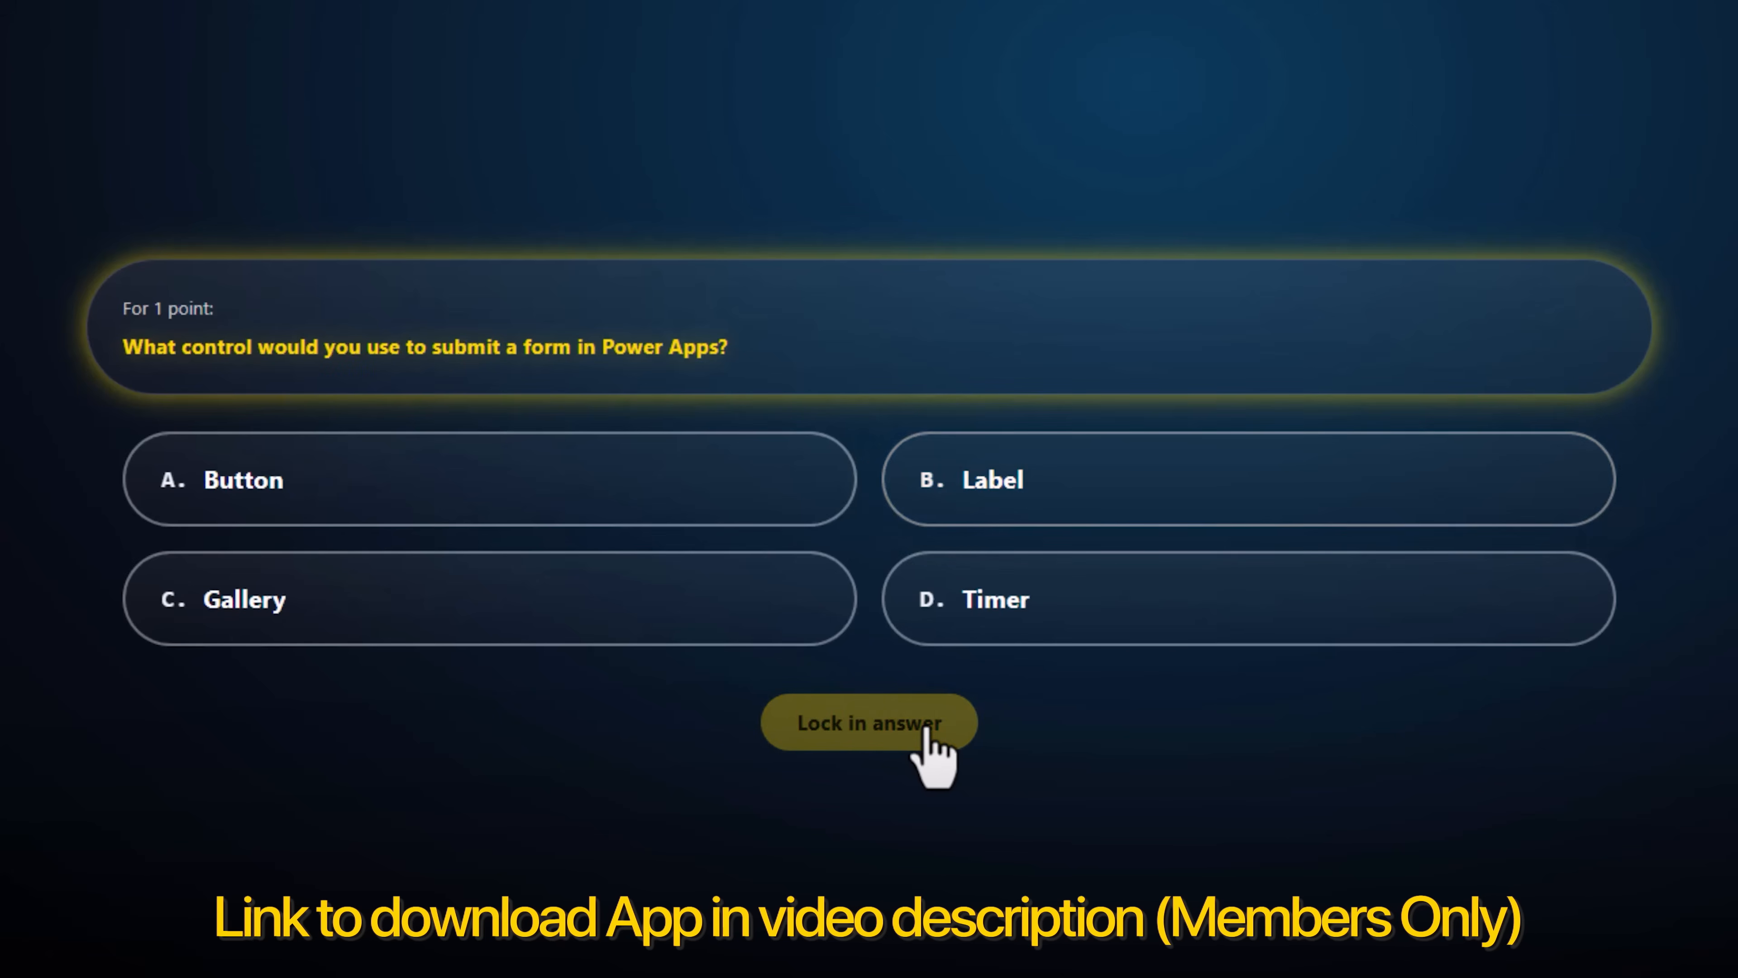
left_click(869, 721)
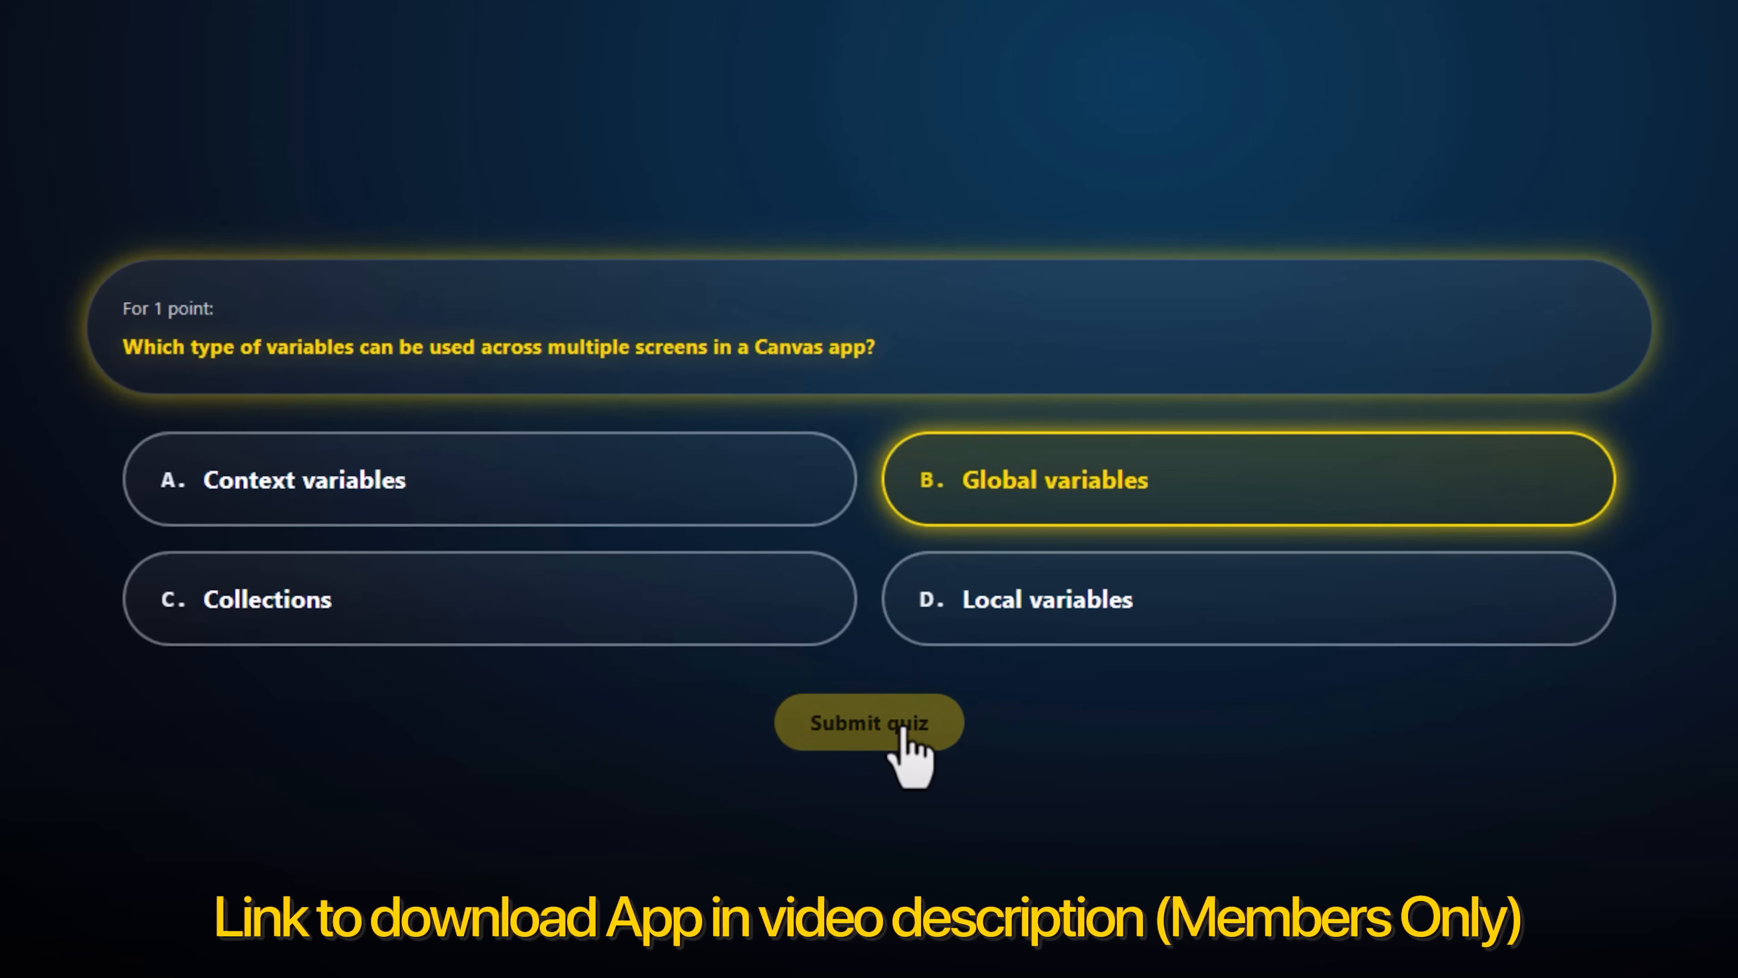
left_click(868, 721)
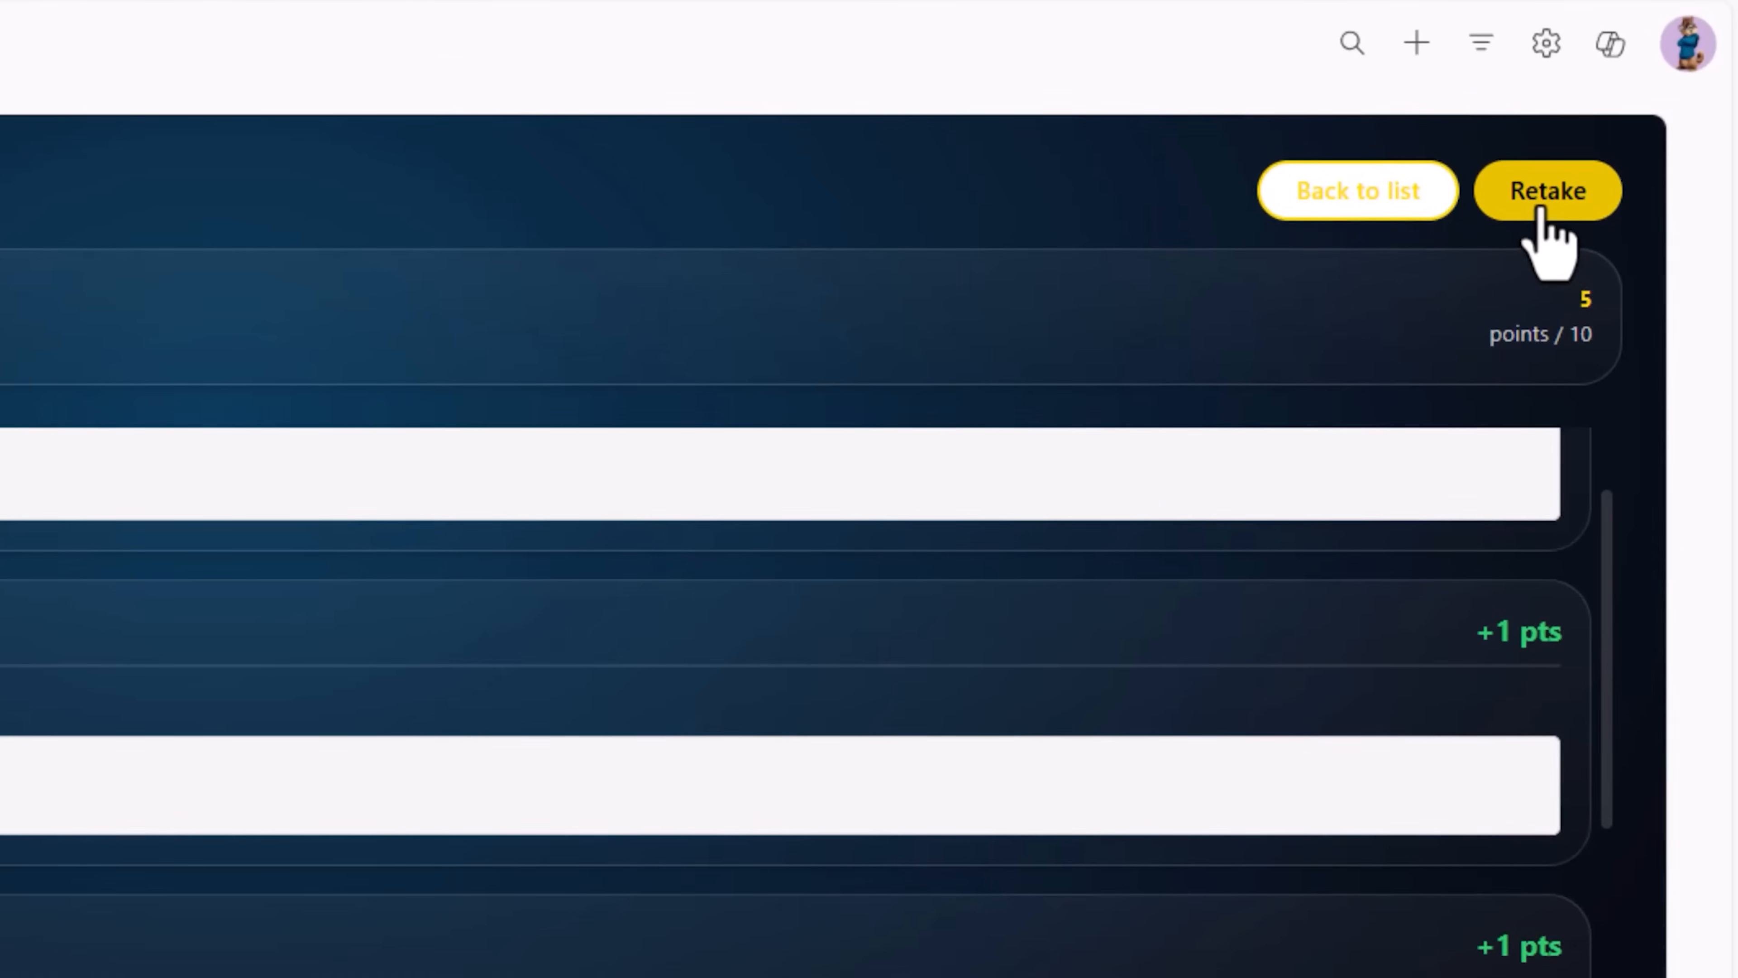
left_click(1547, 190)
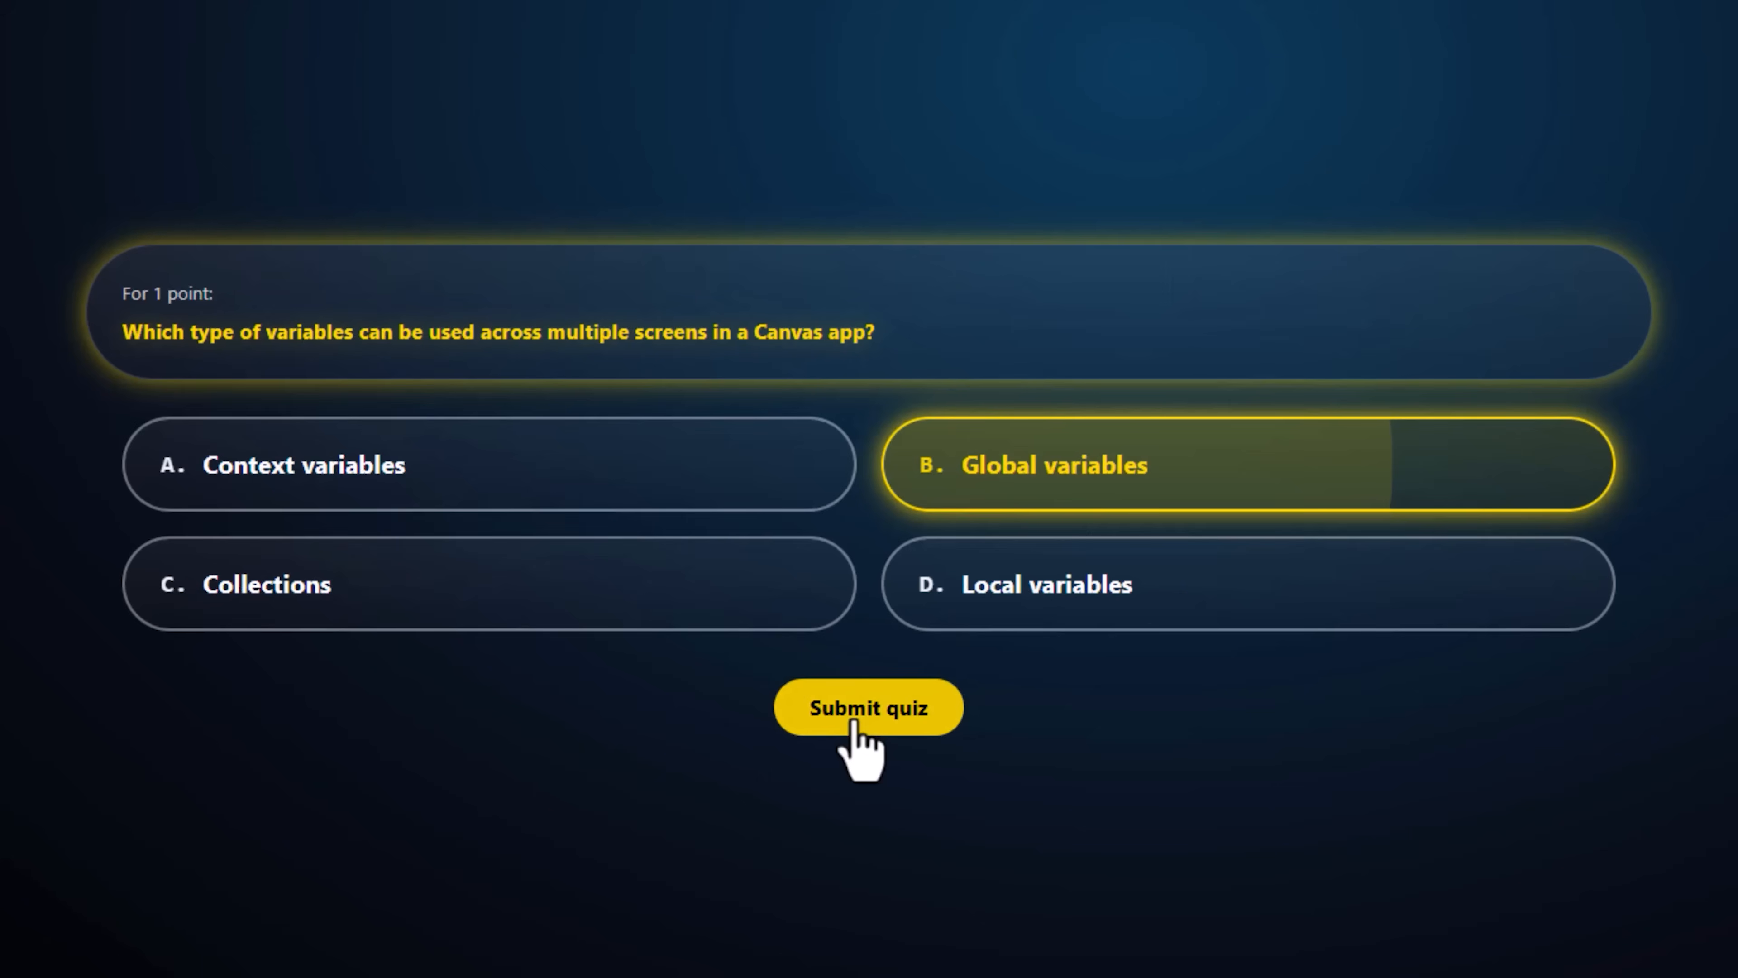
left_click(868, 707)
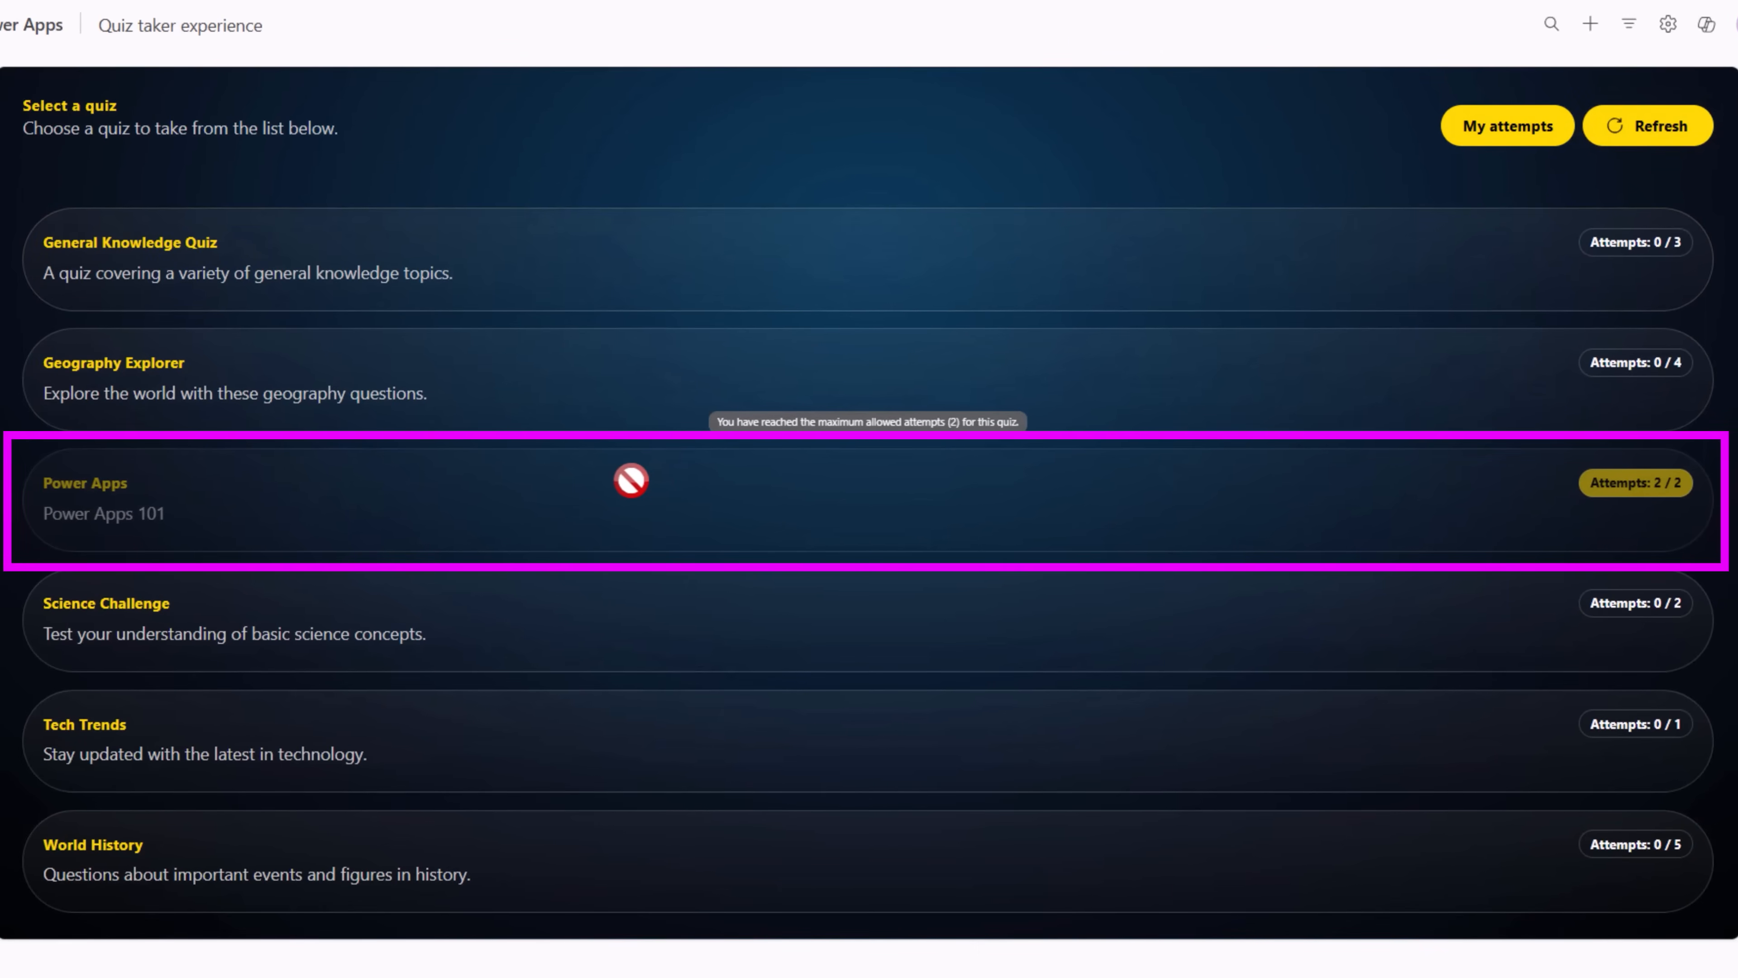
mouse_move(1508, 125)
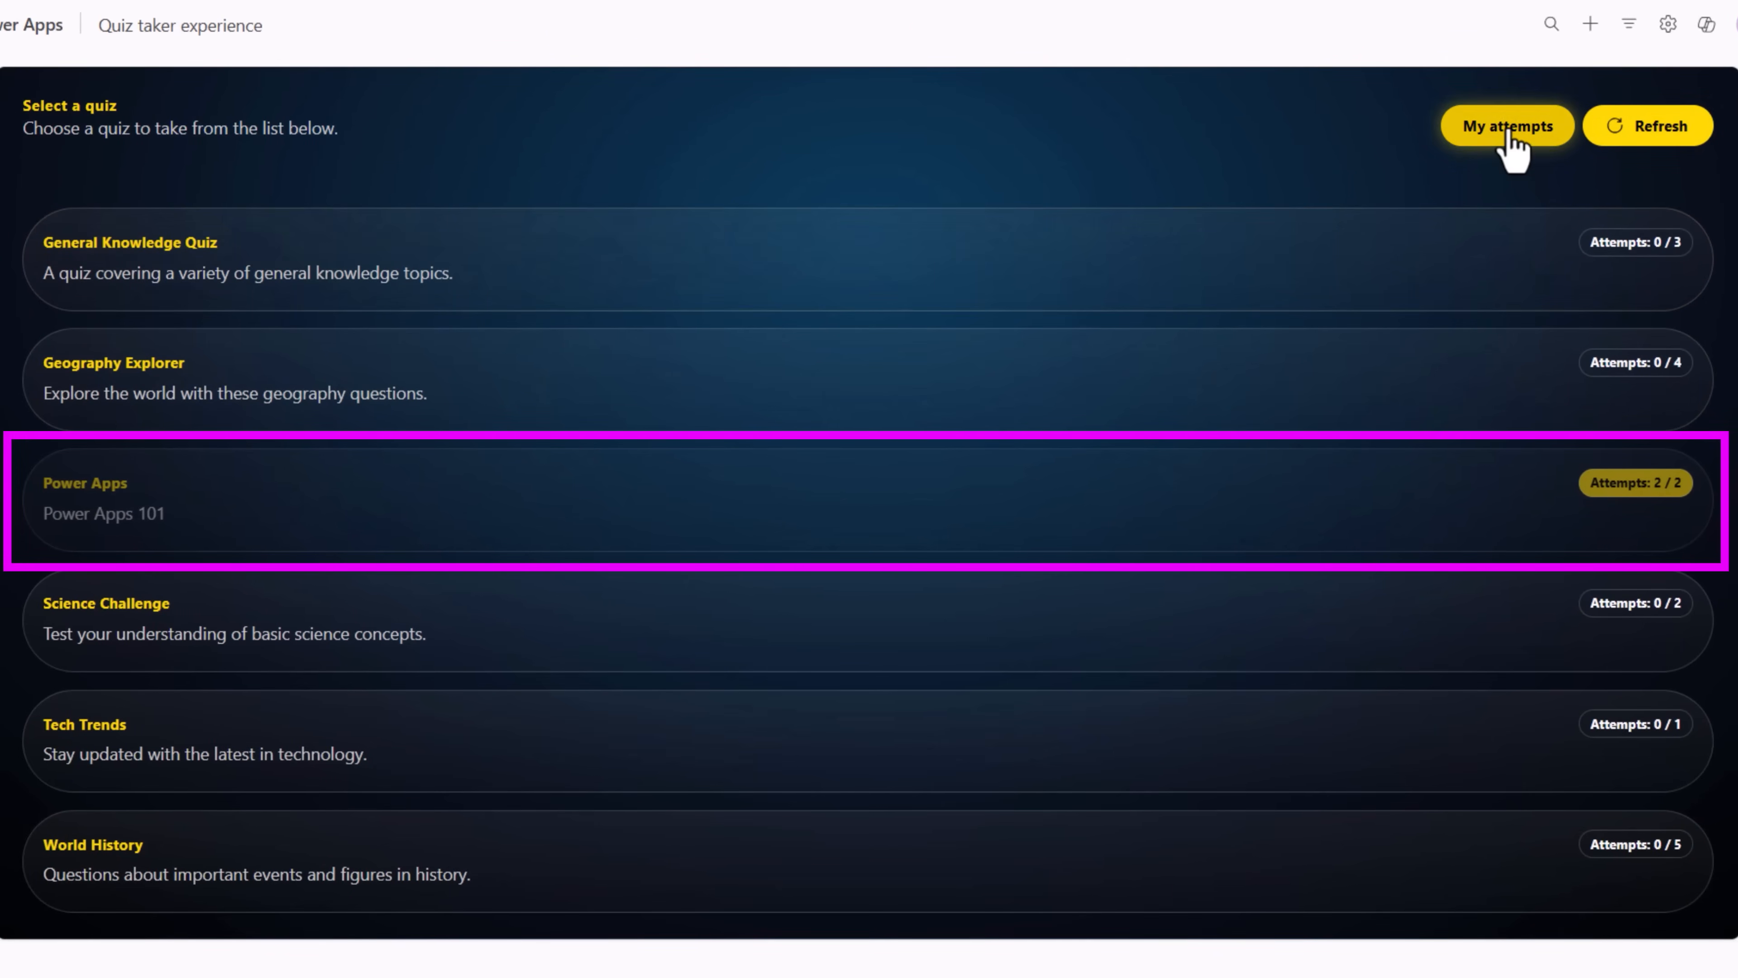
- View past attempts, then start the General Knowledge Quiz and lock in William Shakespeare for 100%
left_click(1507, 125)
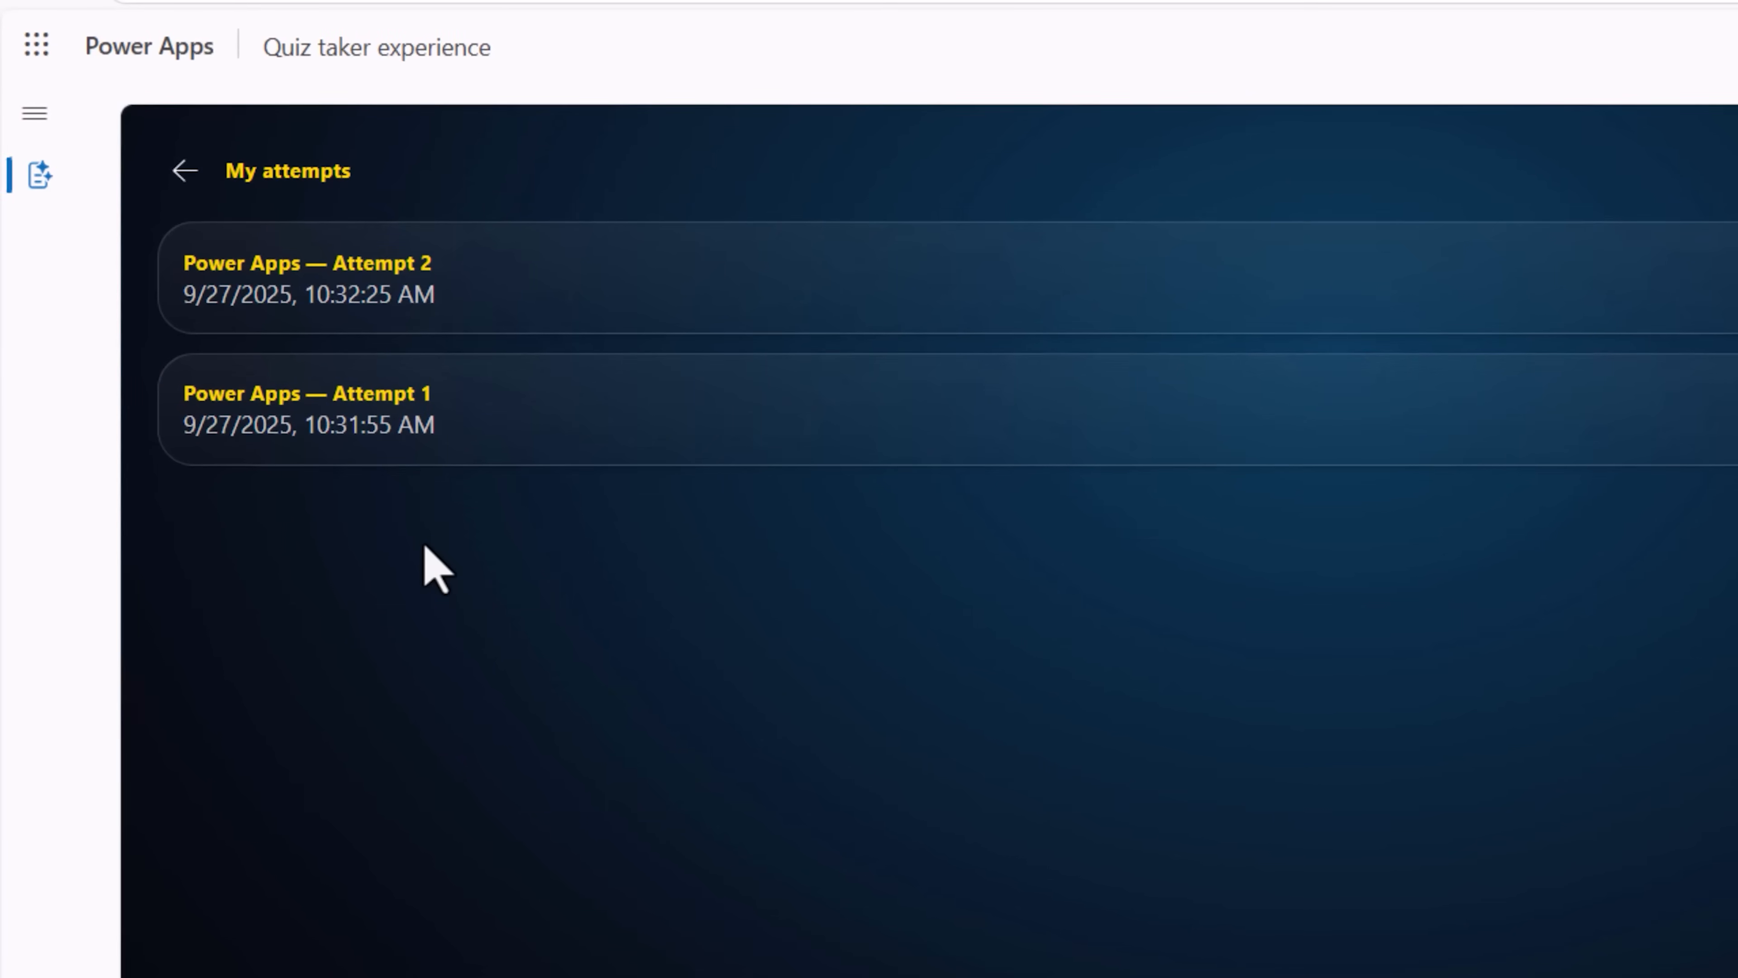
left_click(184, 171)
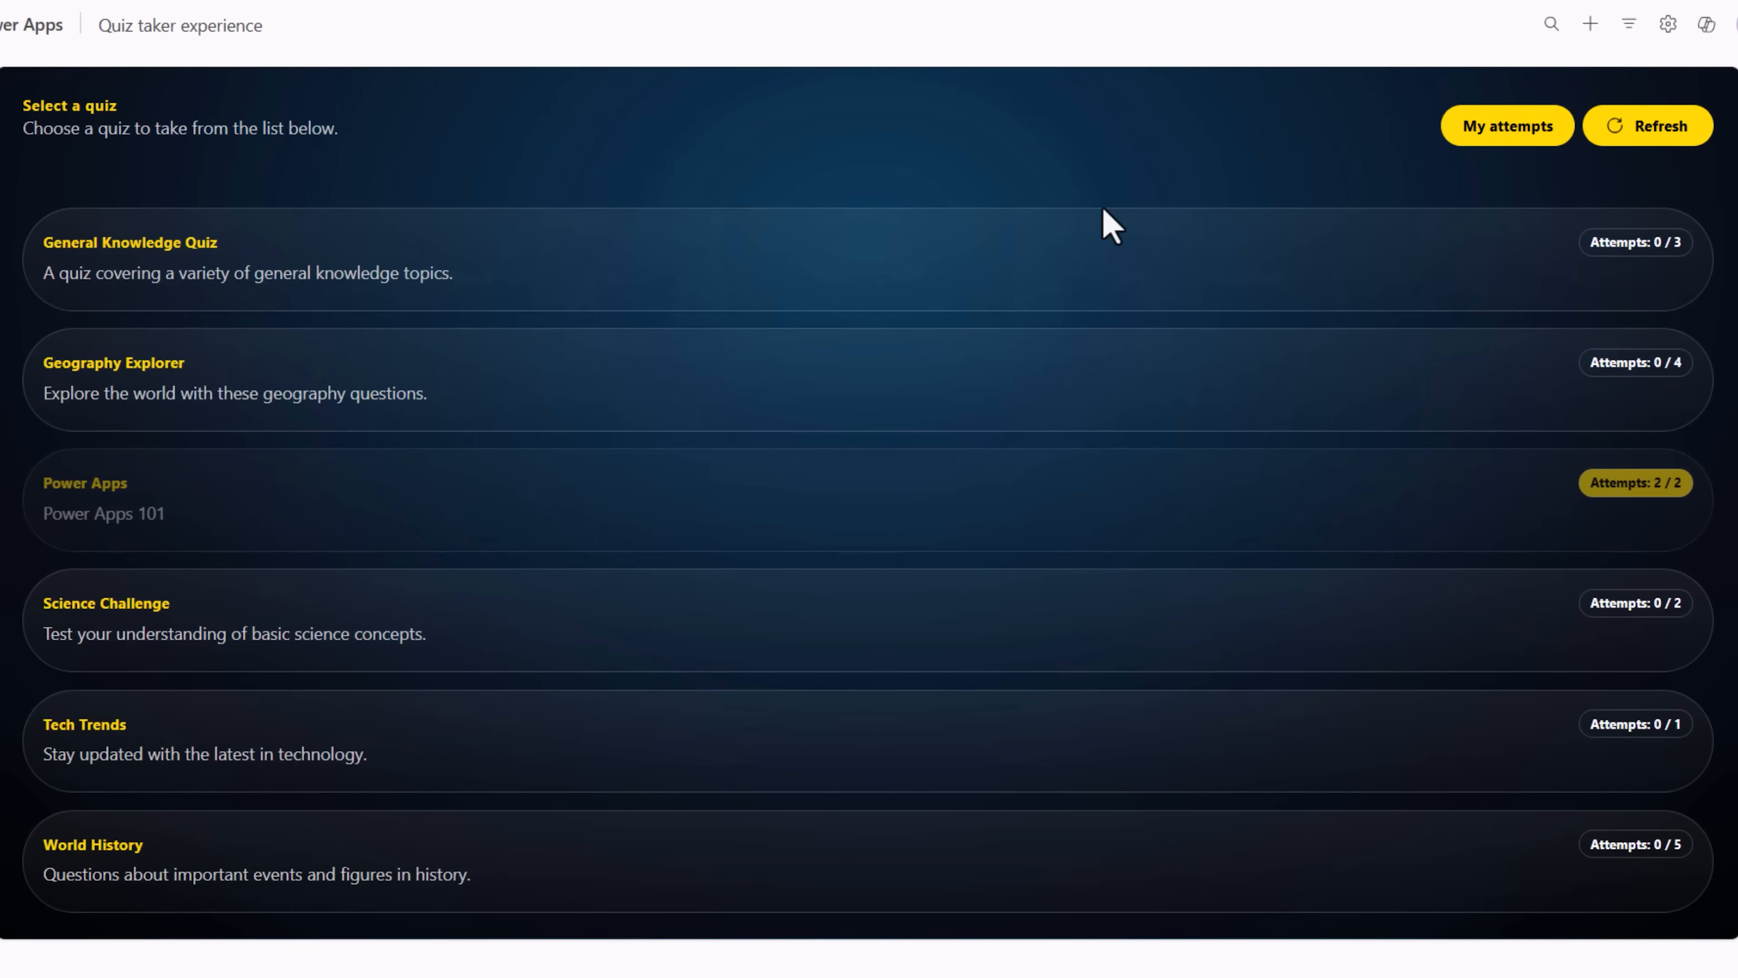
mouse_move(642, 288)
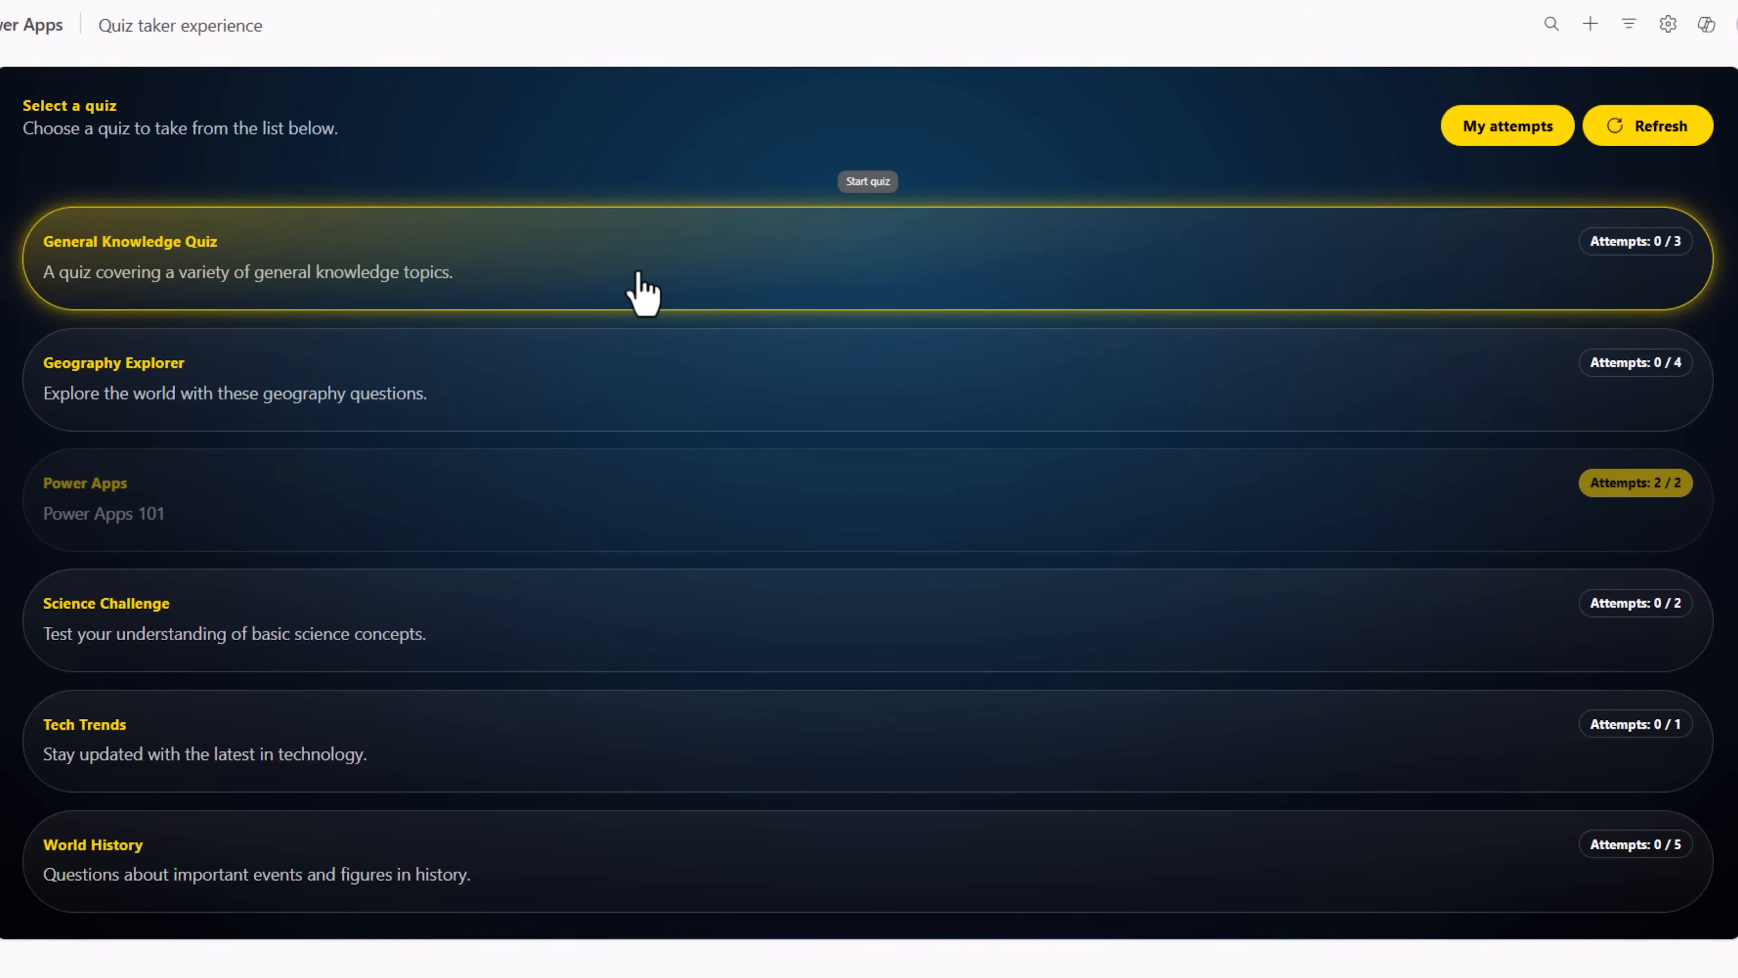
left_click(868, 181)
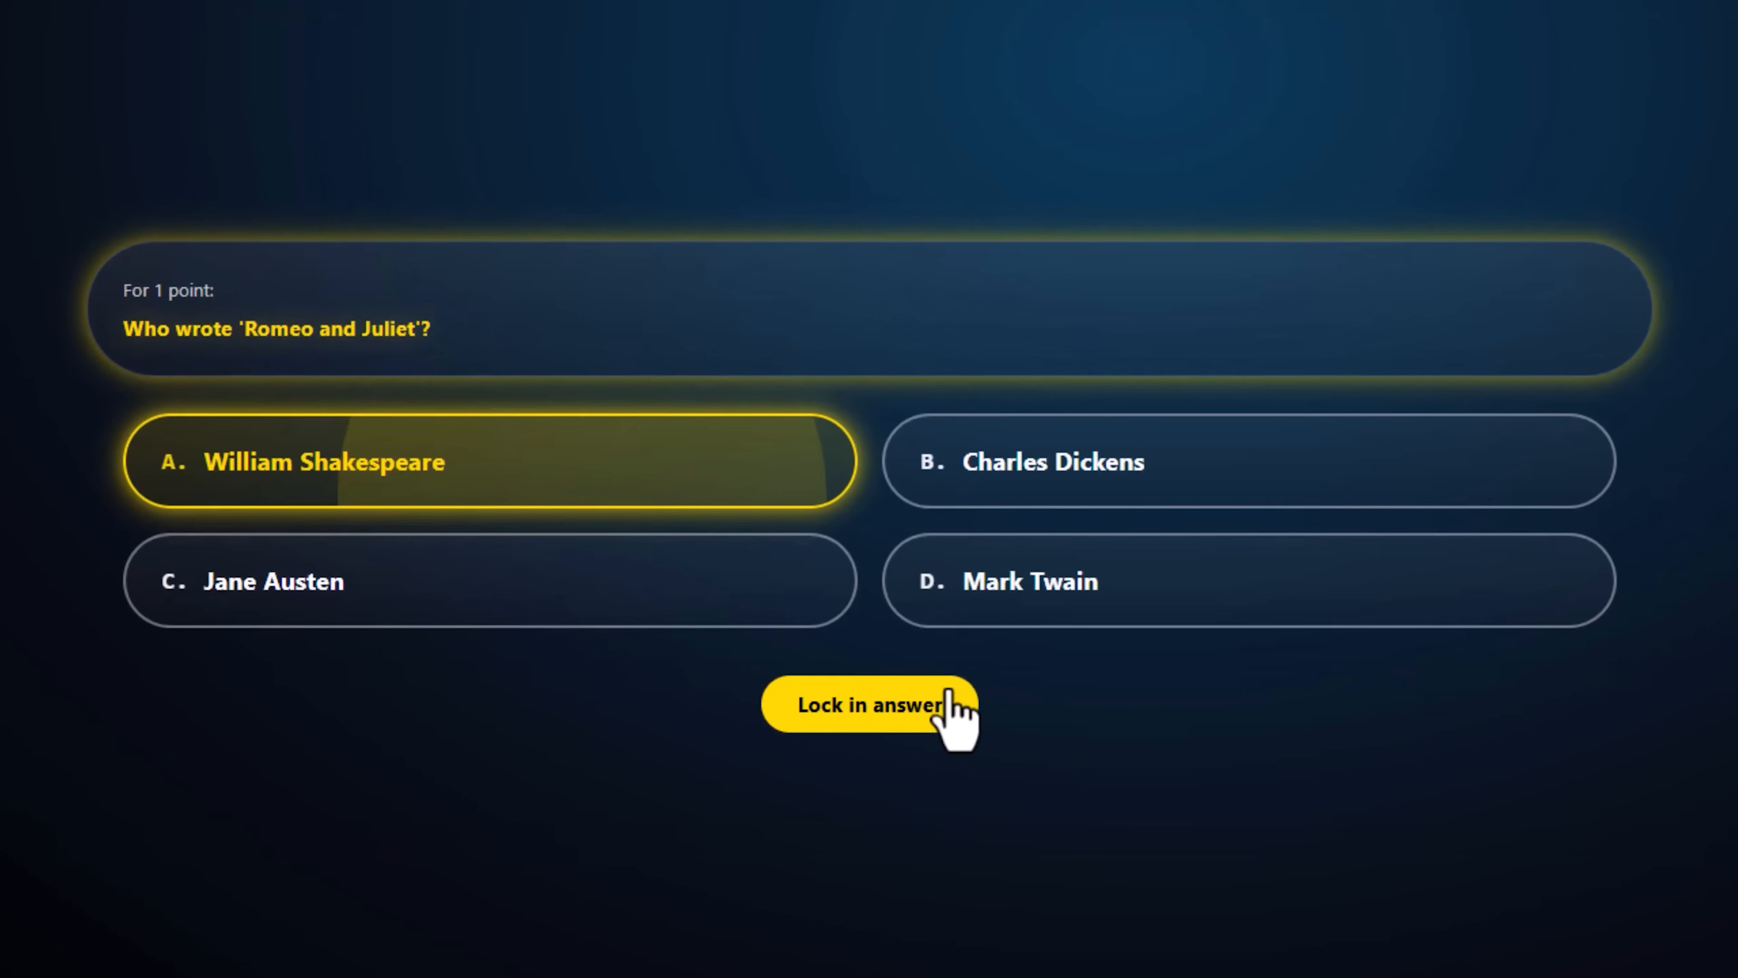
left_click(870, 705)
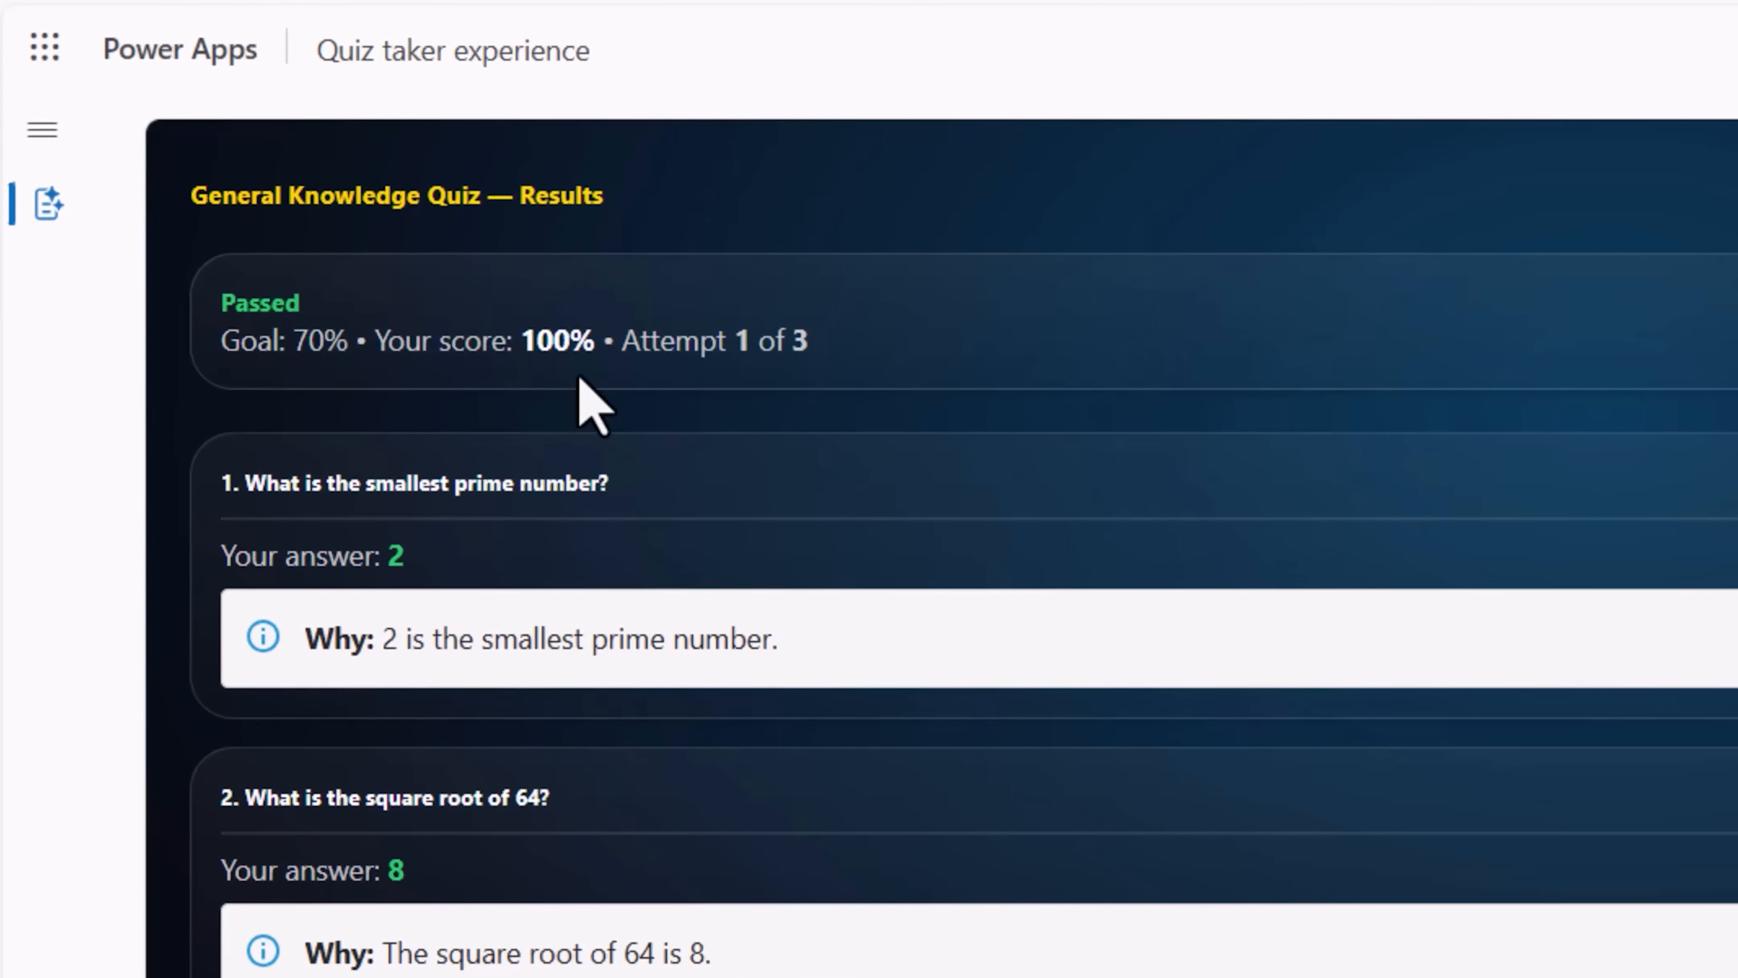
- Return to the quiz list, check My attempts history, then go to the Solutions list
left_click(1284, 217)
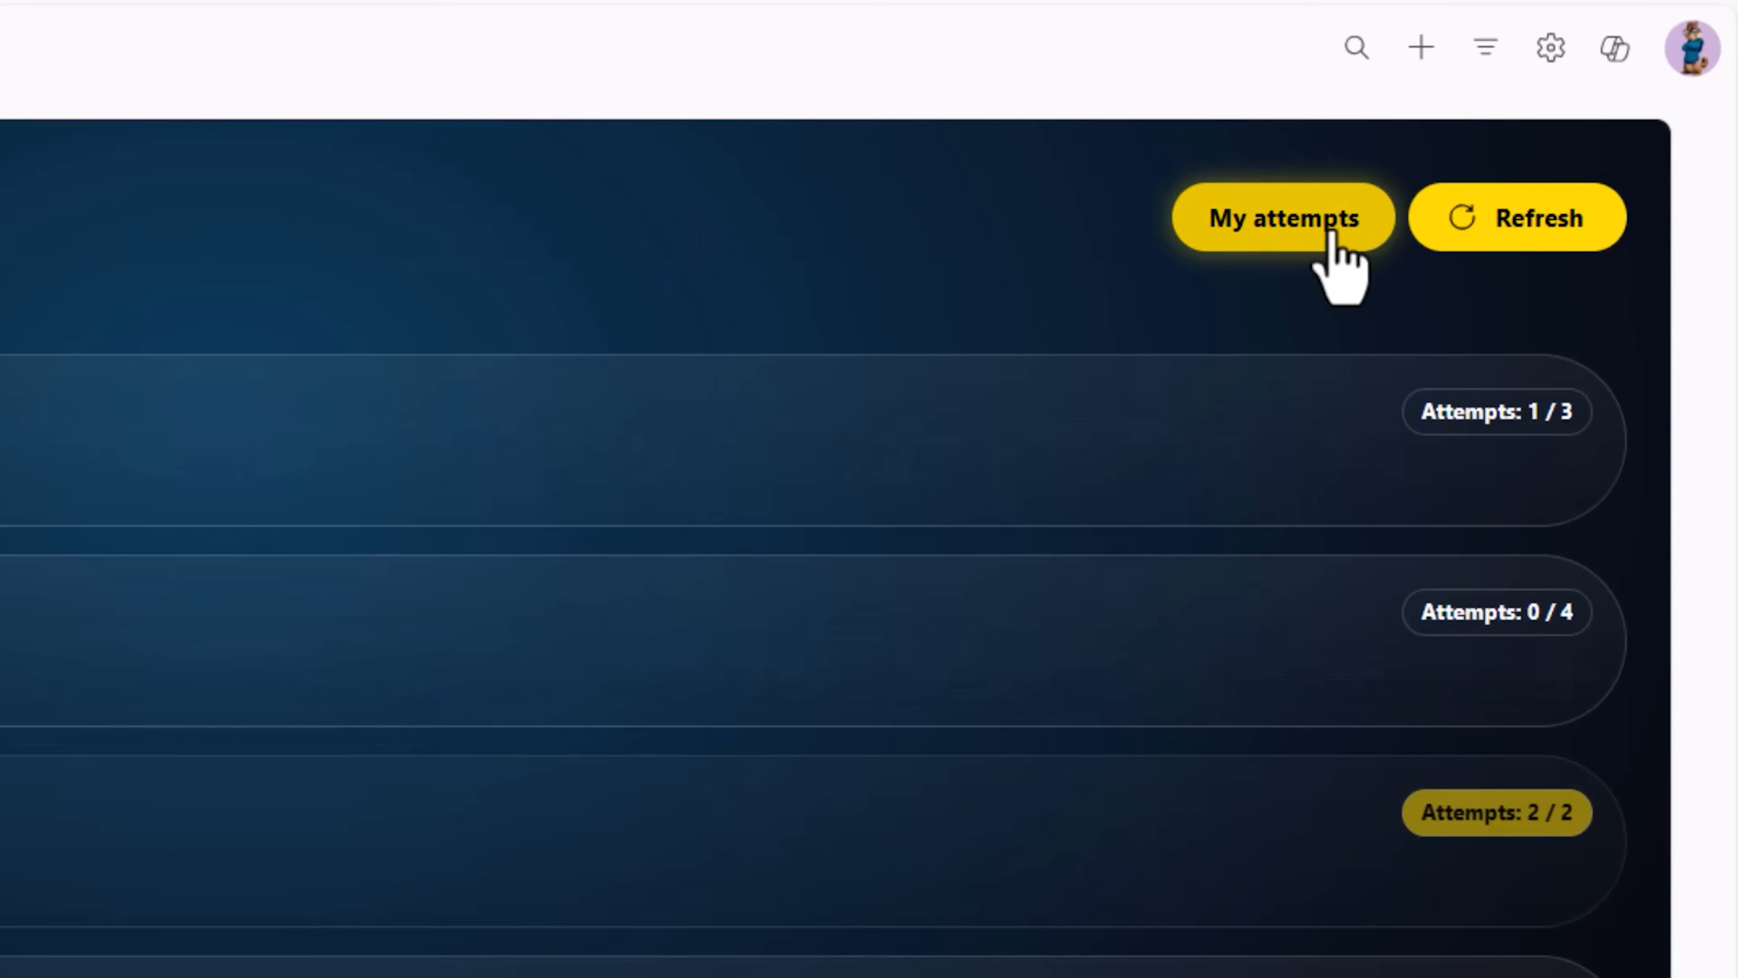
left_click(1283, 217)
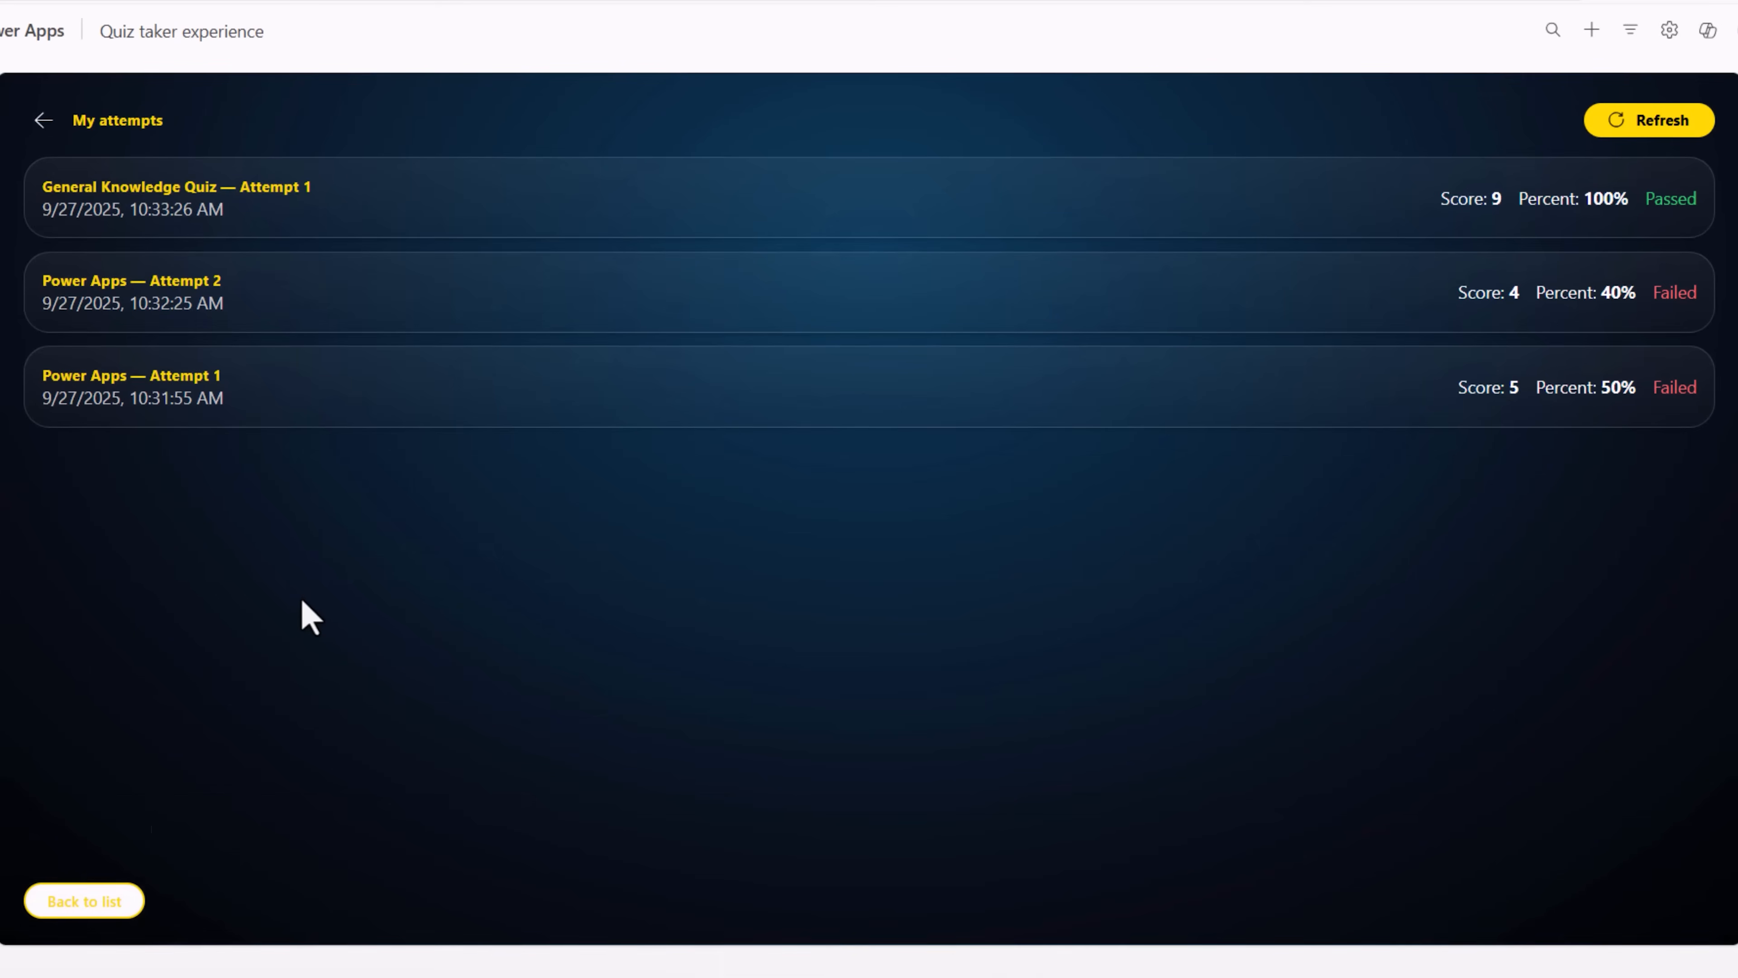
left_click(572, 14)
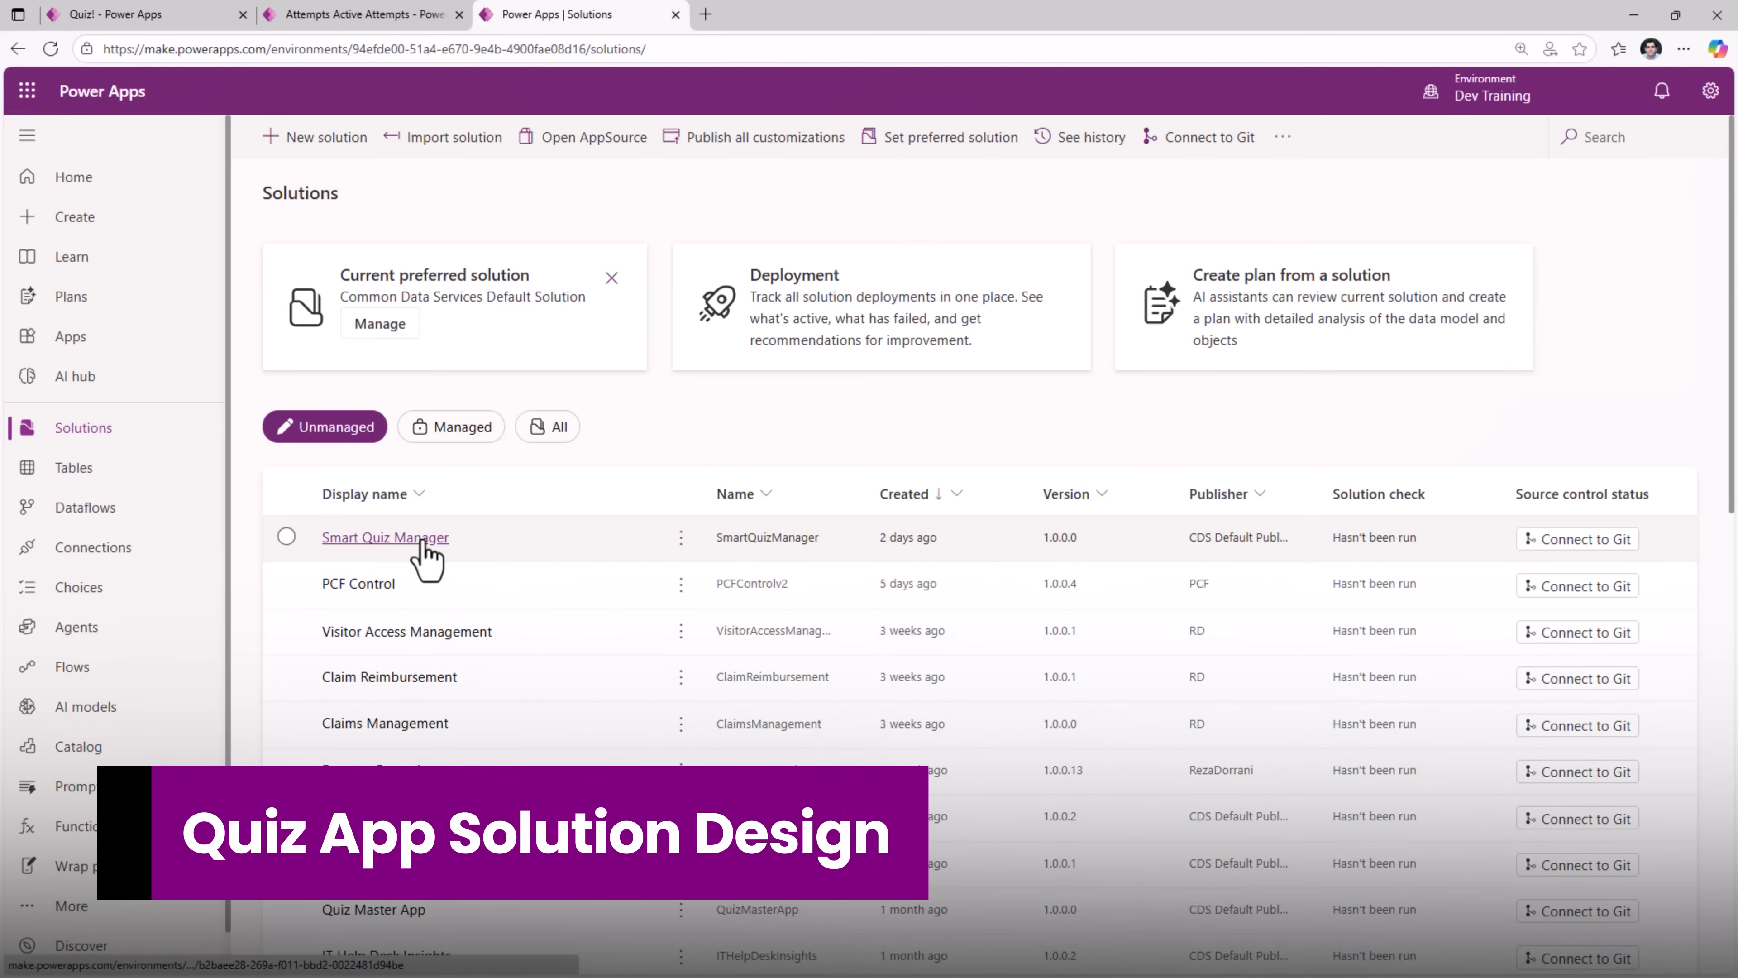
- Open the Smart Quiz Manager solution's Objects, filter to Plans and open its plan
left_click(385, 538)
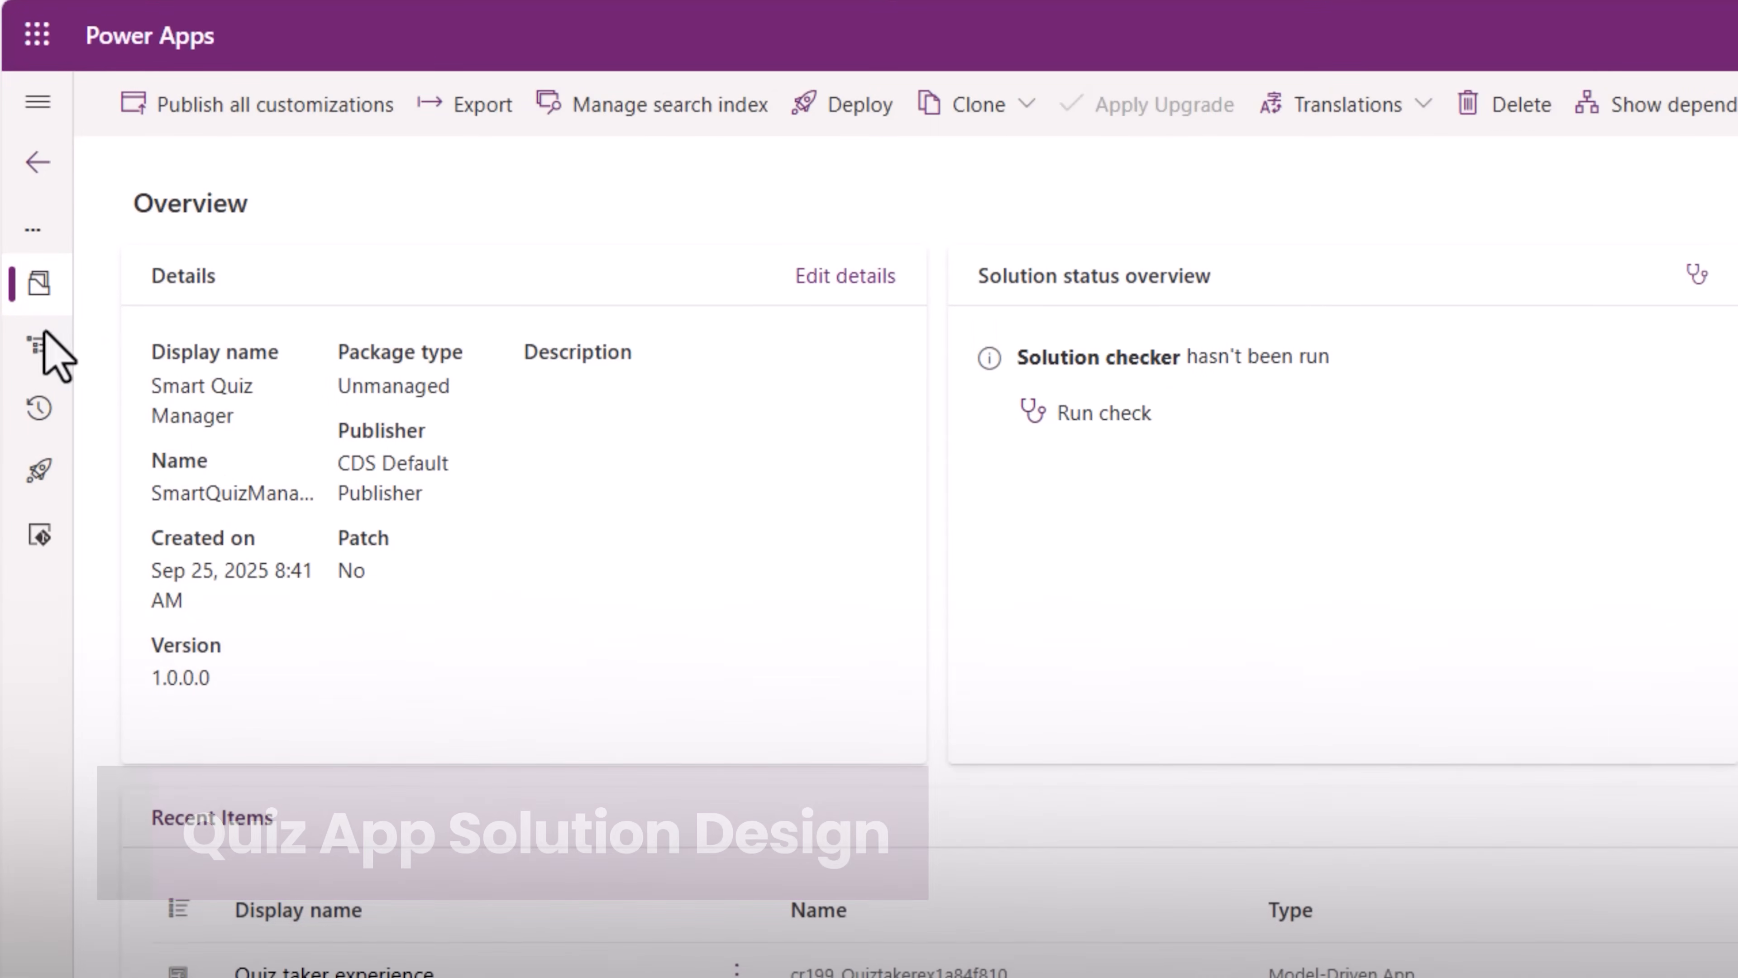
left_click(38, 341)
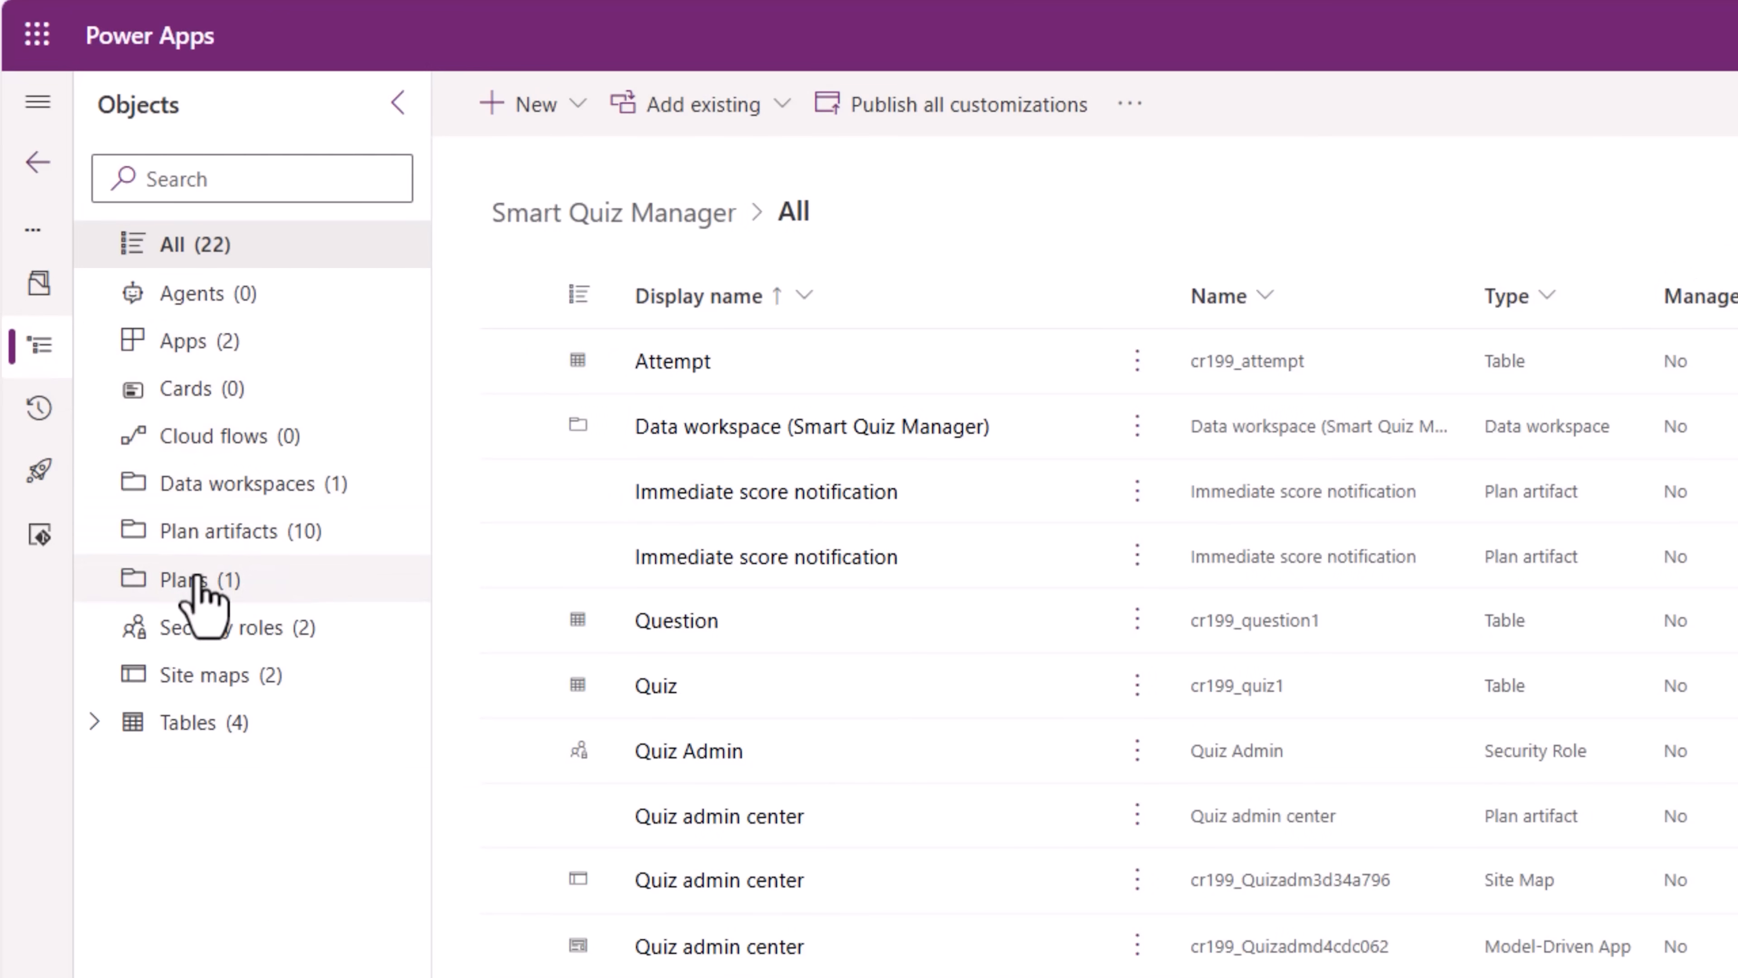
left_click(200, 577)
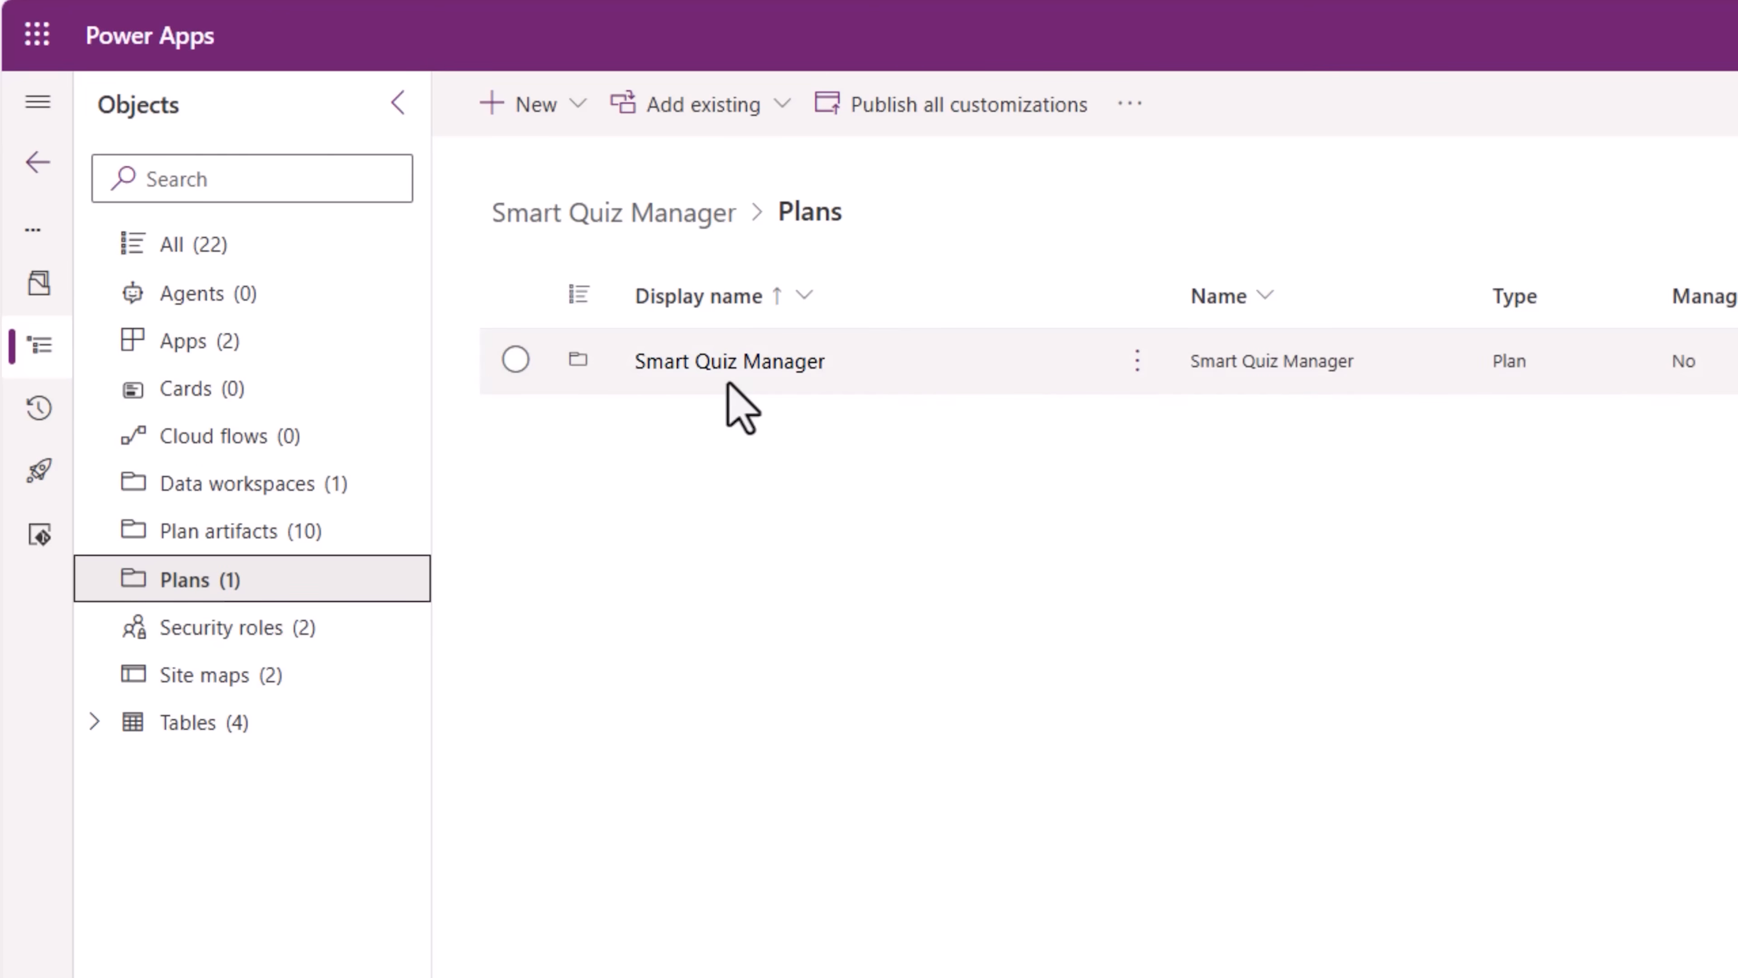
left_click(729, 360)
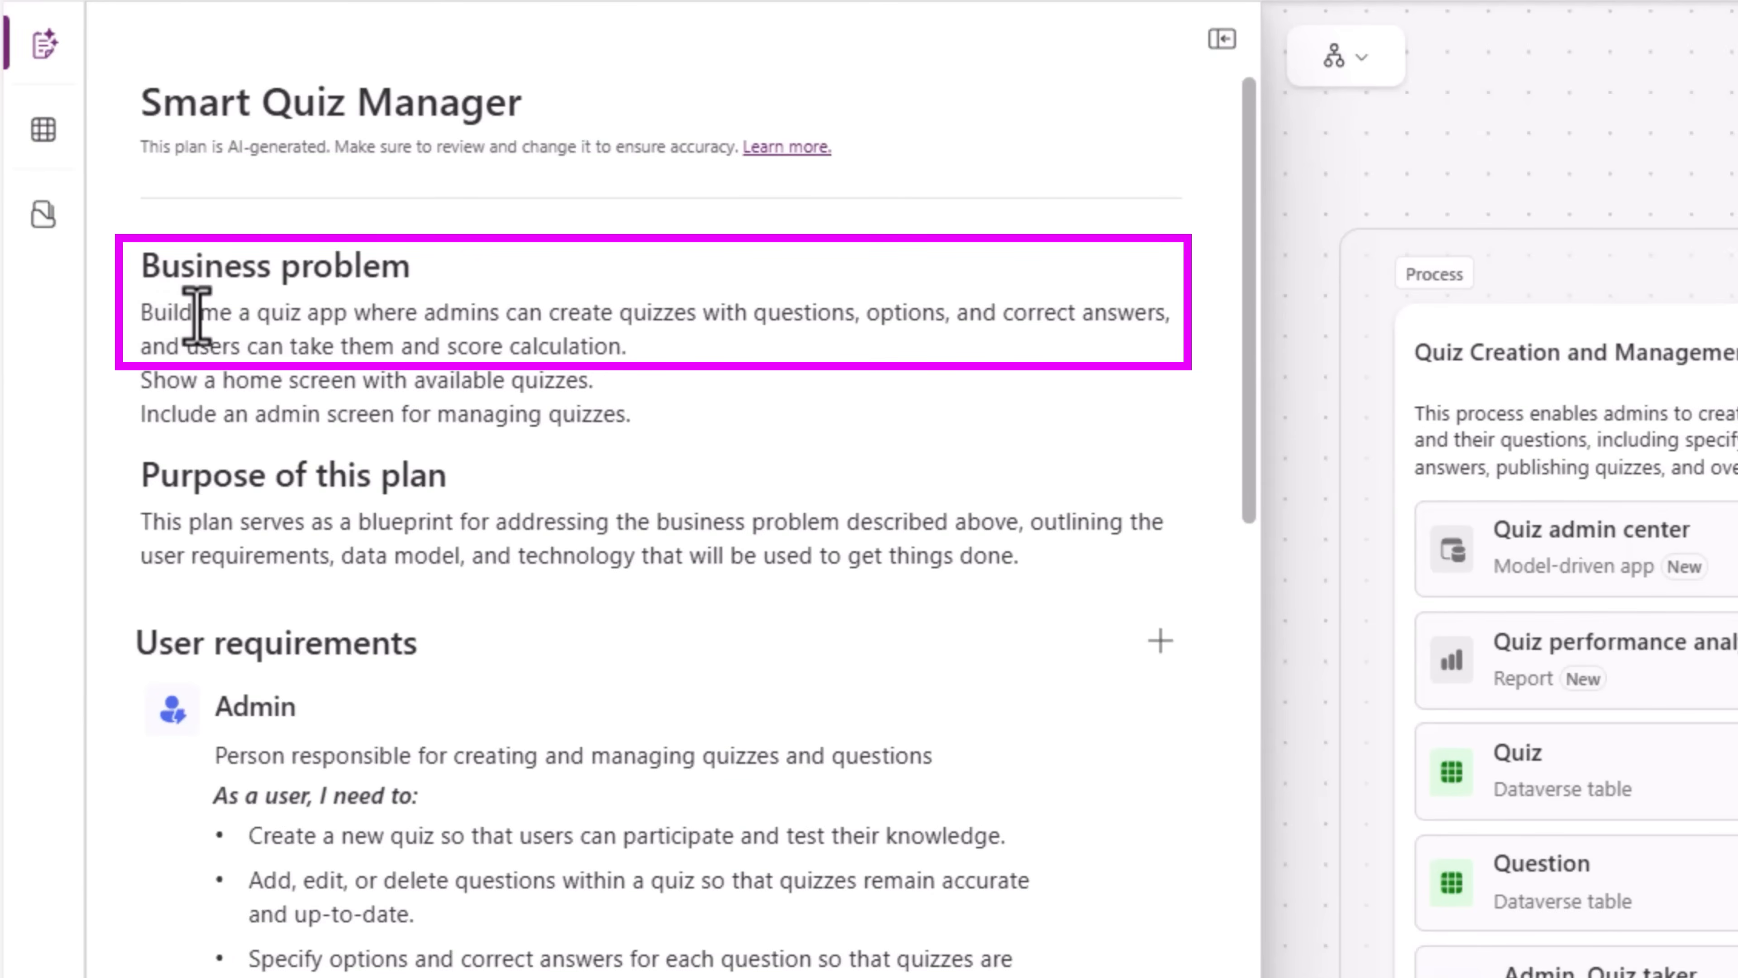
mouse_move(563, 316)
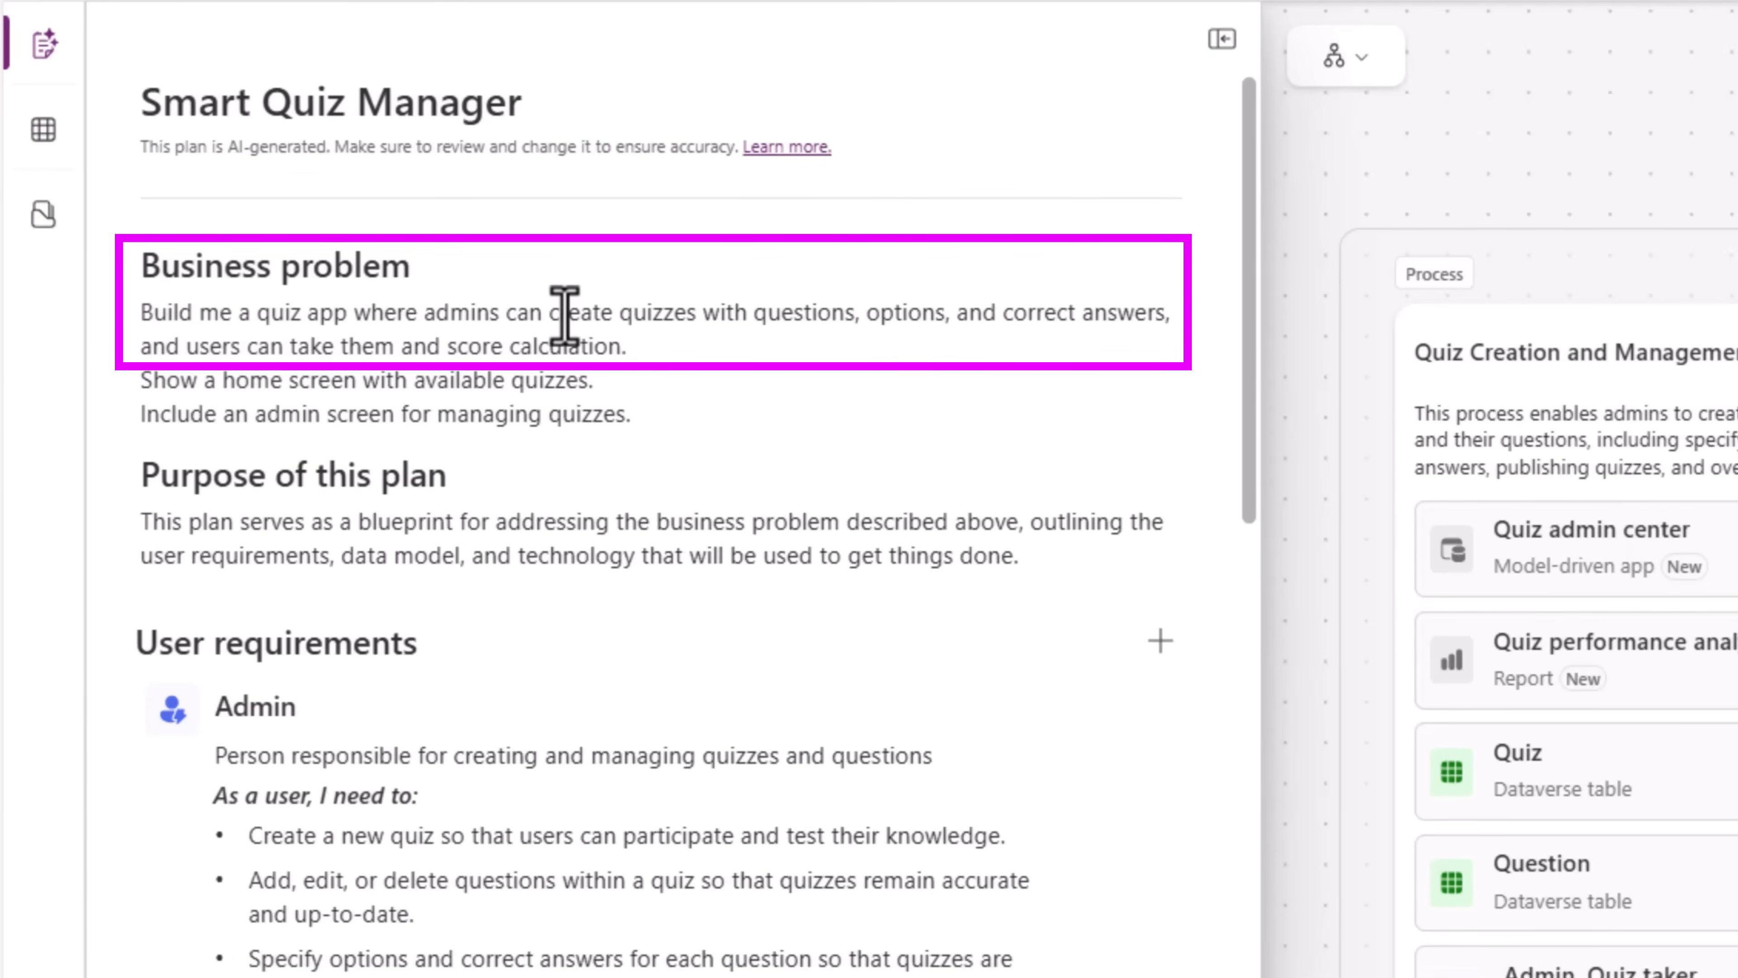
mouse_move(661, 396)
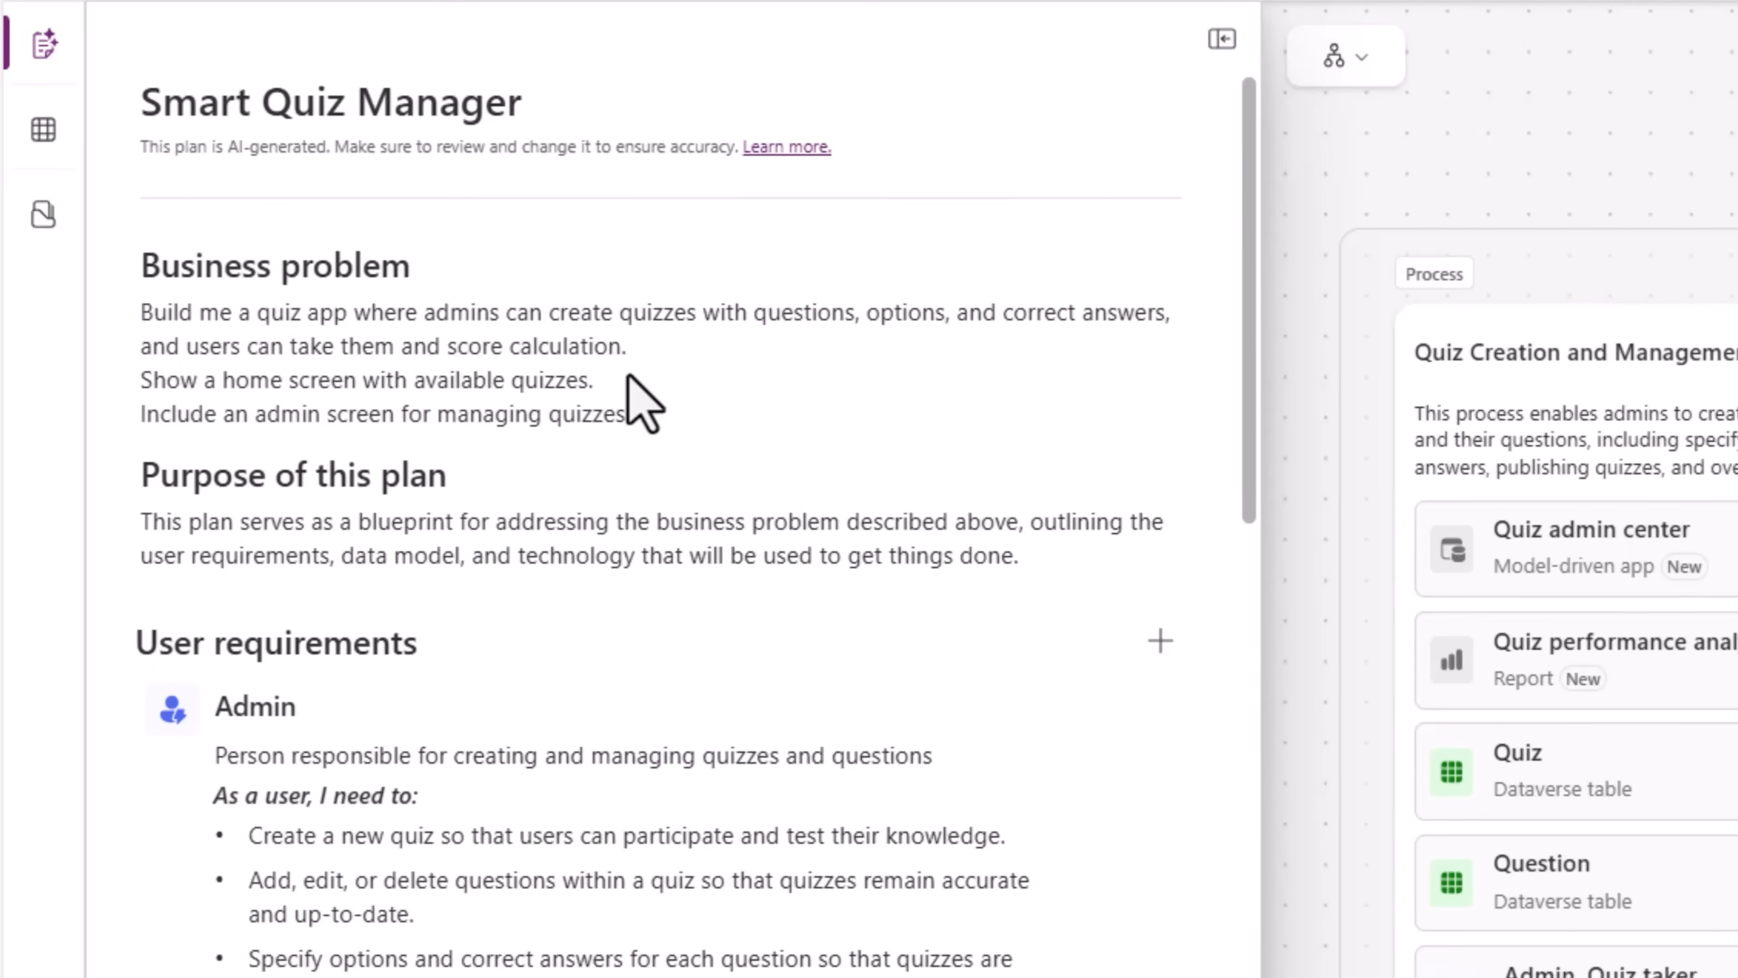
mouse_move(470, 478)
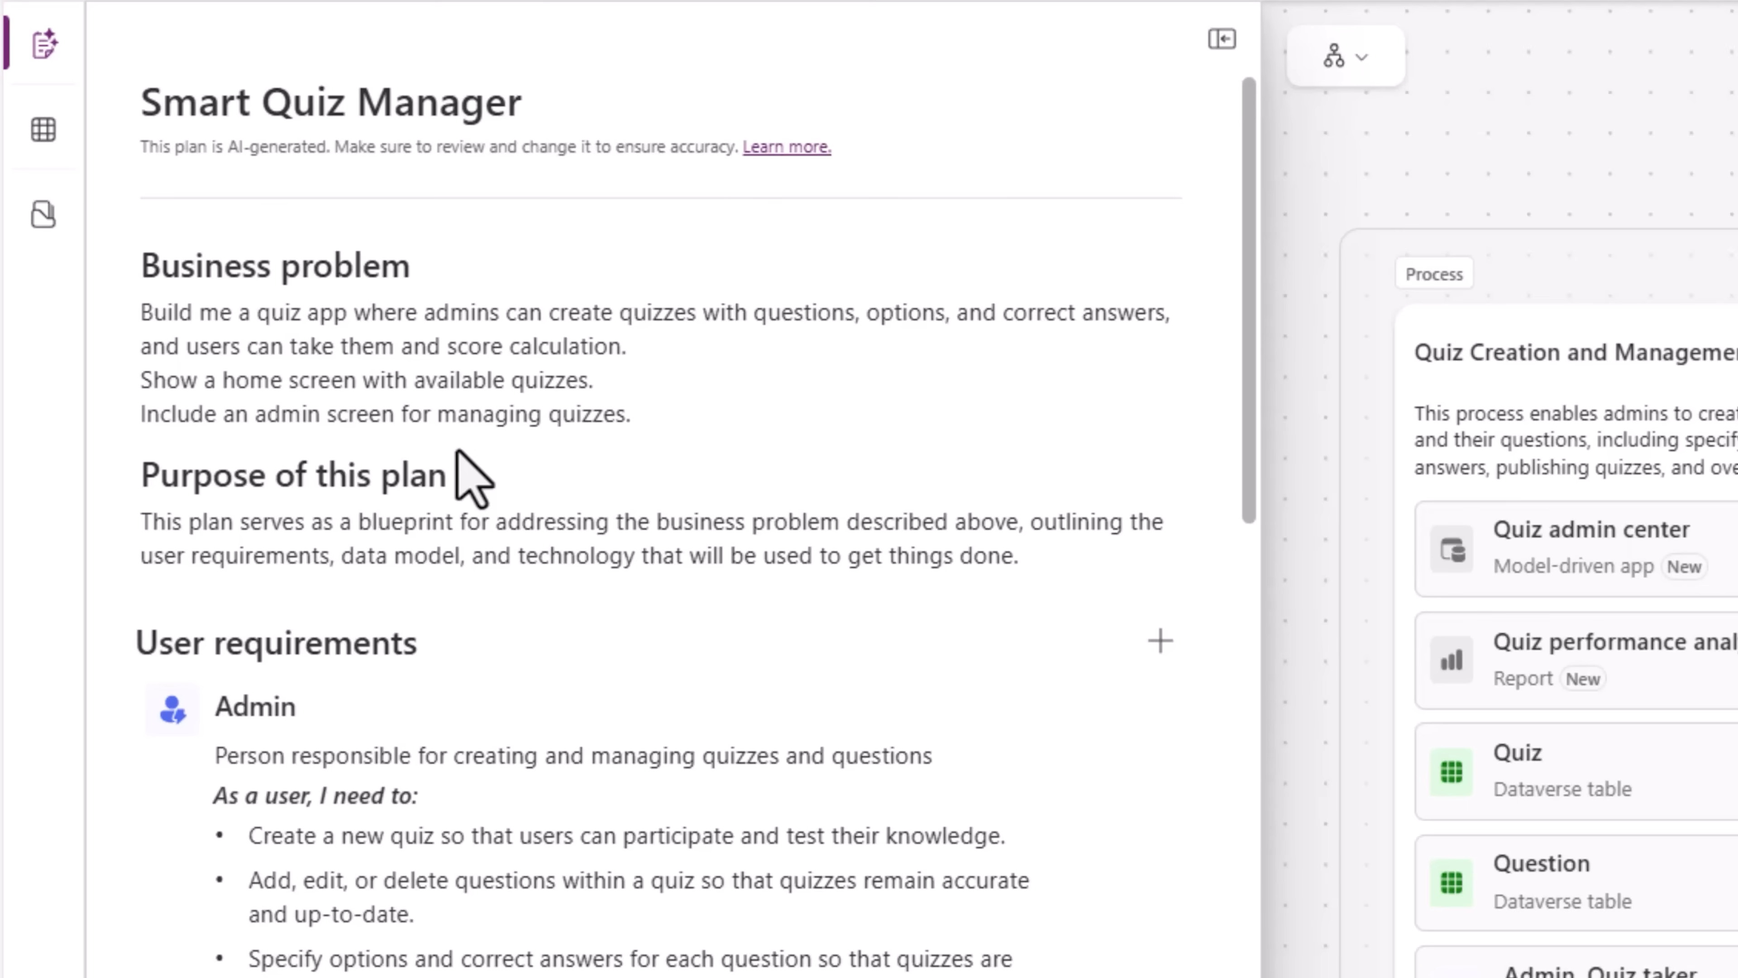
- Scroll through the plan's user processes, four-table data model and technology apps sections
scroll("down", 3)
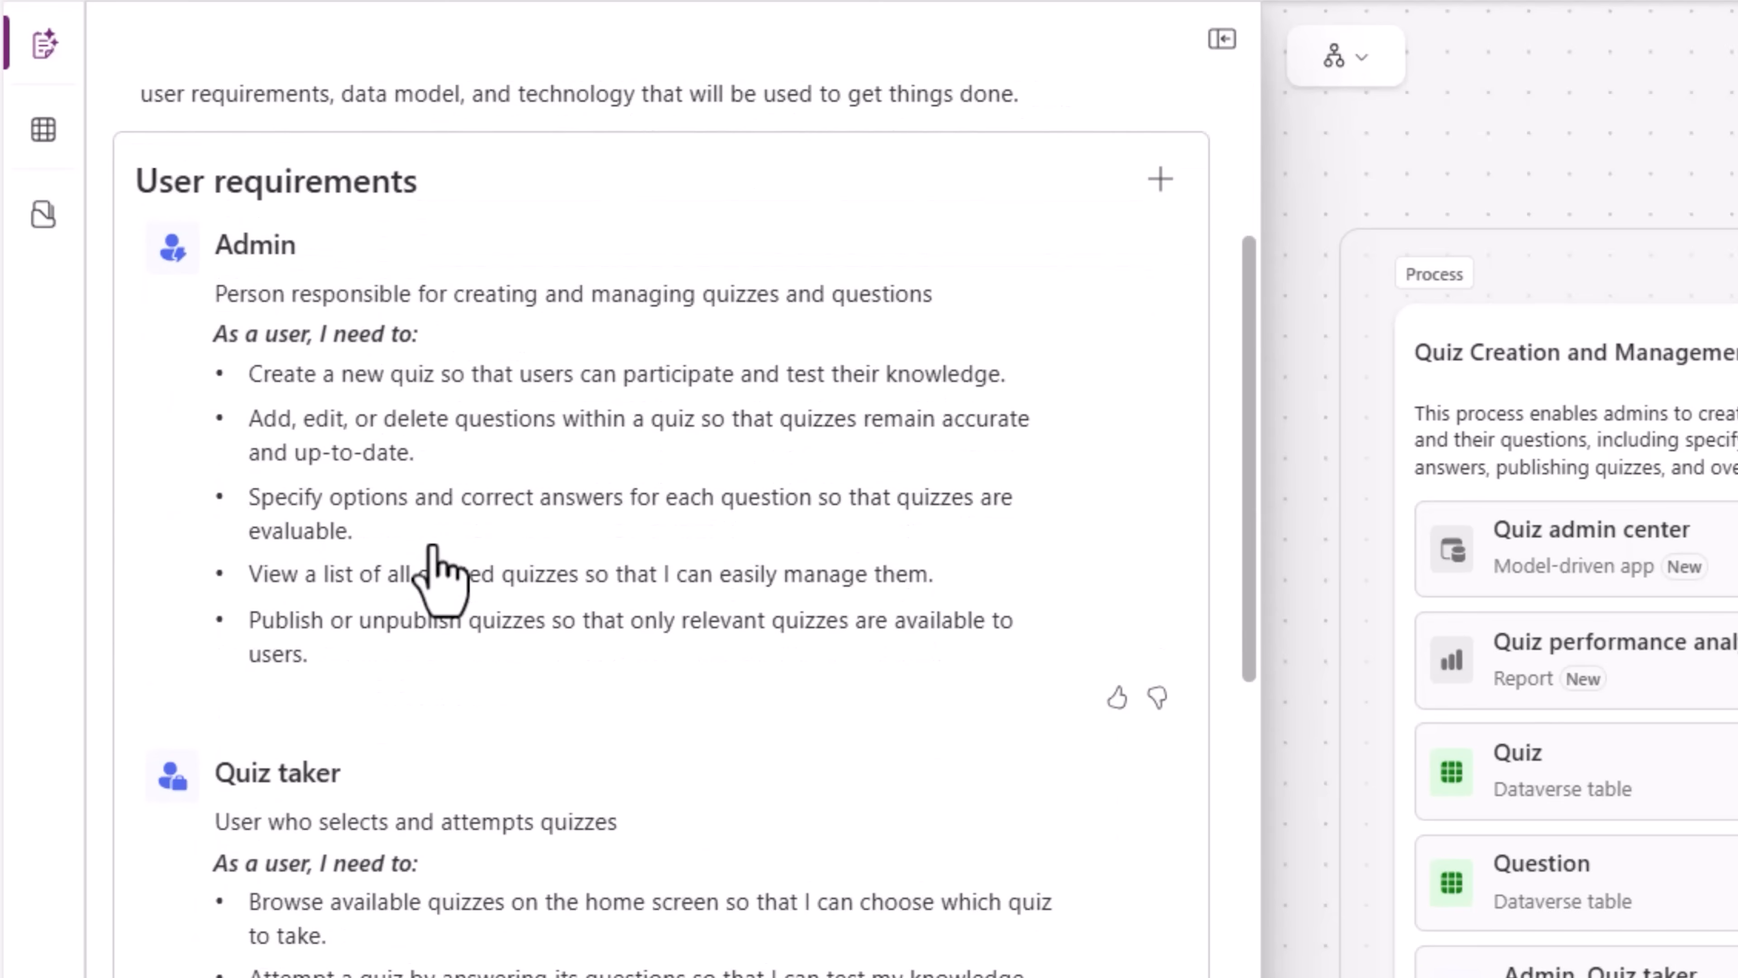
mouse_move(377, 244)
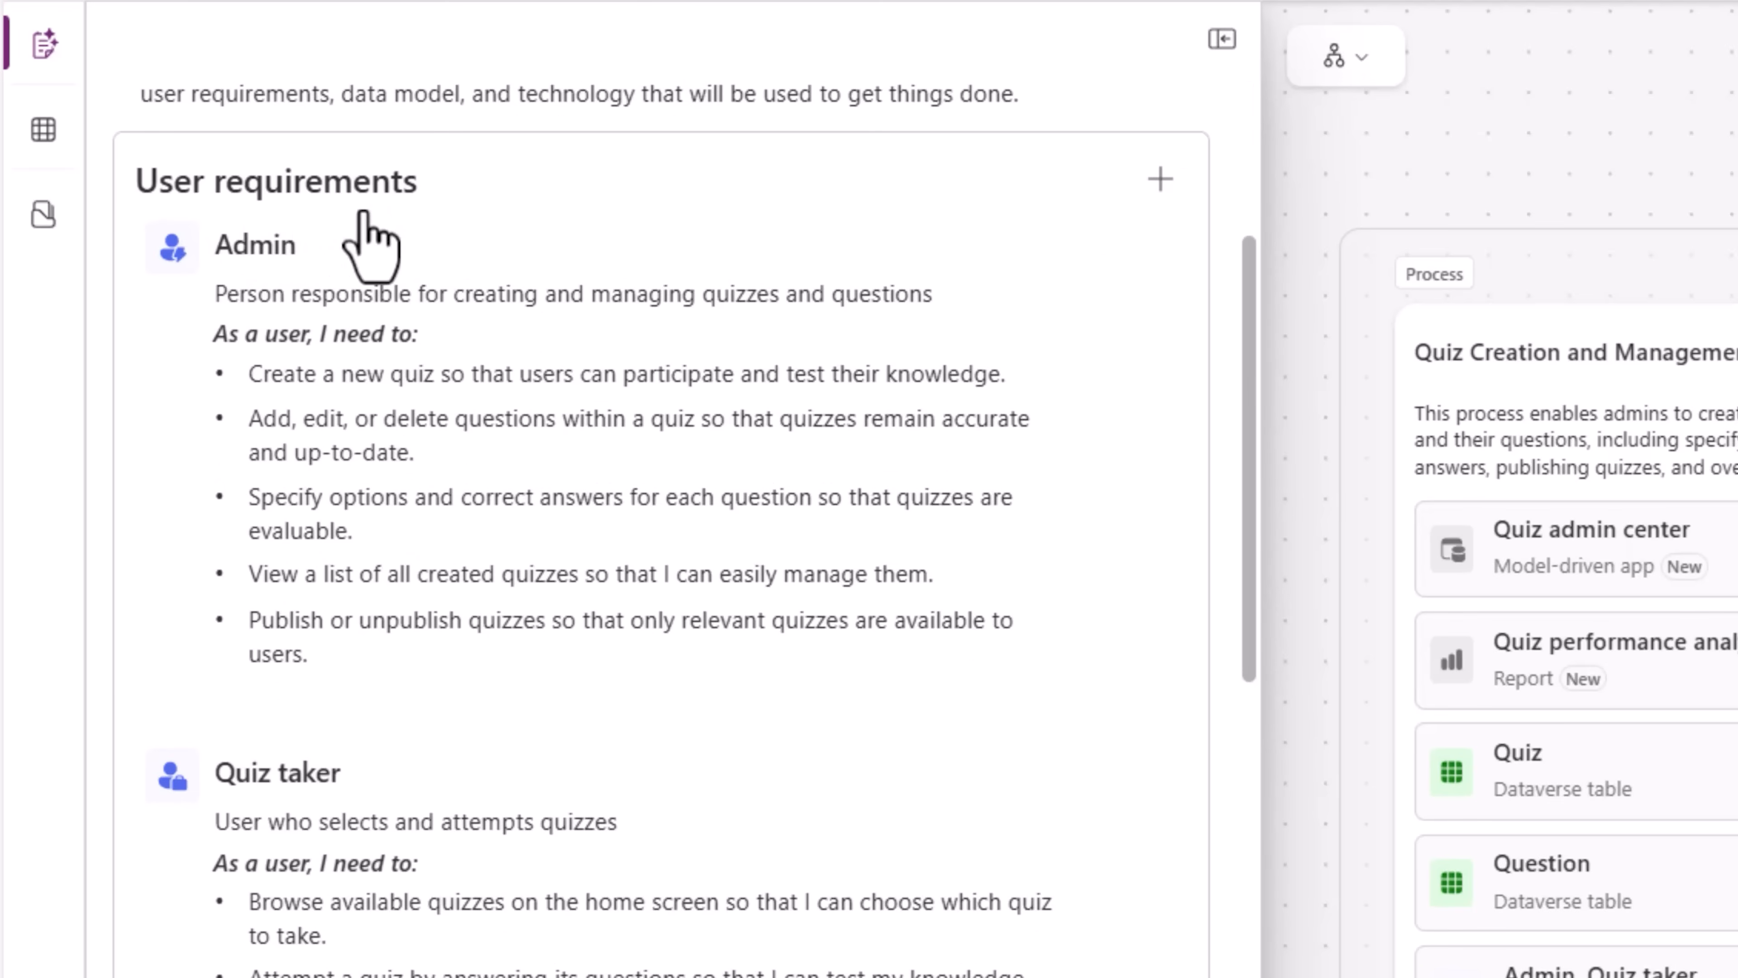
scroll("down", 3)
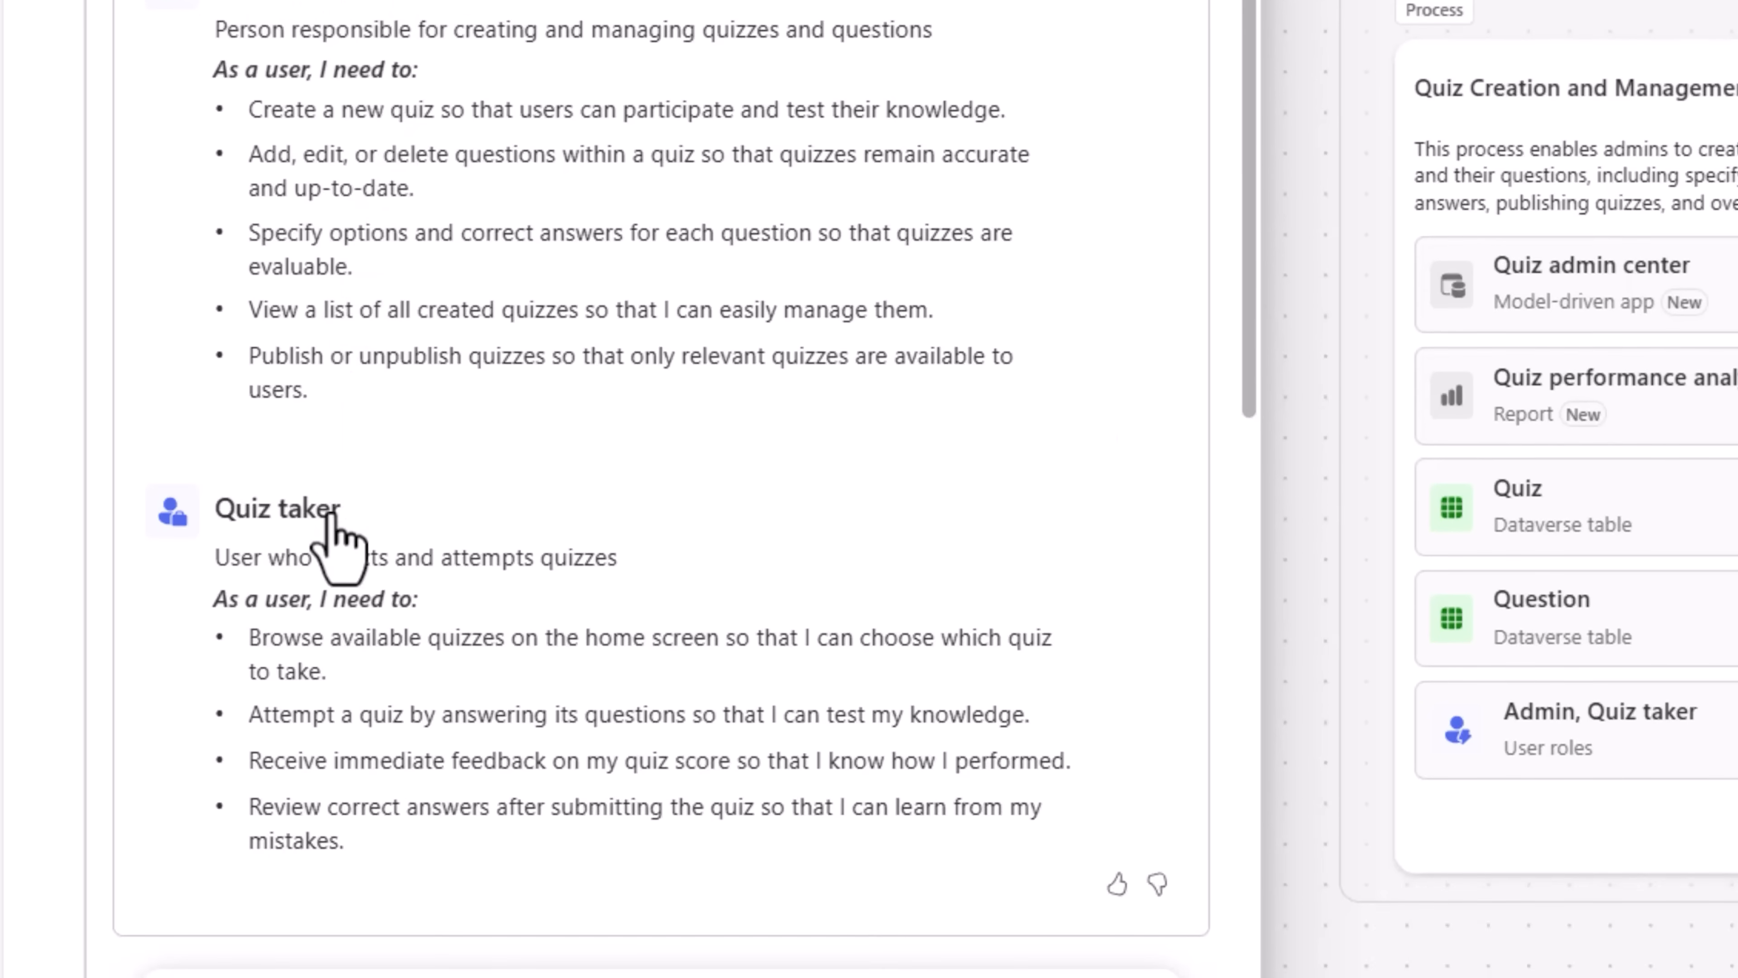
scroll("down", 3)
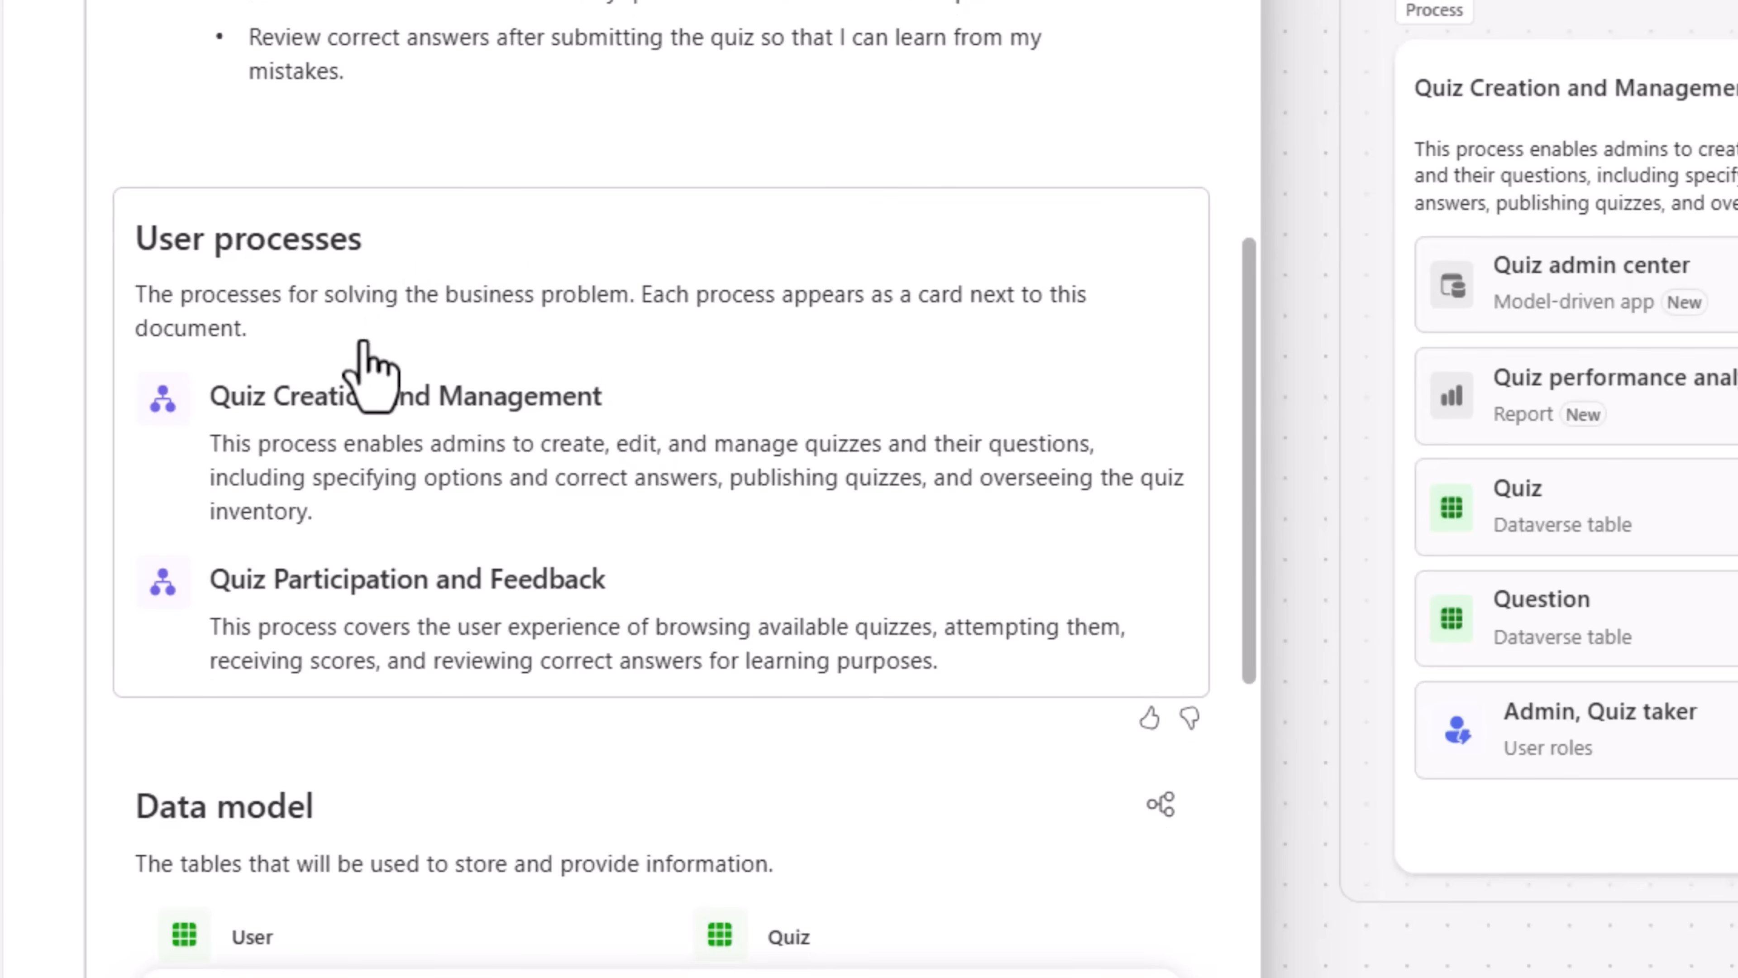
scroll("down", 3)
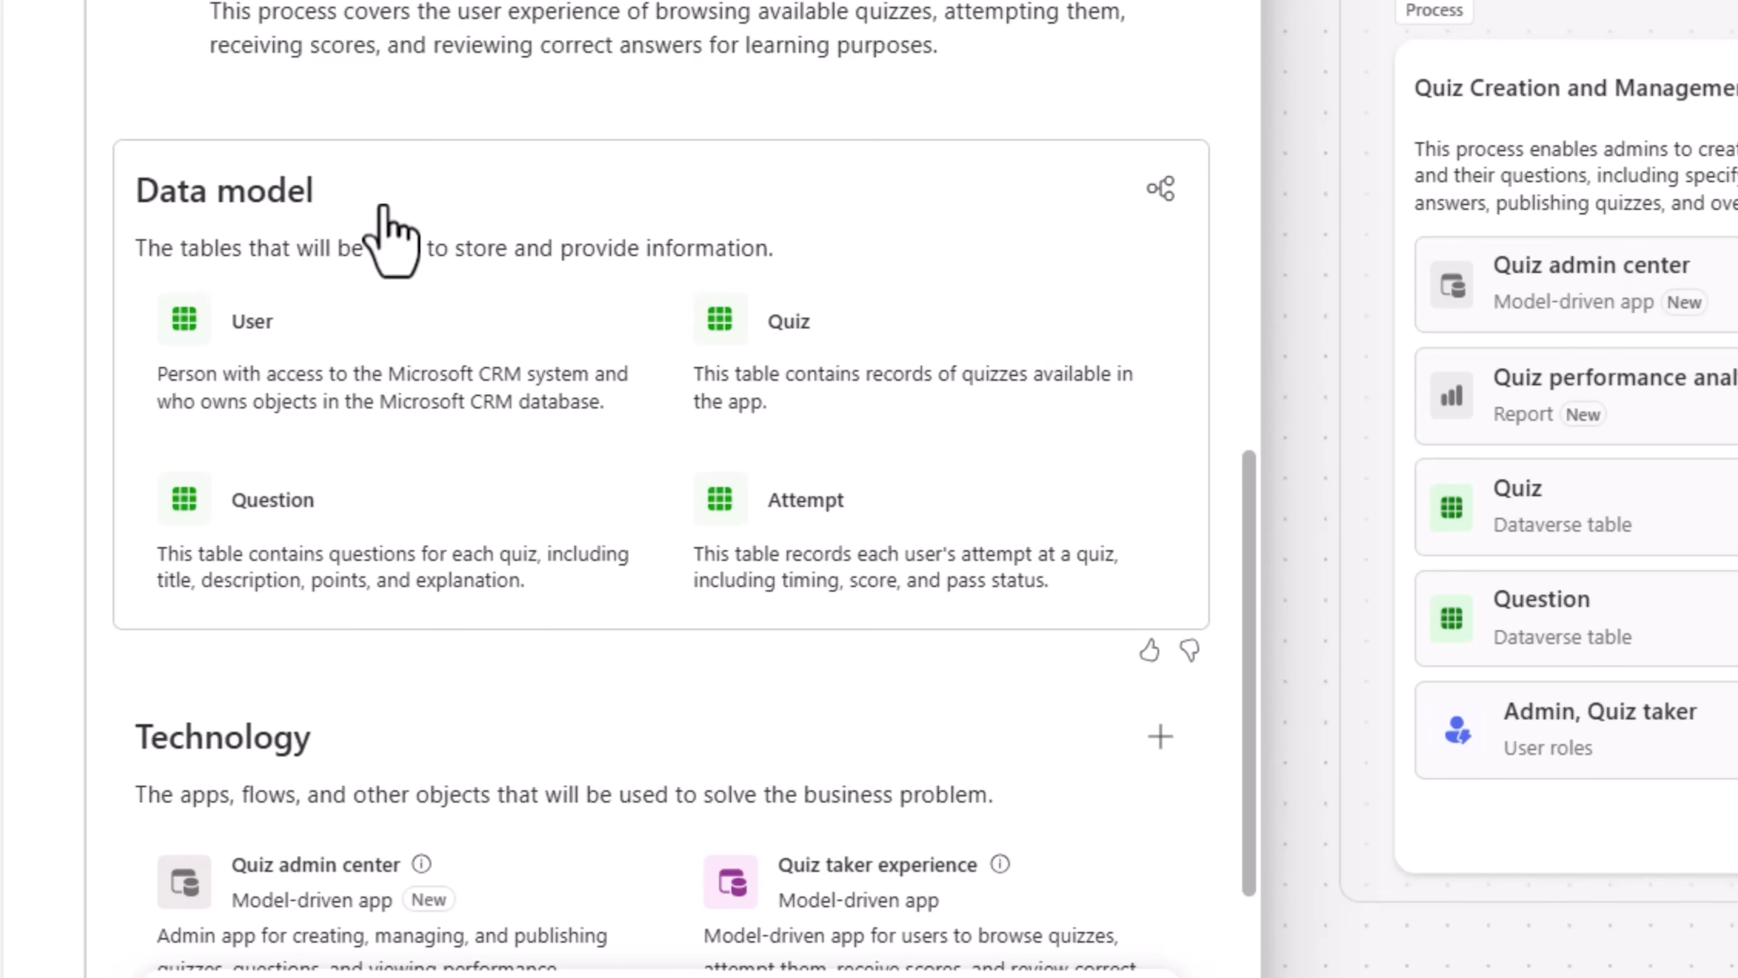
mouse_move(1160, 188)
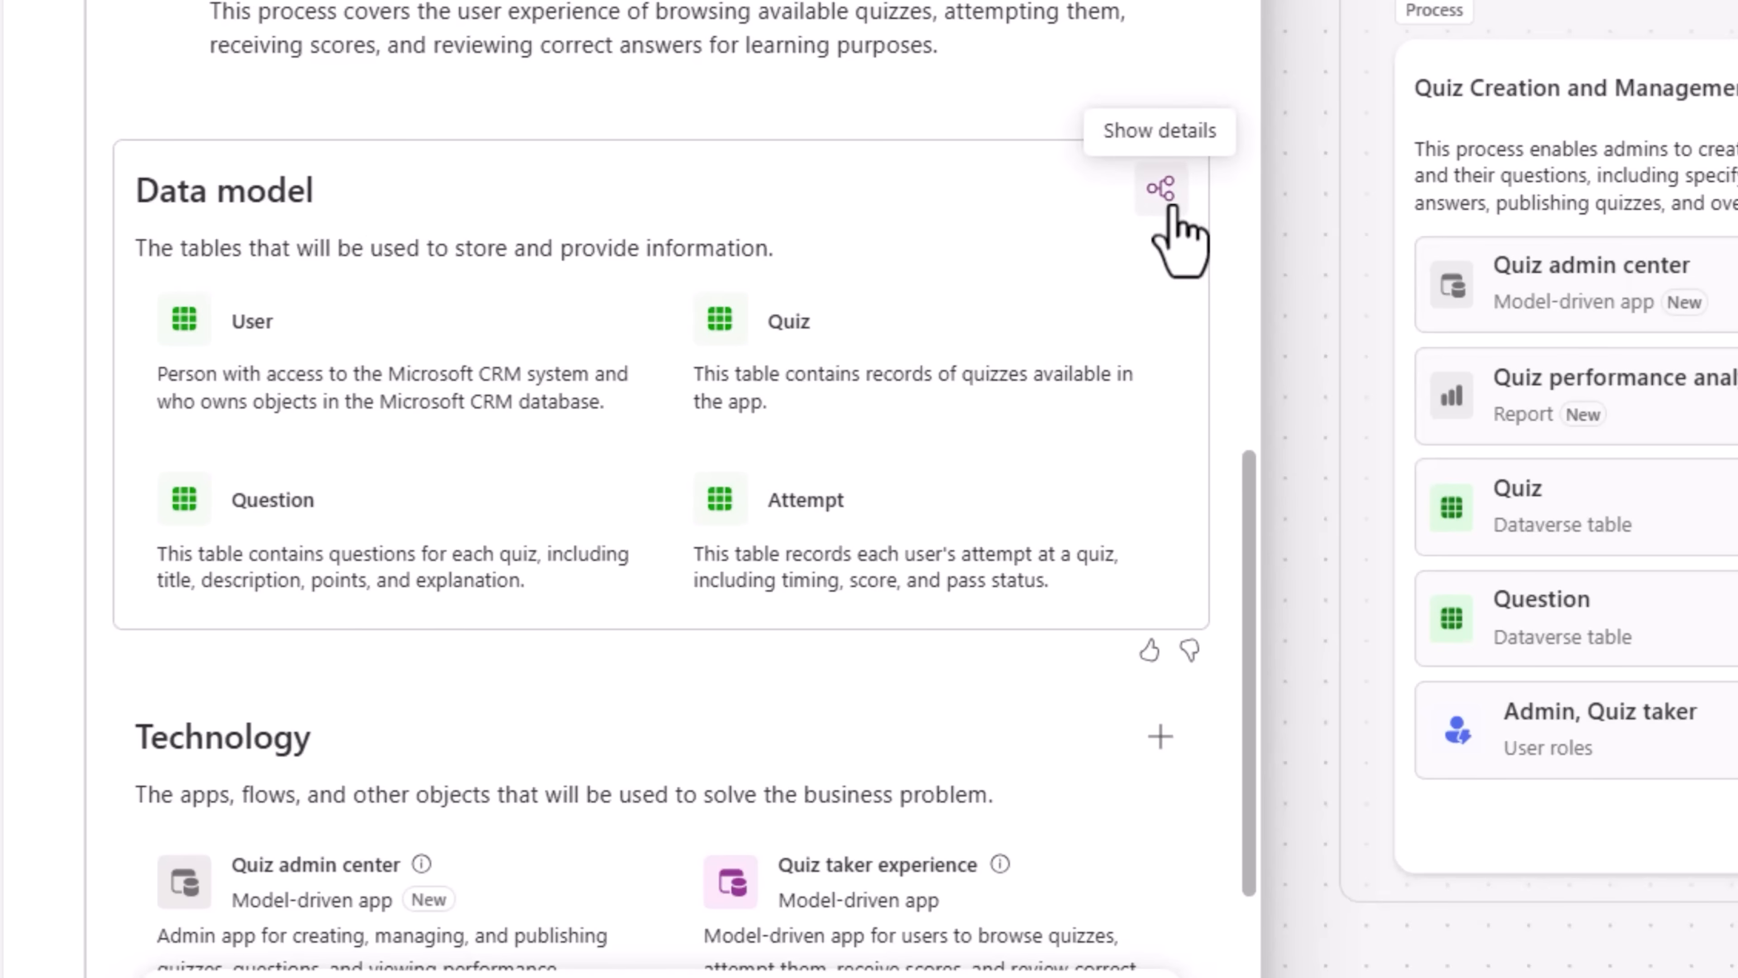
left_click(1160, 188)
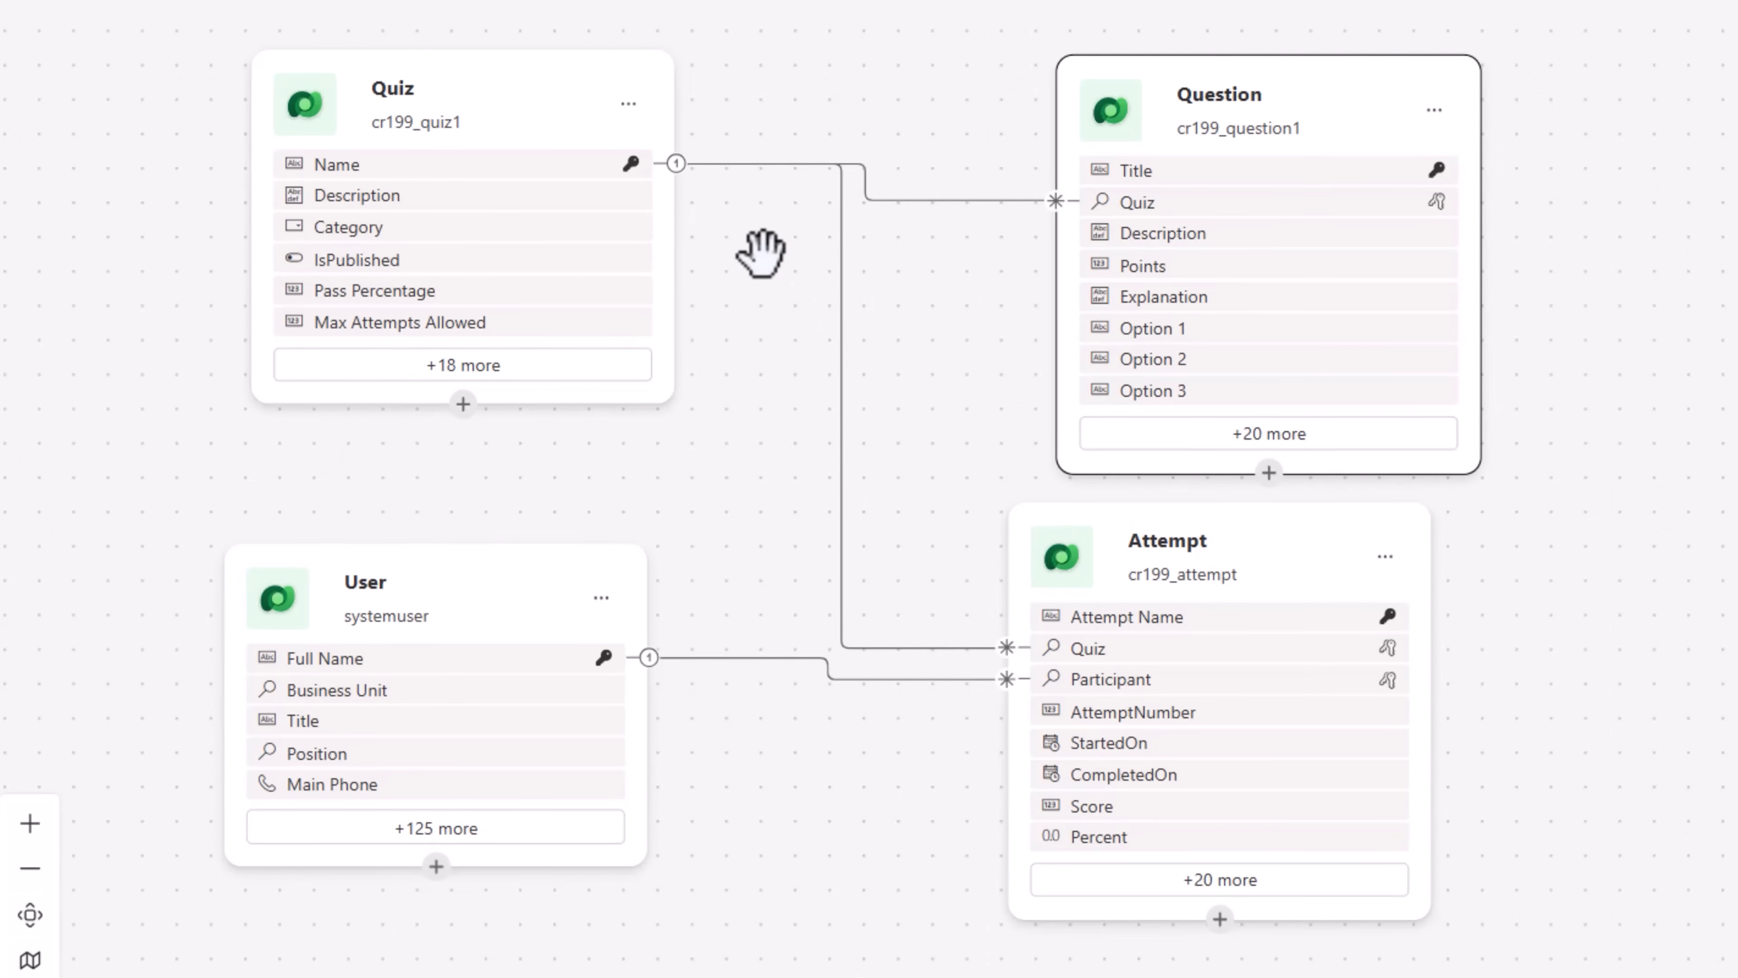
mouse_move(406, 131)
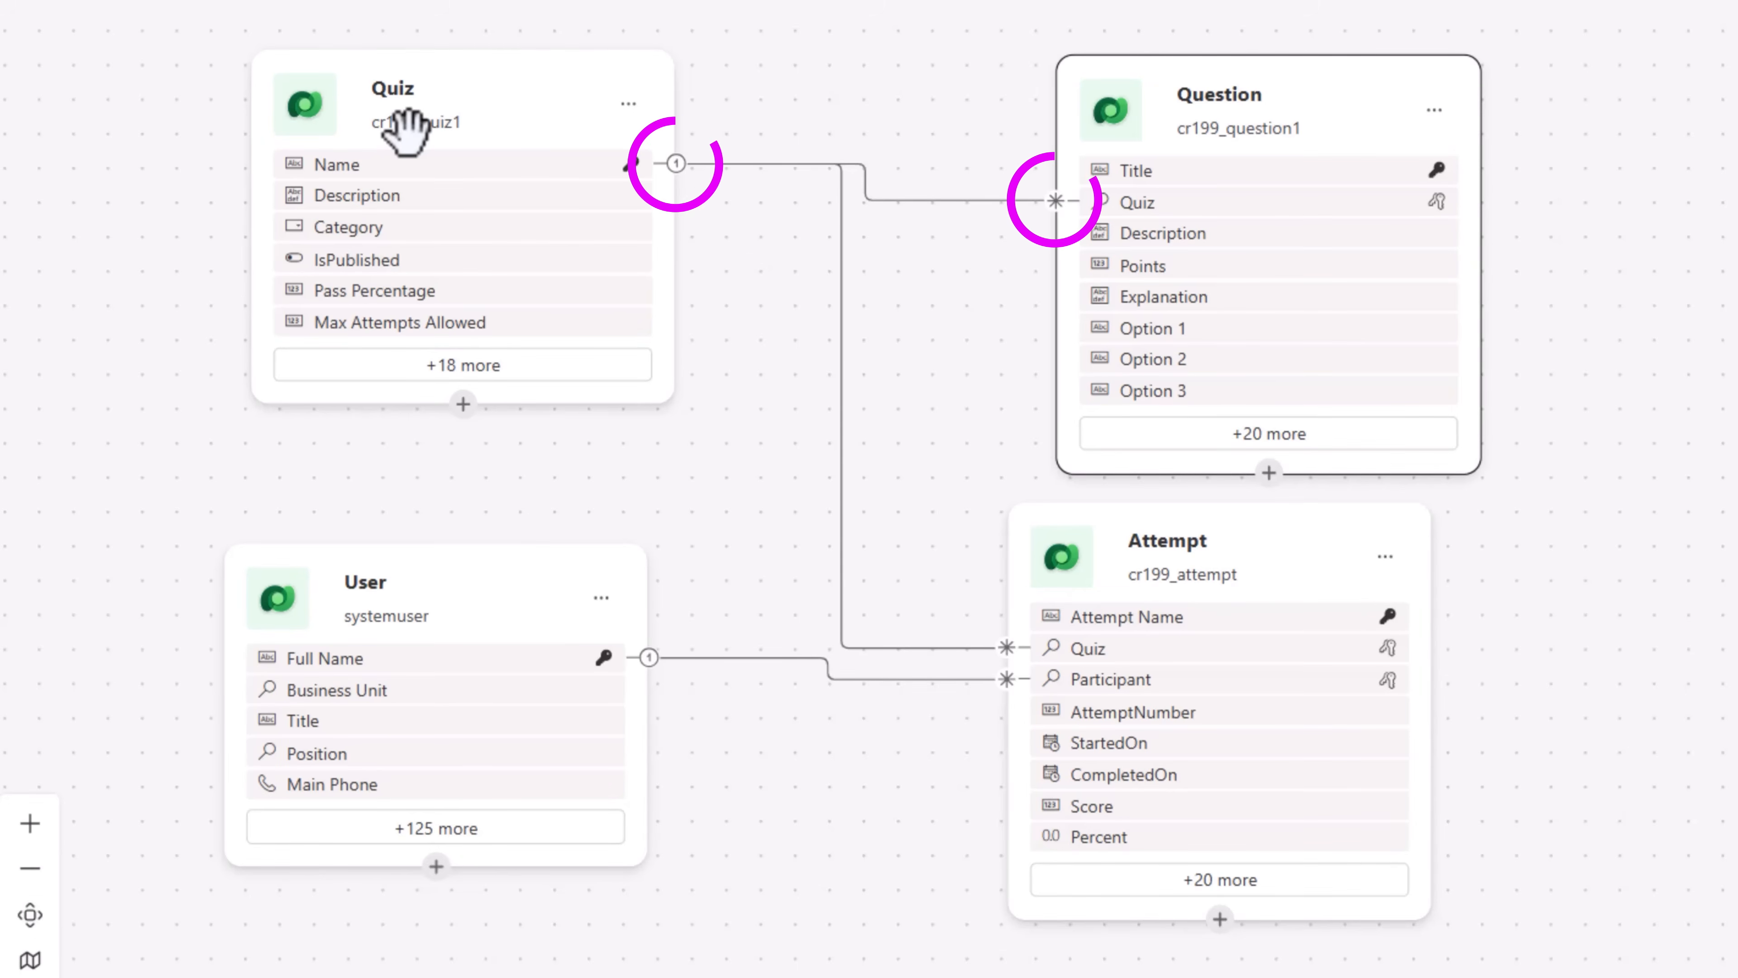
mouse_move(1061, 238)
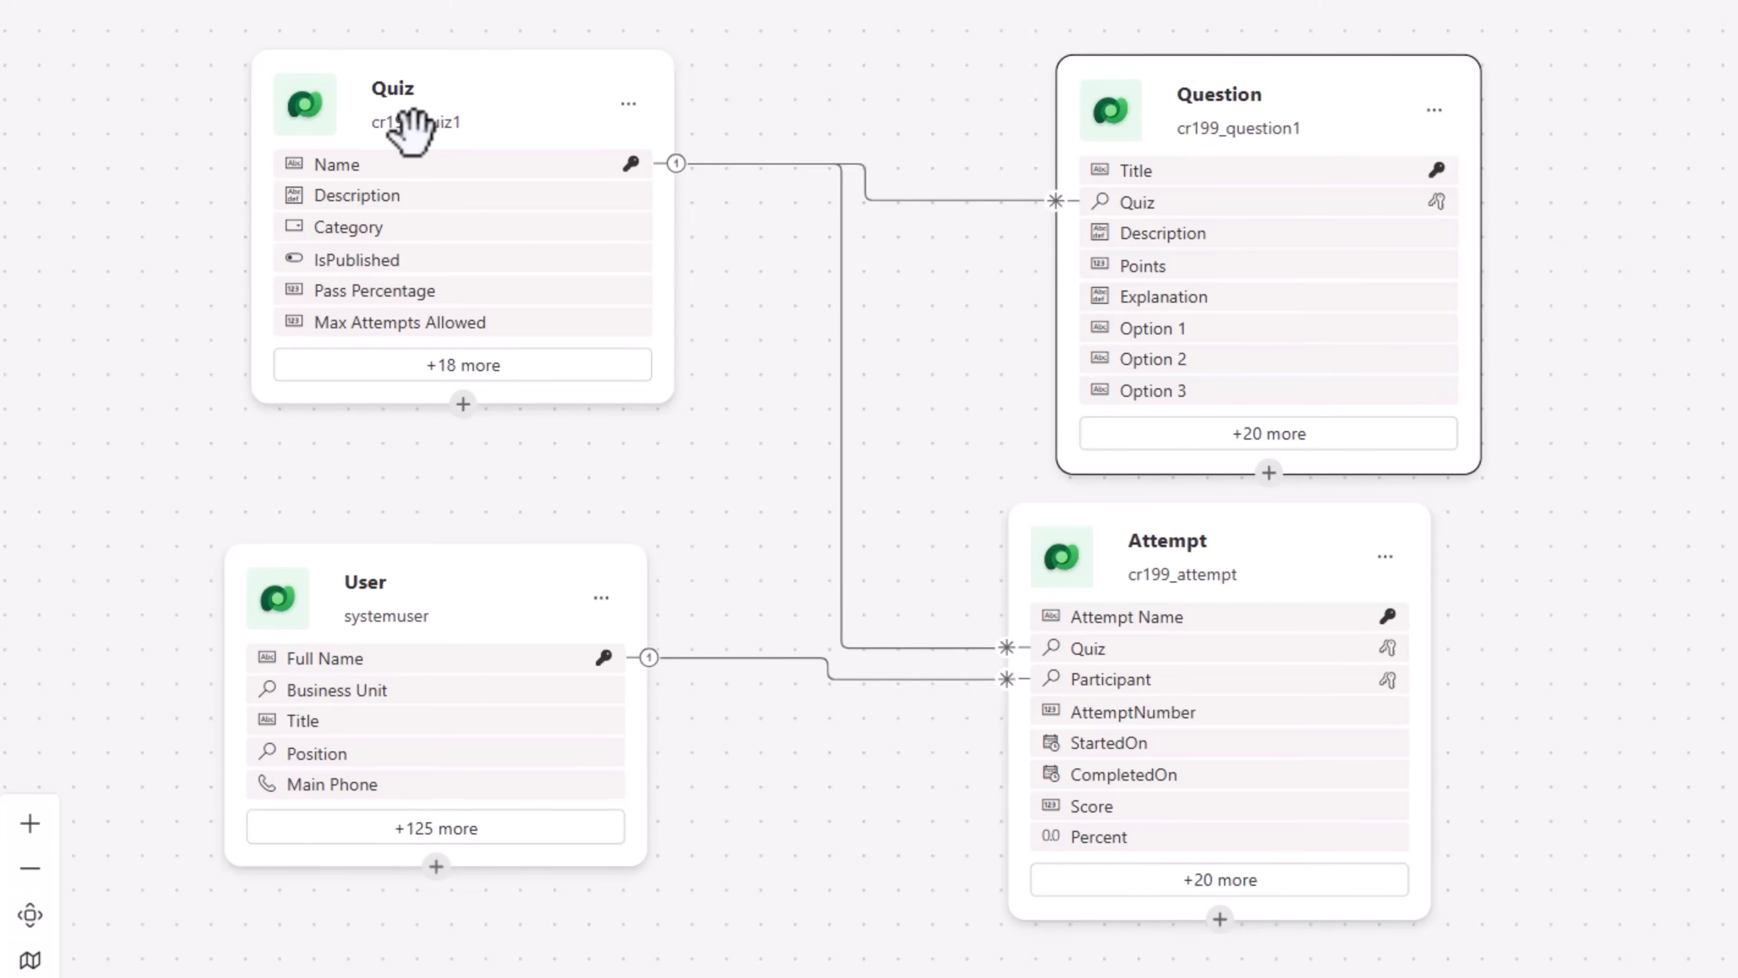
mouse_move(648, 175)
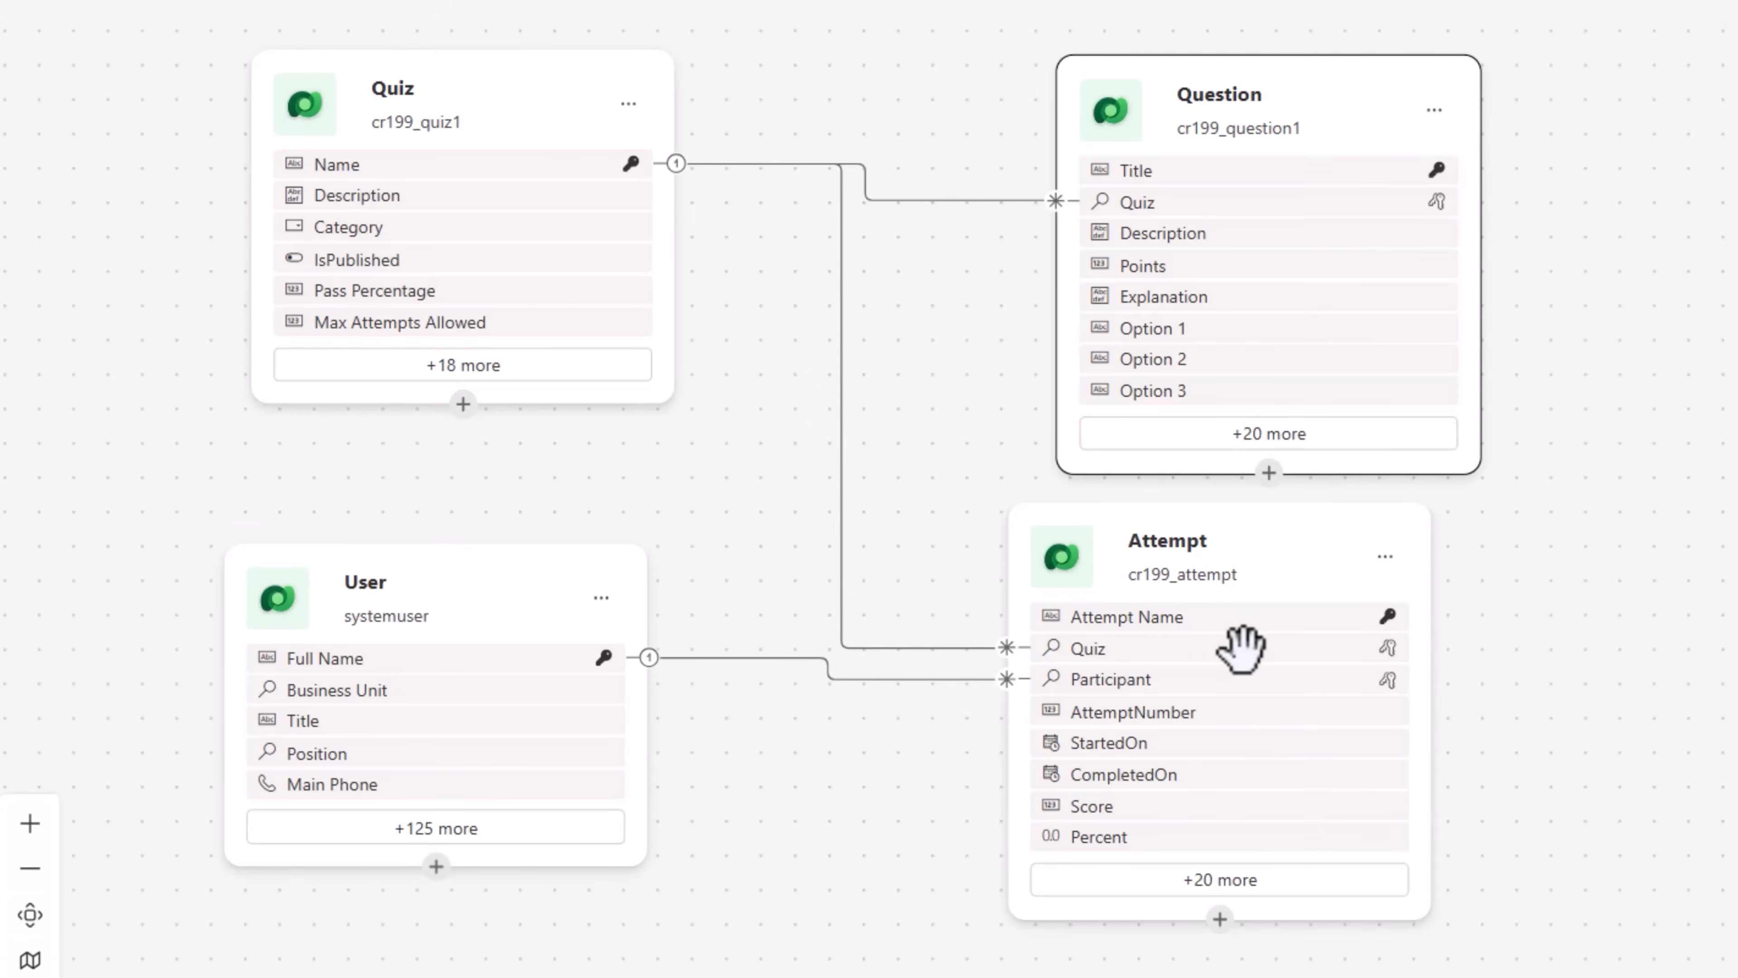
mouse_move(1092, 695)
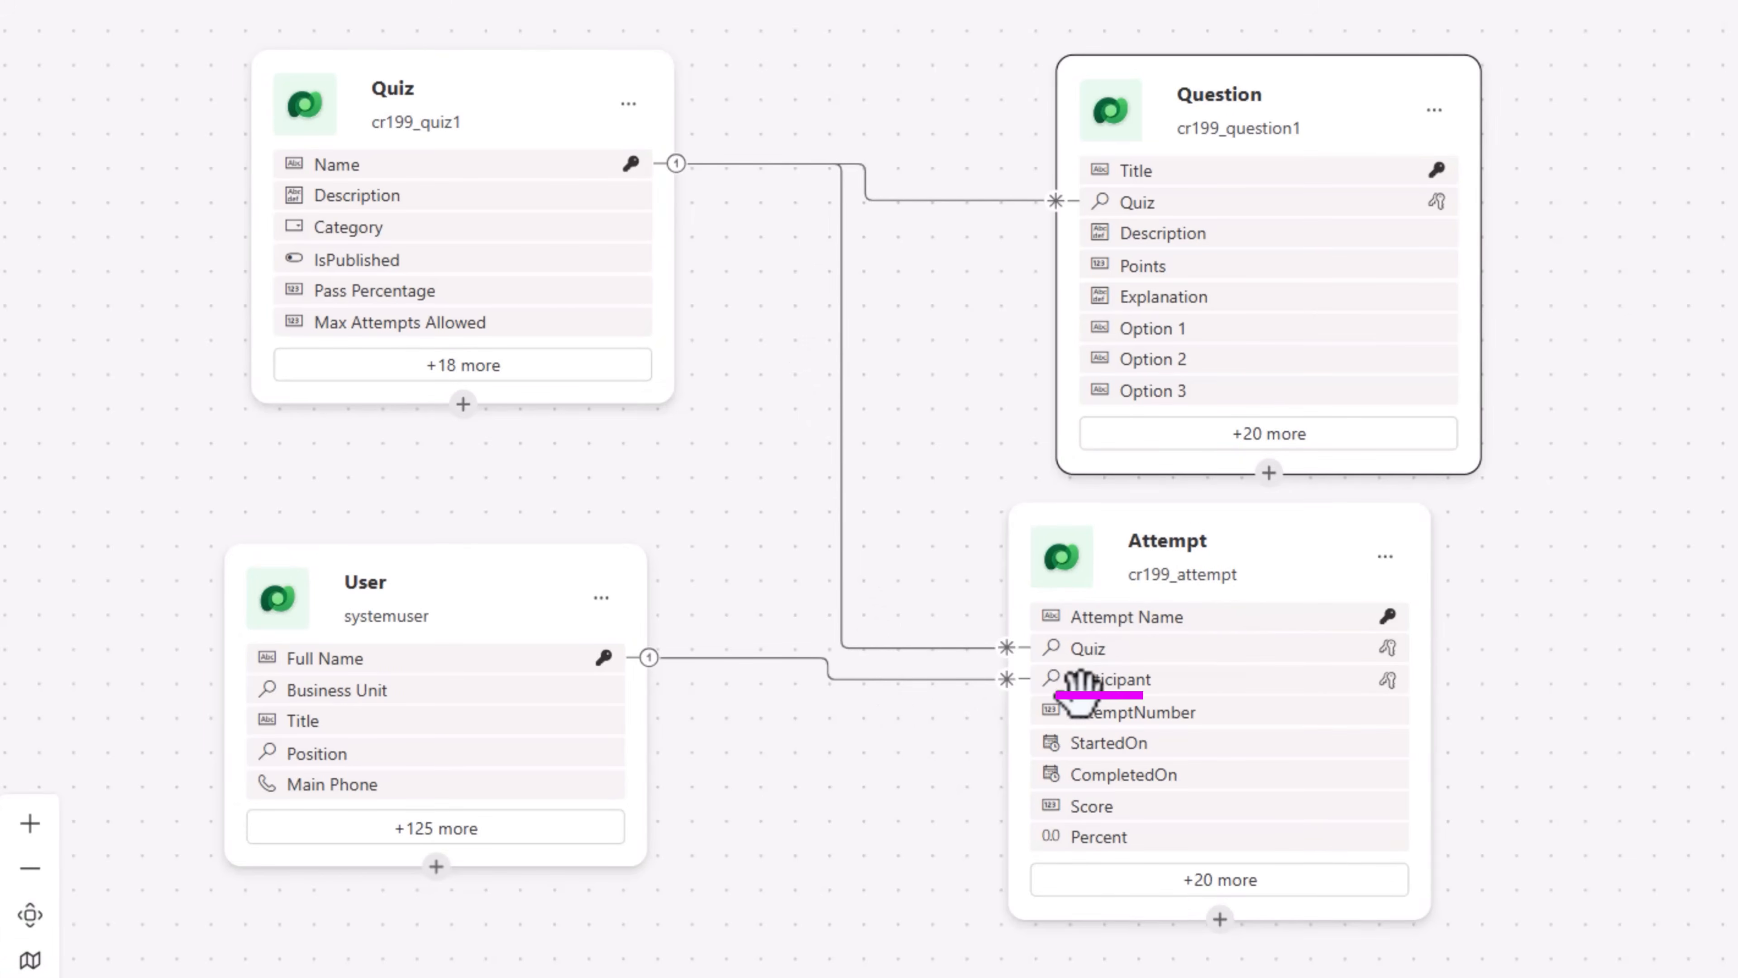
mouse_move(1075, 648)
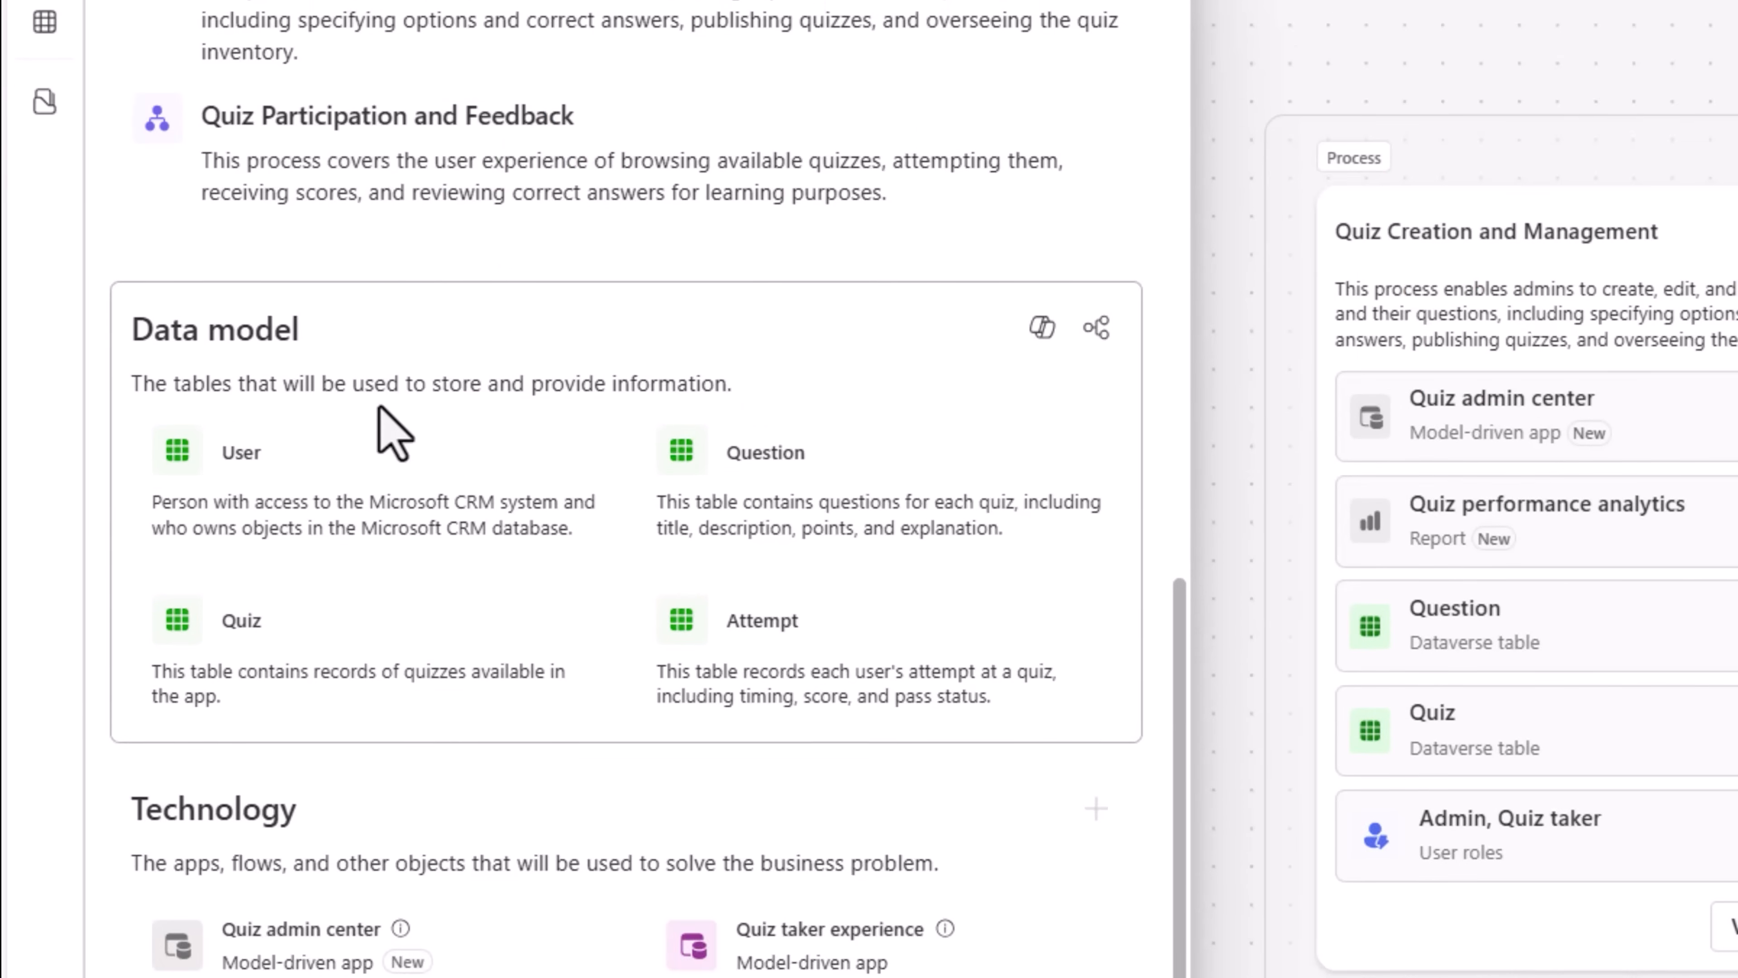
scroll("down", 3)
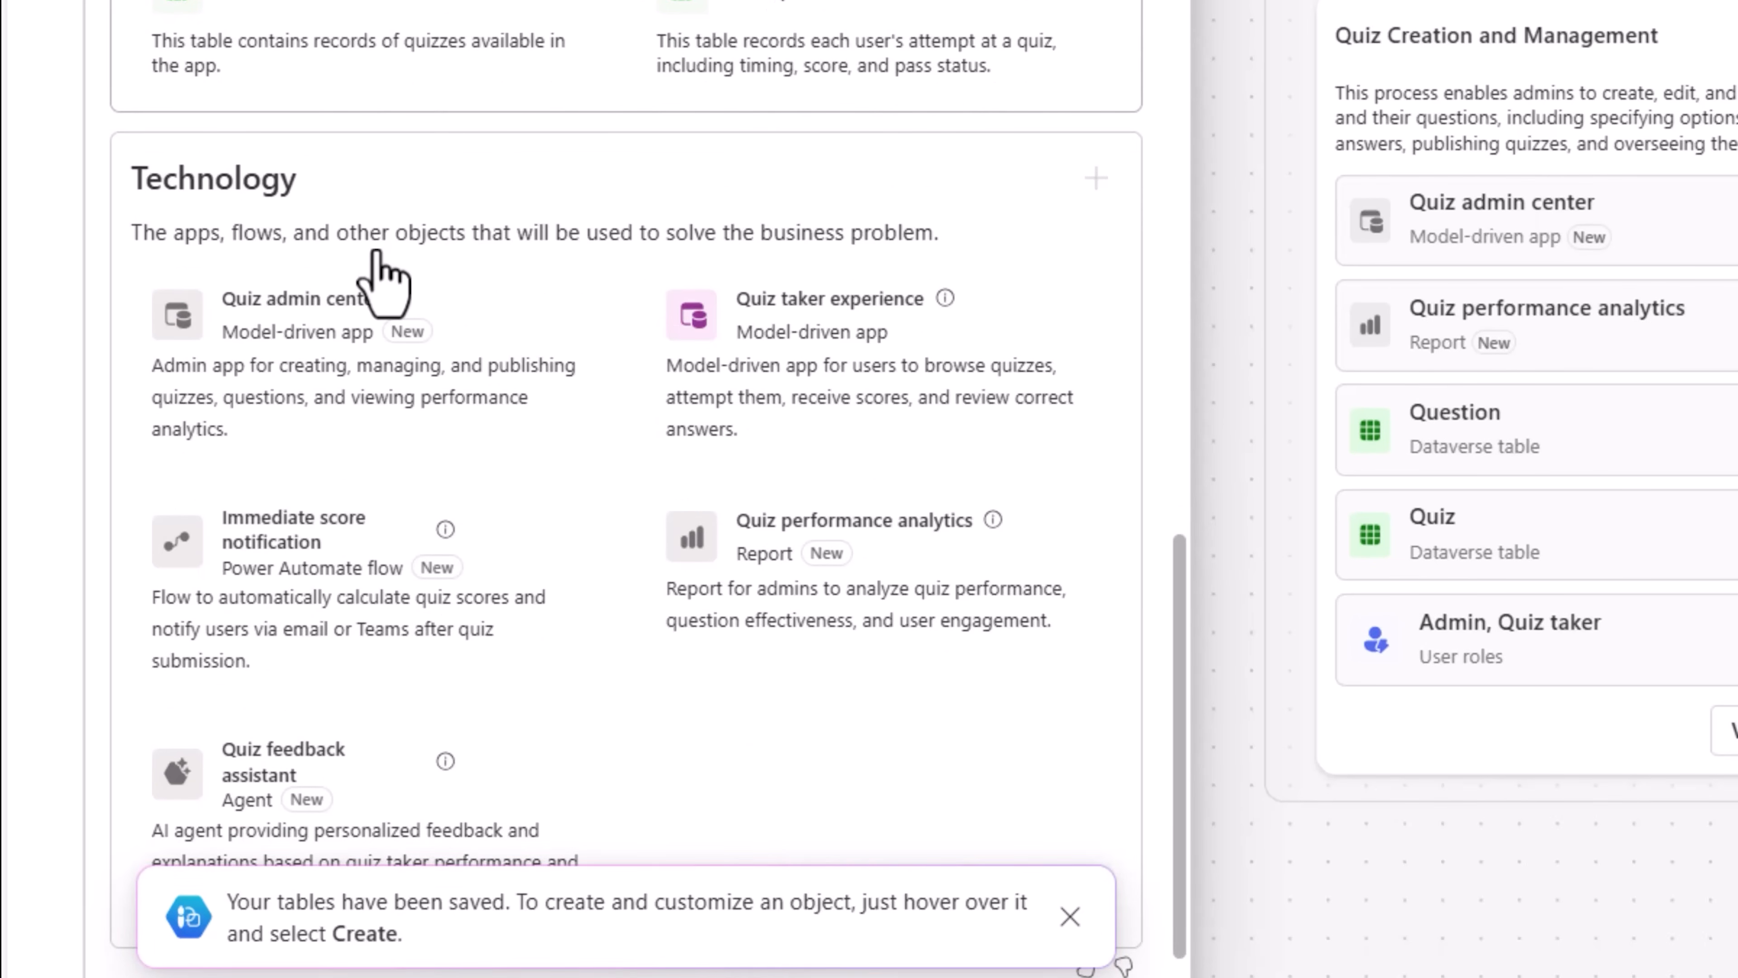
mouse_move(698, 365)
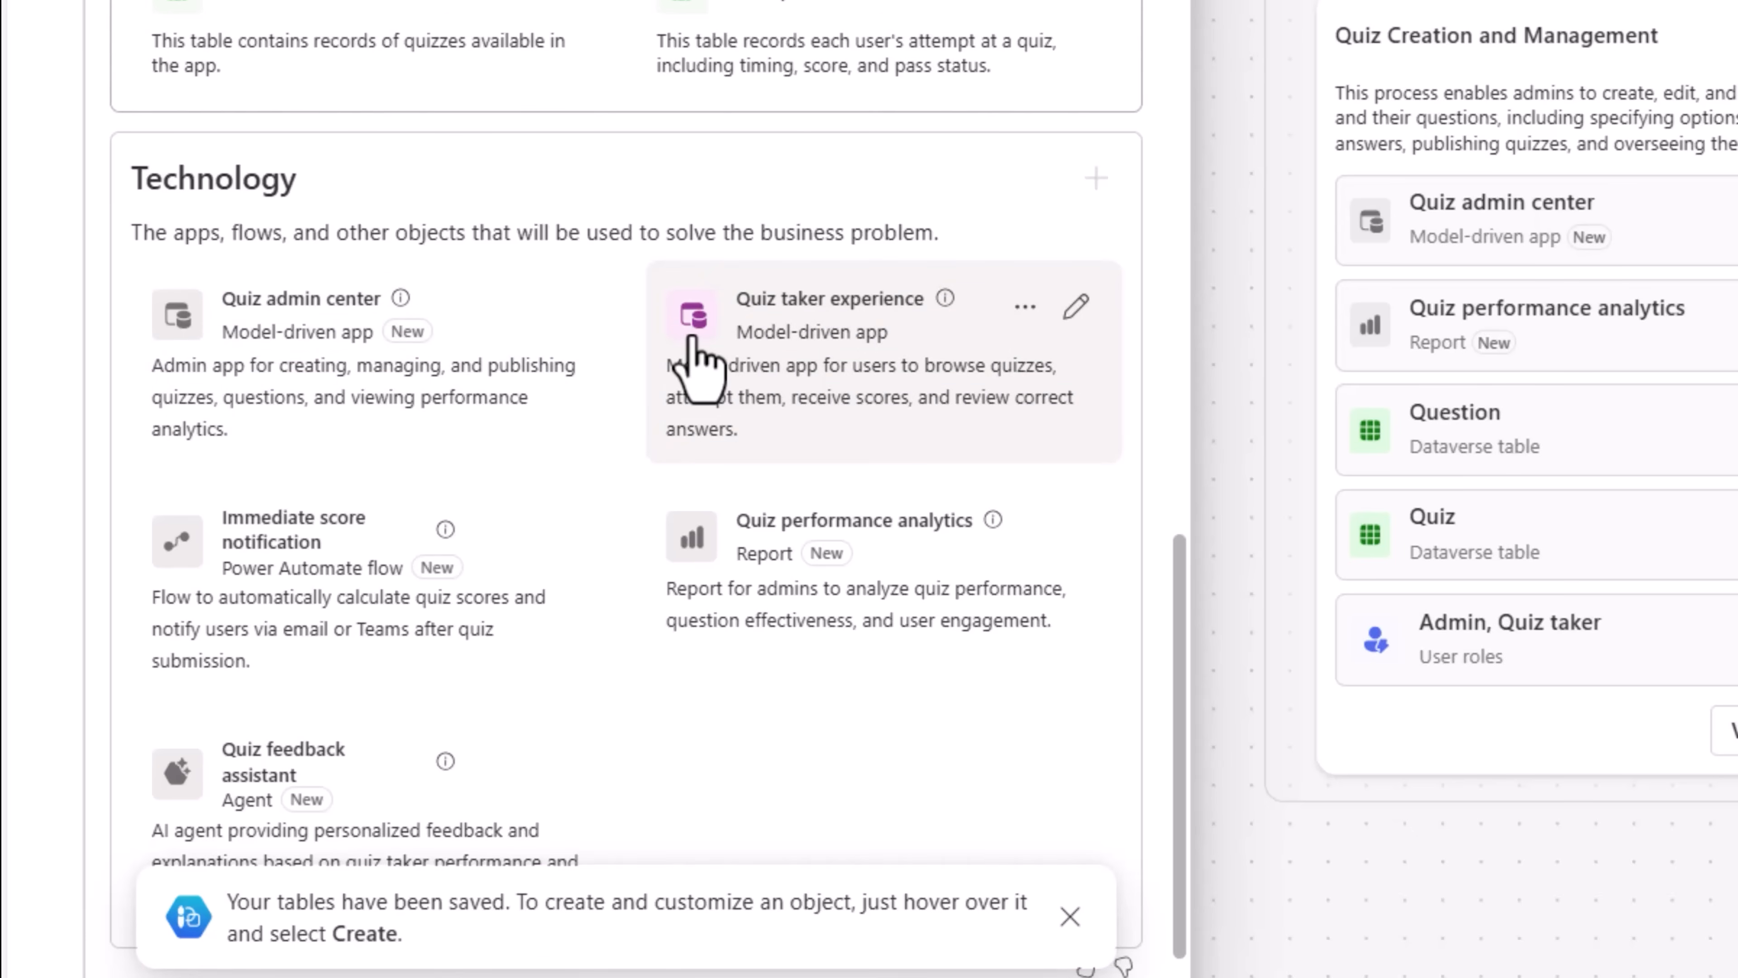
- List the solution's apps, open Quiz admin center and view its Questions and Attempts records
left_click(184, 342)
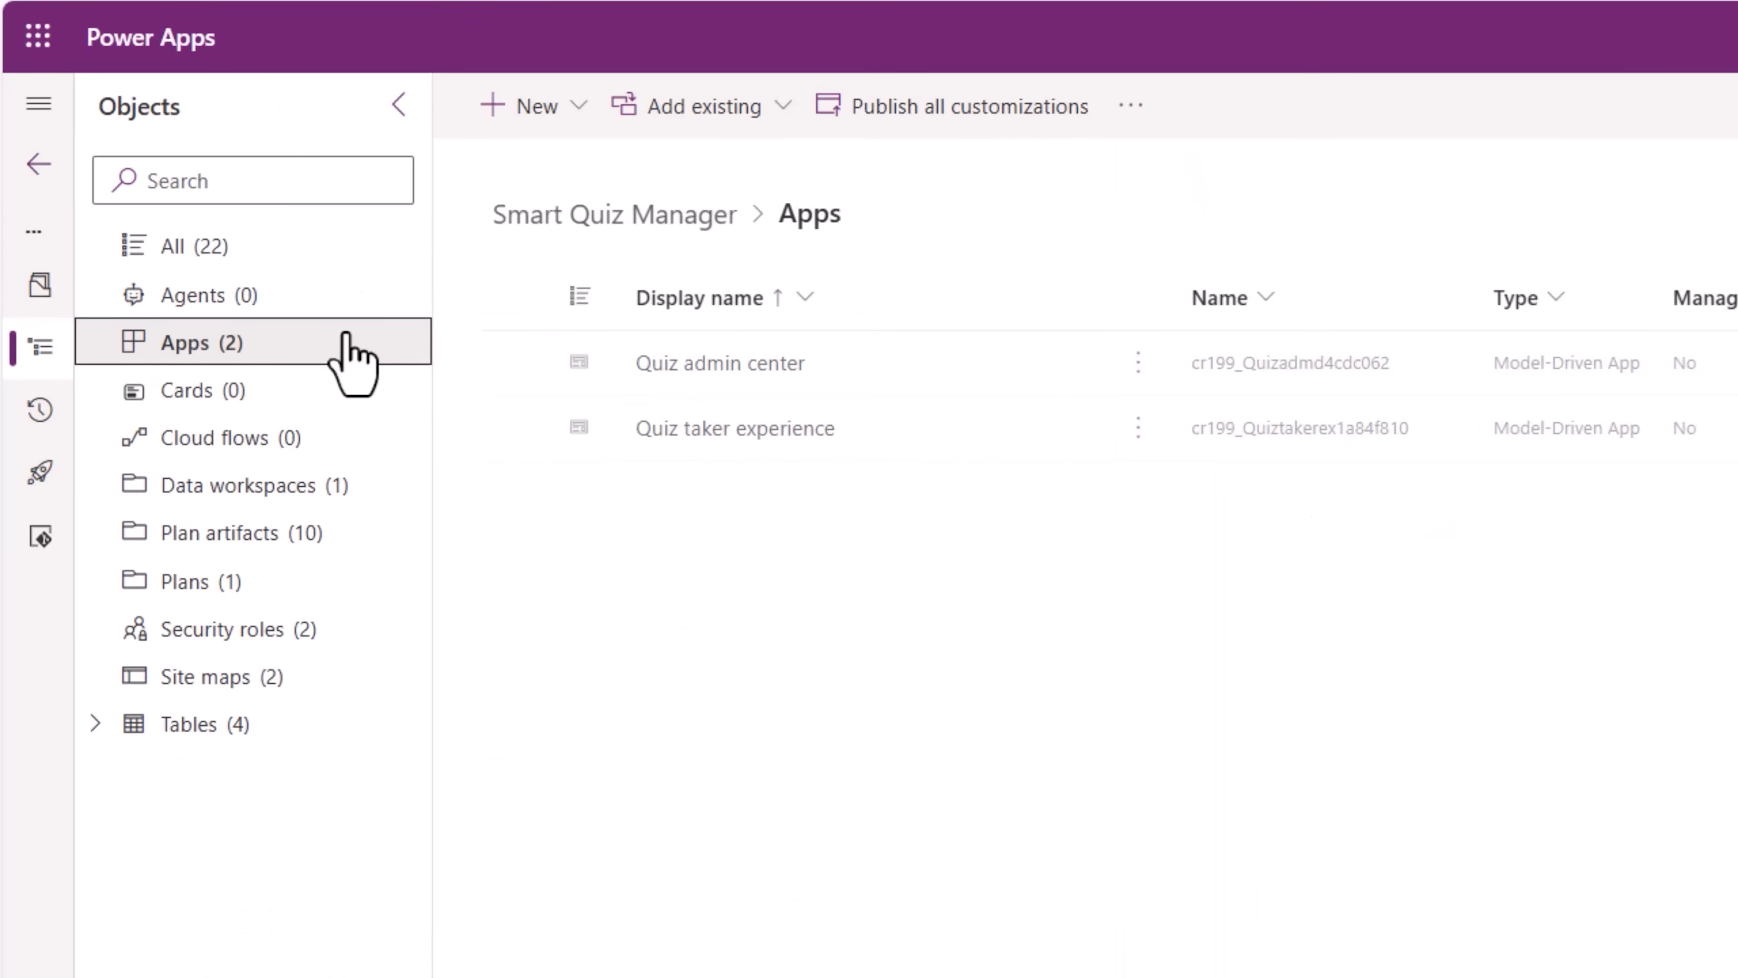
mouse_move(719, 362)
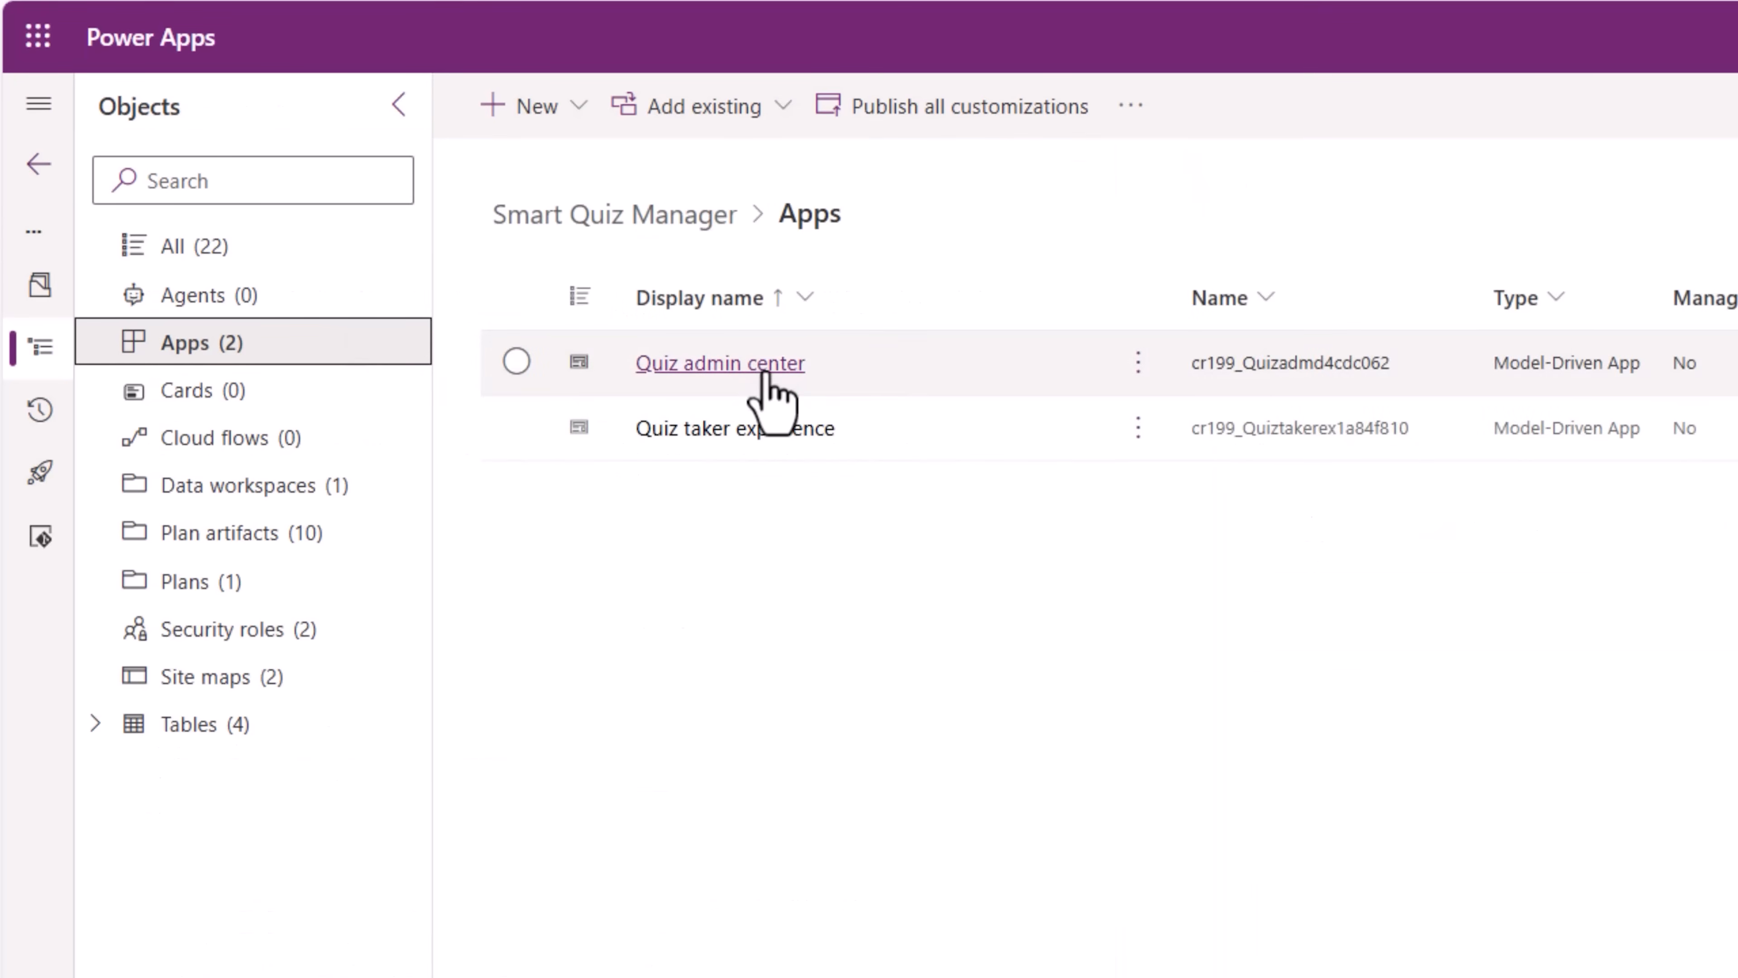
left_click(720, 362)
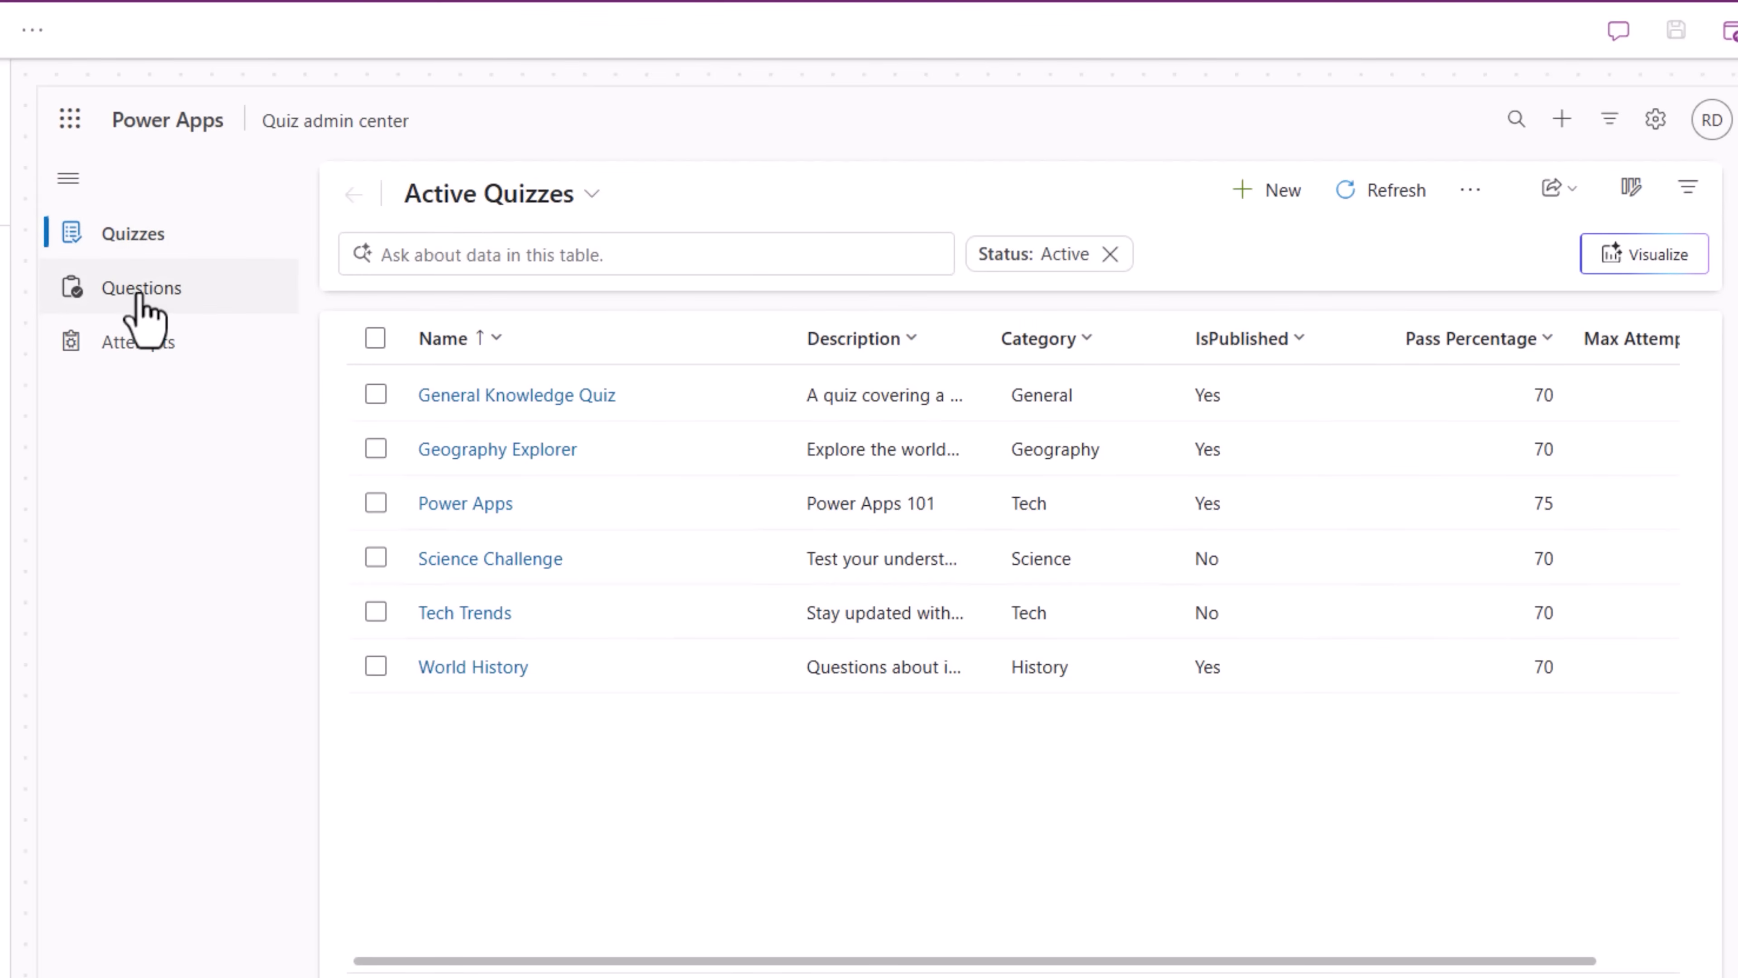
left_click(141, 287)
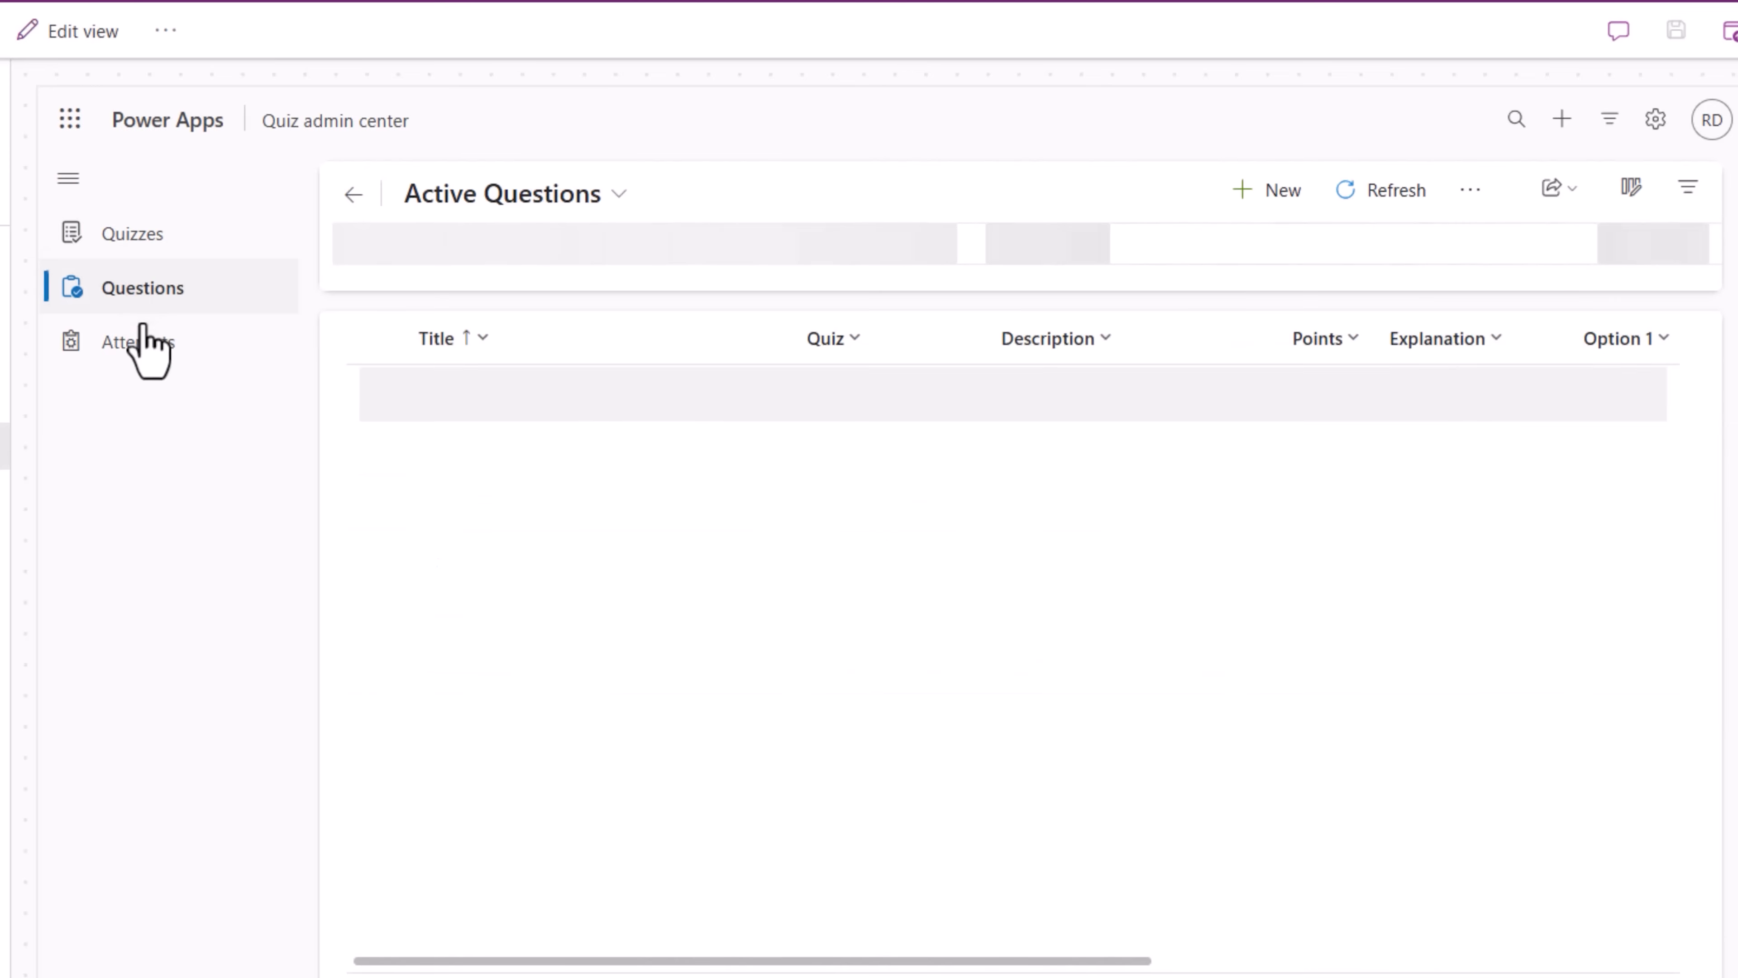
left_click(138, 341)
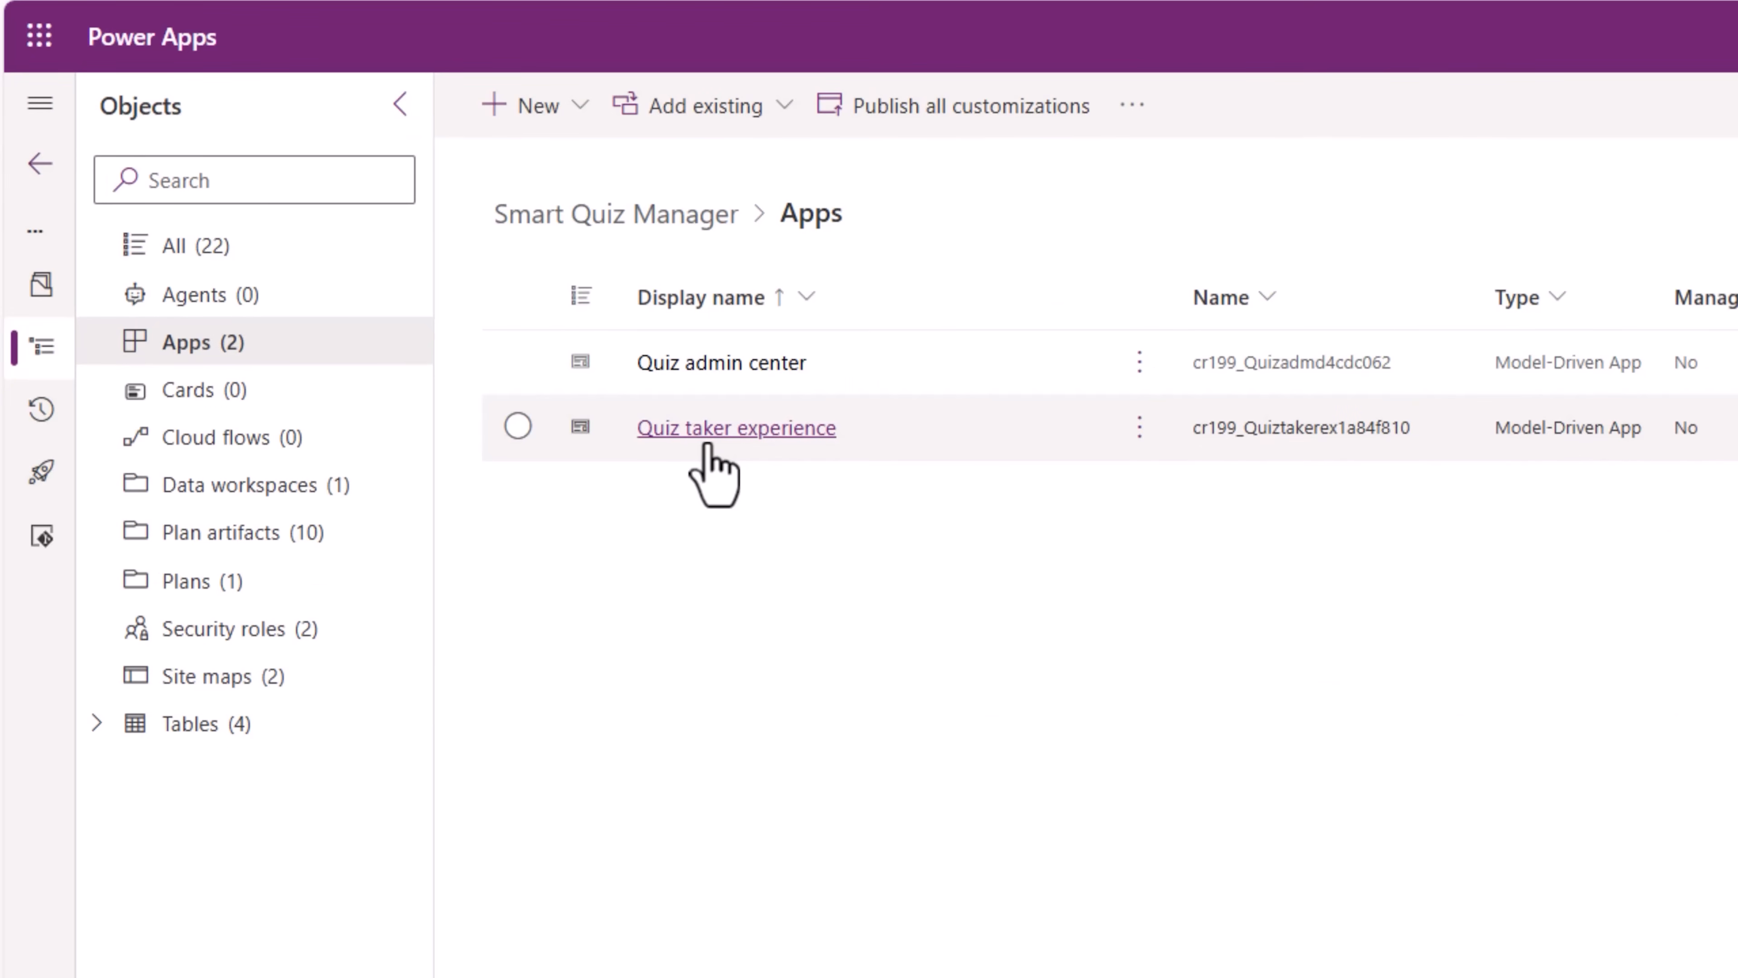
- Edit the Quiz taker experience, choose Describe a page and preview the generated quiz selection page
left_click(735, 427)
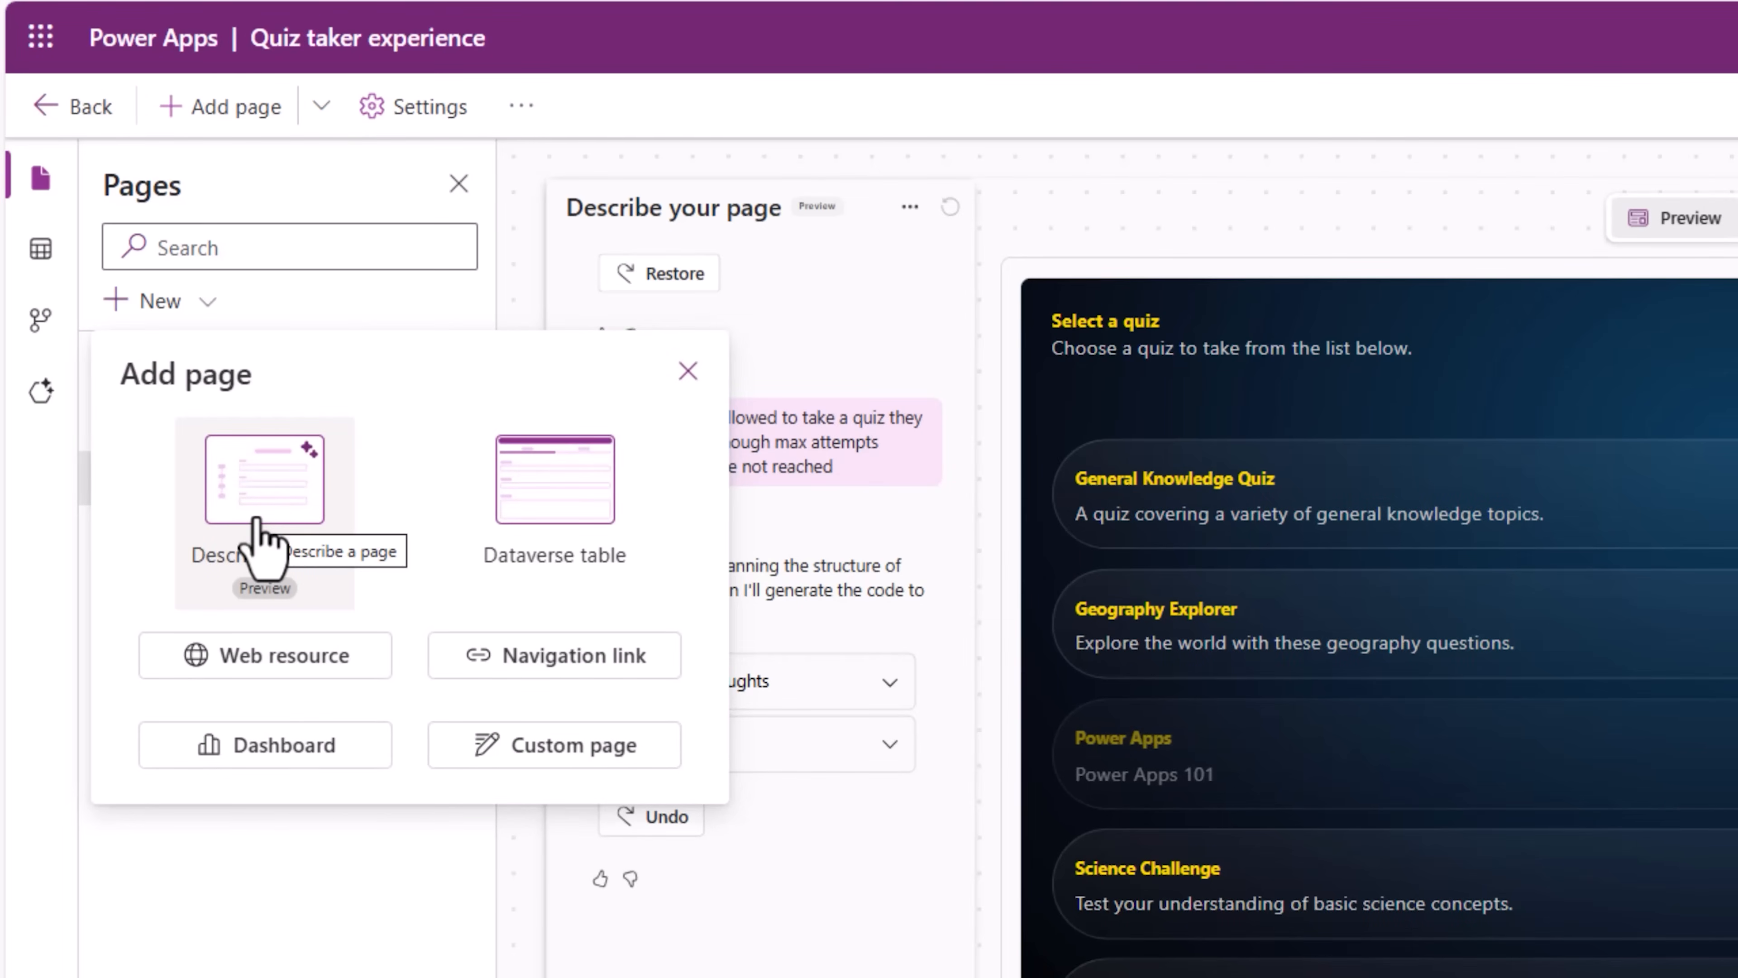
left_click(686, 370)
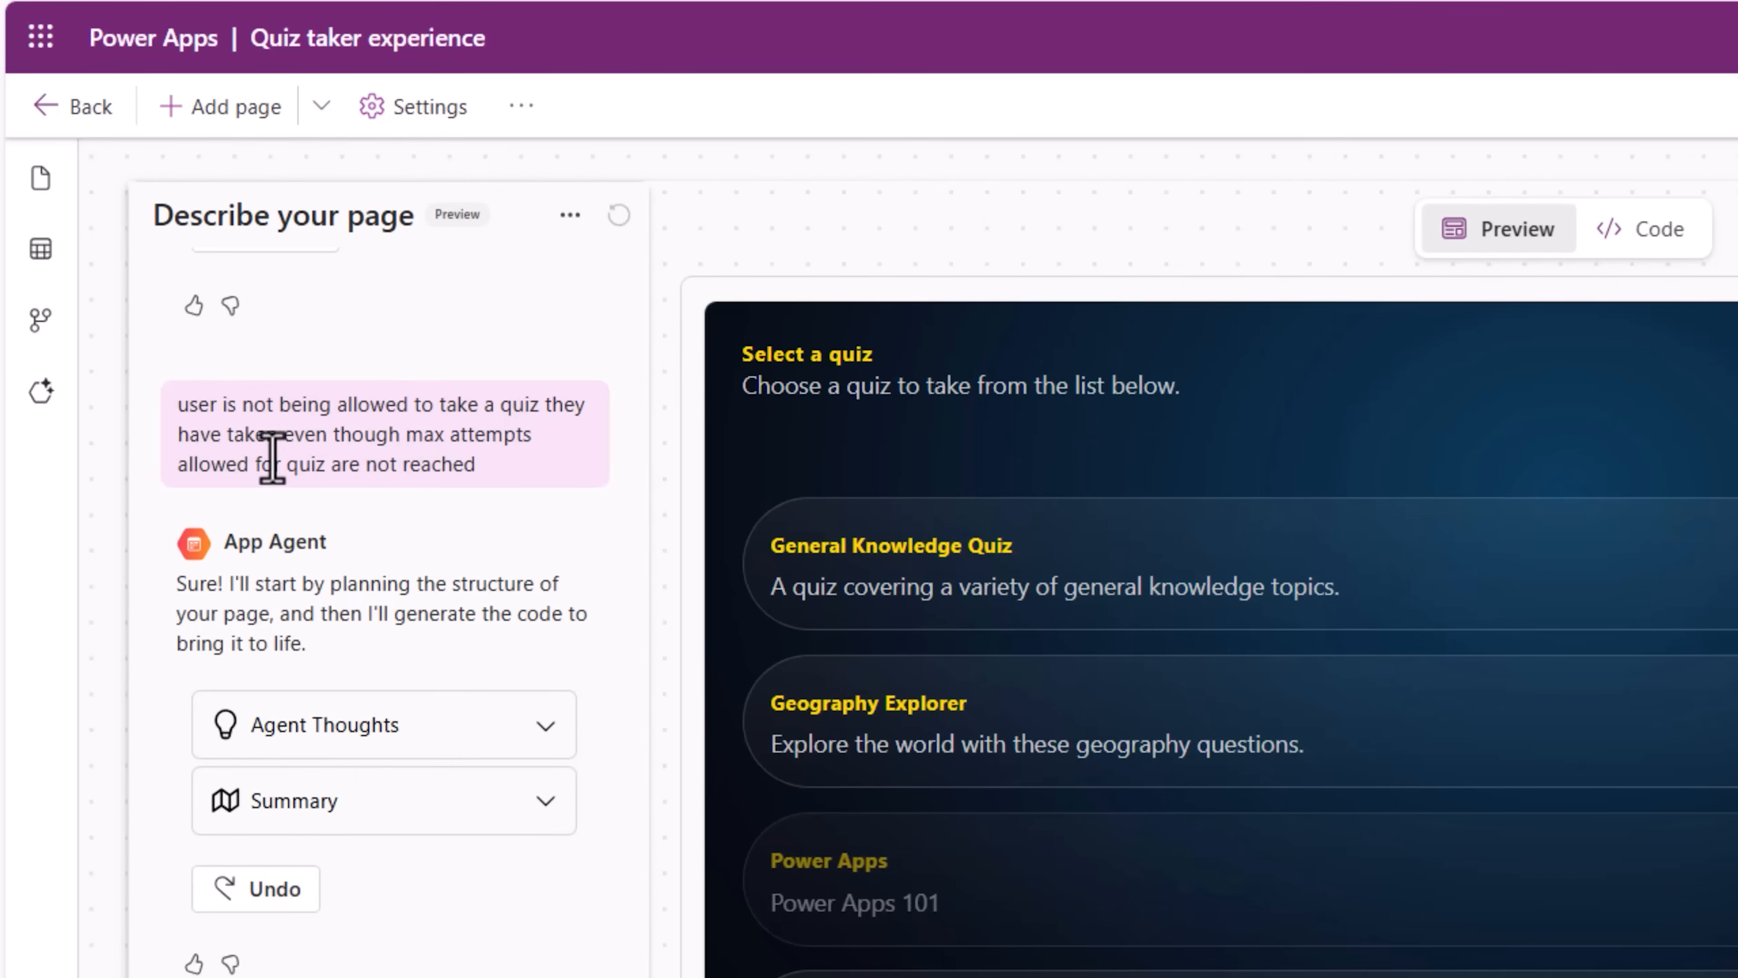
scroll("down", 3)
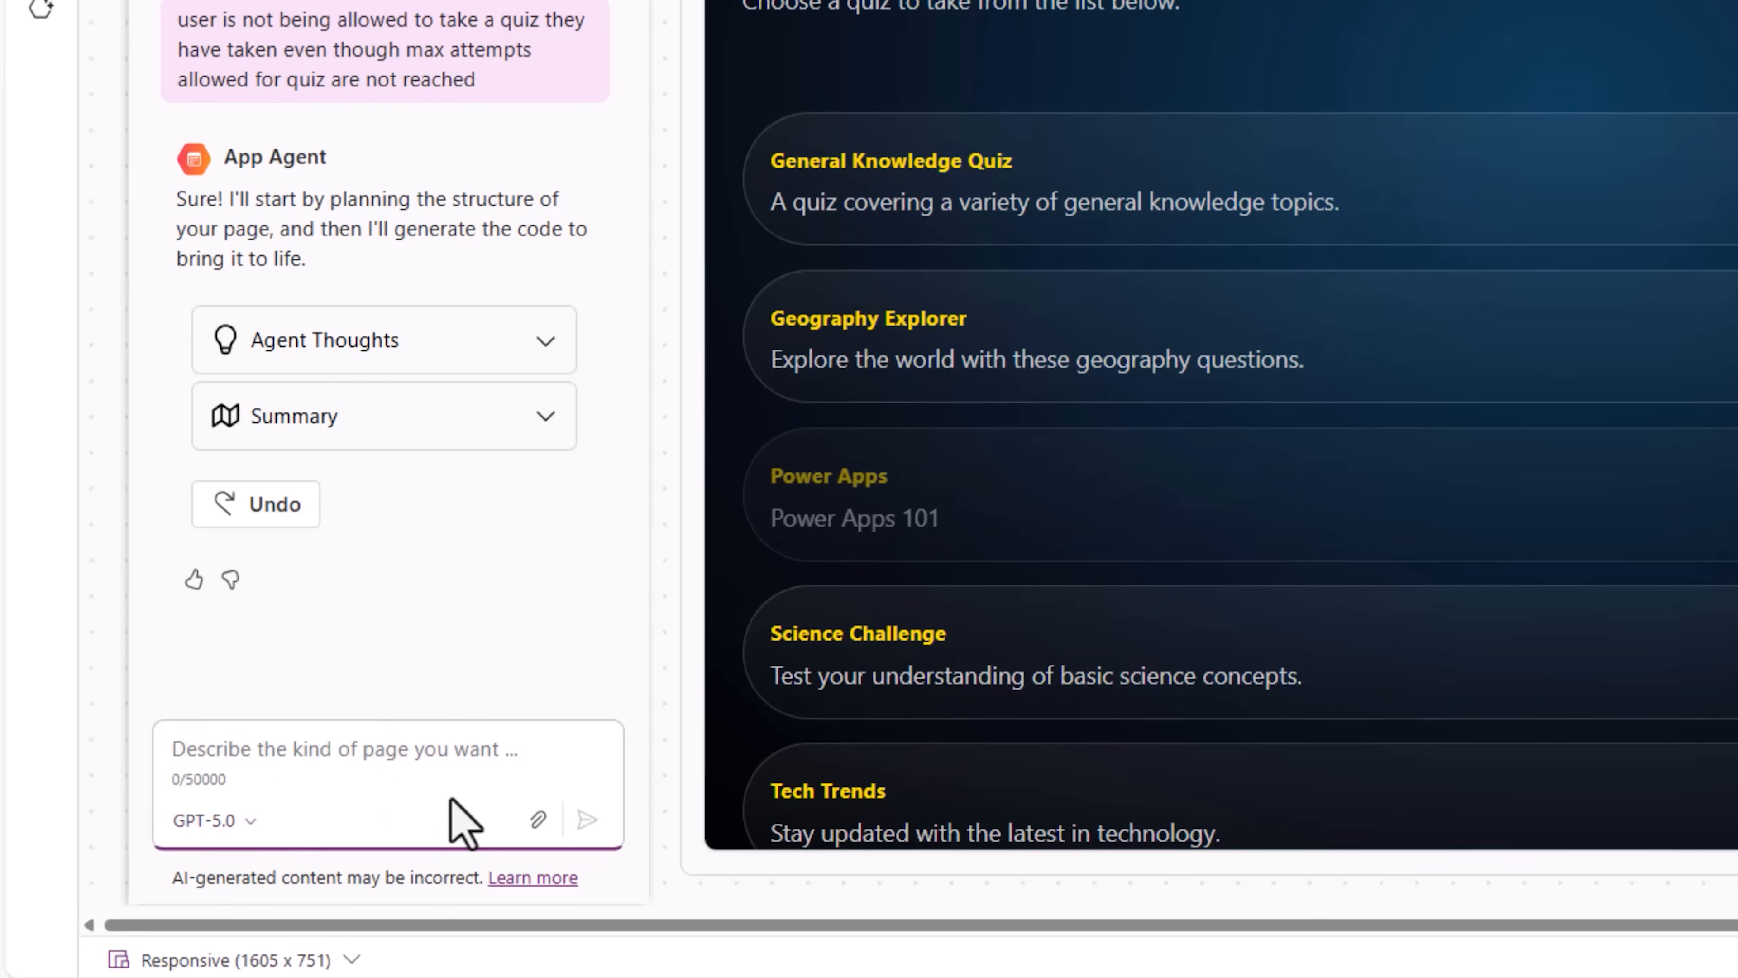
left_click(344, 749)
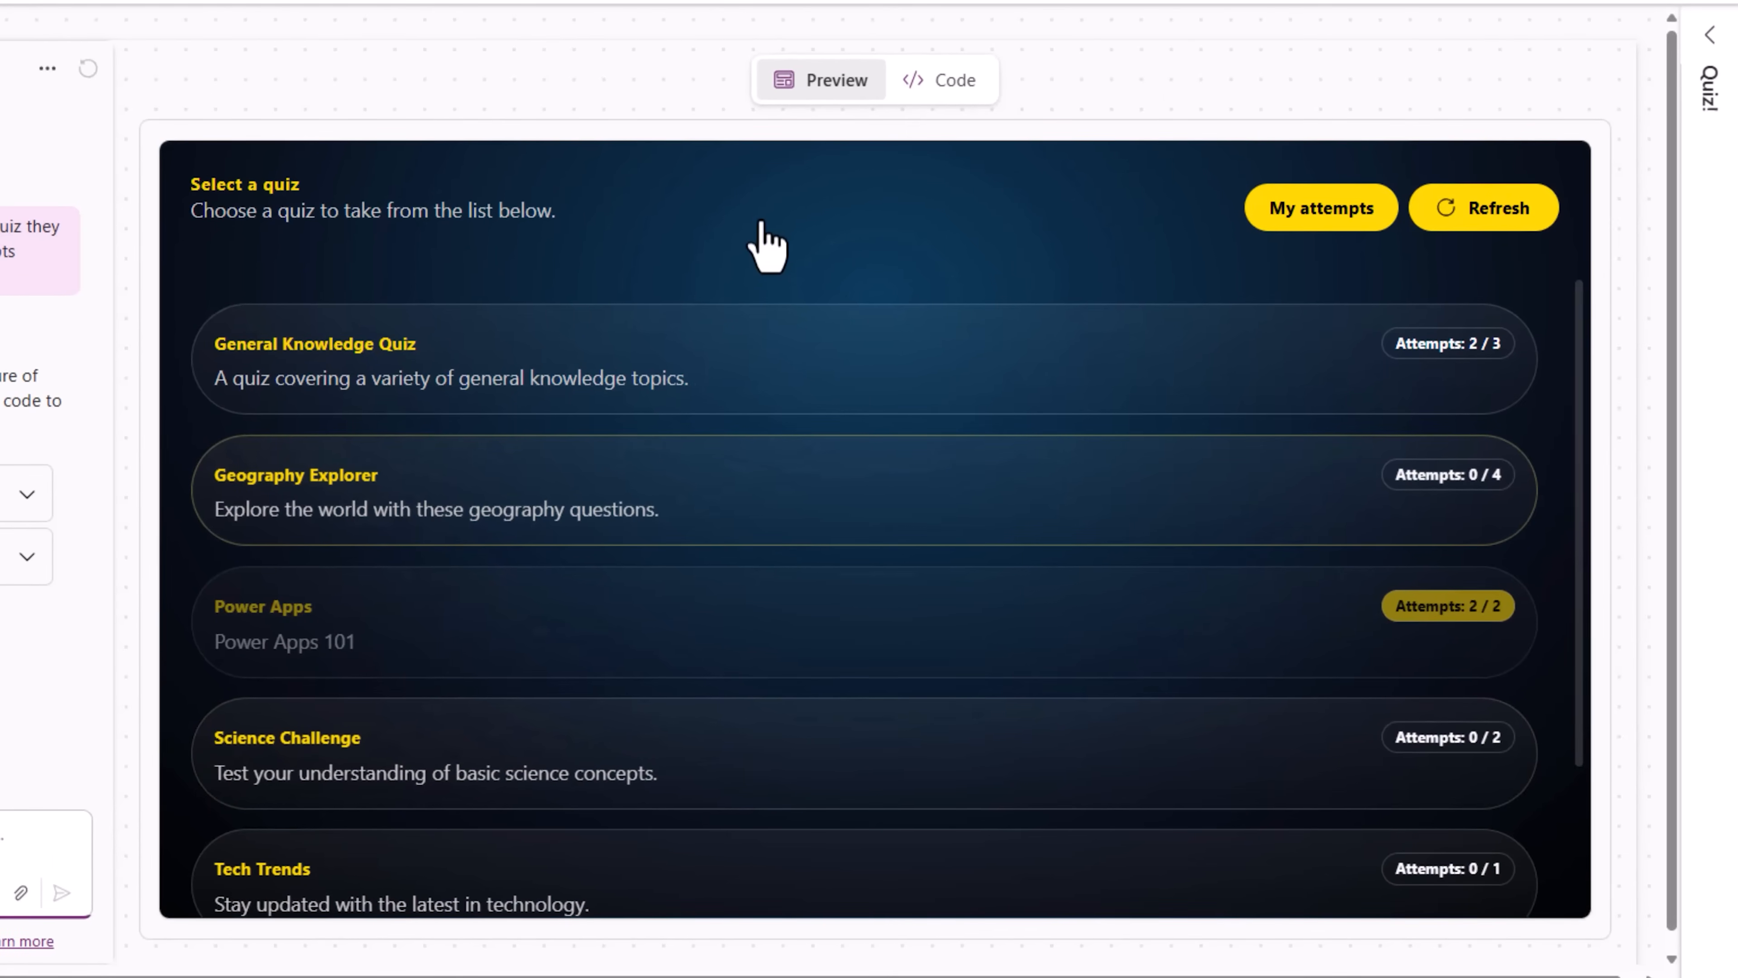
- Toggle to the page's generated React code, enter Edit, then go back to the solution's Apps list
left_click(944, 80)
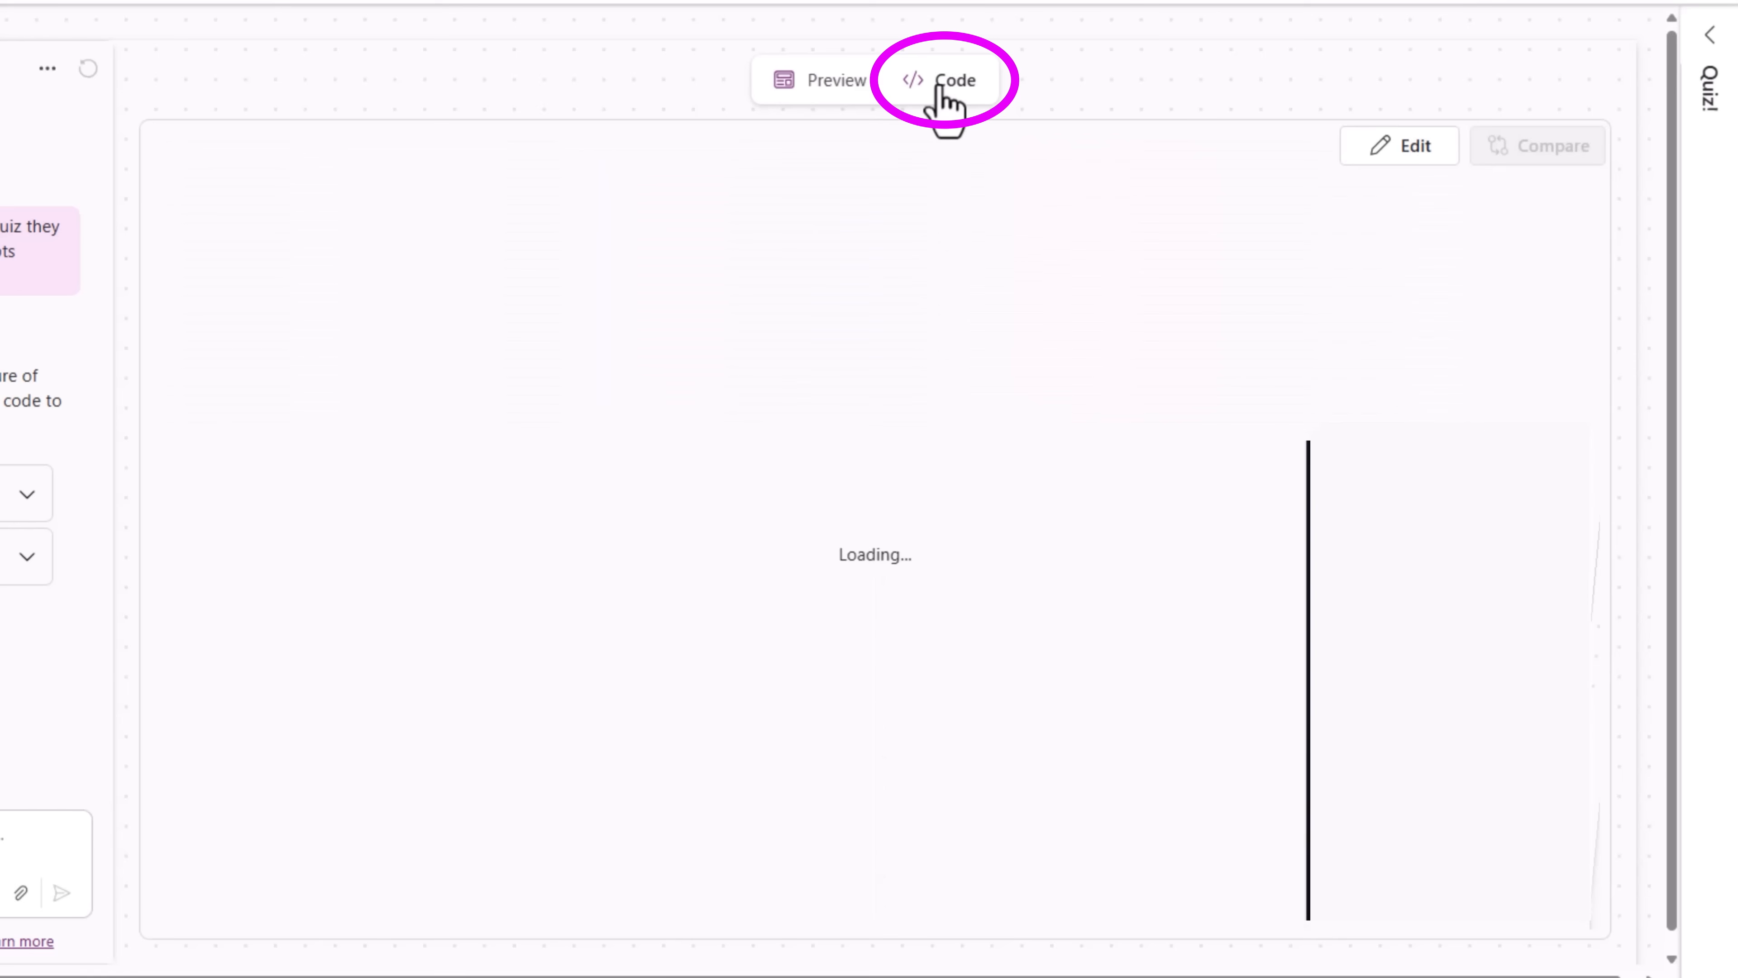
left_click(939, 80)
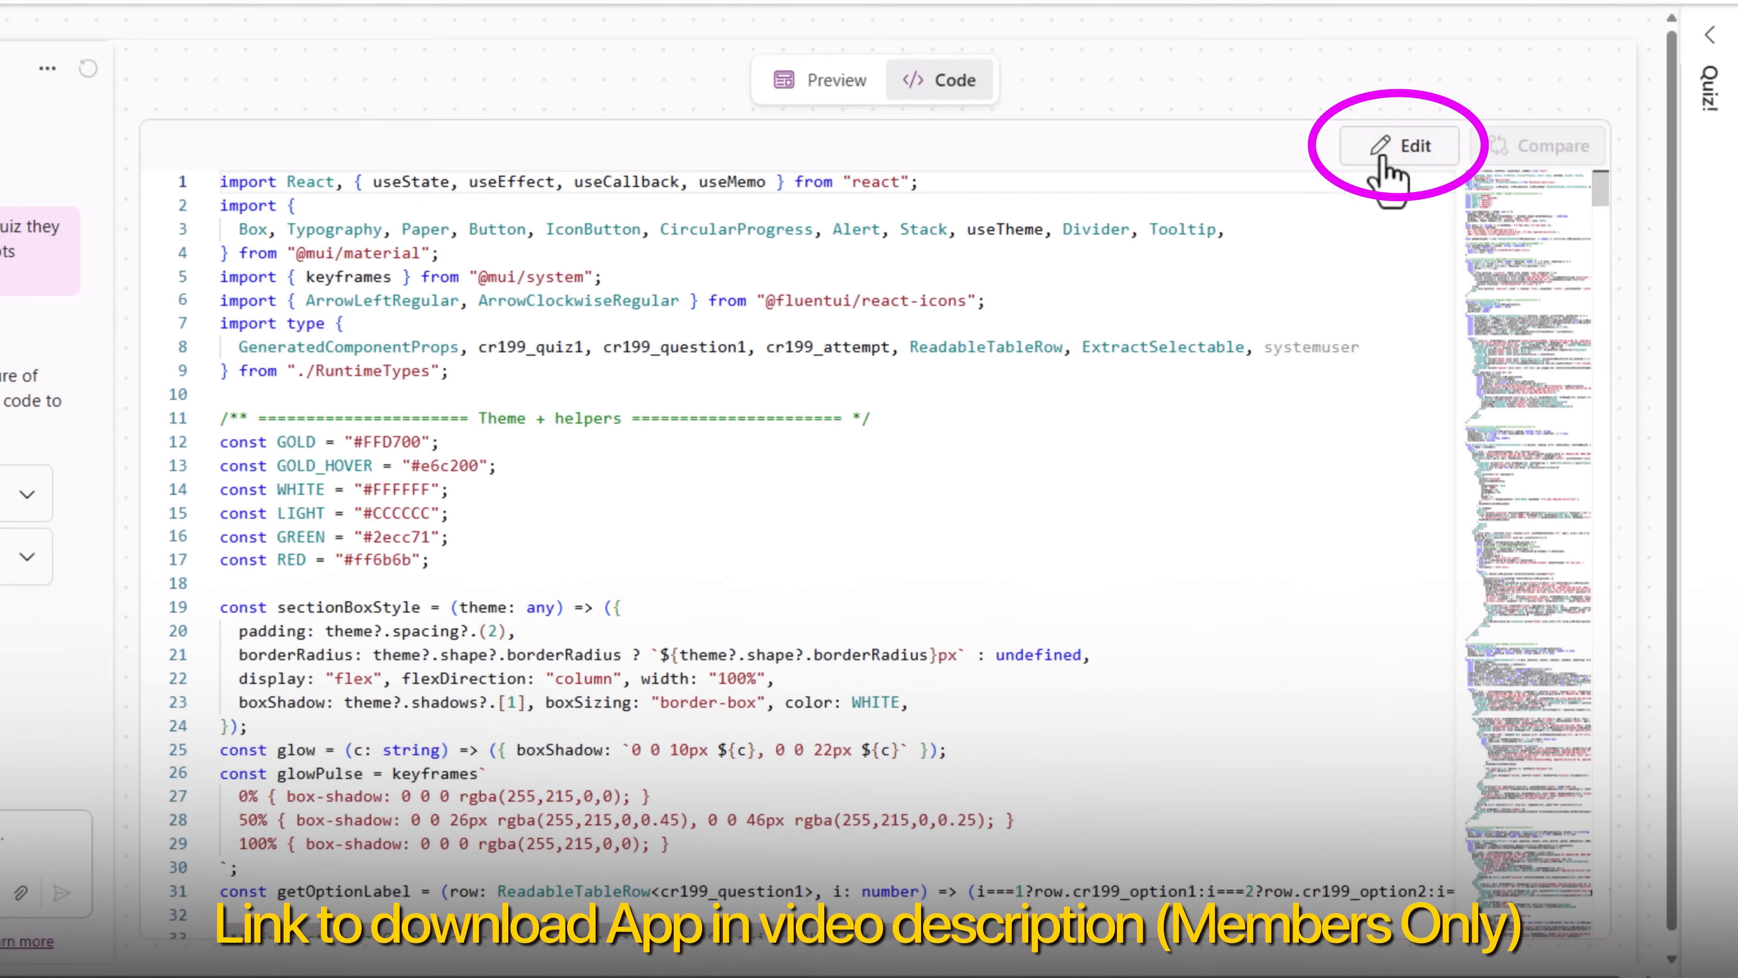
left_click(1399, 145)
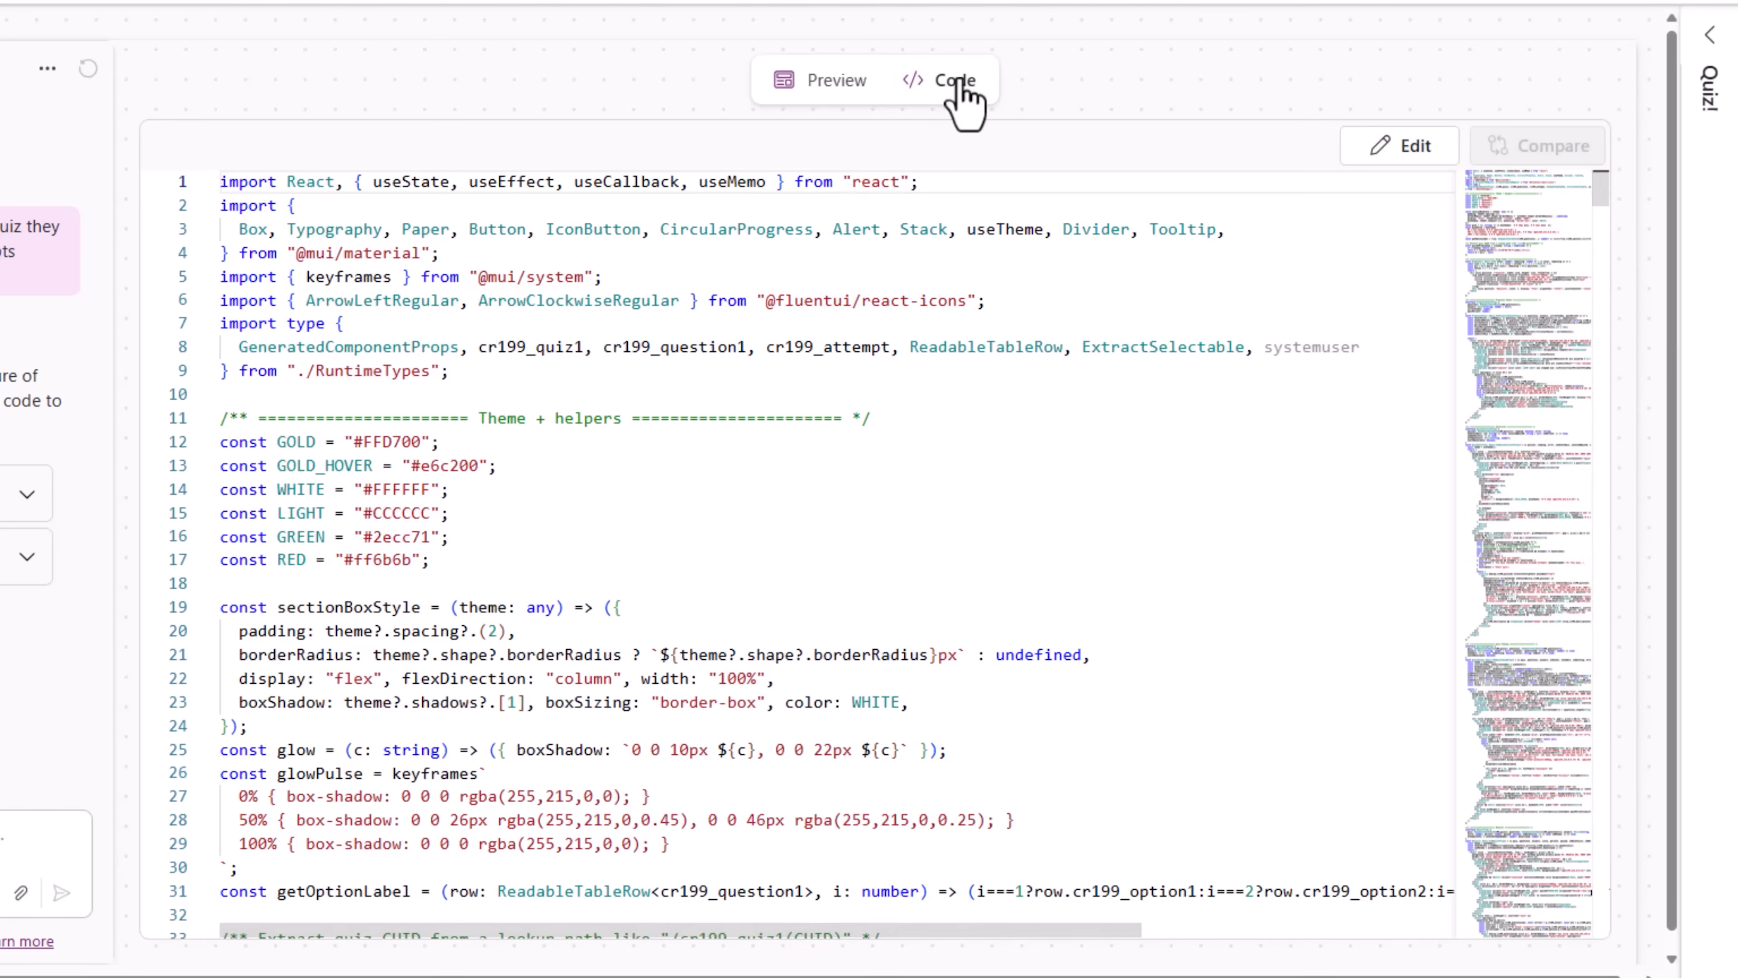
left_click(820, 80)
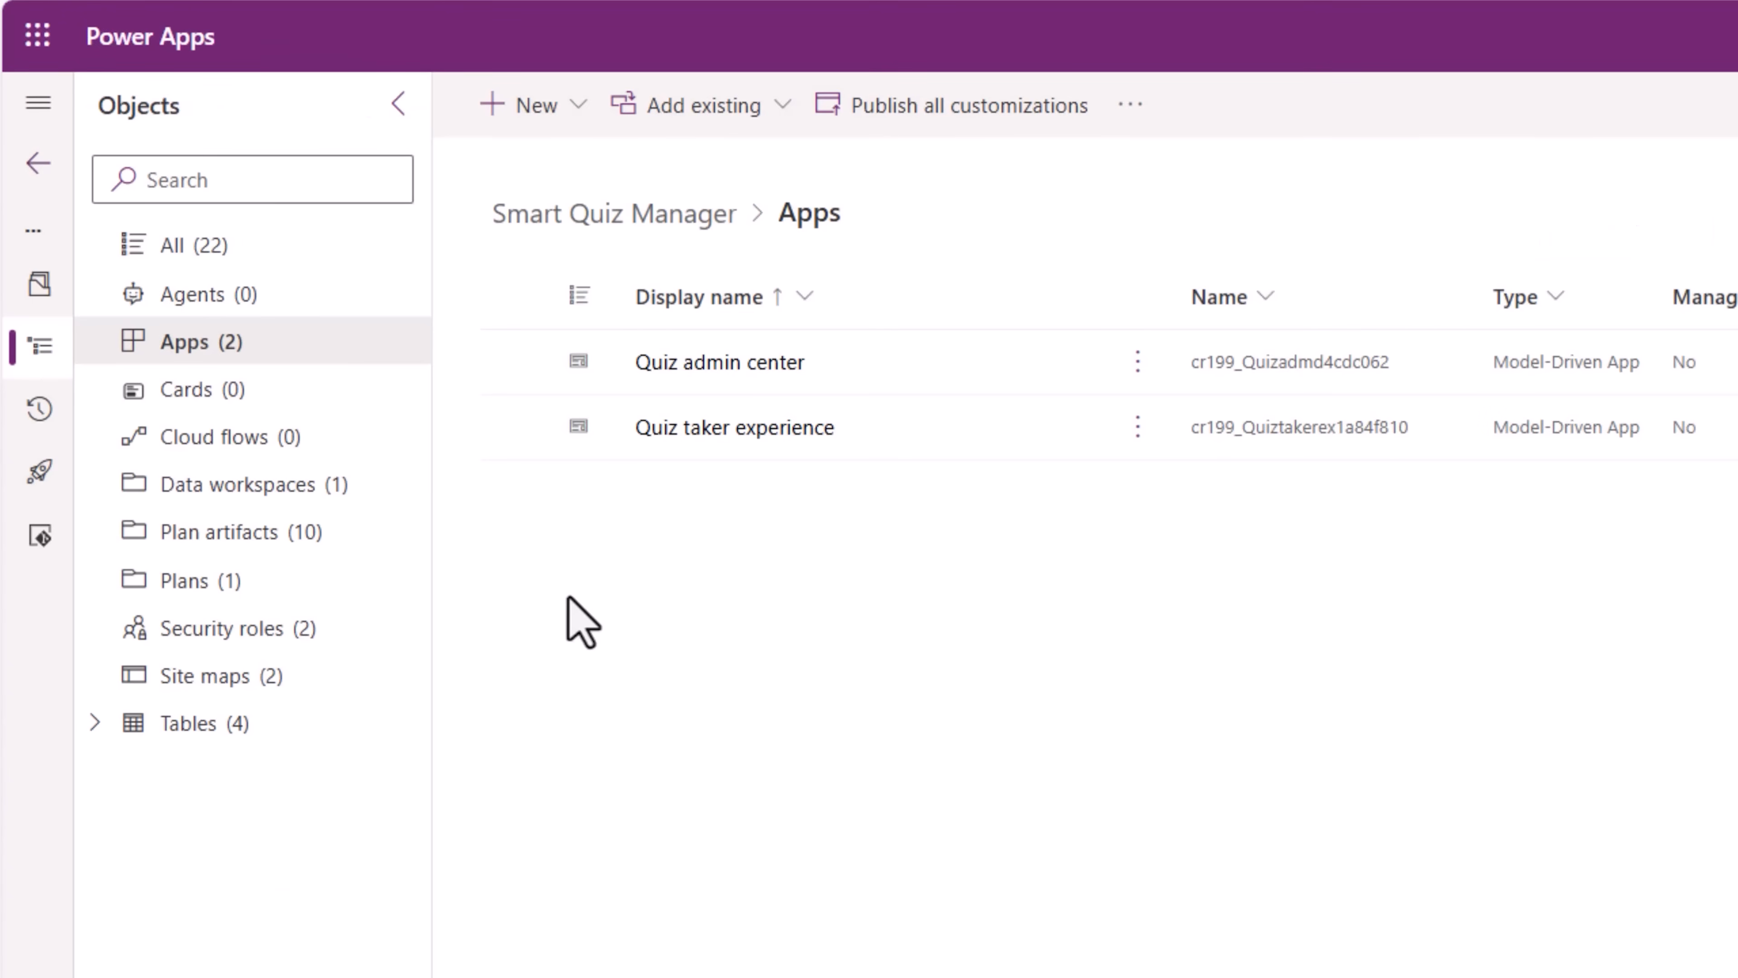
- List the solution's security roles, Quiz Admin and Quiz Taker
left_click(226, 628)
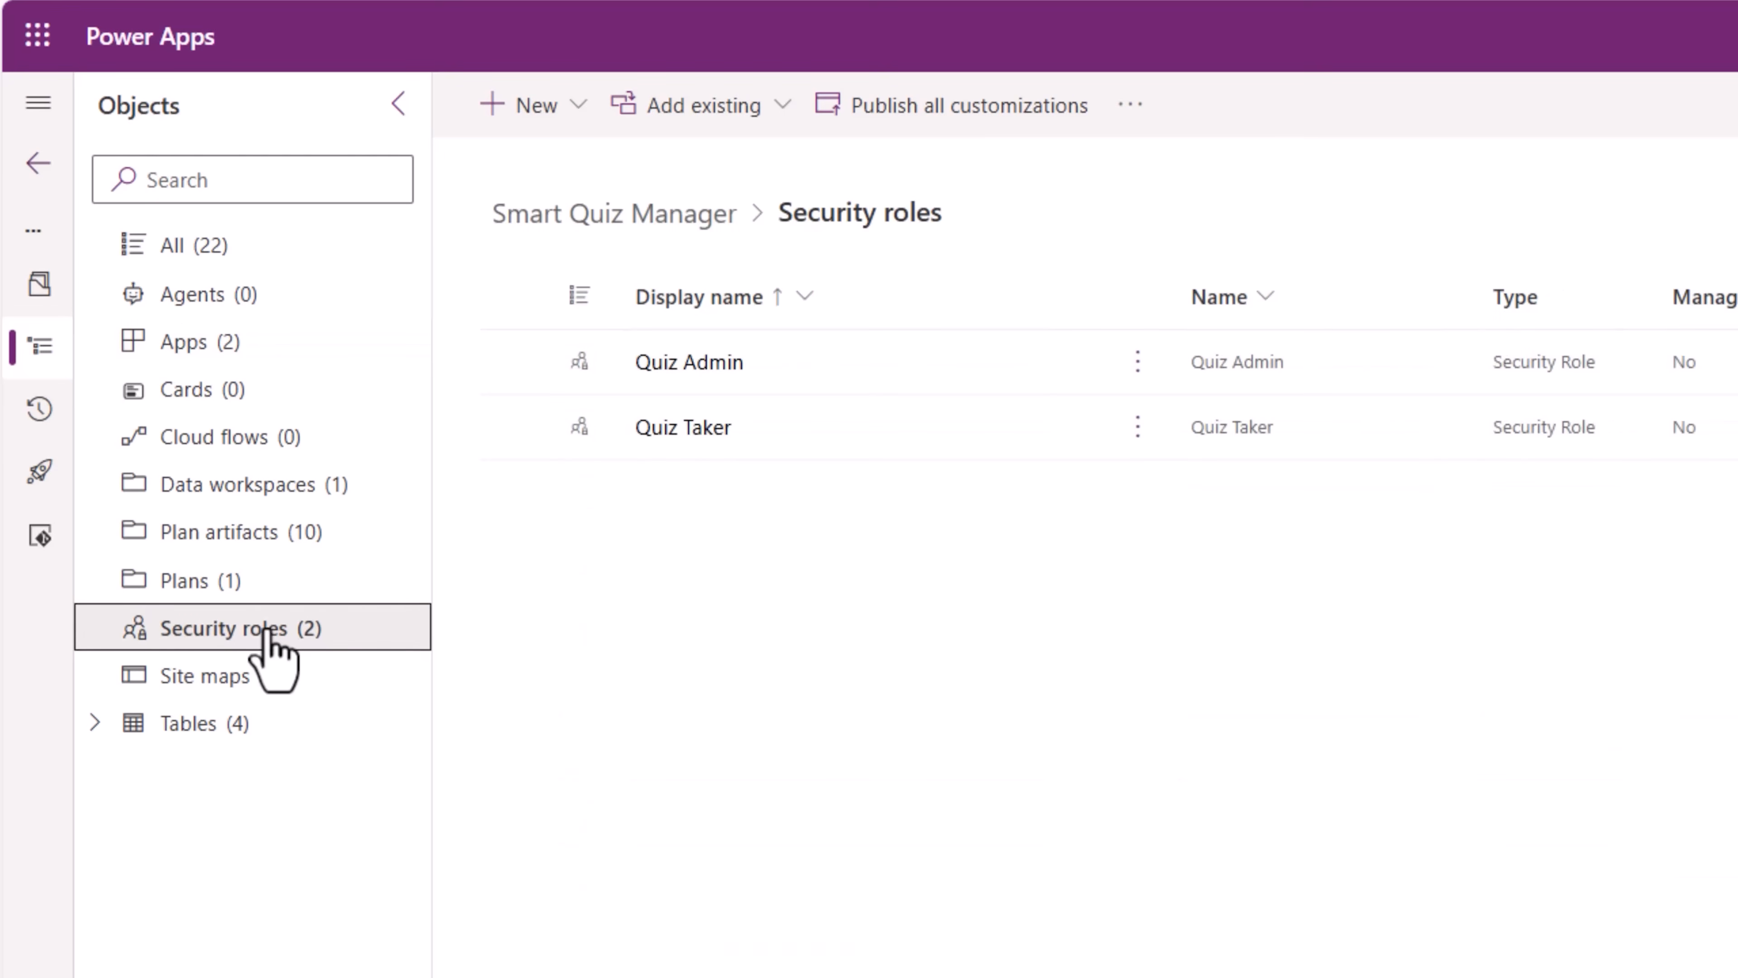
mouse_move(687, 362)
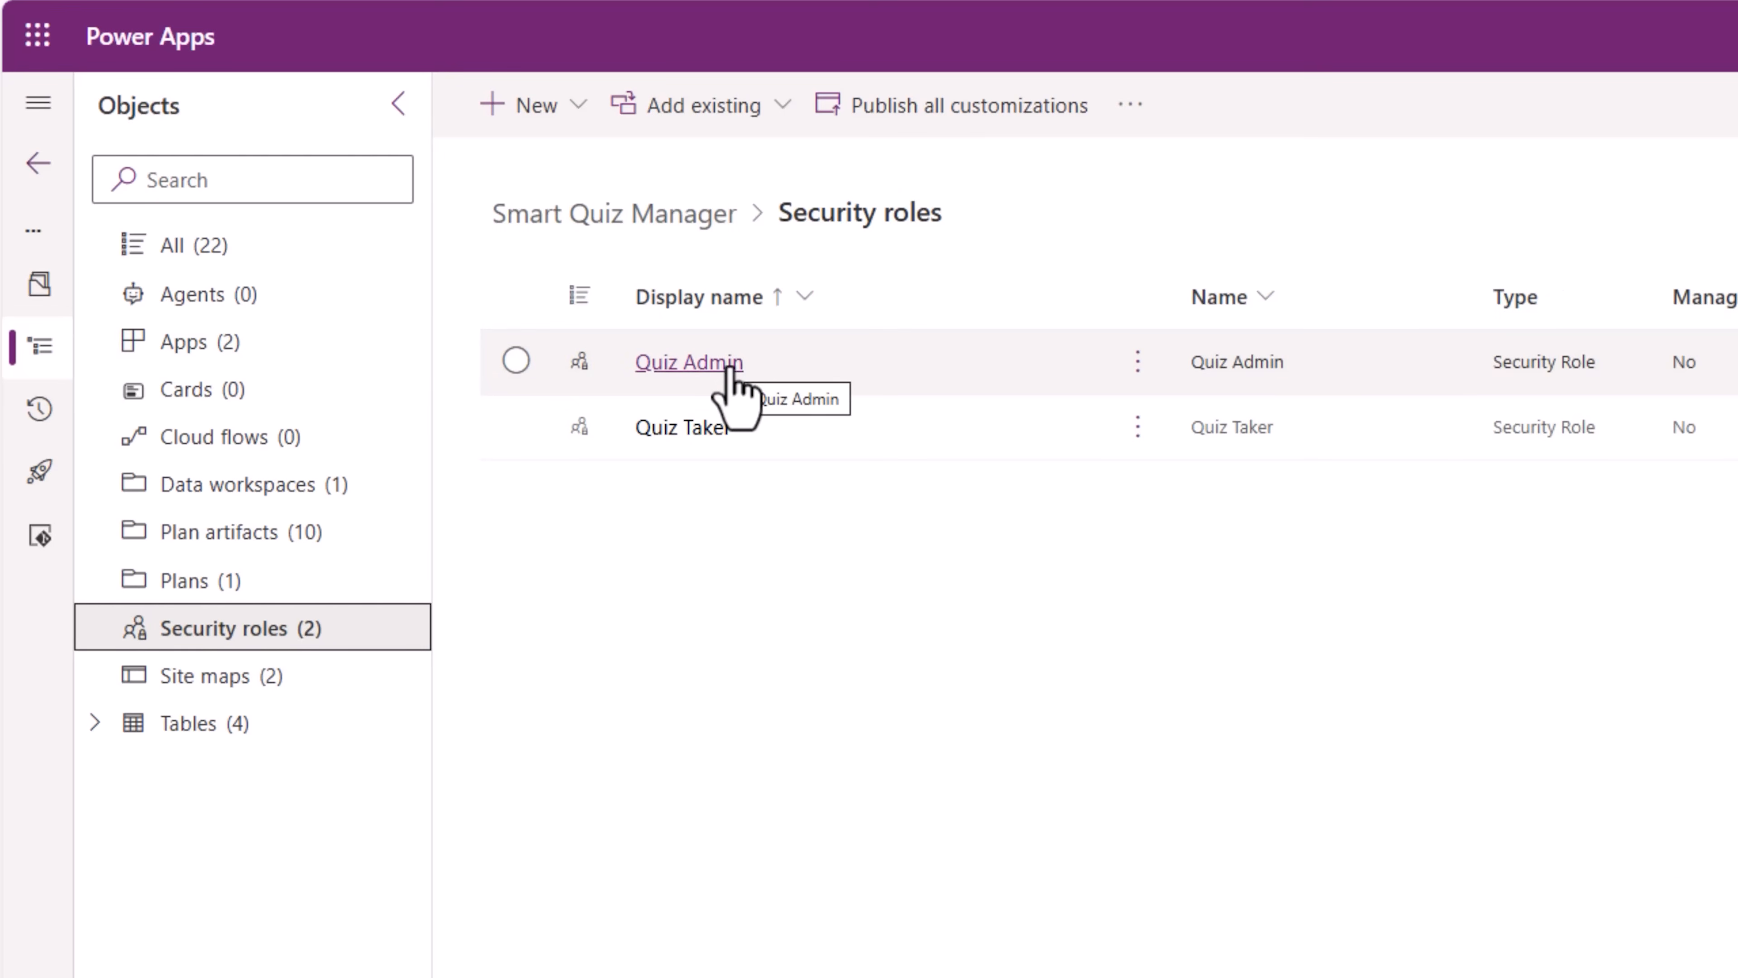
mouse_move(696, 420)
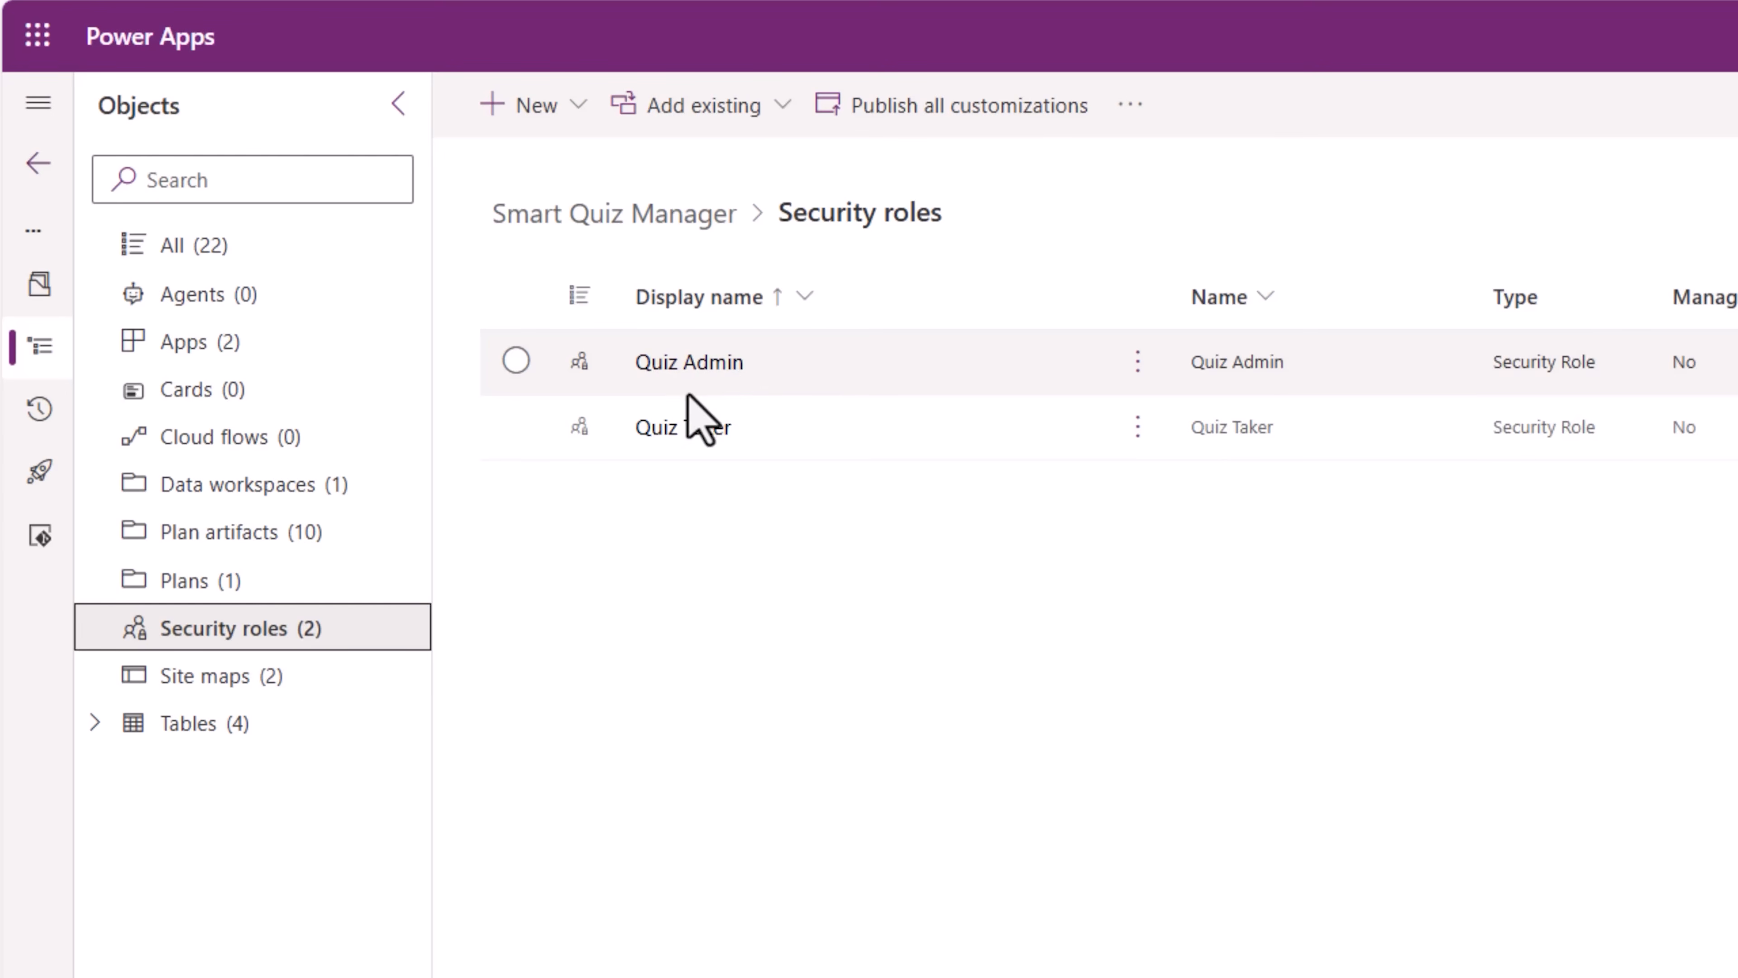
mouse_move(682, 426)
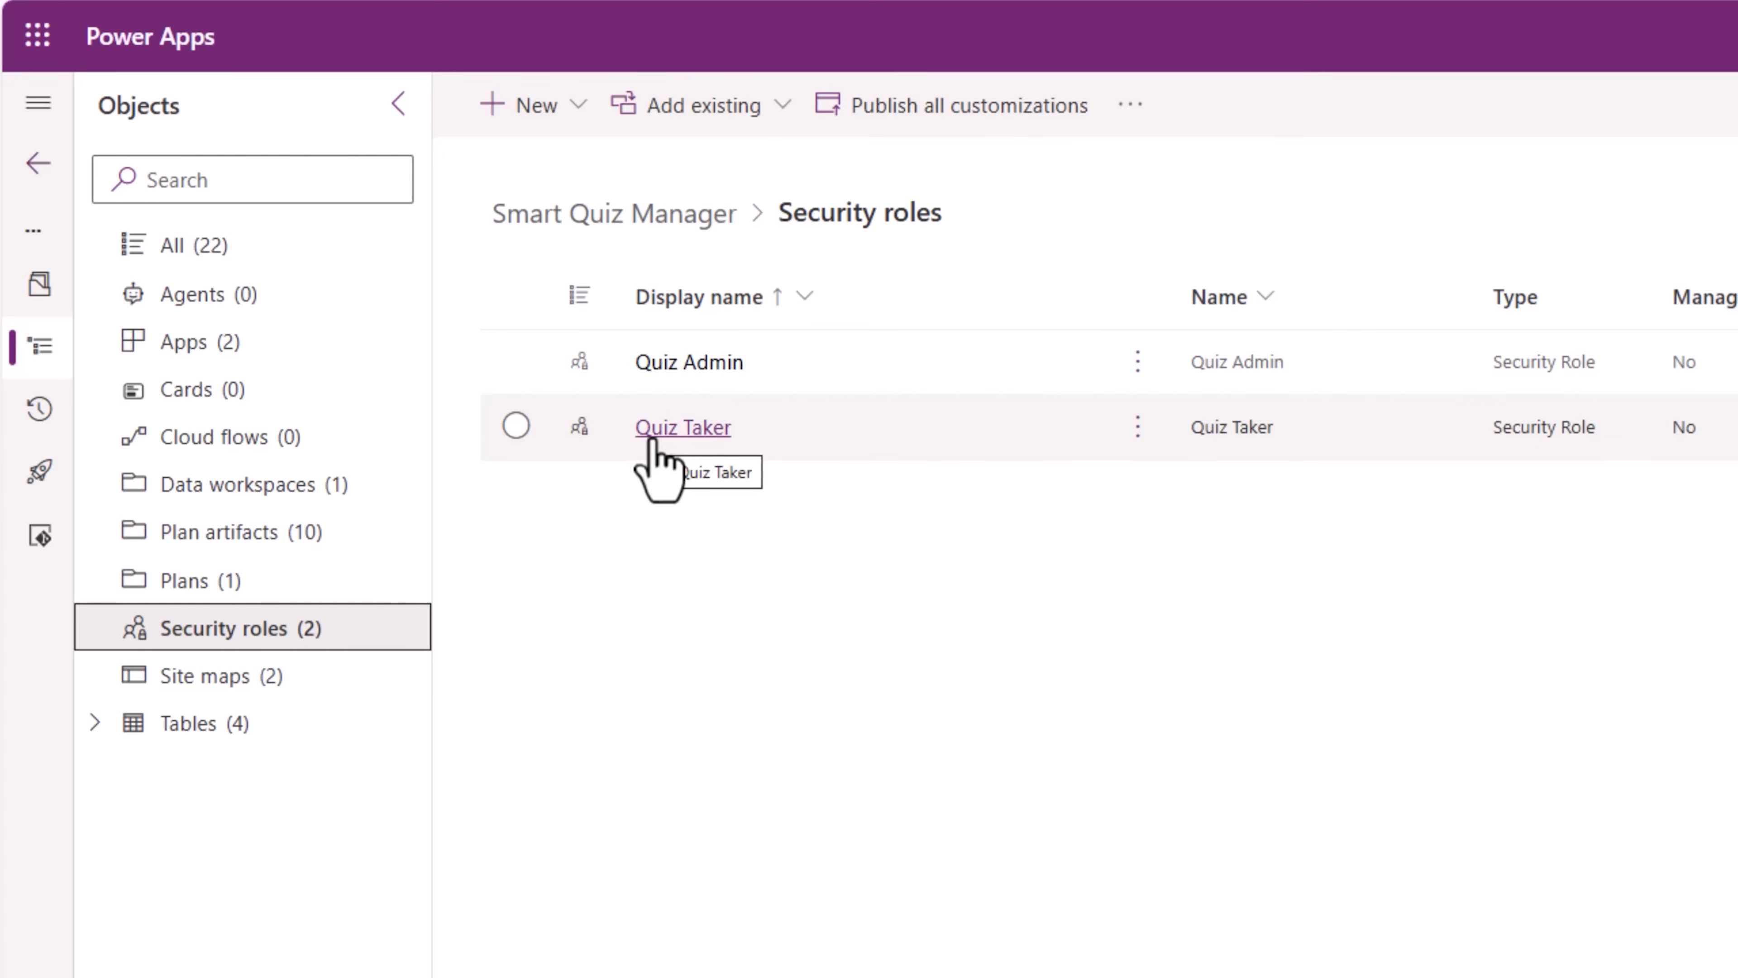
mouse_move(252, 656)
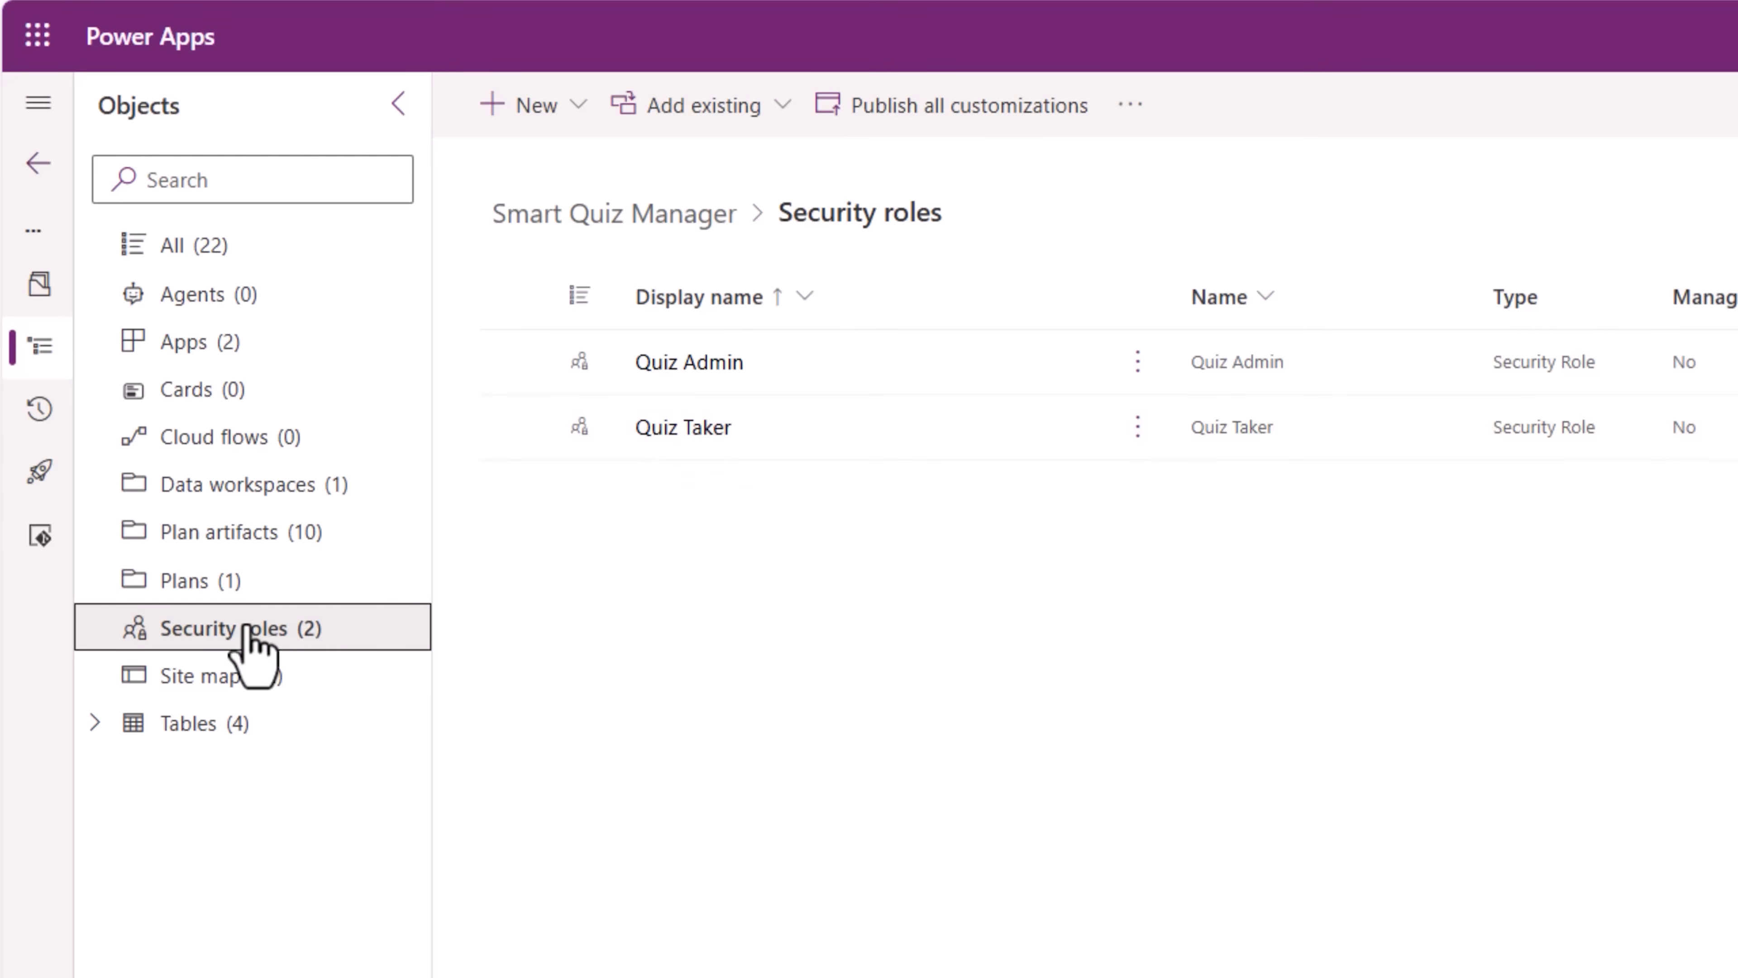
- In Share for Quiz admin center, review the Dataverse security roles and confirm a user has Quiz Admin
left_click(184, 340)
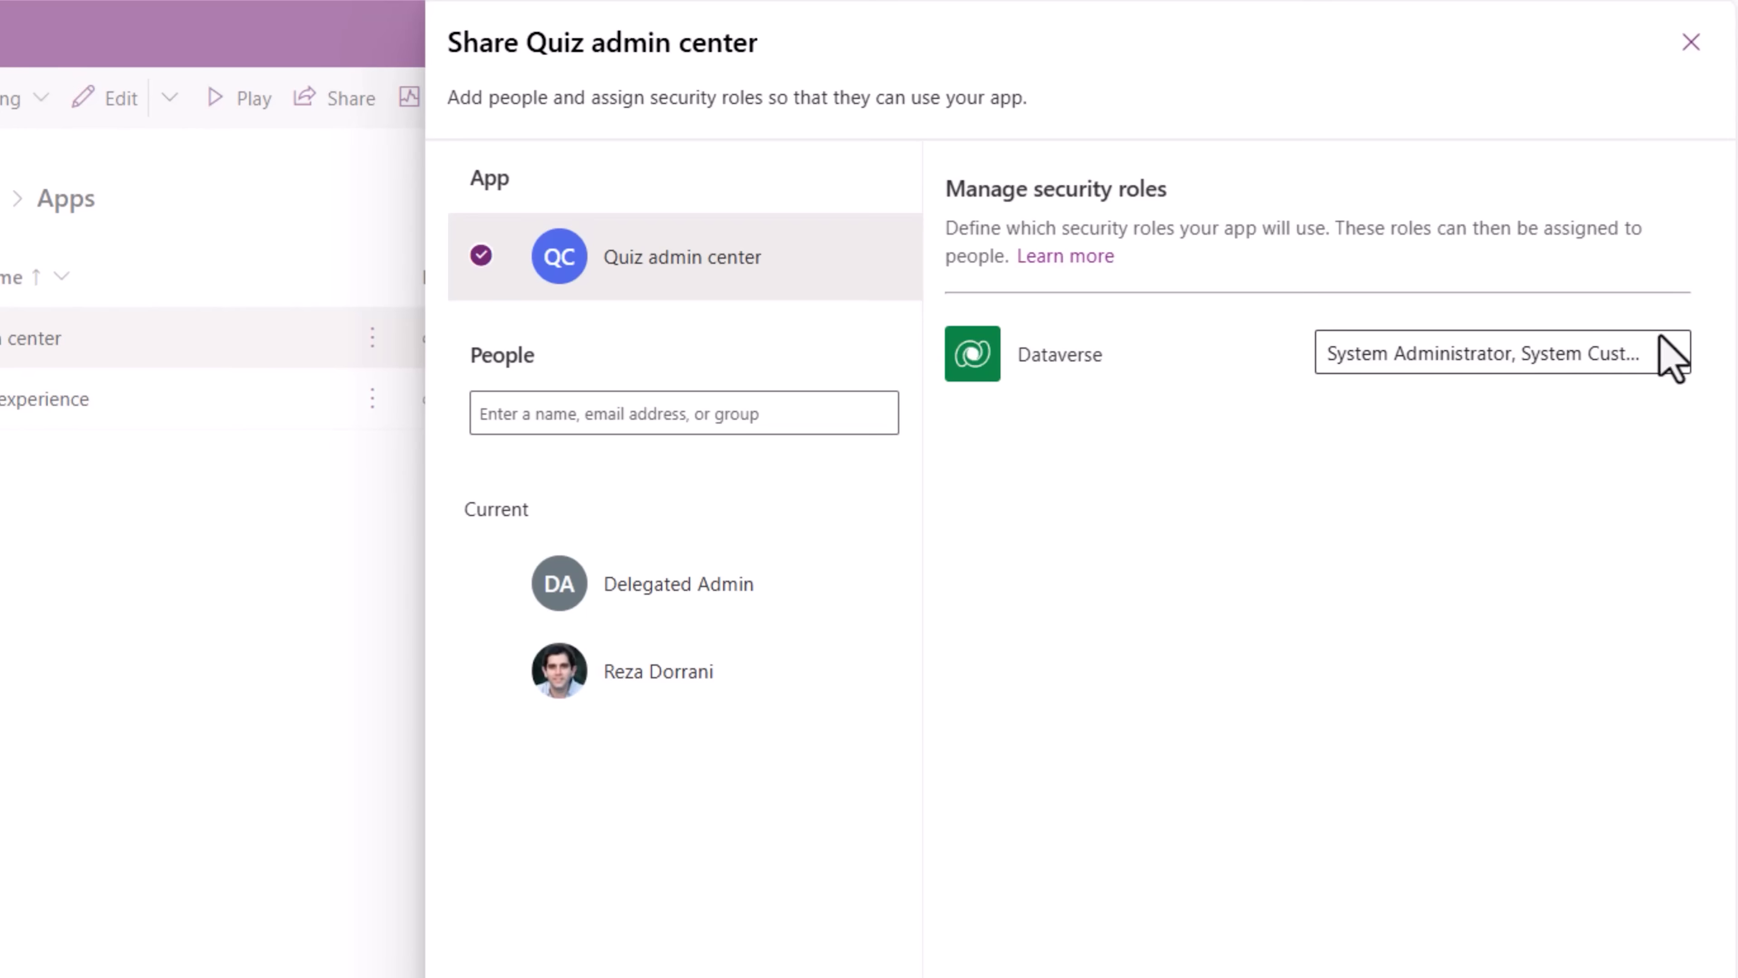
left_click(1663, 353)
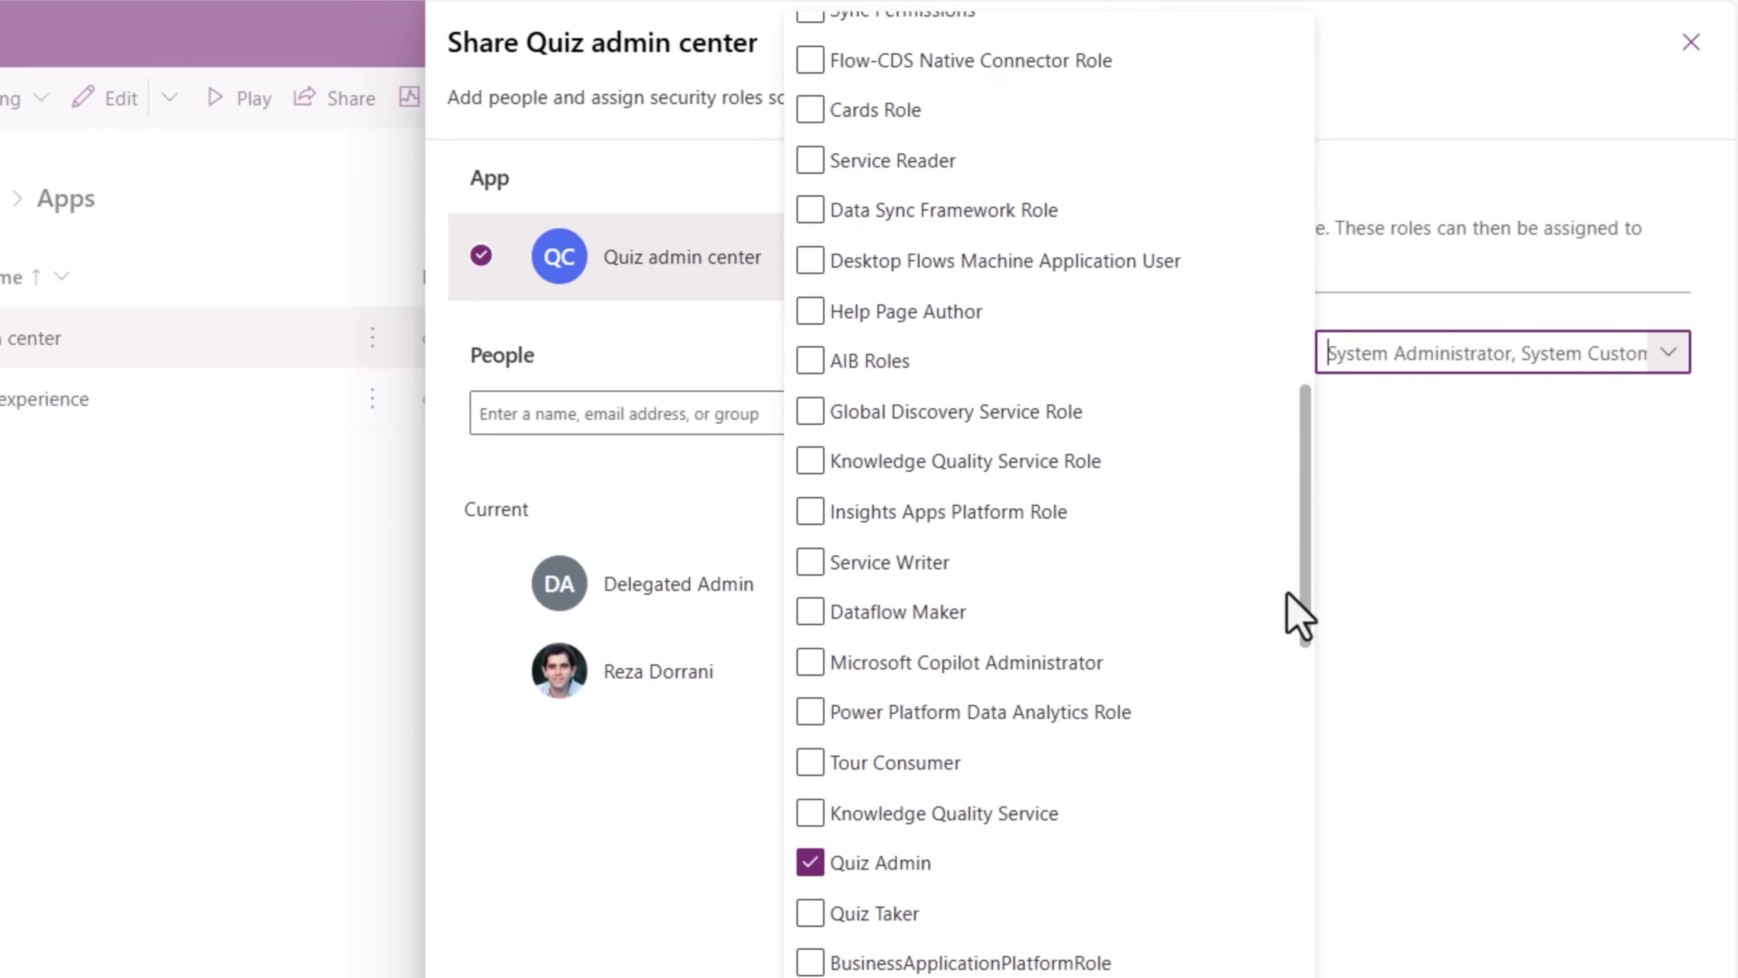
scroll("down", 3)
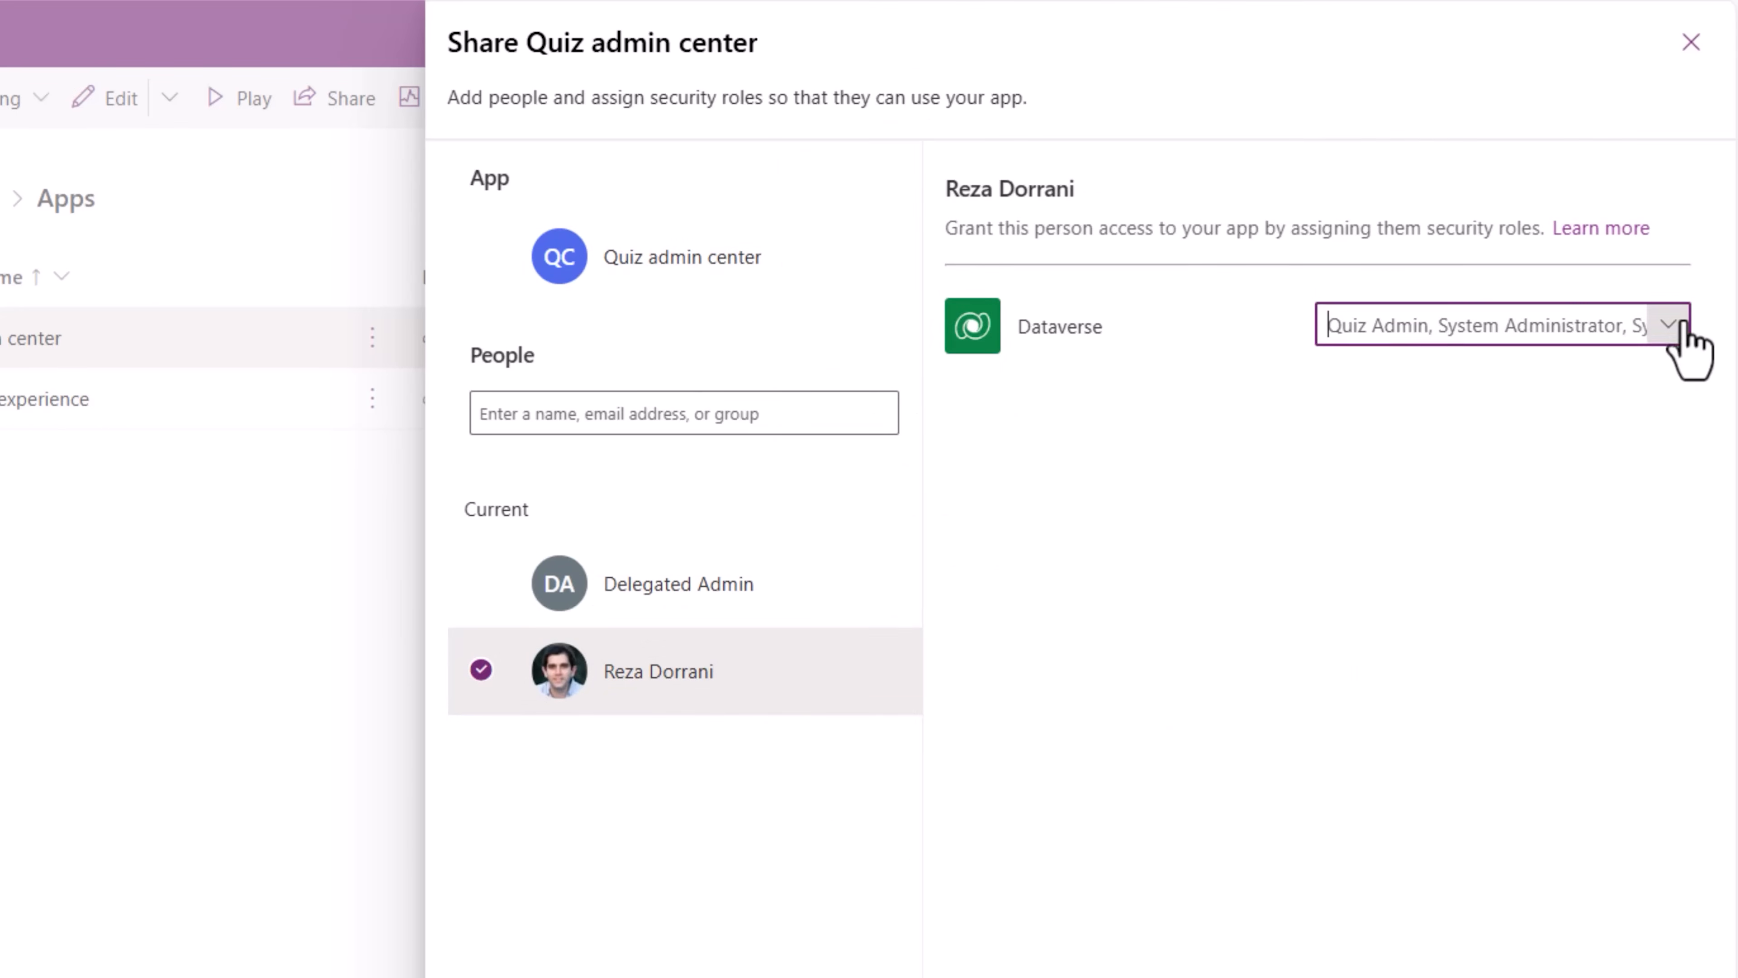
left_click(1668, 325)
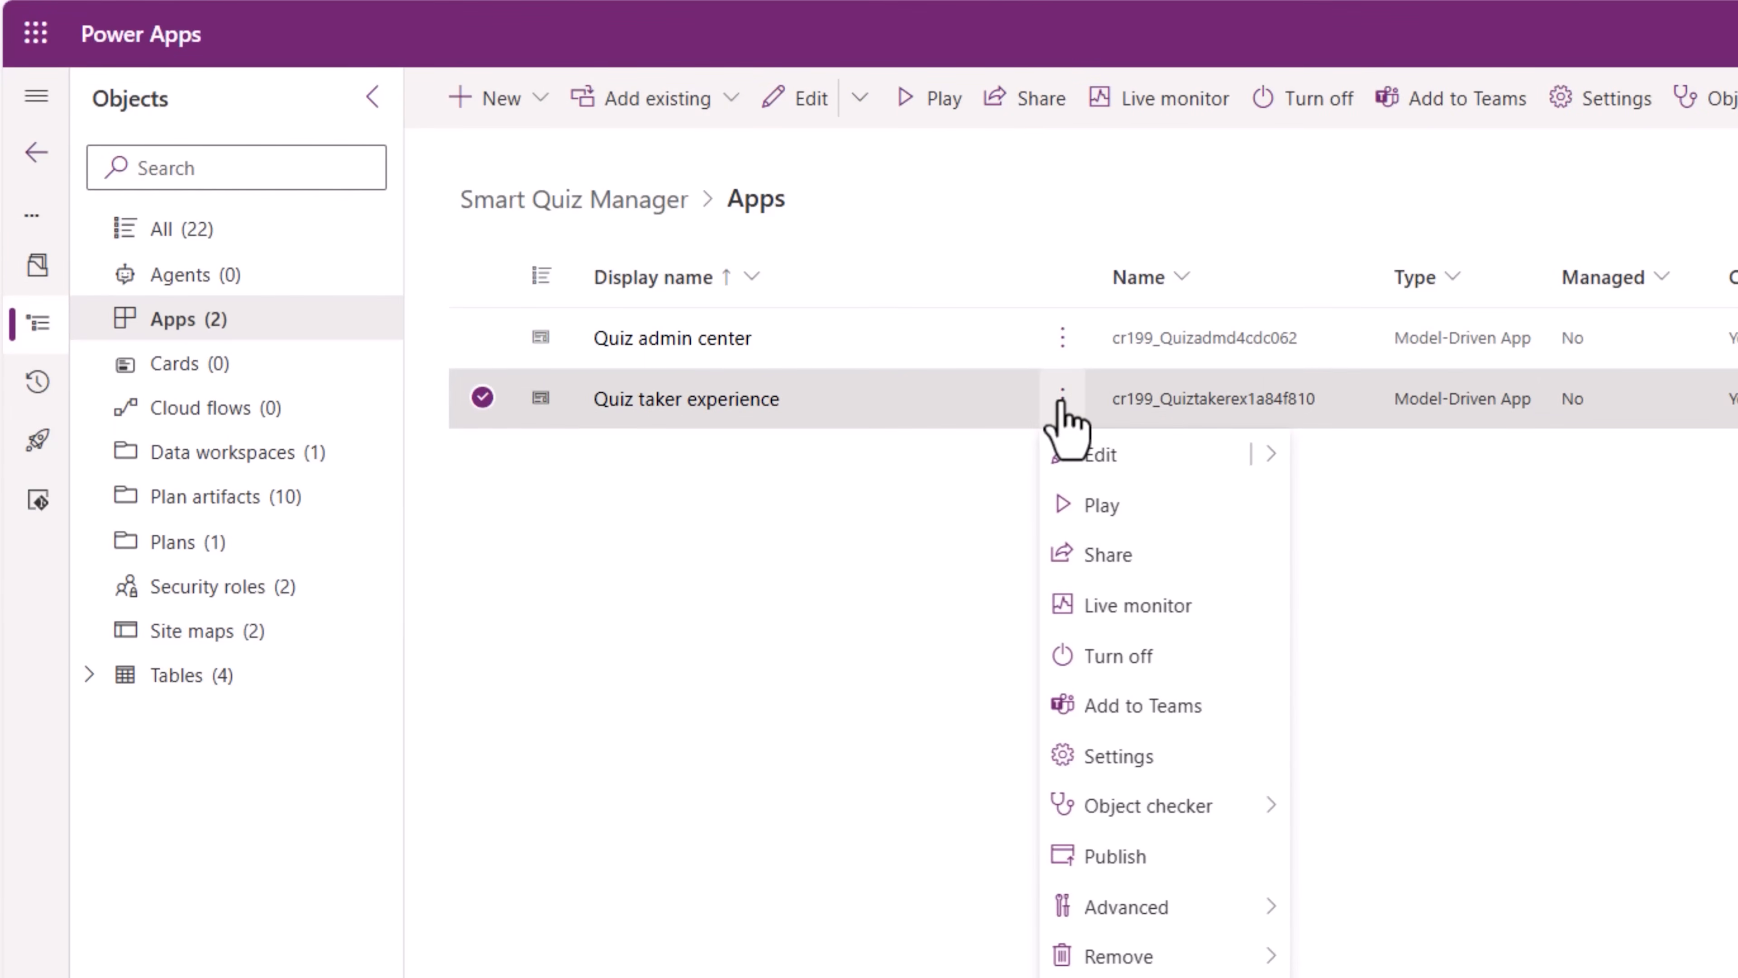
- Share the Quiz taker experience app and confirm its Quiz Taker security role is checked
left_click(1106, 554)
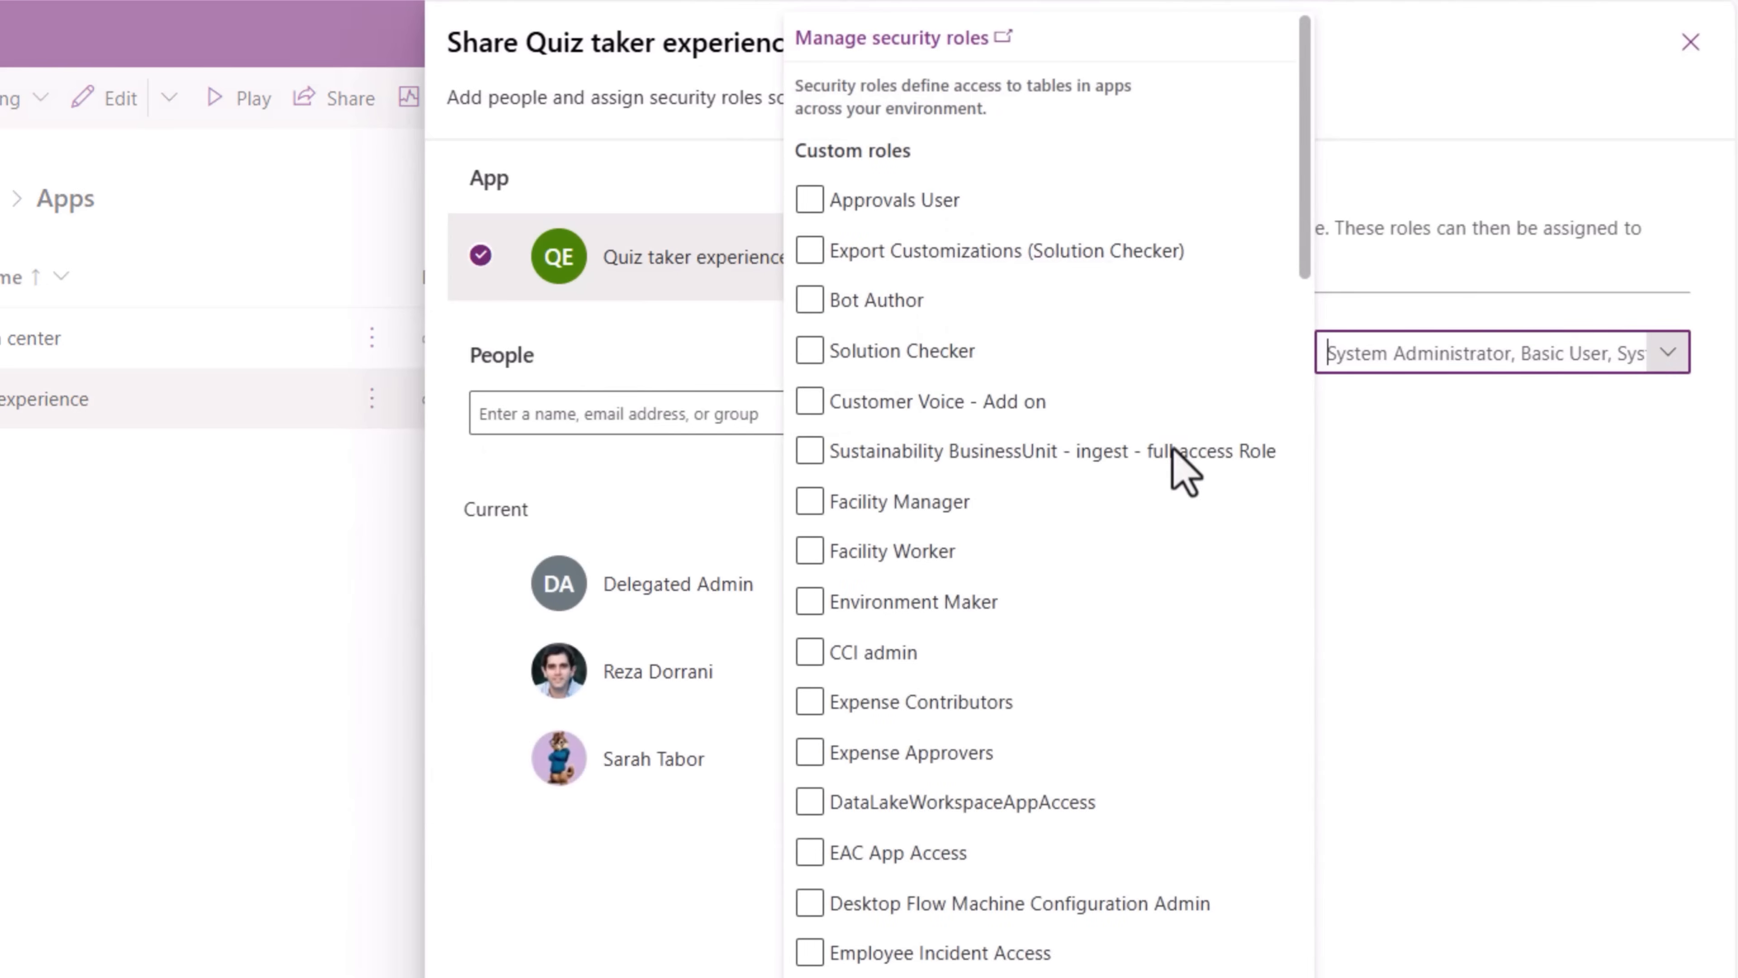
scroll("down", 3)
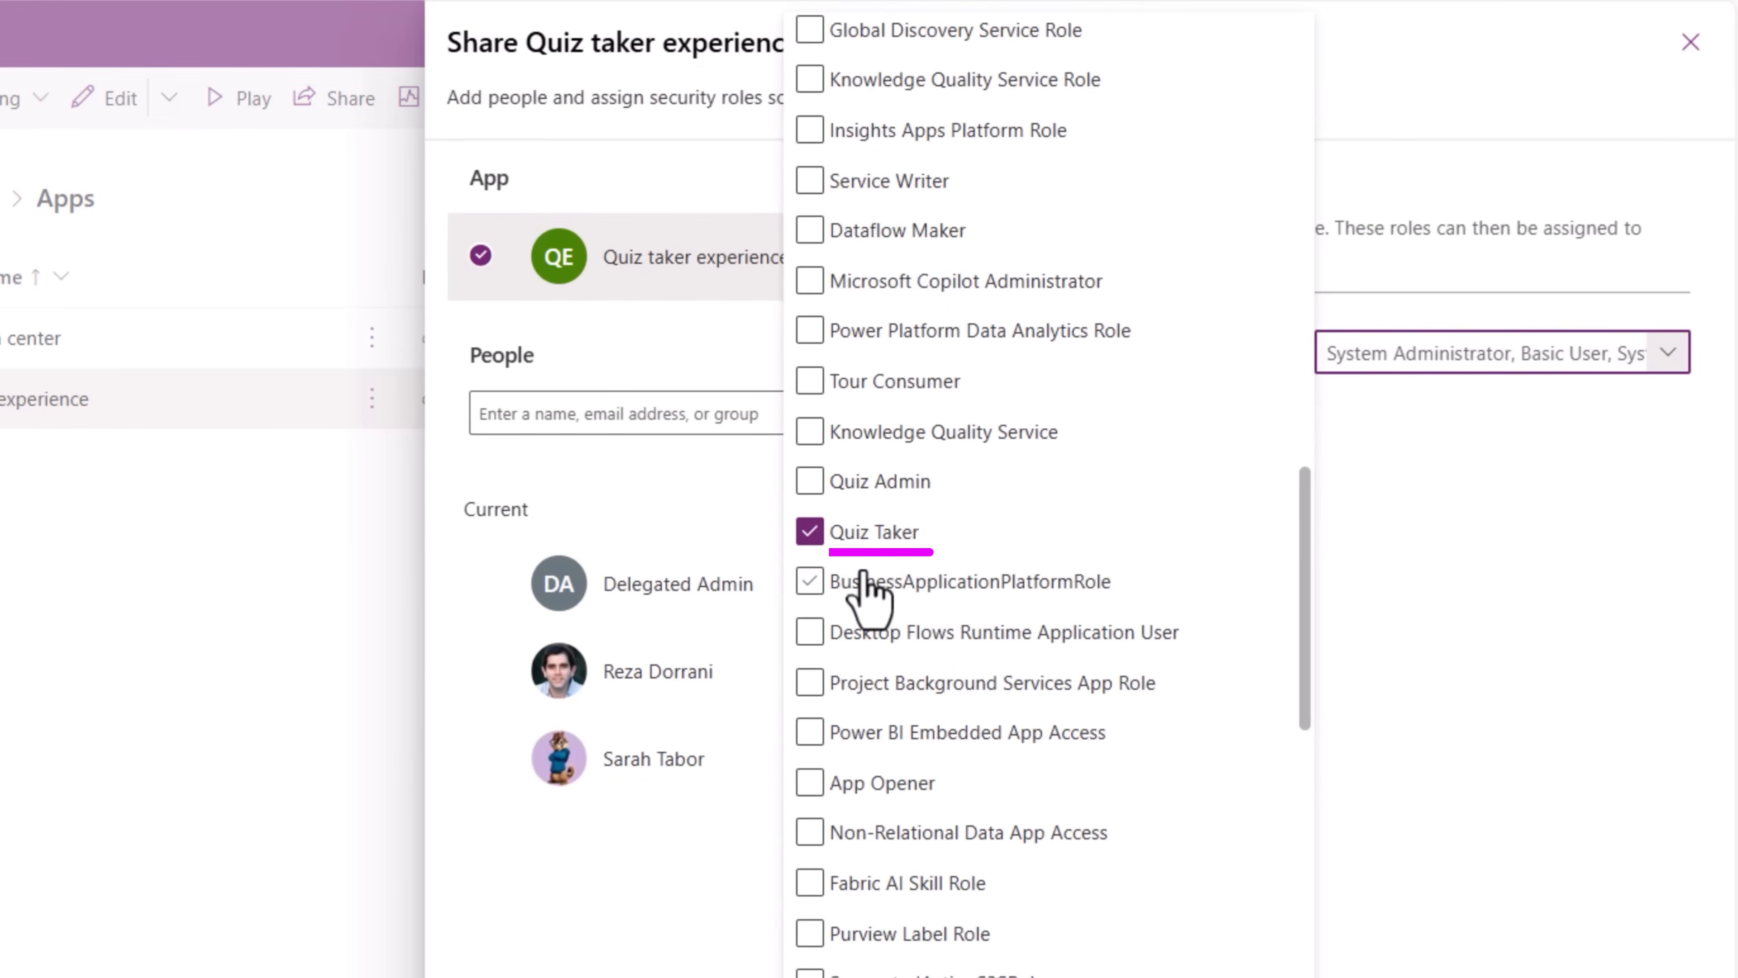